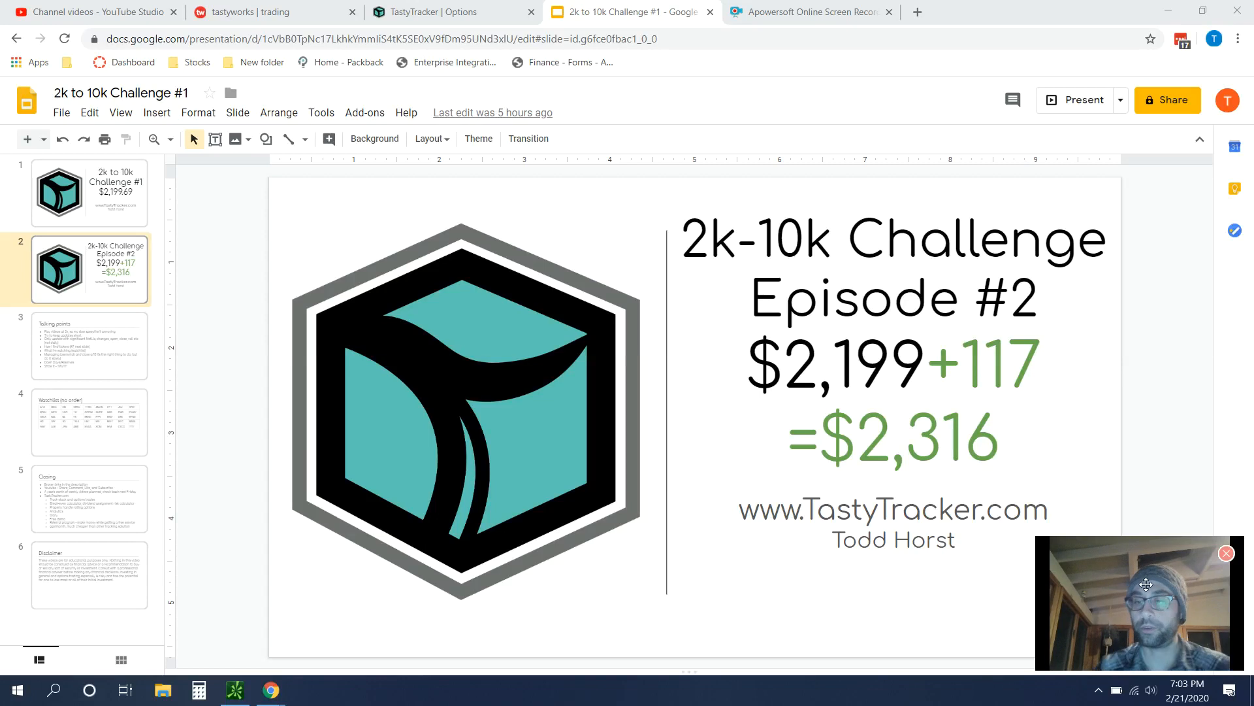
mouse_move(1154, 405)
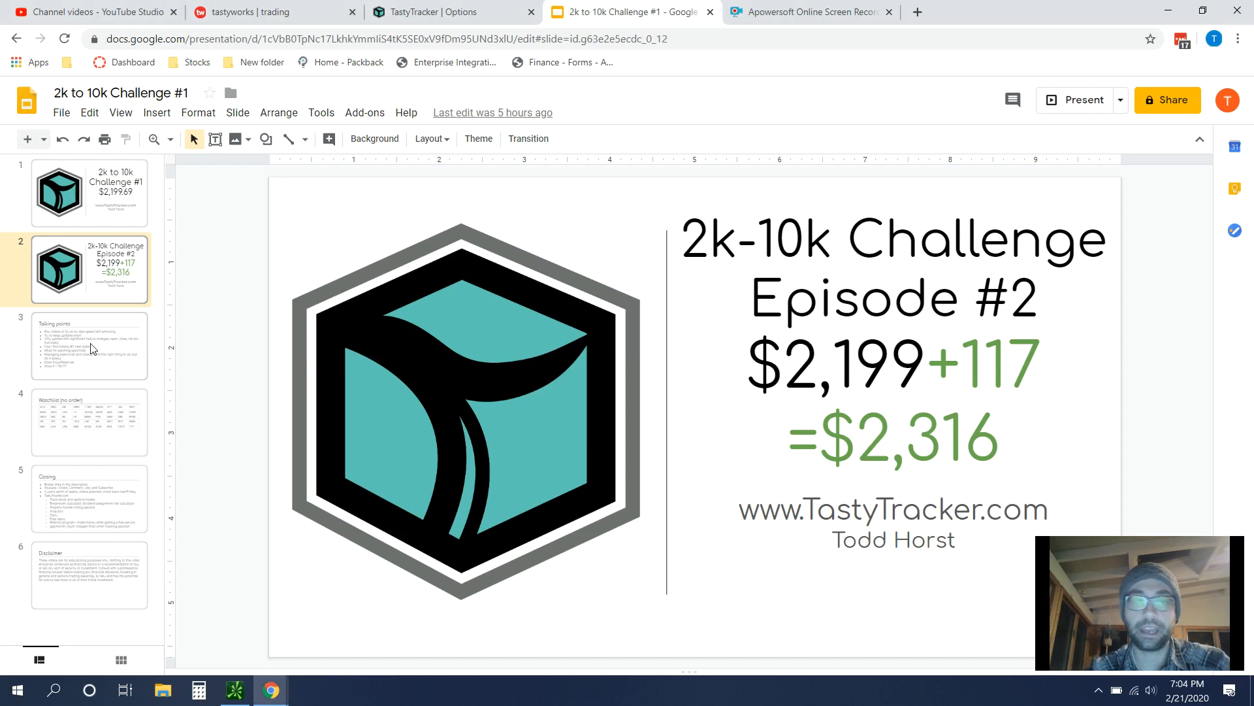
Step: Show slide 3, Talking points, from the filmstrip
left_click(87, 345)
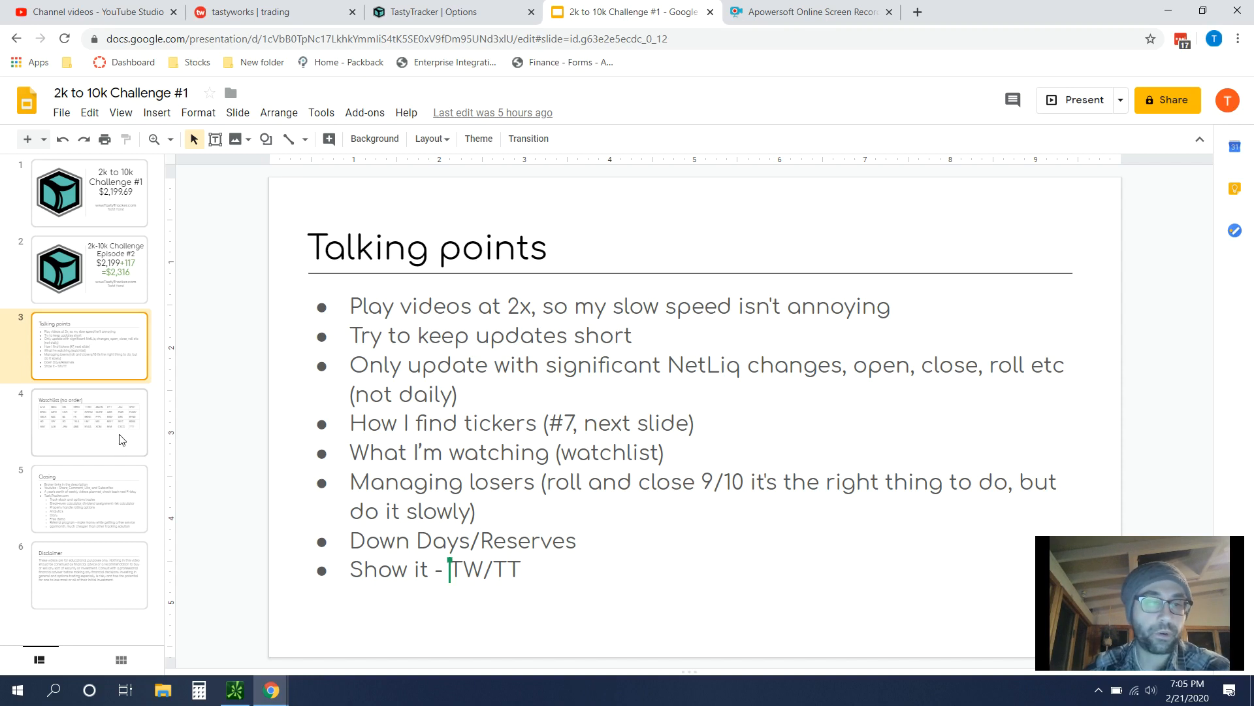
Step: Show slide 4, the Watchlist (no order) ticker table
left_click(89, 423)
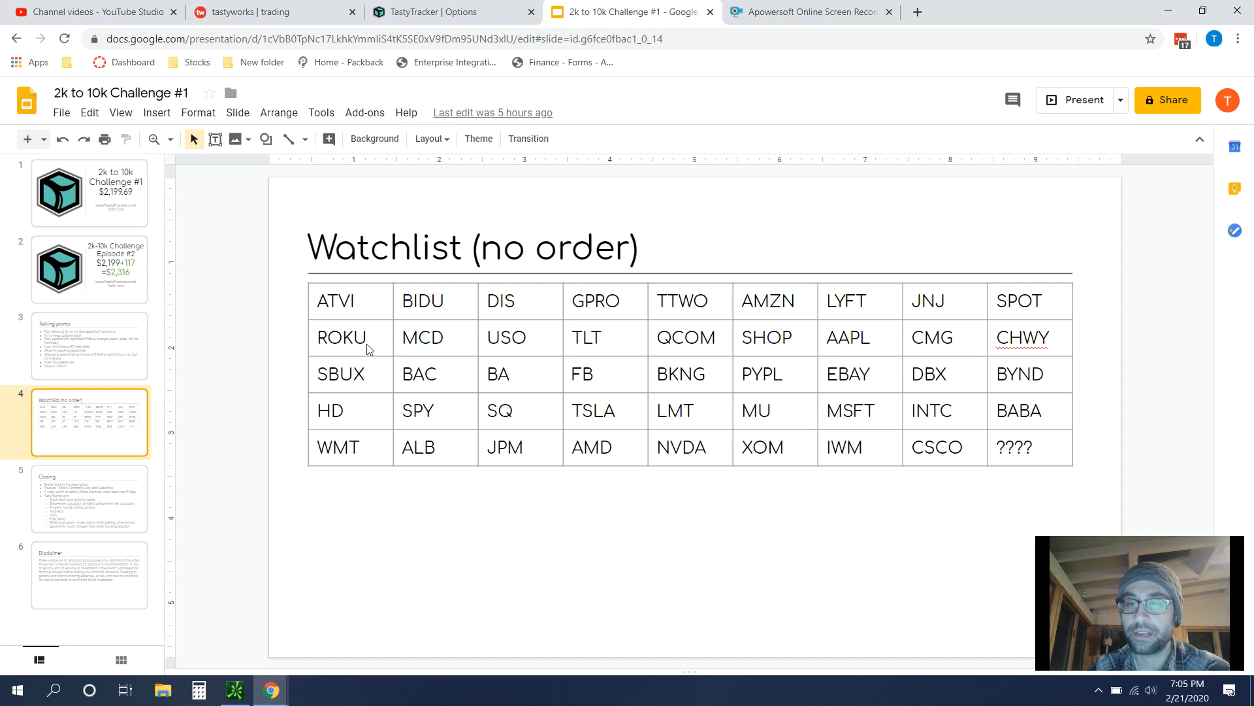
mouse_move(1010, 437)
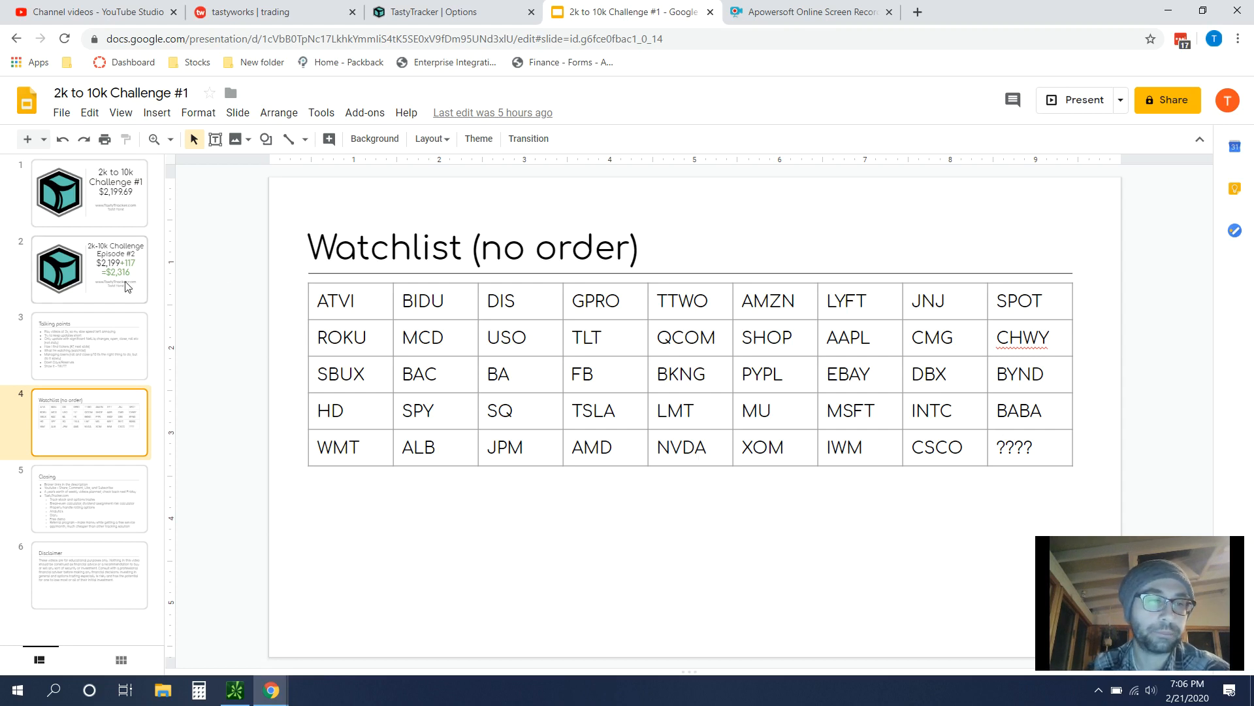
Step: Go back to slide 3, Talking points
left_click(88, 345)
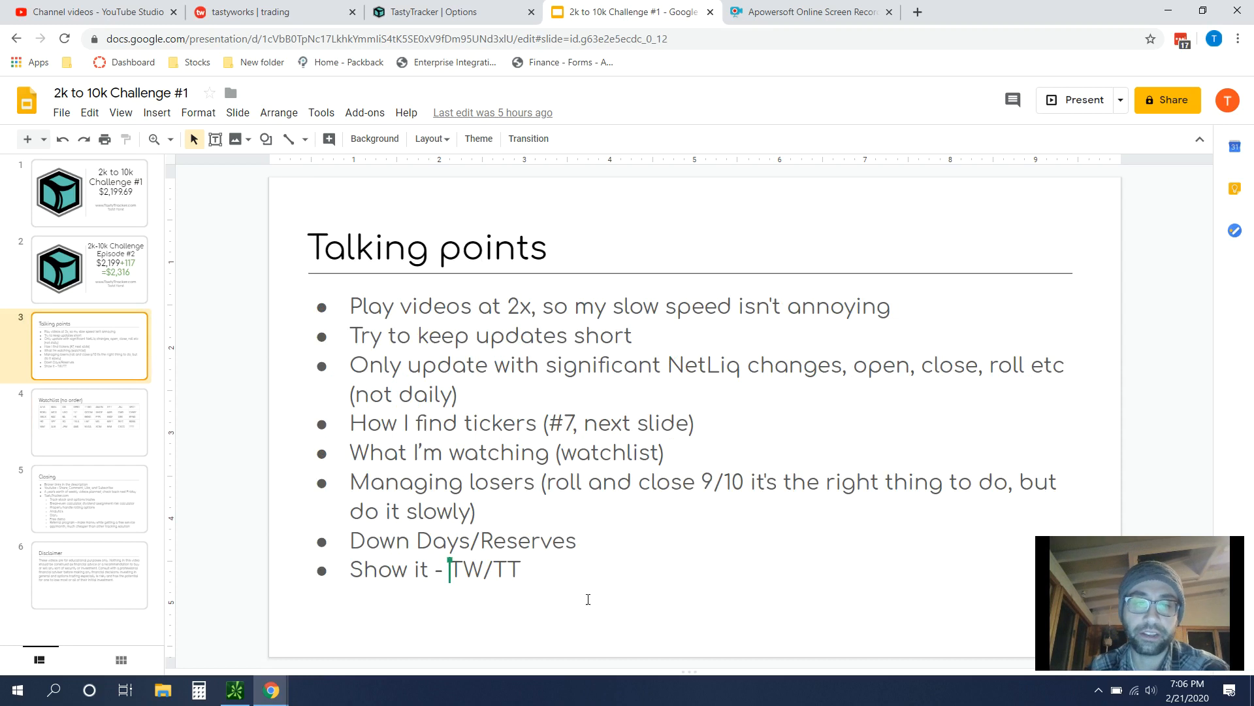
mouse_move(478, 475)
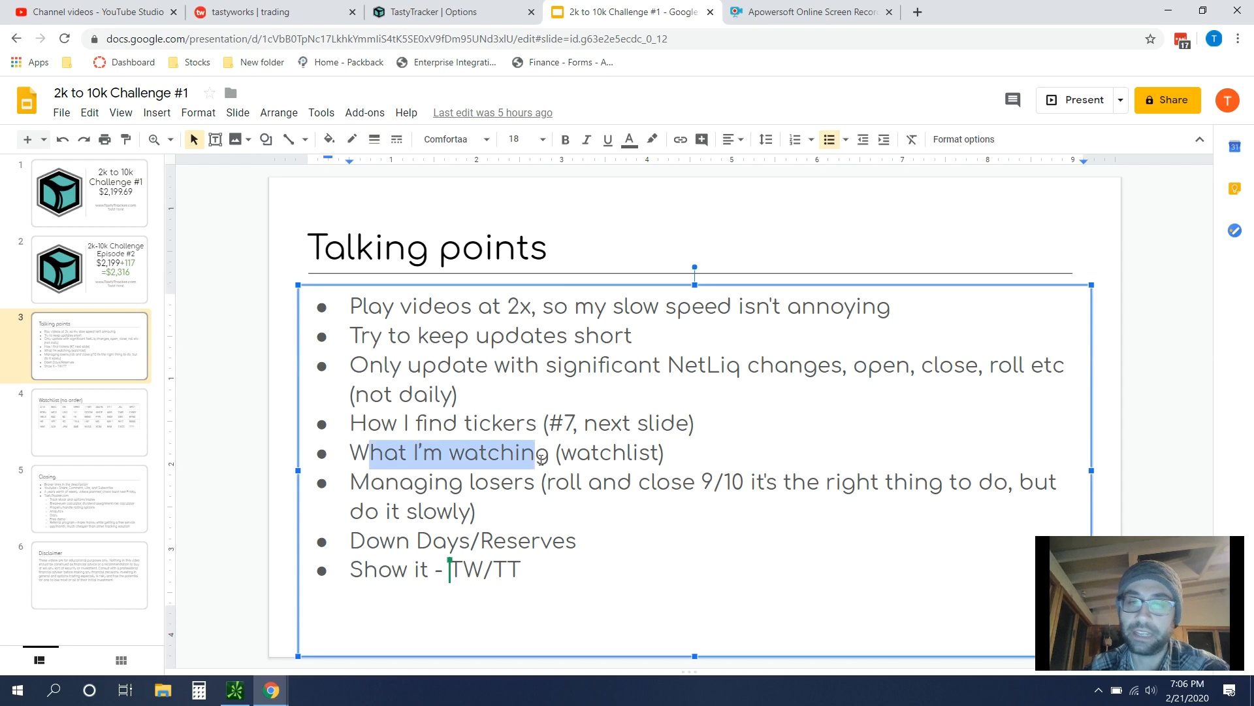
mouse_move(564, 470)
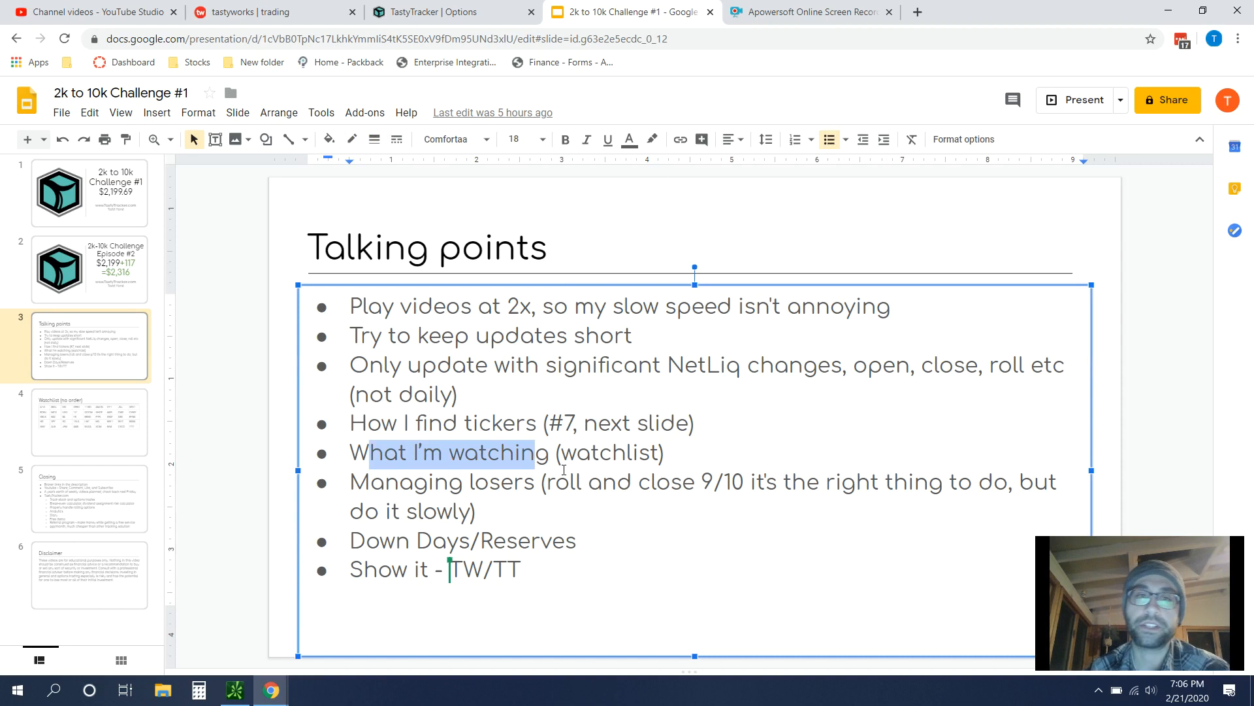
mouse_move(423, 12)
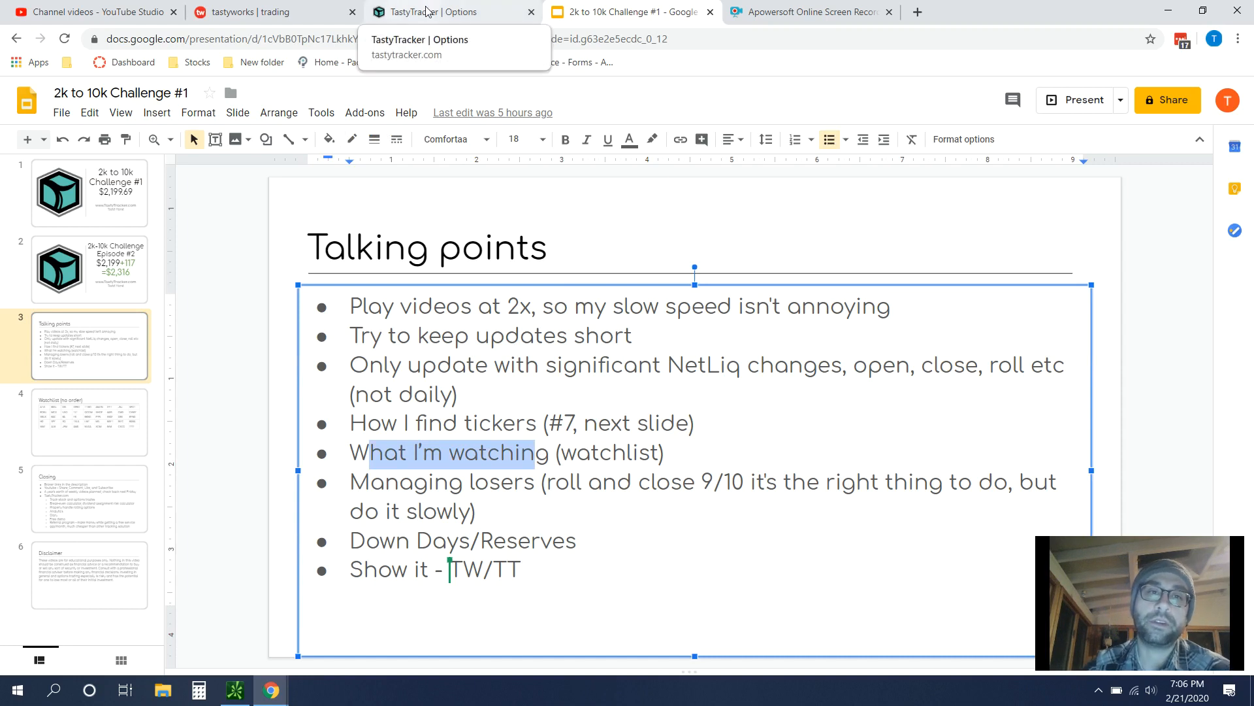
Step: Switch to TastyTracker and open the Scanner from the Leads menu
left_click(451, 11)
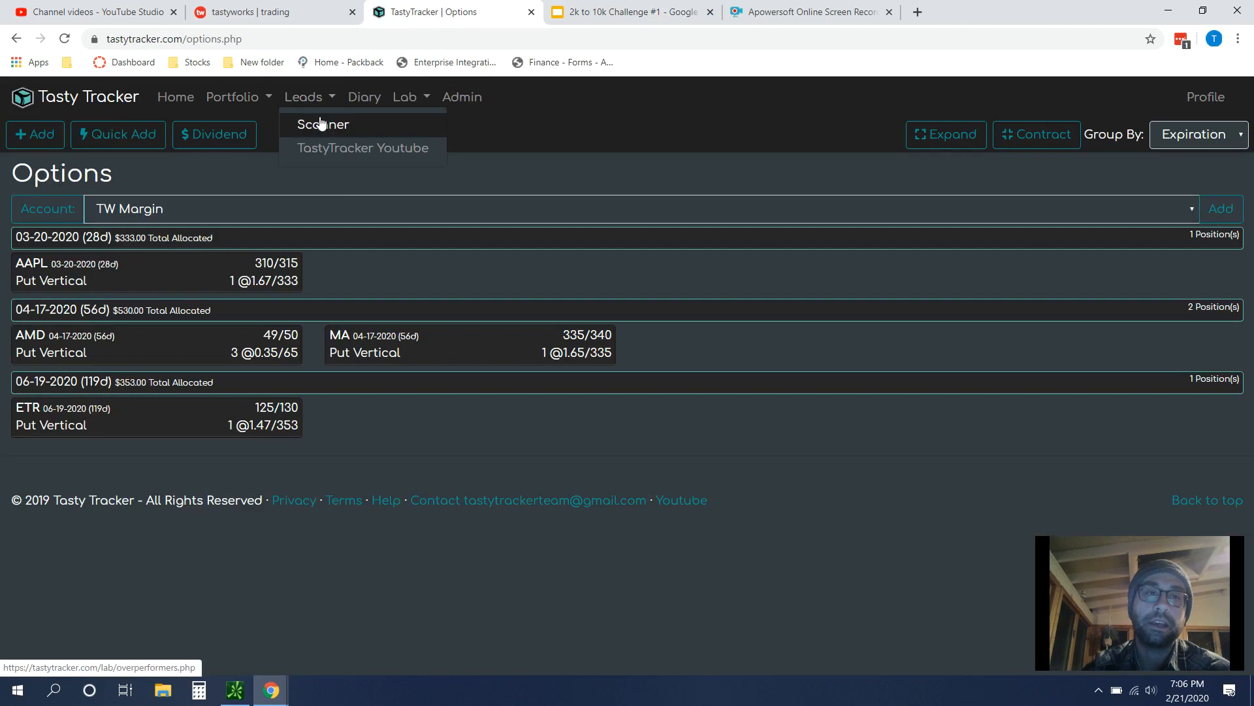
left_click(323, 126)
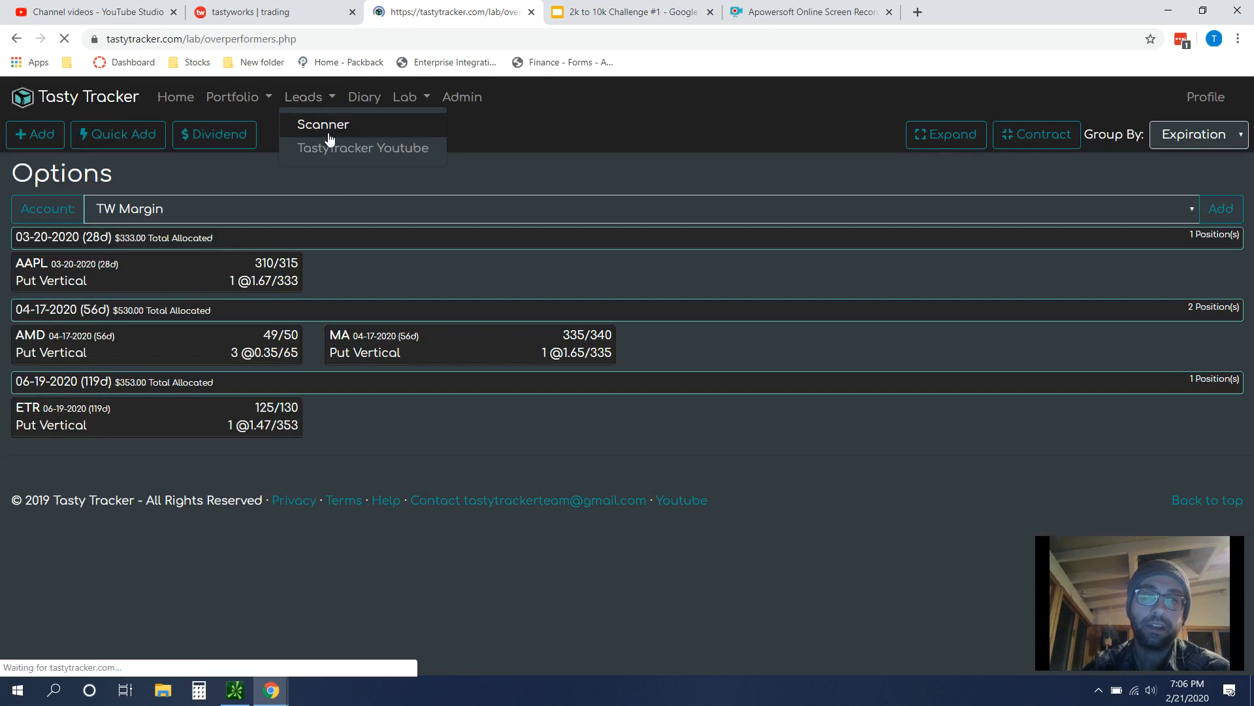
left_click(323, 125)
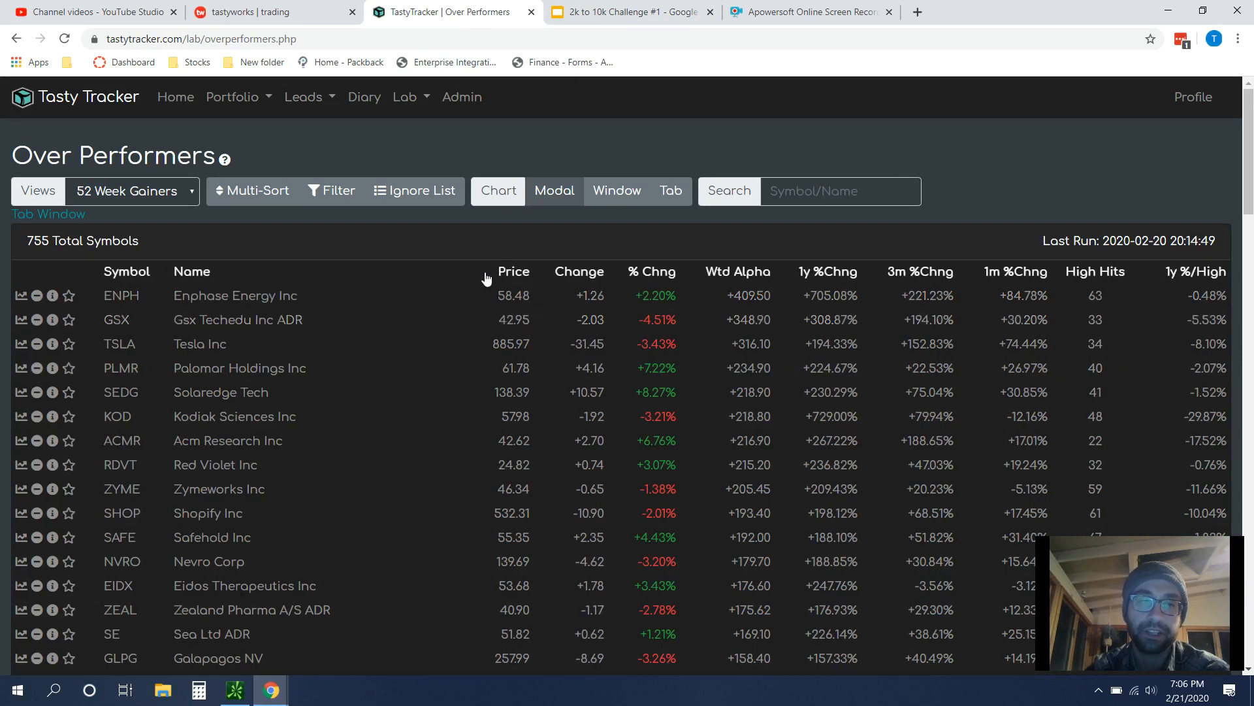
mouse_move(151, 216)
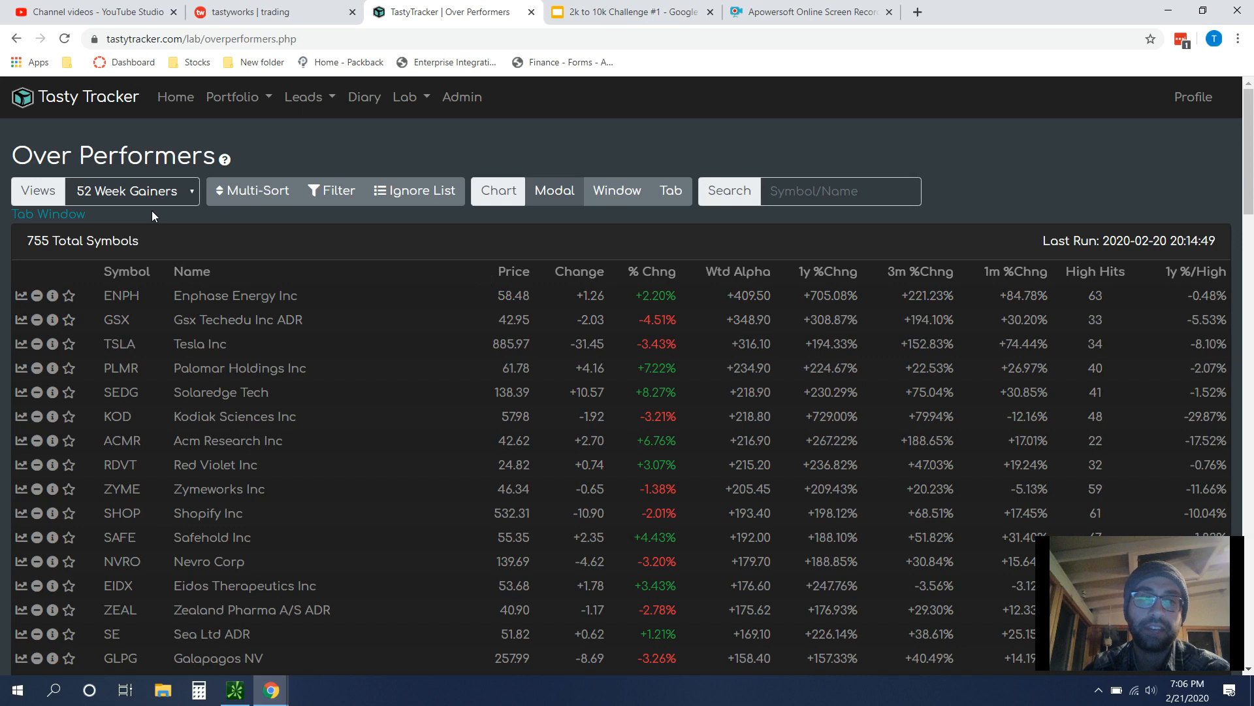
mouse_move(243, 284)
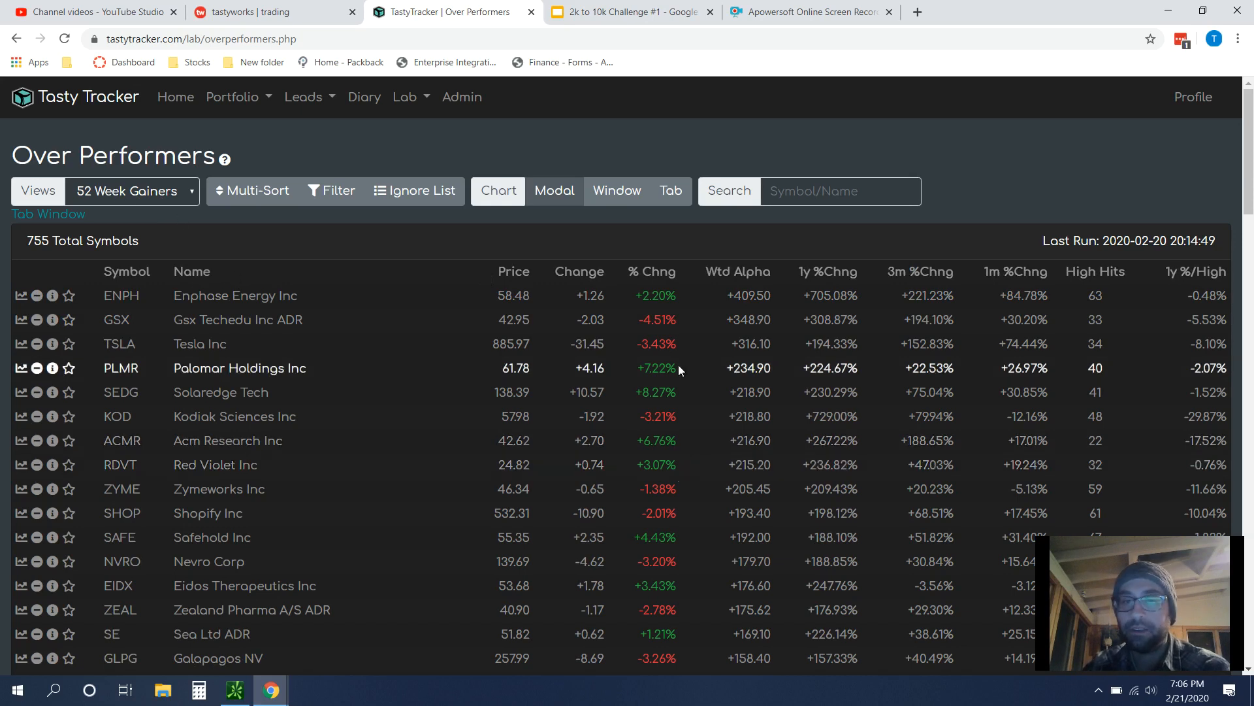
mouse_move(736, 290)
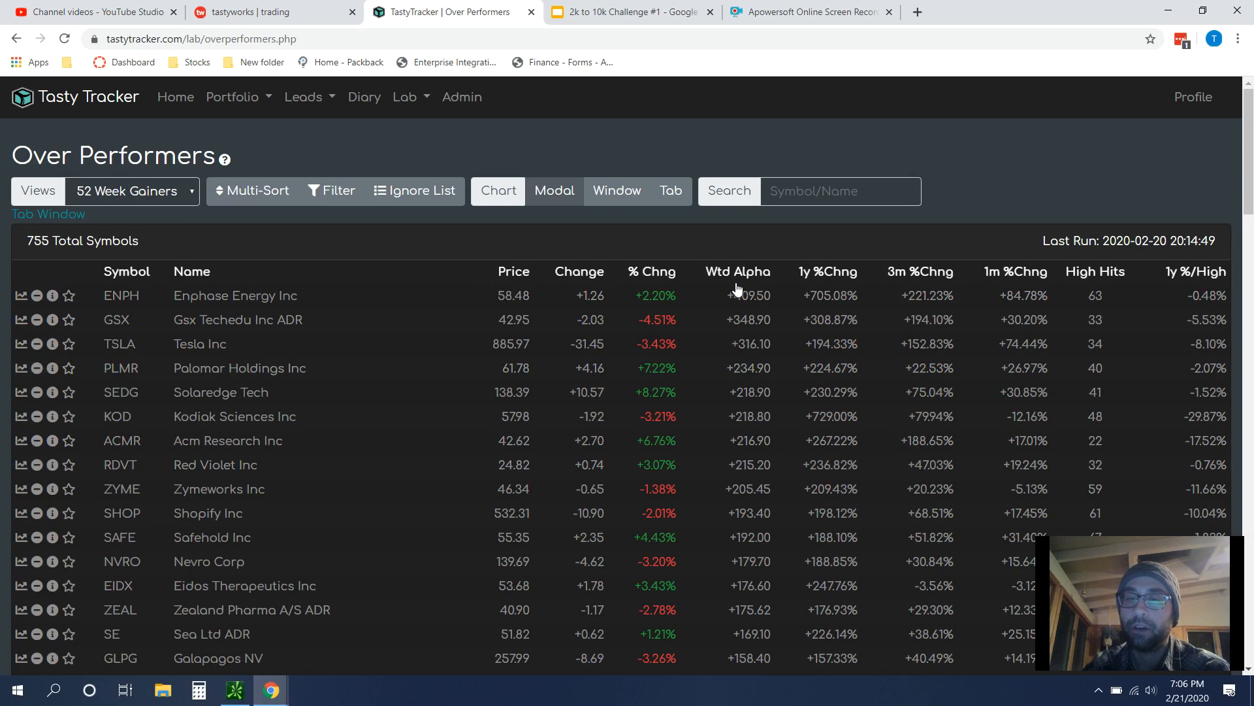
mouse_move(836, 284)
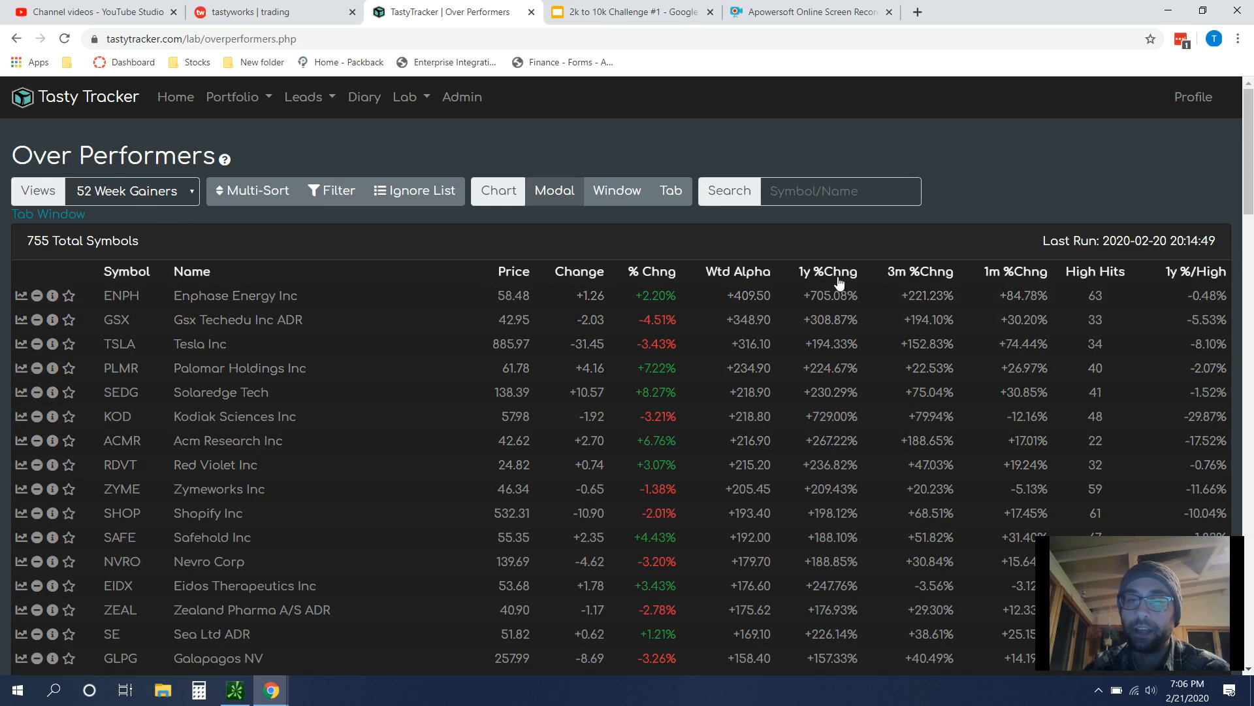
mouse_move(830, 277)
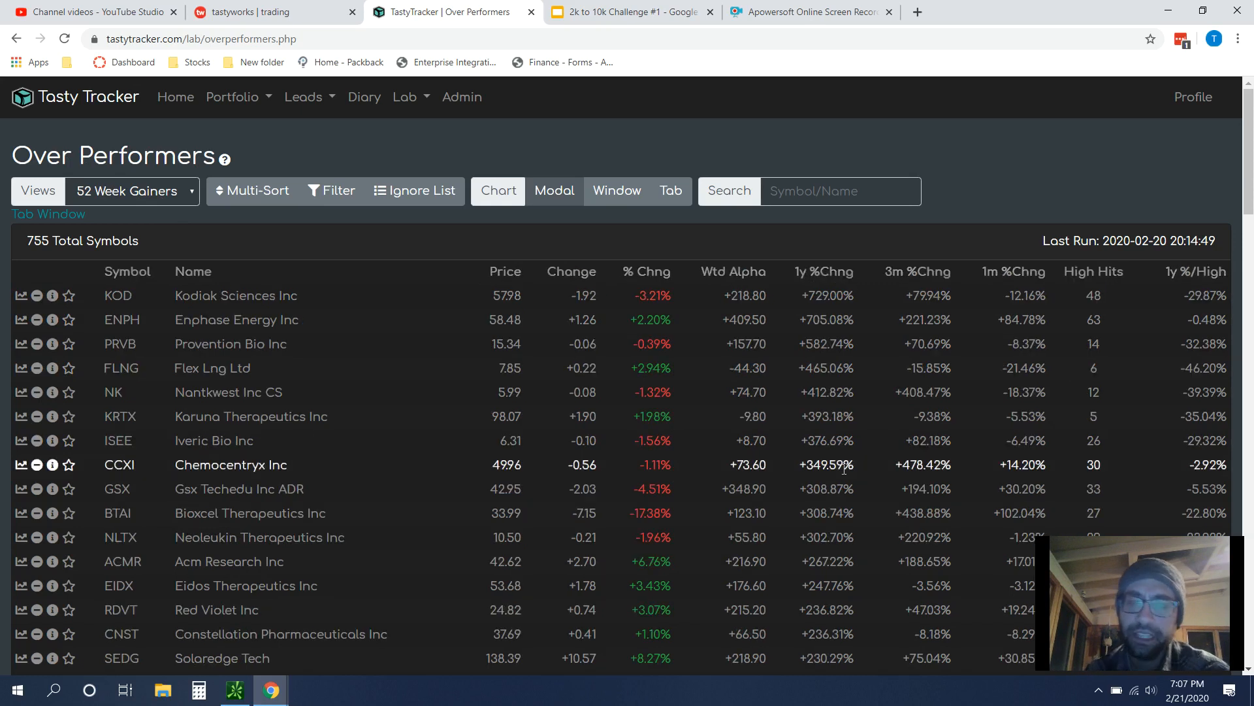
Step: Scroll through the 52-week gainers list, then switch to the tastyworks portfolio tab
scroll("down", 3)
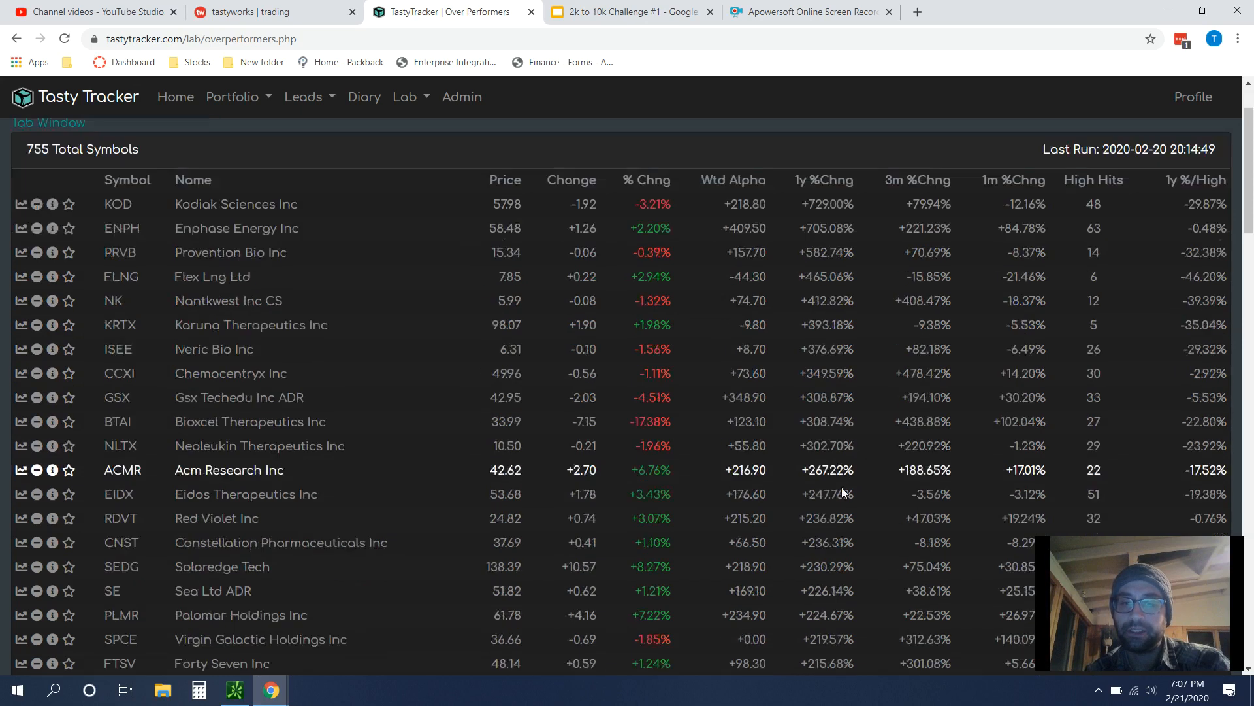
scroll("down", 3)
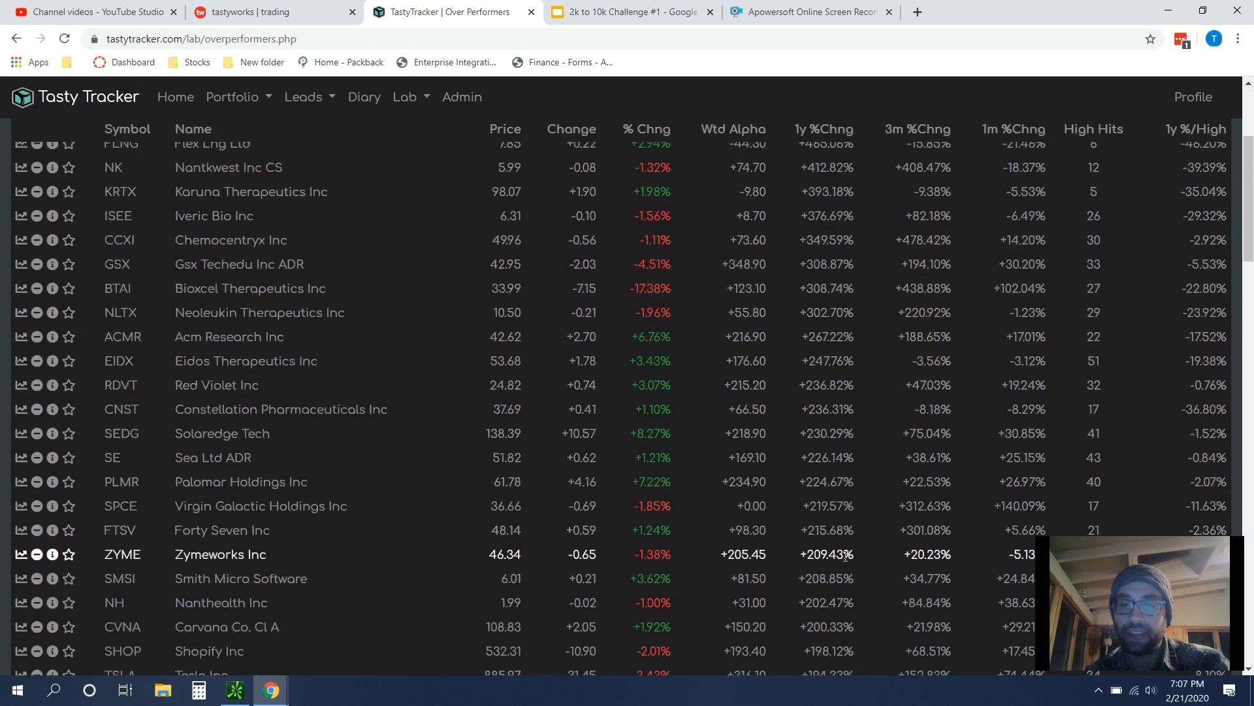
scroll("down", 3)
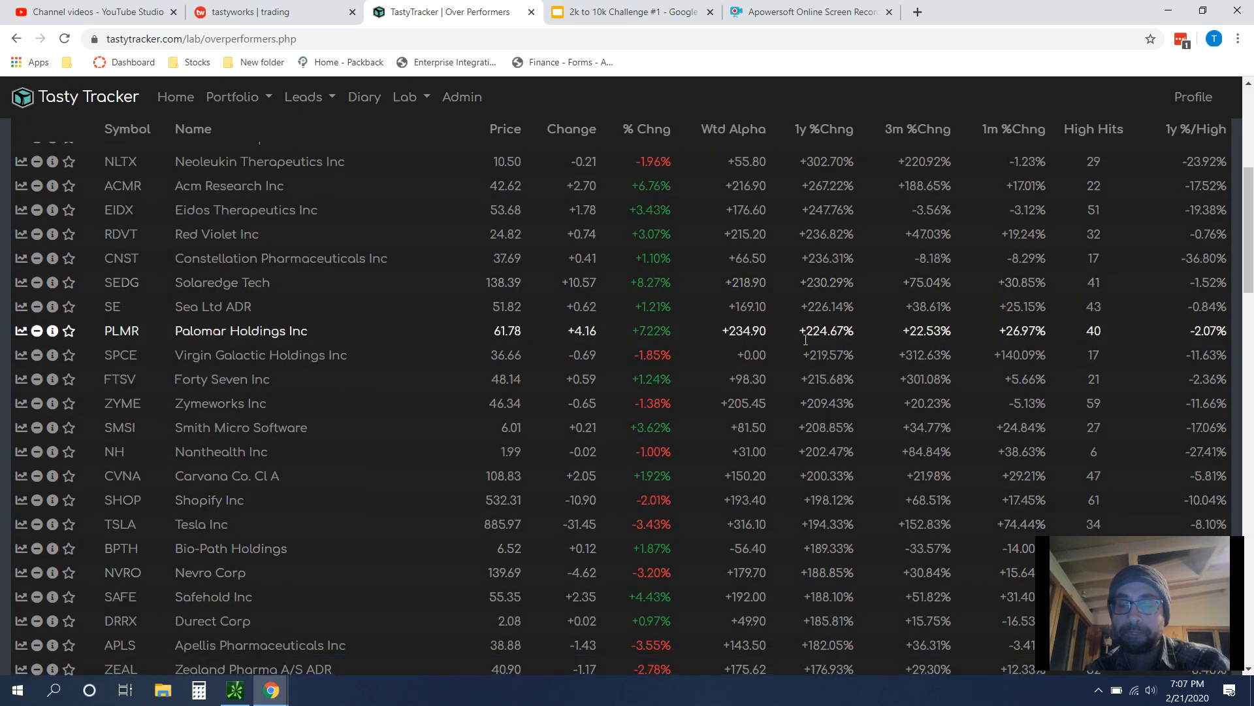
scroll("down", 3)
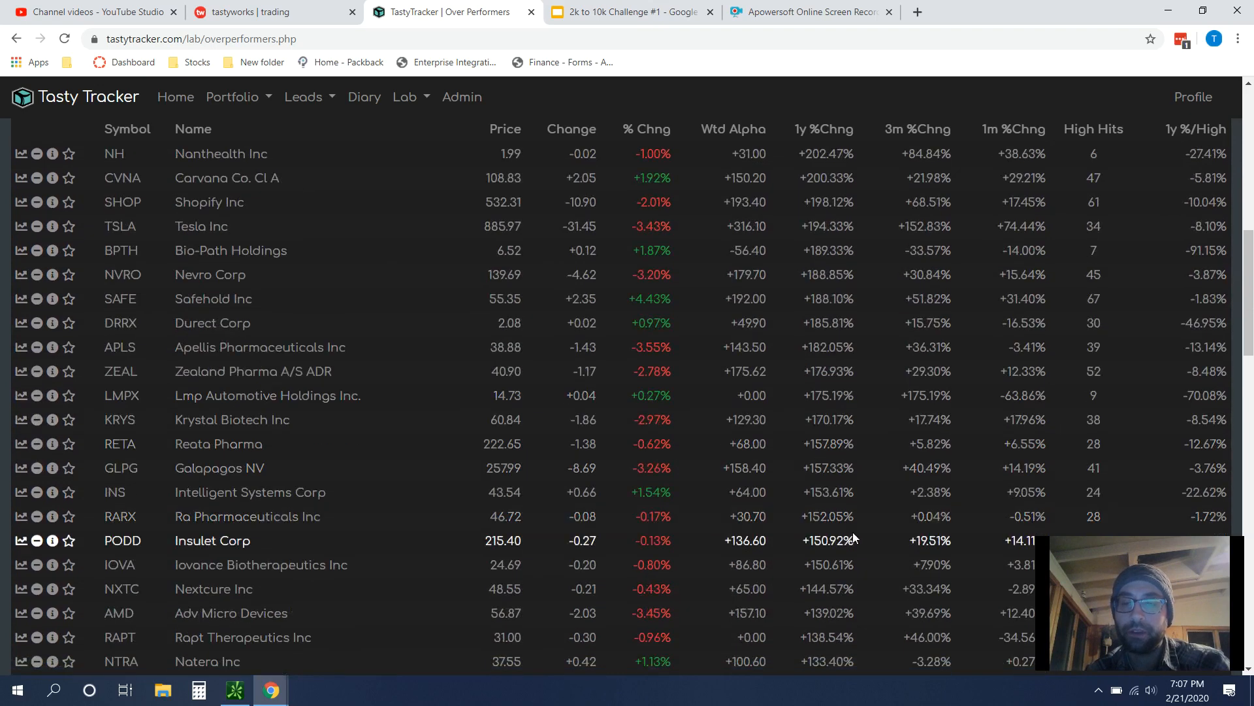
scroll("down", 3)
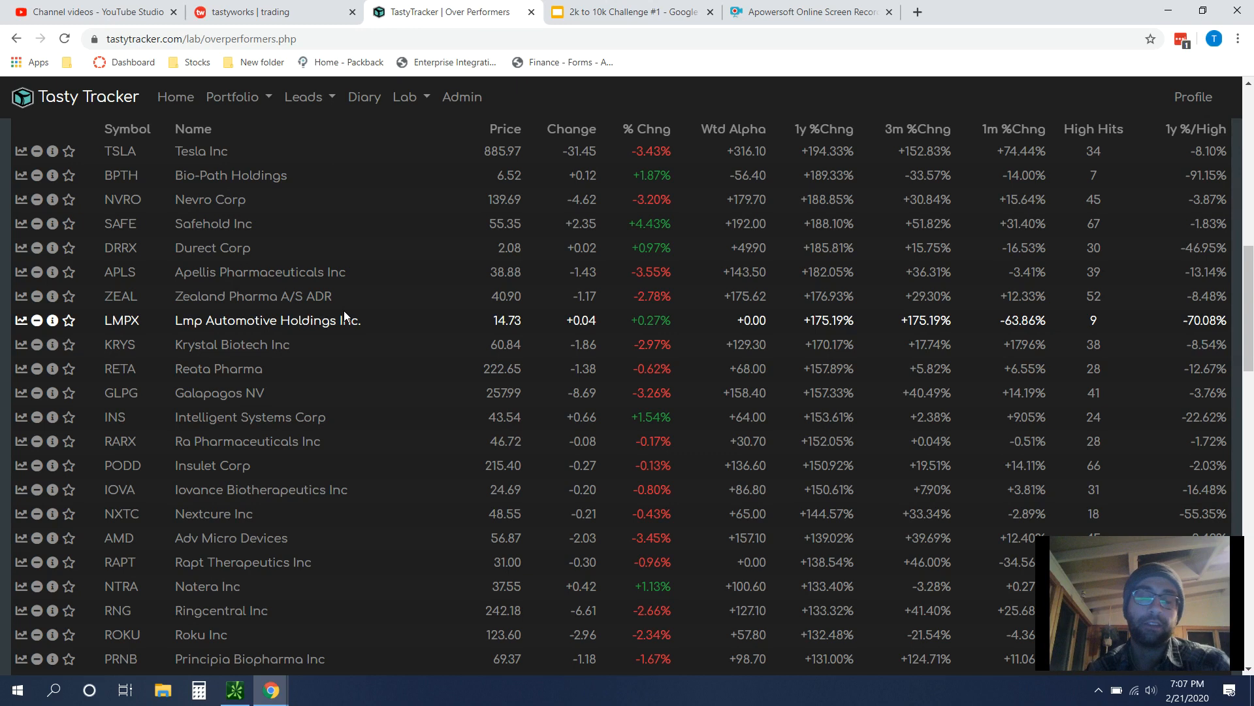
scroll("down", 3)
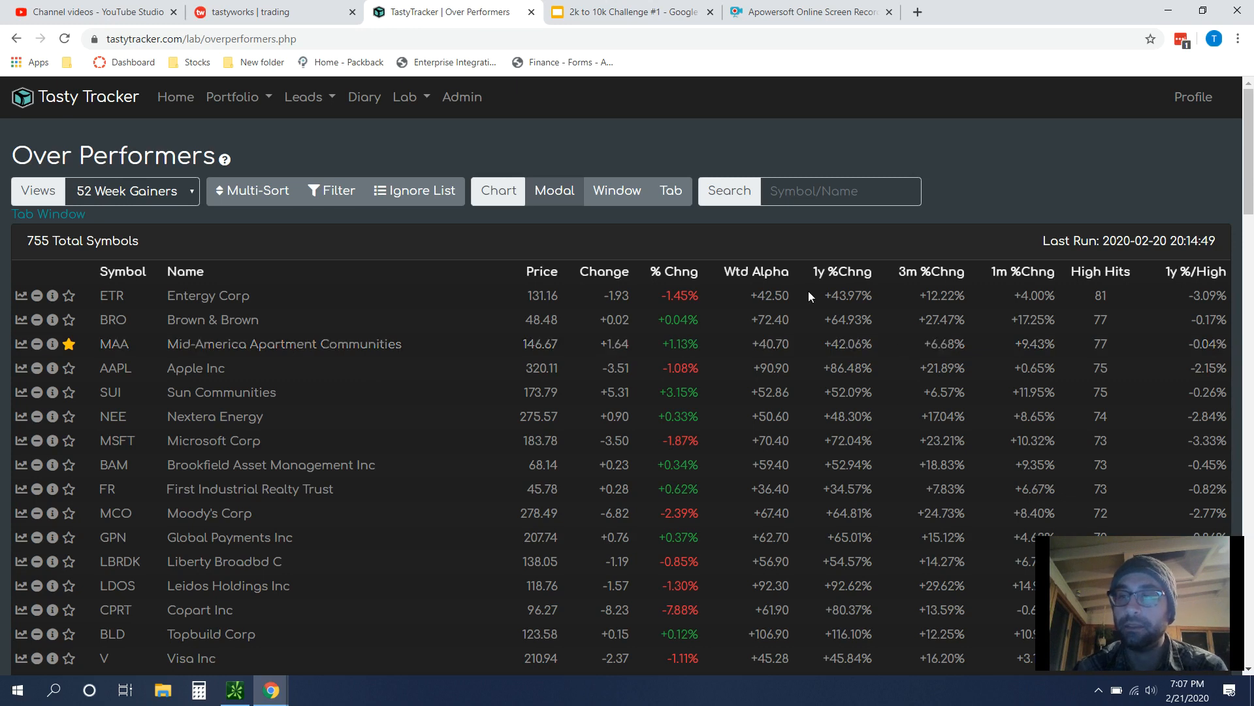
scroll("down", 3)
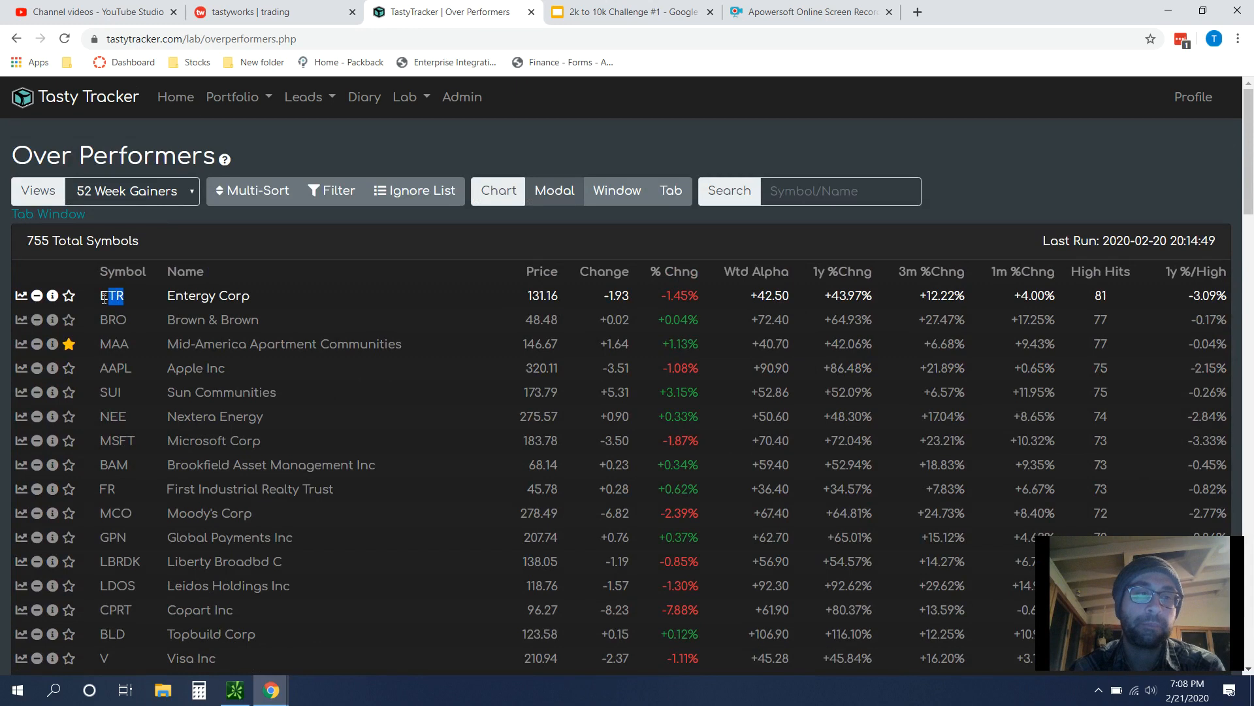
left_click(272, 12)
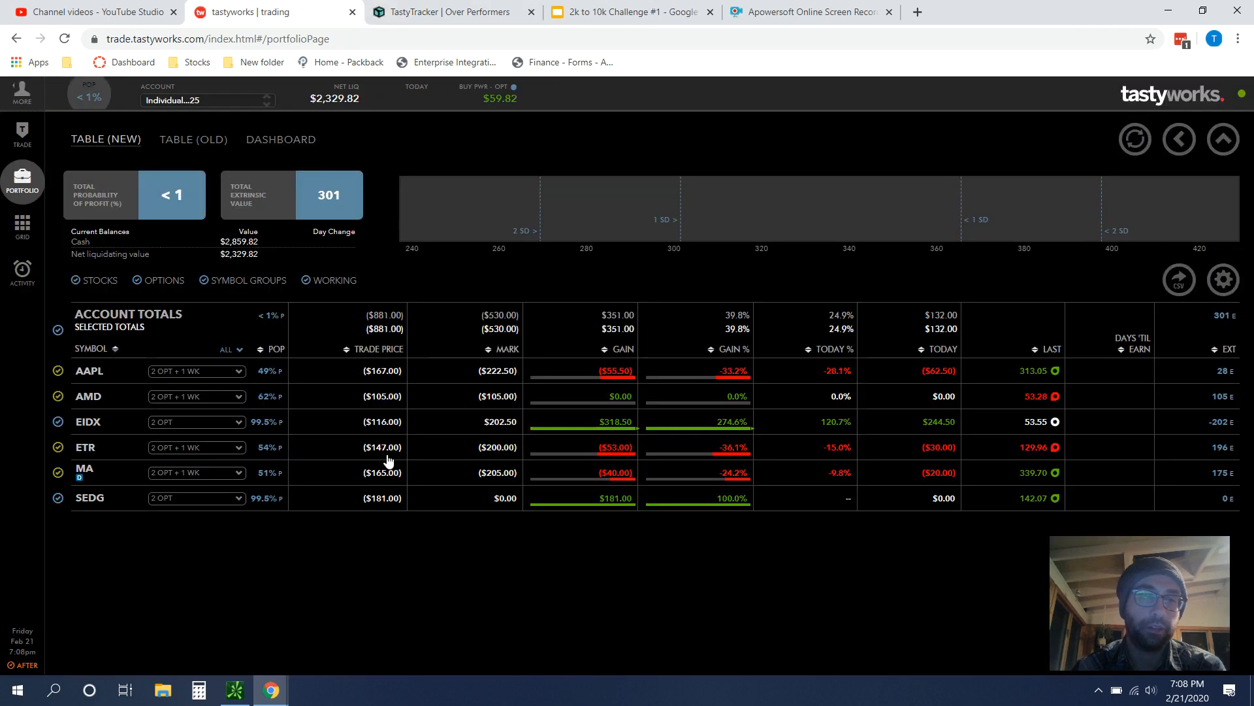
mouse_move(87, 447)
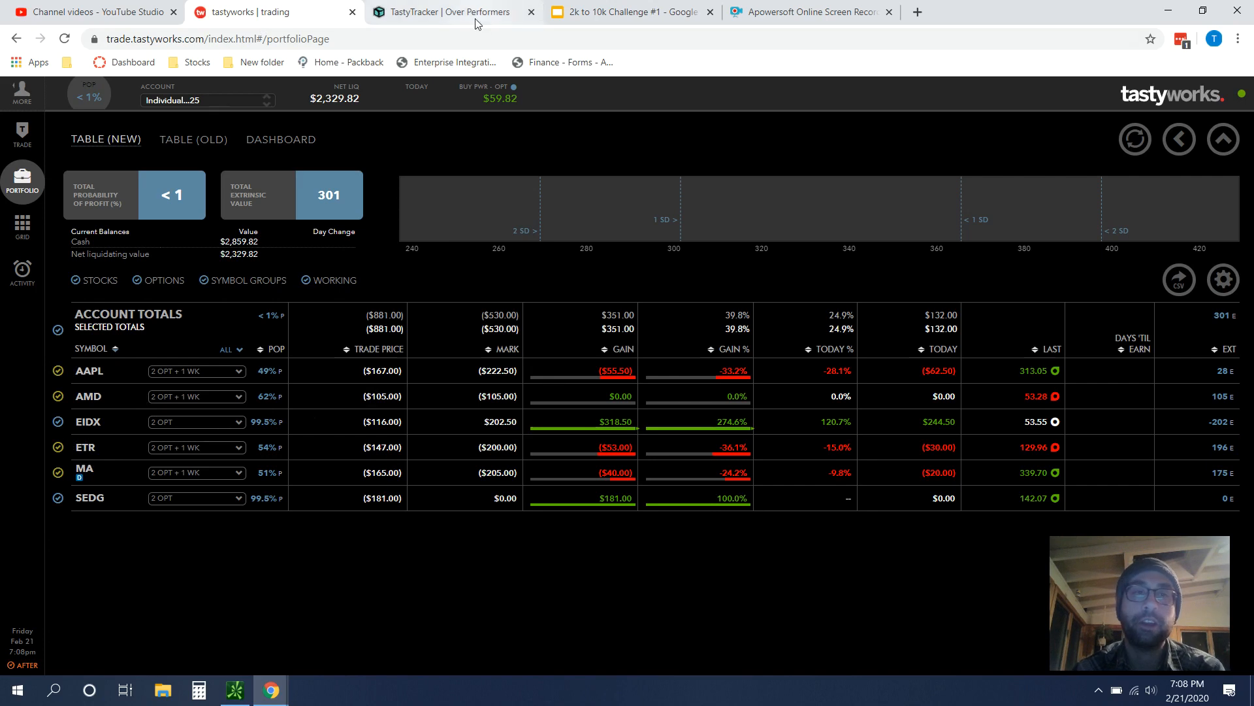
Step: Return to the TastyTracker scanner and open the ETR price chart
left_click(454, 12)
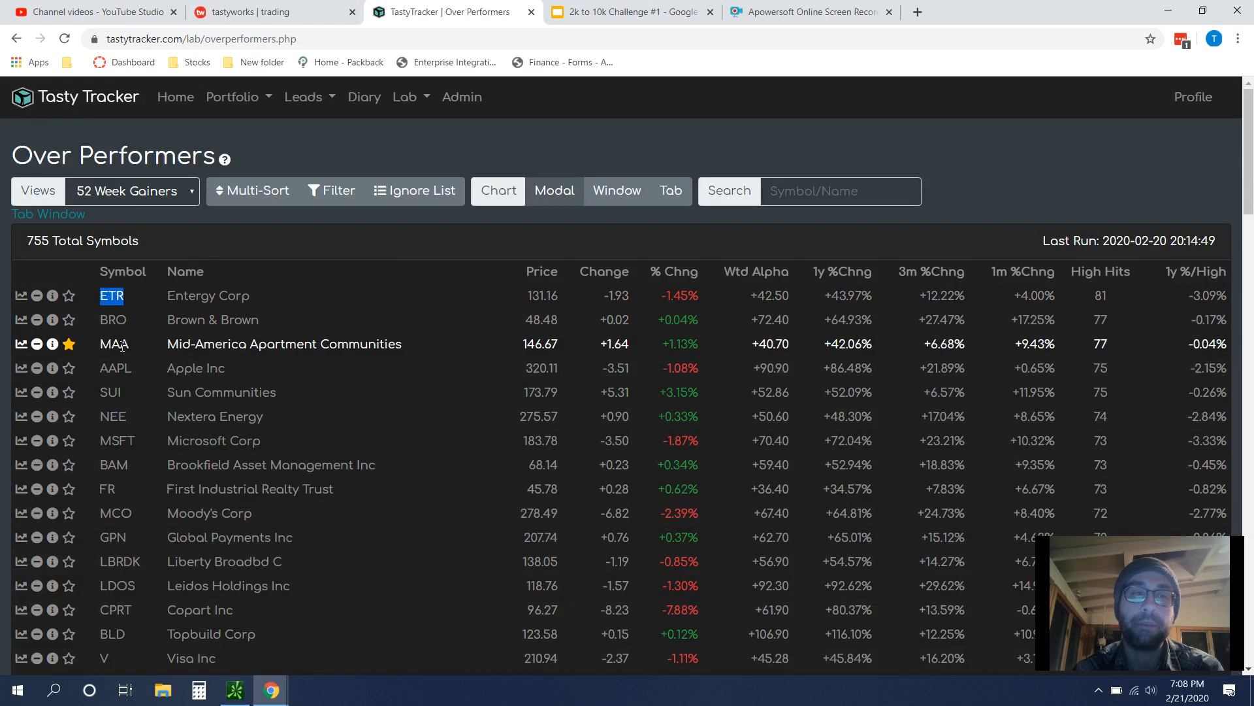
mouse_move(132, 336)
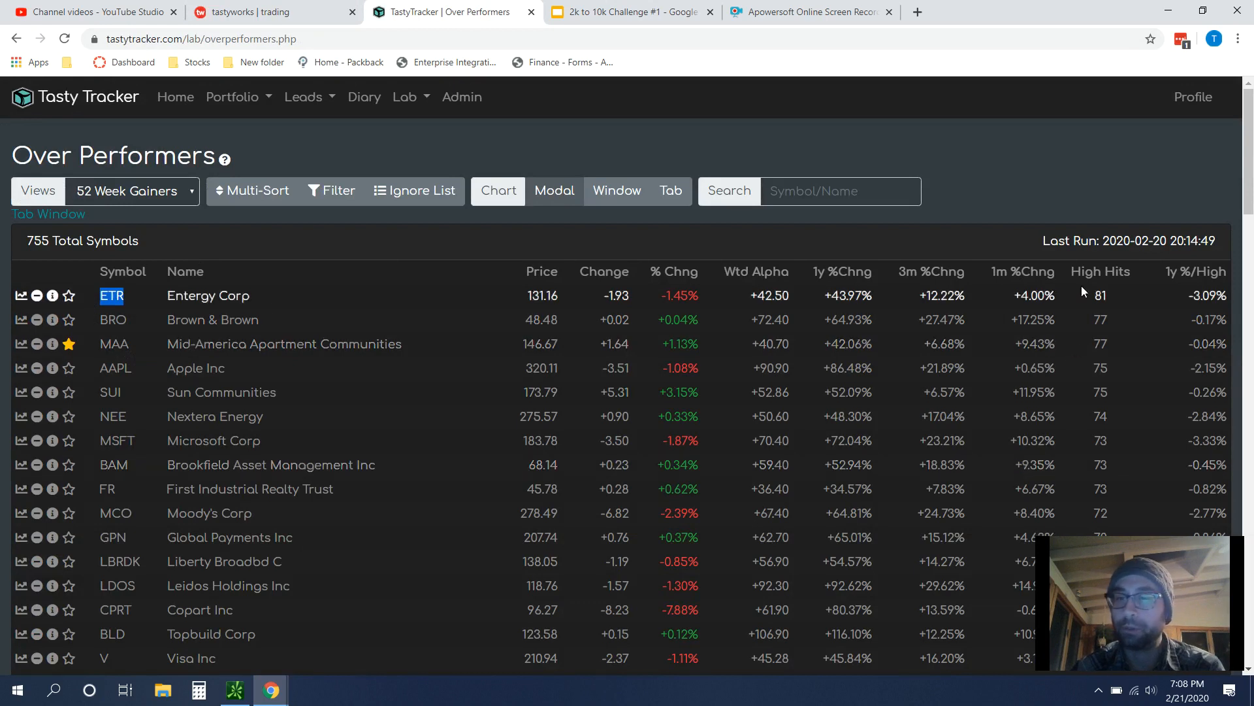
mouse_move(22, 319)
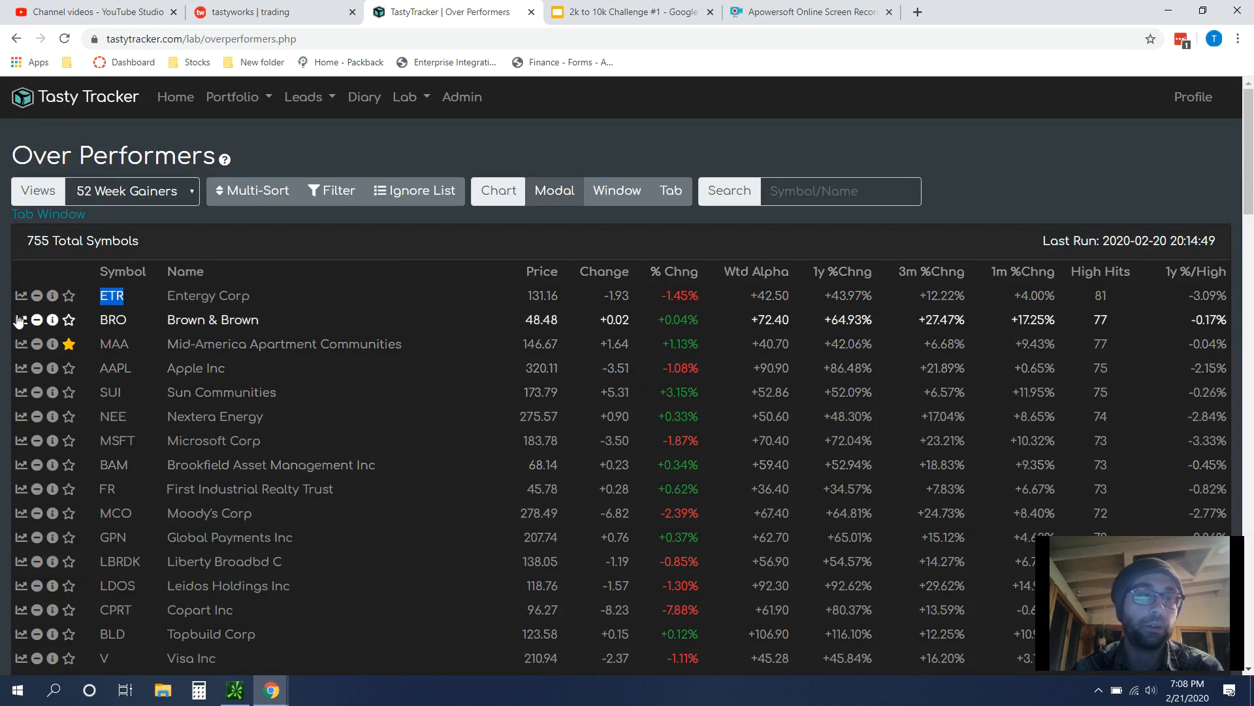
left_click(17, 319)
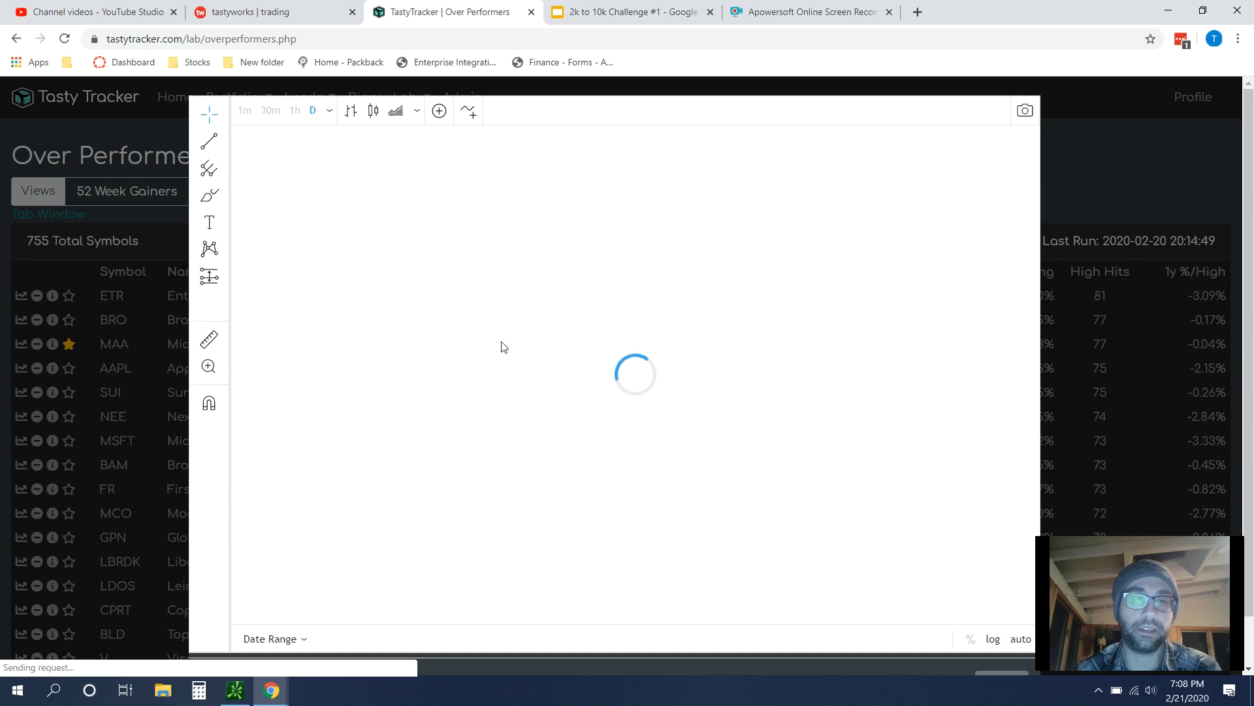
Step: View the Entergy Corp daily chart with Bollinger, MACD and RSI indicators
left_click(111, 295)
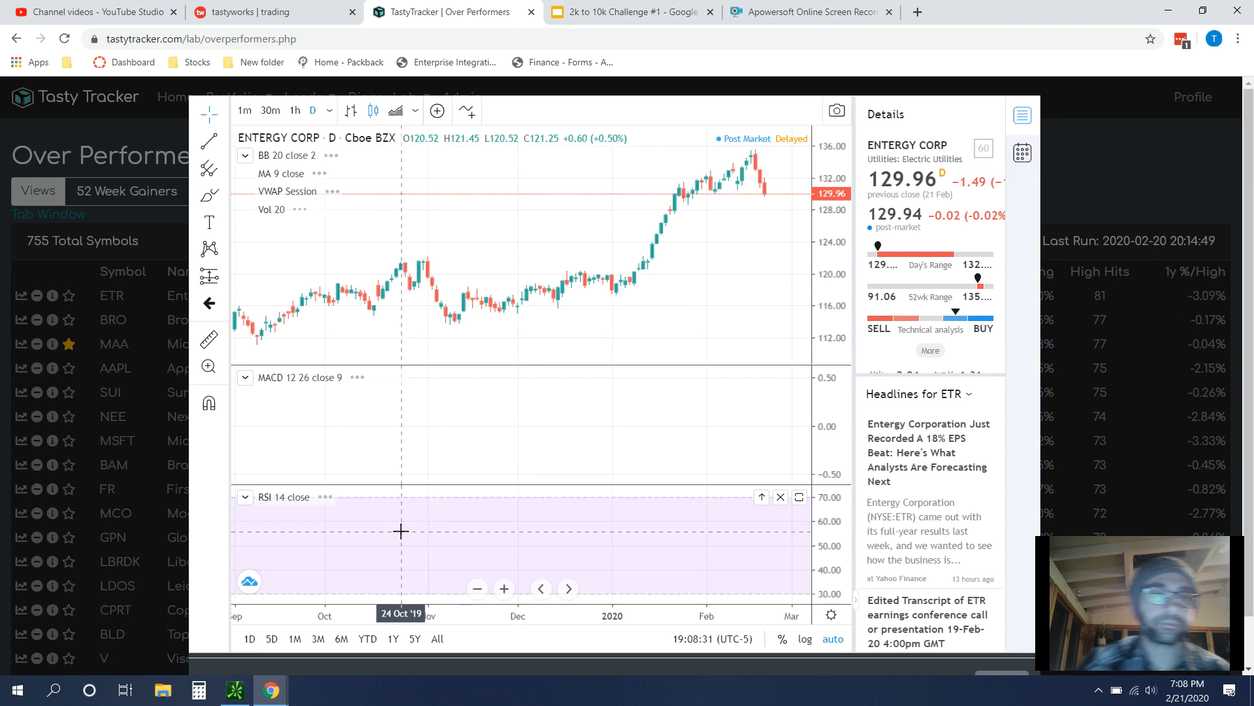
mouse_move(409, 535)
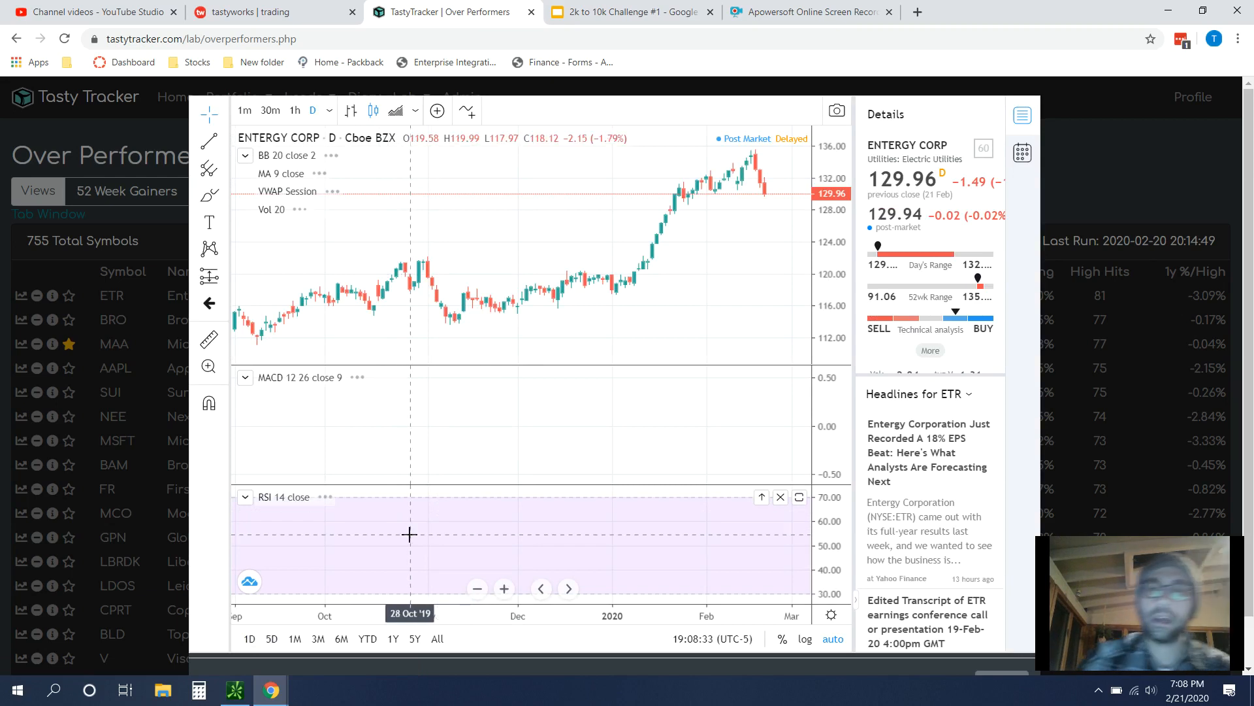
mouse_move(422, 430)
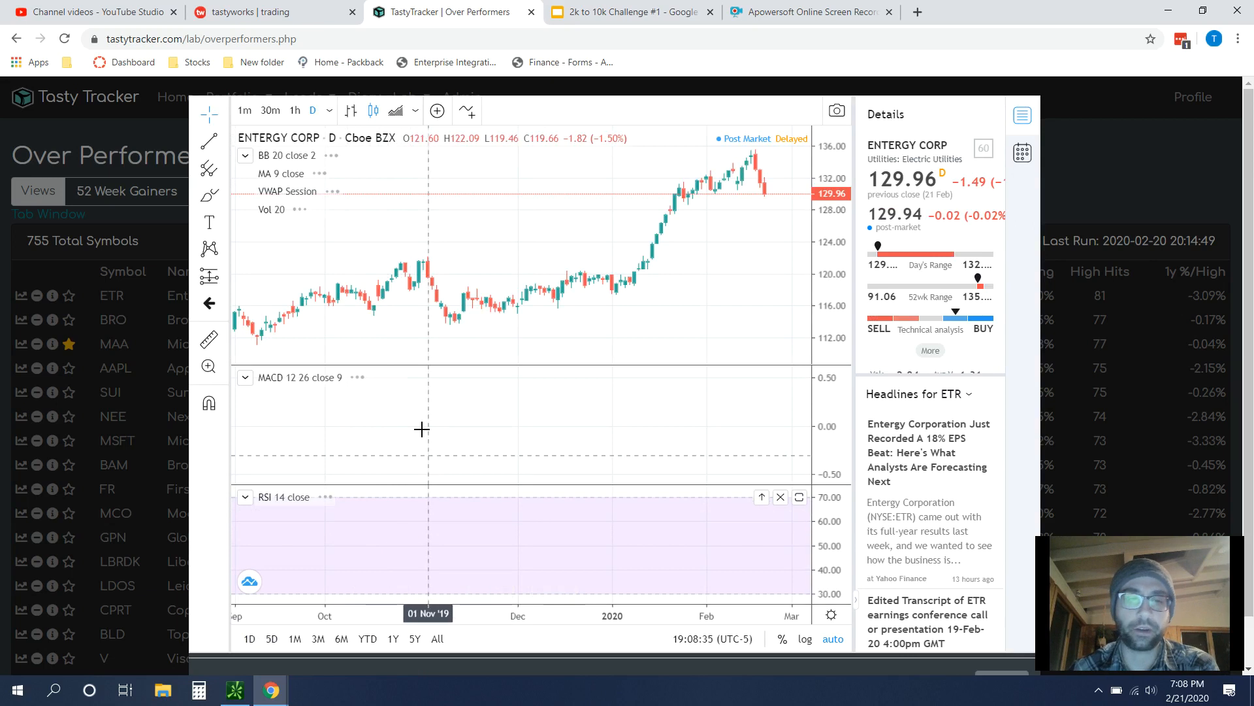
mouse_move(404, 497)
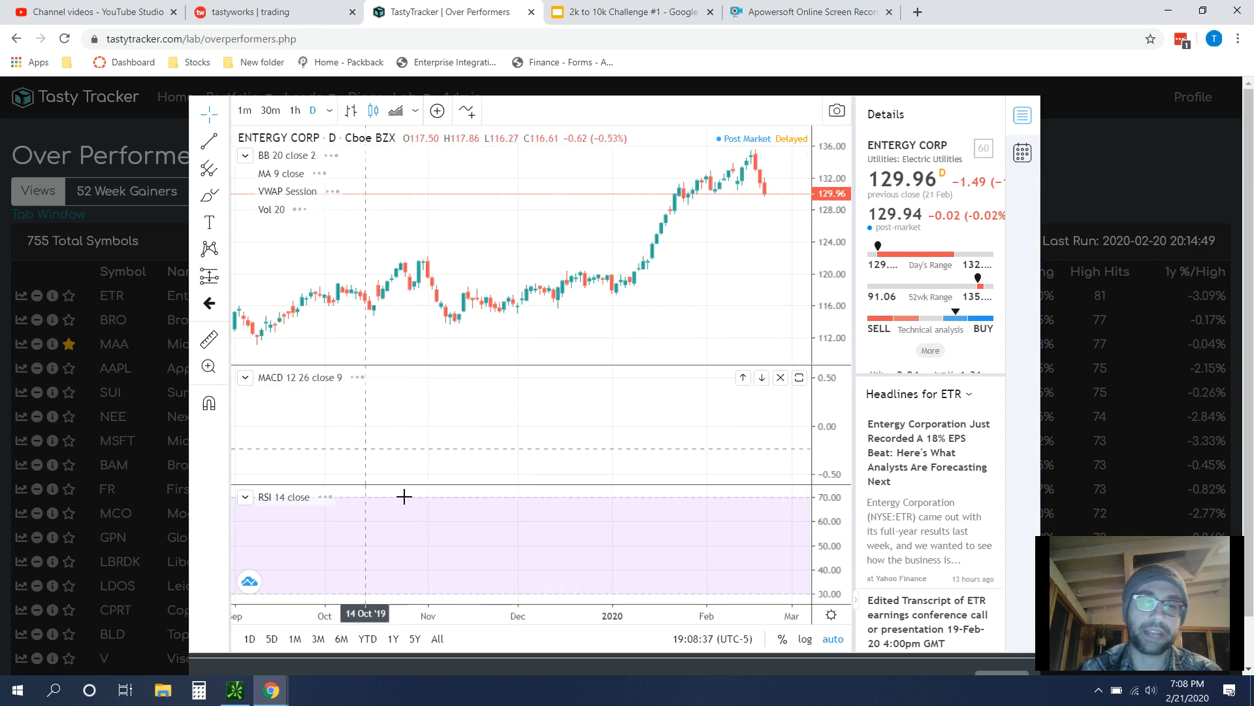
mouse_move(589, 315)
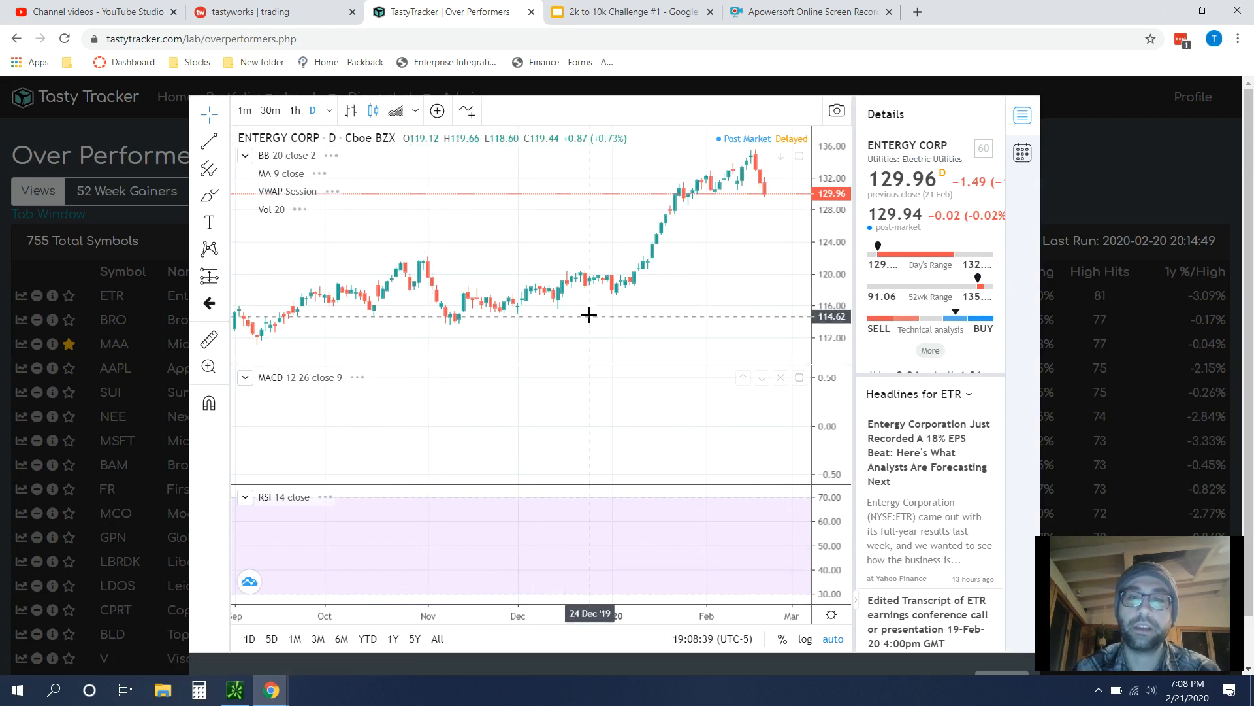
mouse_move(659, 282)
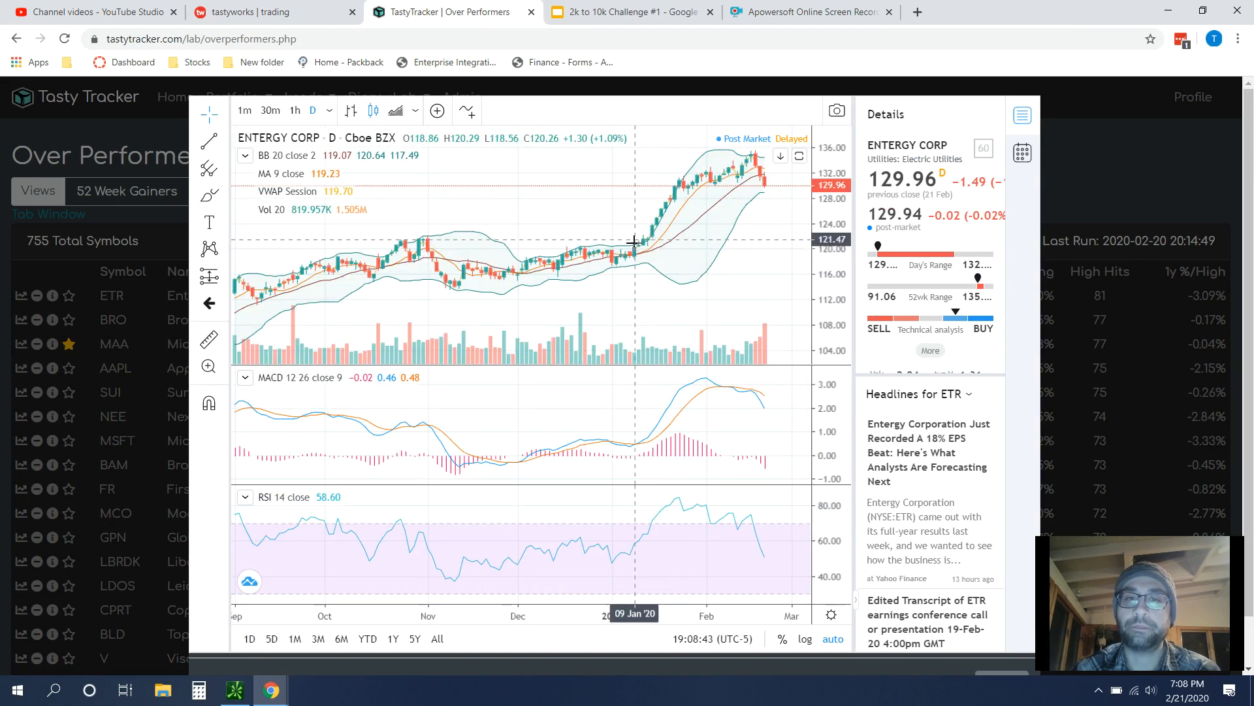
mouse_move(686, 207)
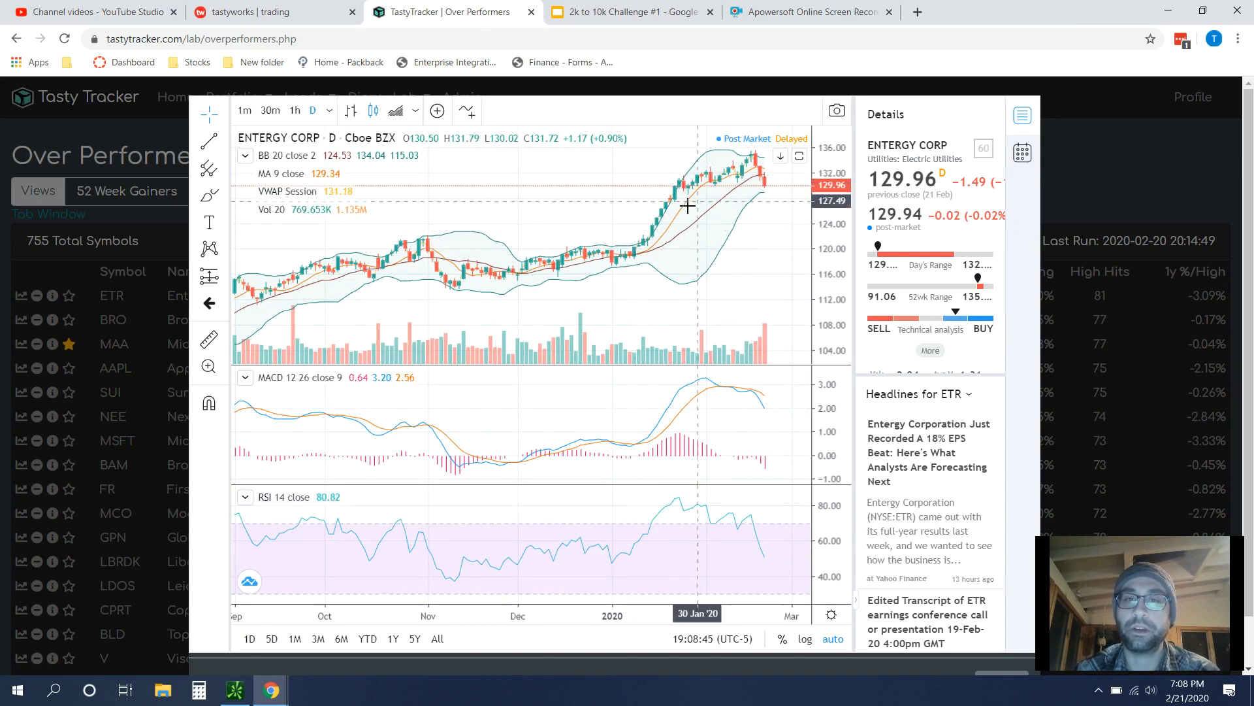
mouse_move(306, 259)
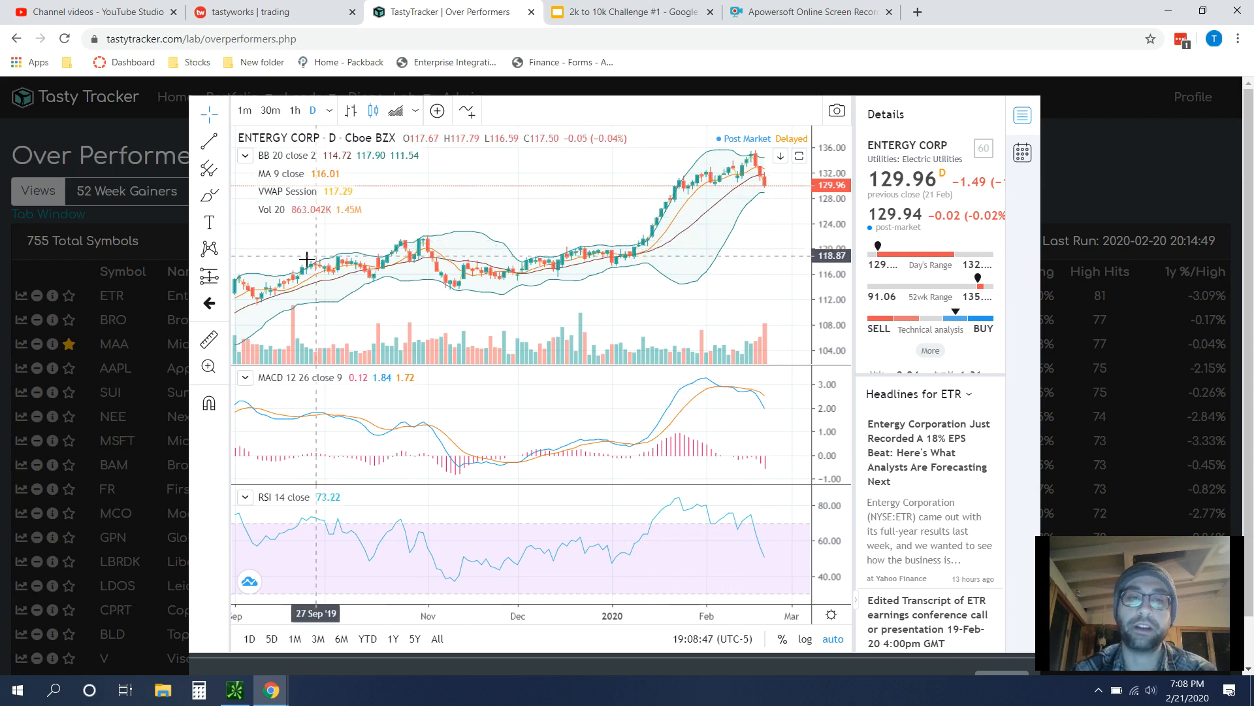
mouse_move(618, 255)
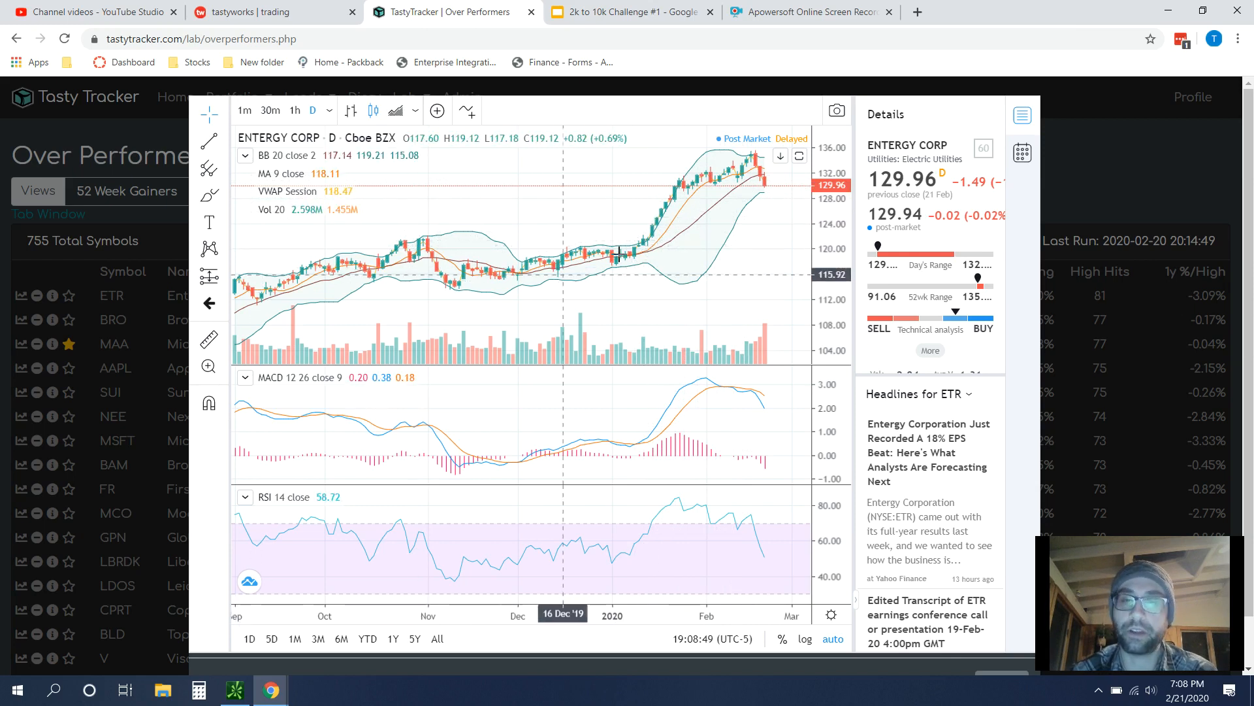
mouse_move(748, 188)
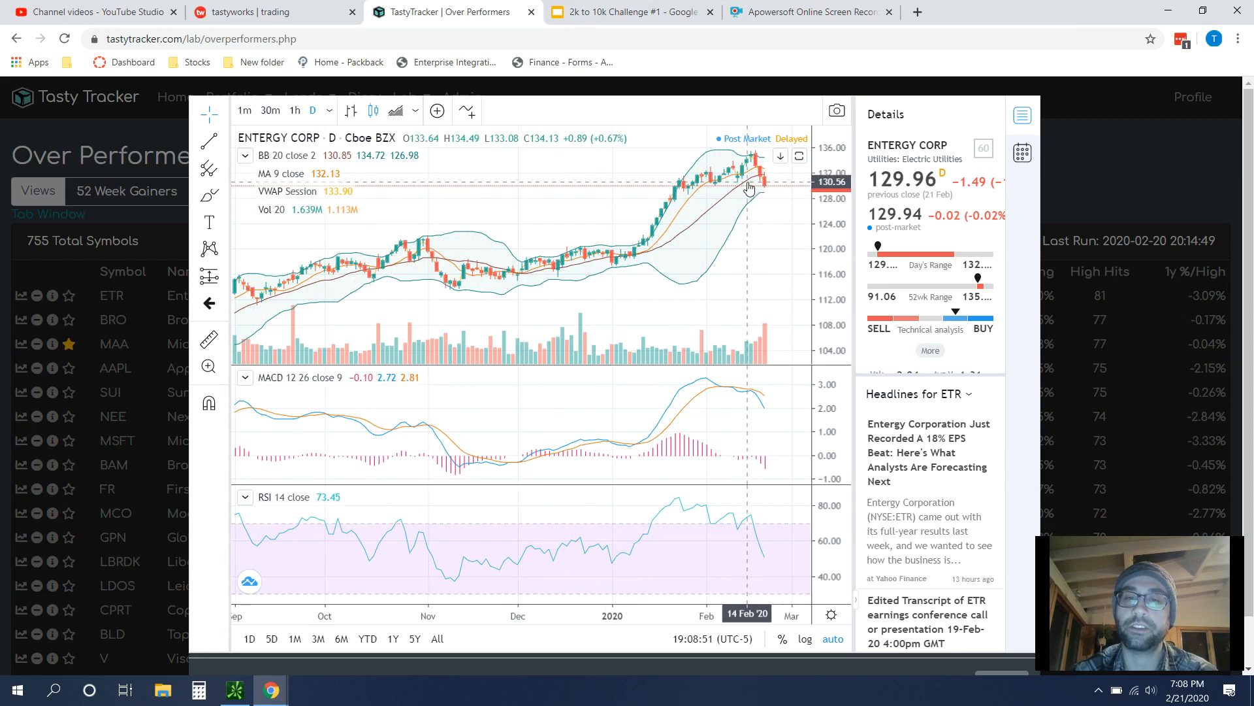
mouse_move(772, 193)
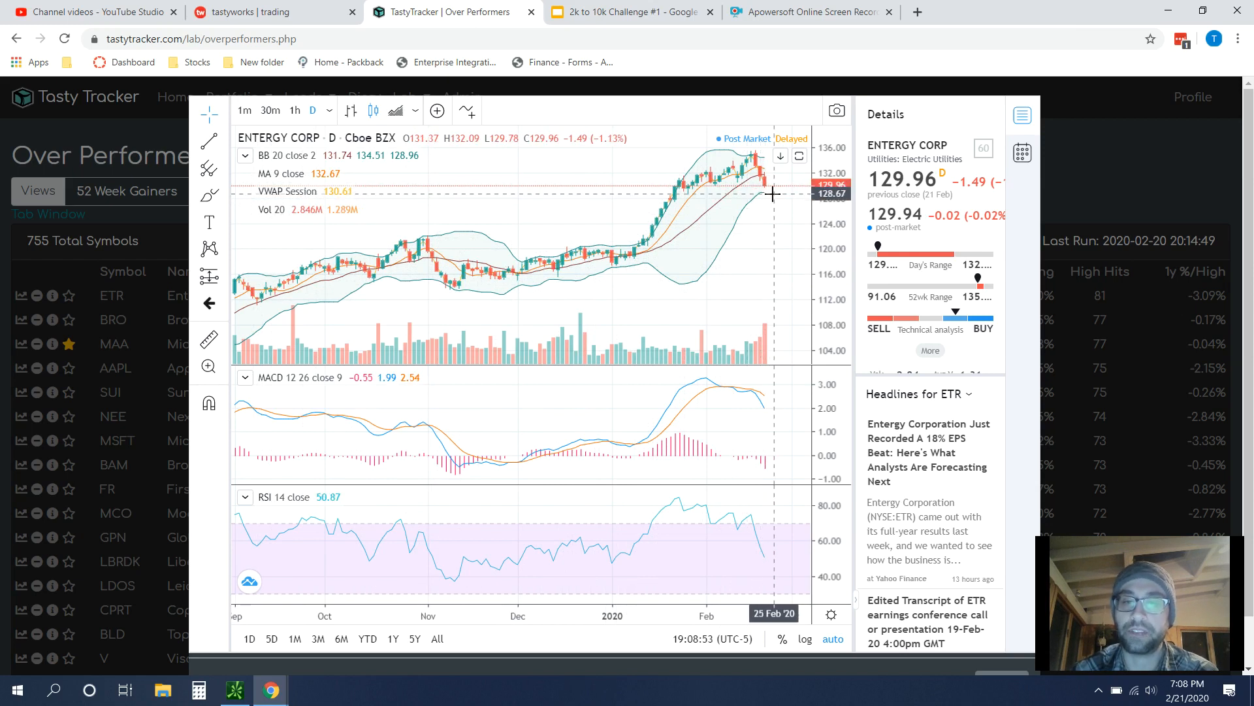
mouse_move(1109, 168)
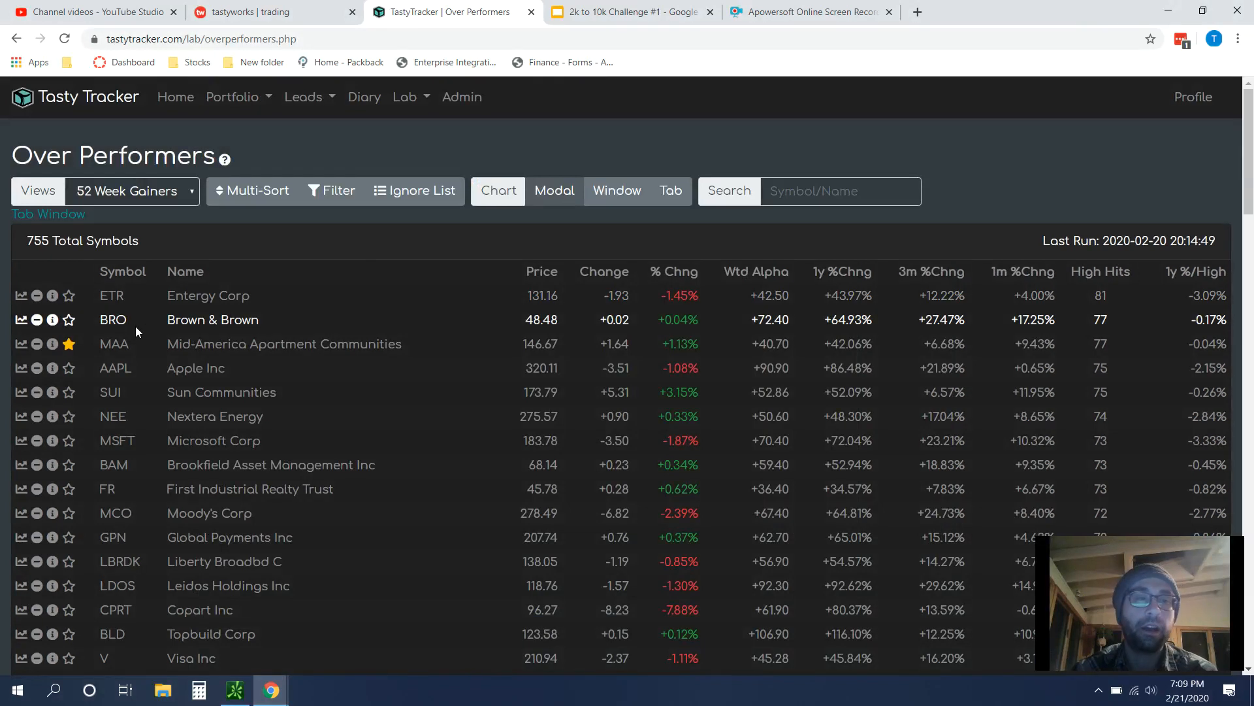
mouse_move(527, 328)
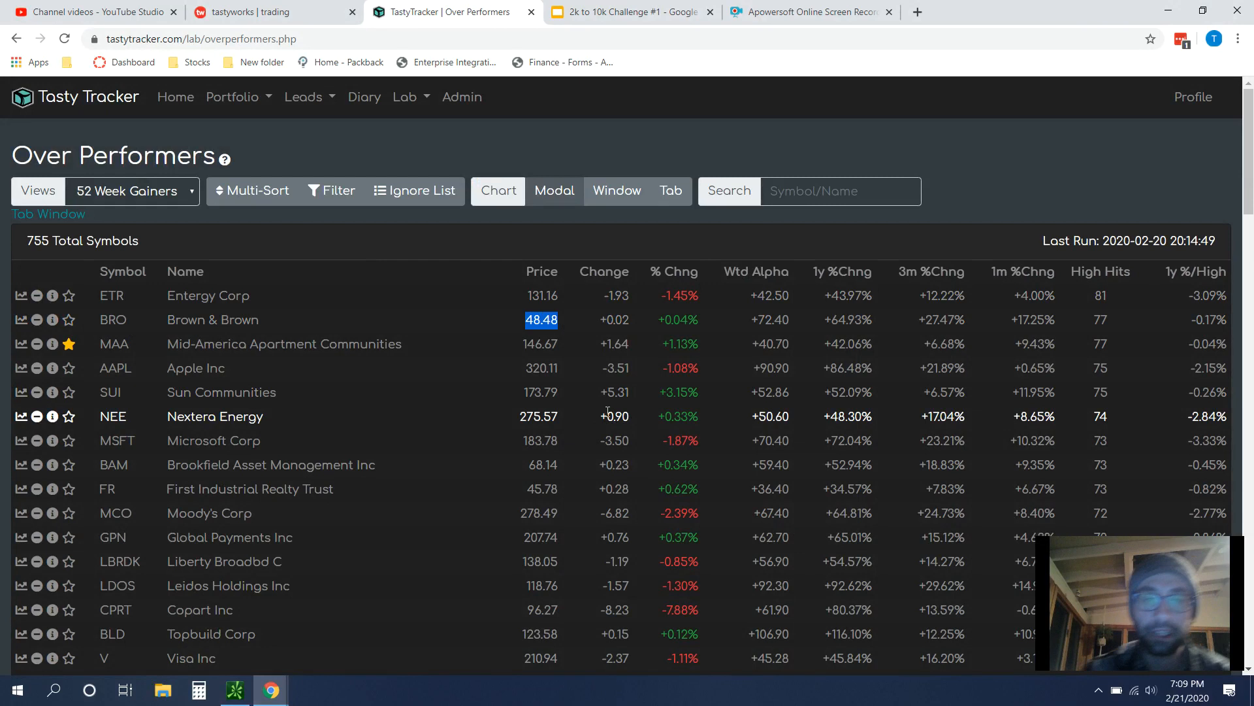
mouse_move(562, 392)
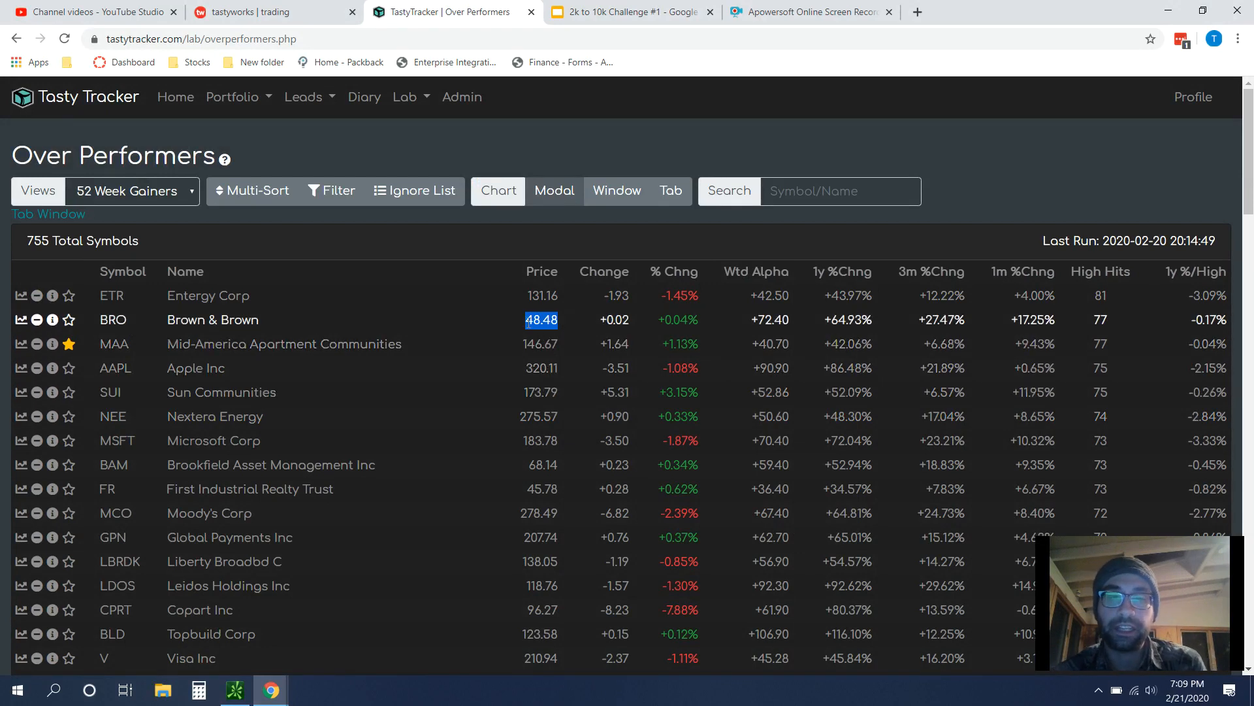
mouse_move(485, 318)
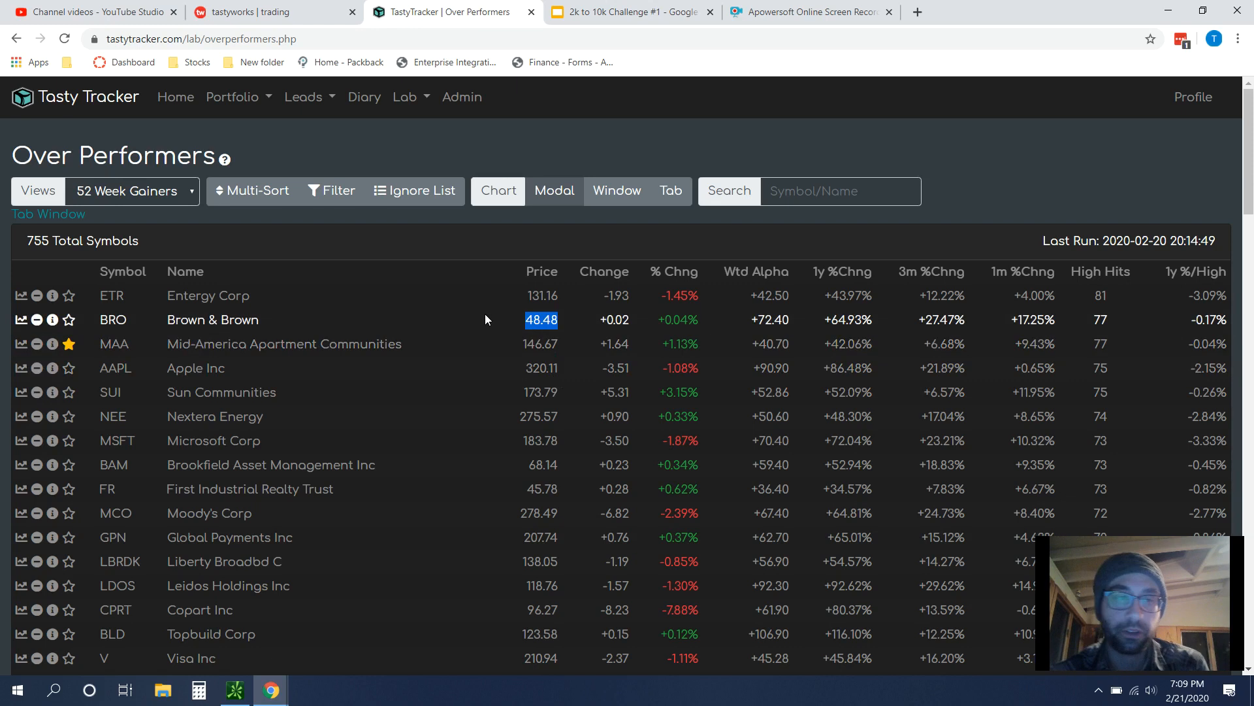
mouse_move(90, 387)
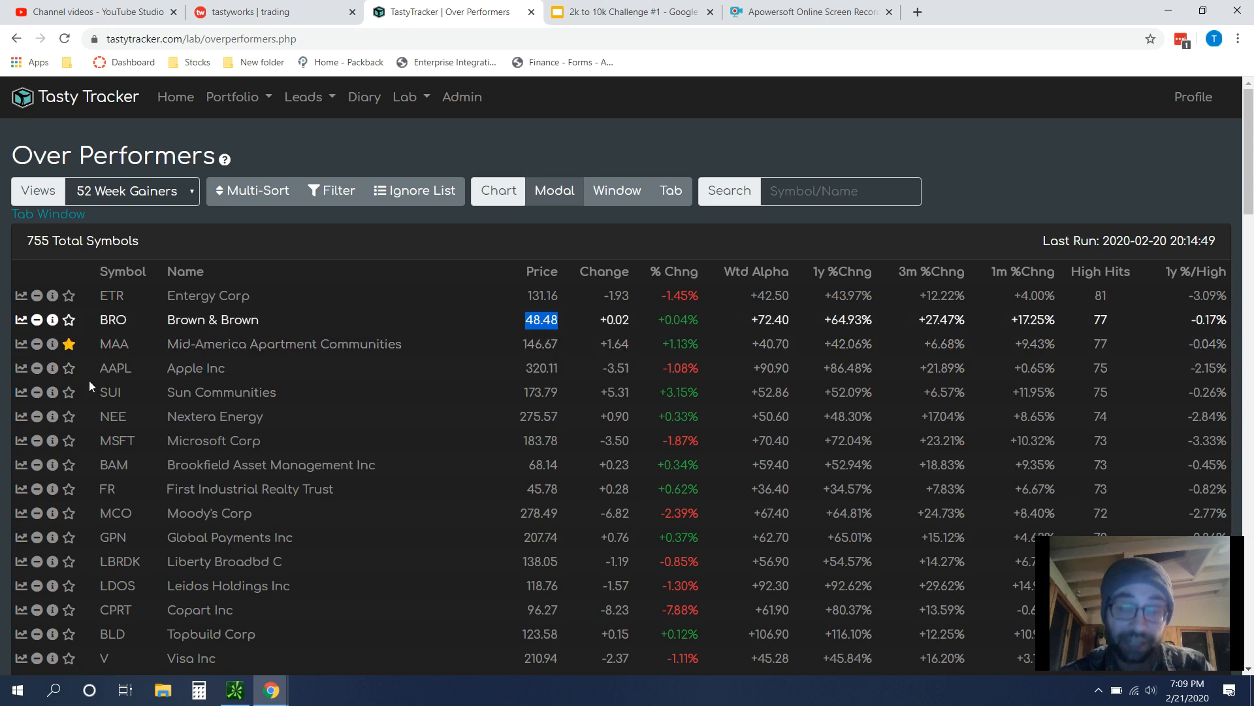
mouse_move(21, 343)
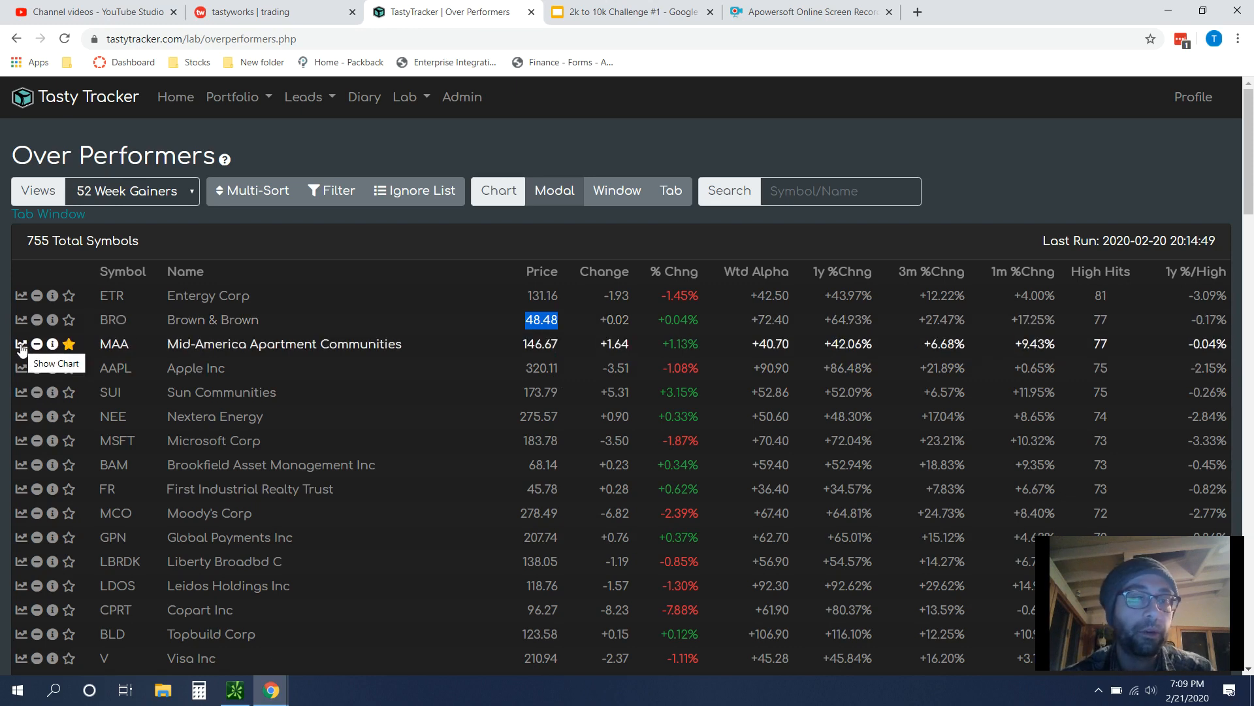
Step: View the MAA chart, then switch to the Google Slides talking points tab
left_click(20, 344)
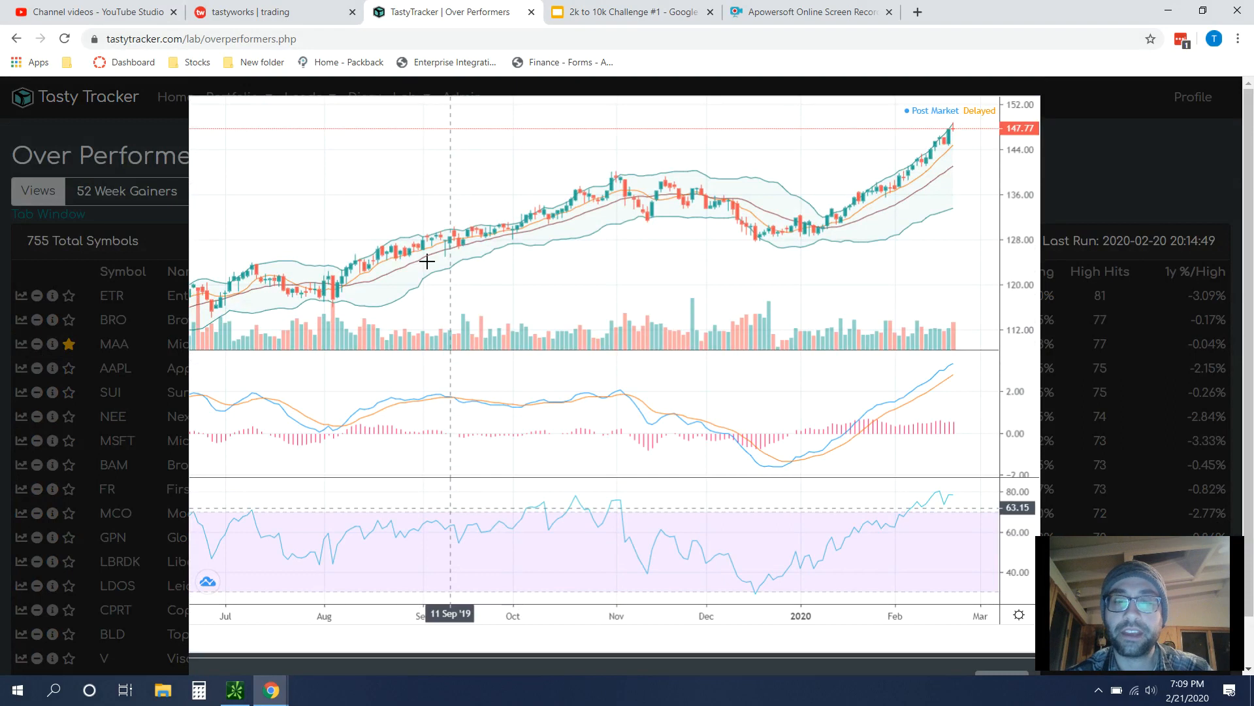
left_click(113, 343)
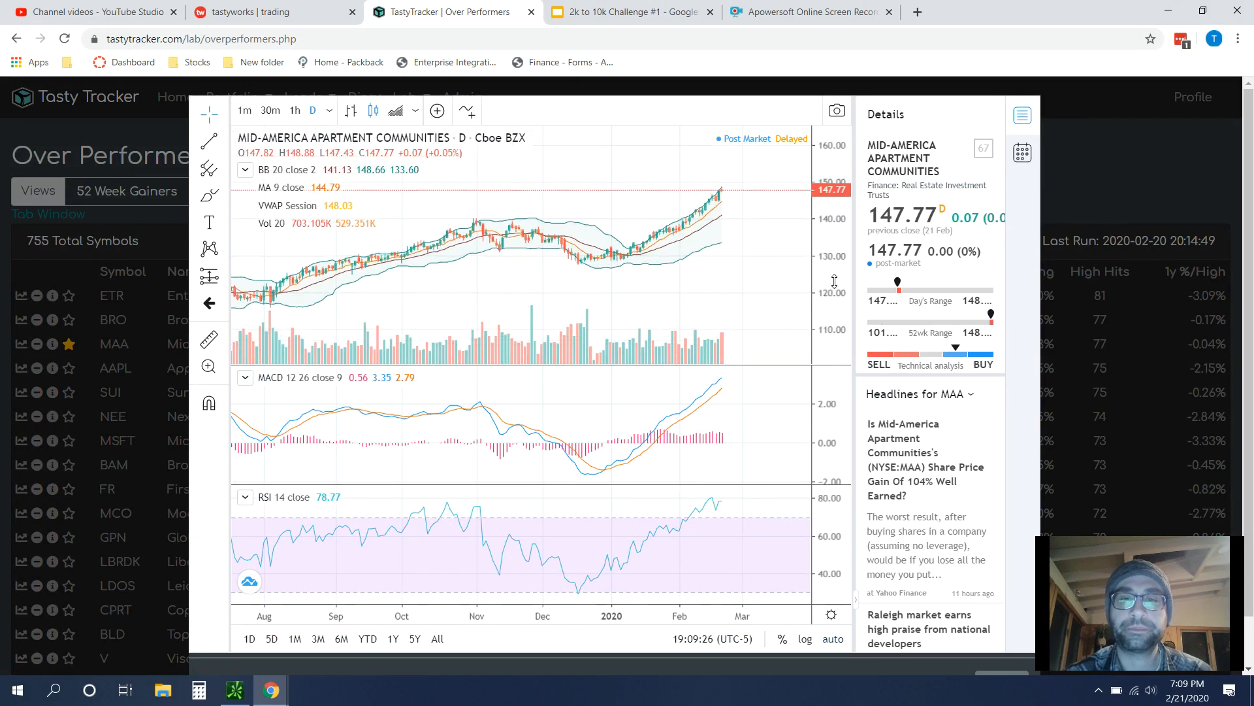
mouse_move(347, 287)
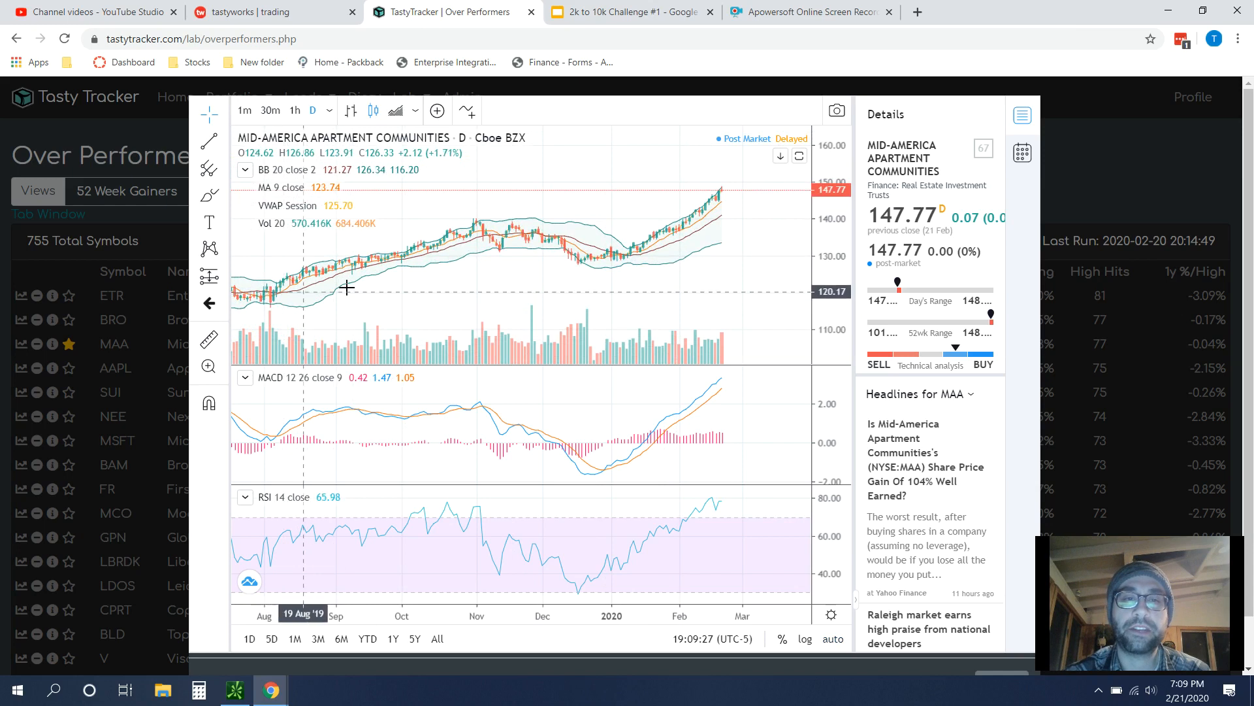
mouse_move(678, 215)
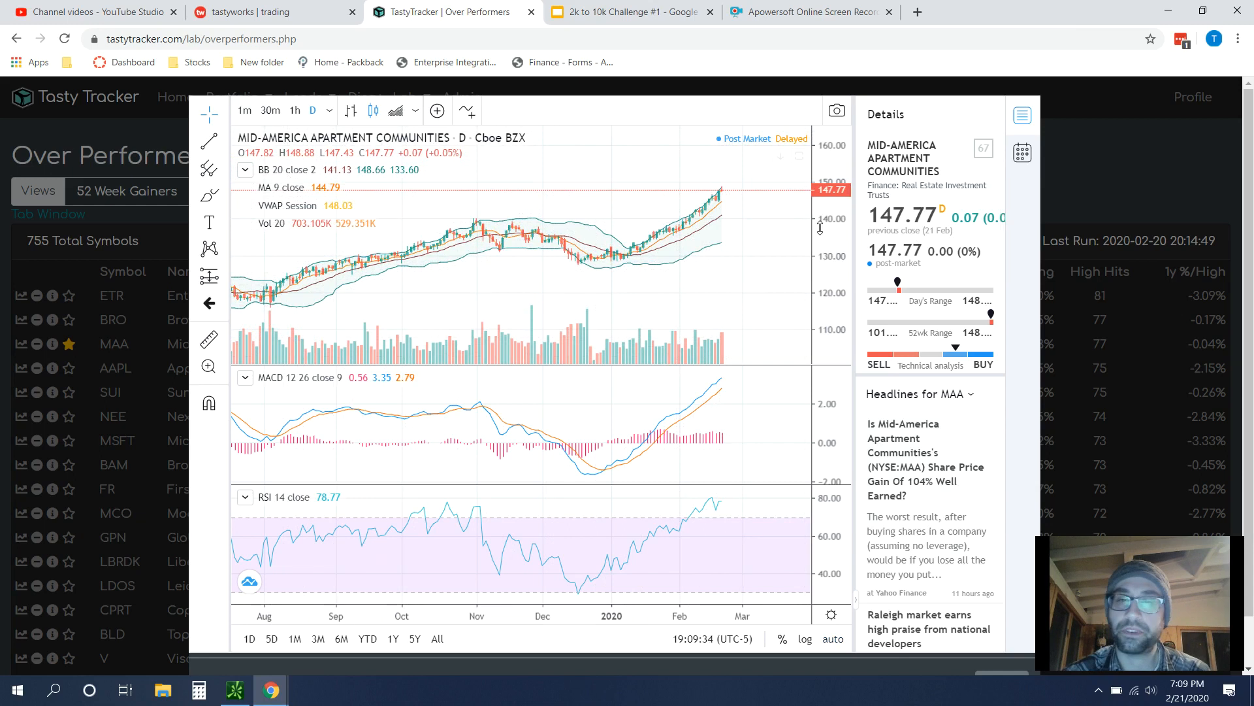
mouse_move(1055, 182)
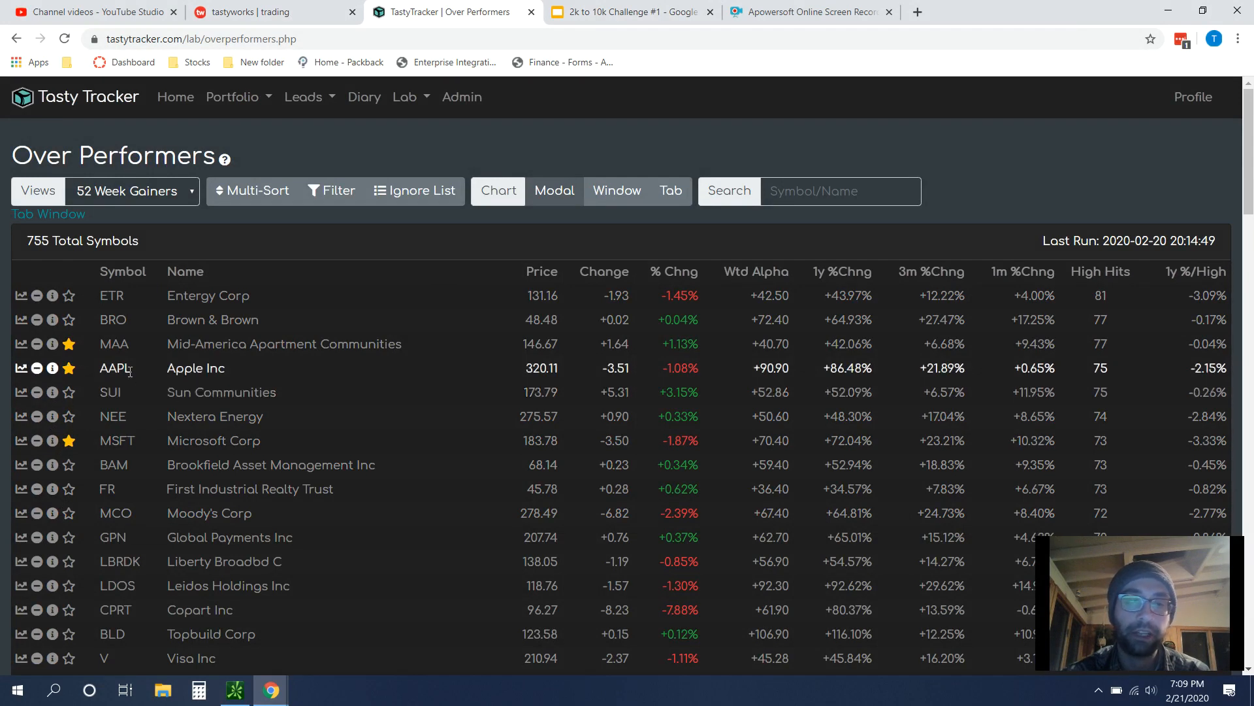
mouse_move(165, 456)
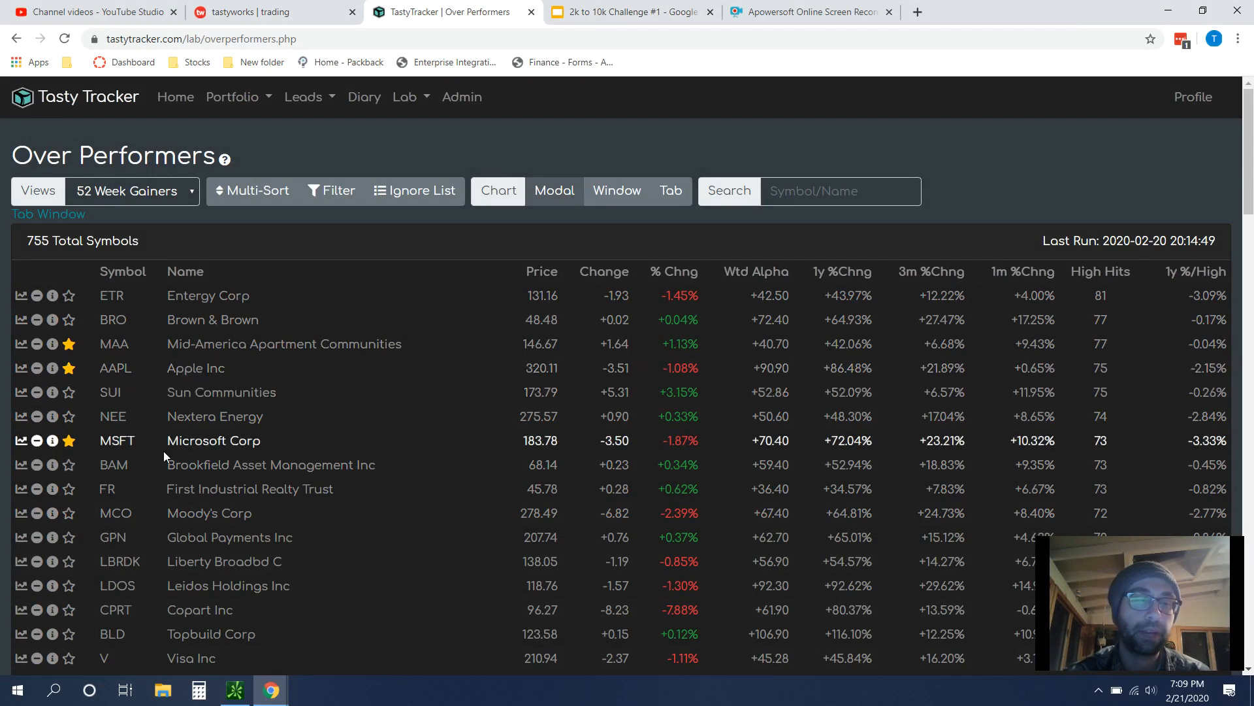
mouse_move(309, 561)
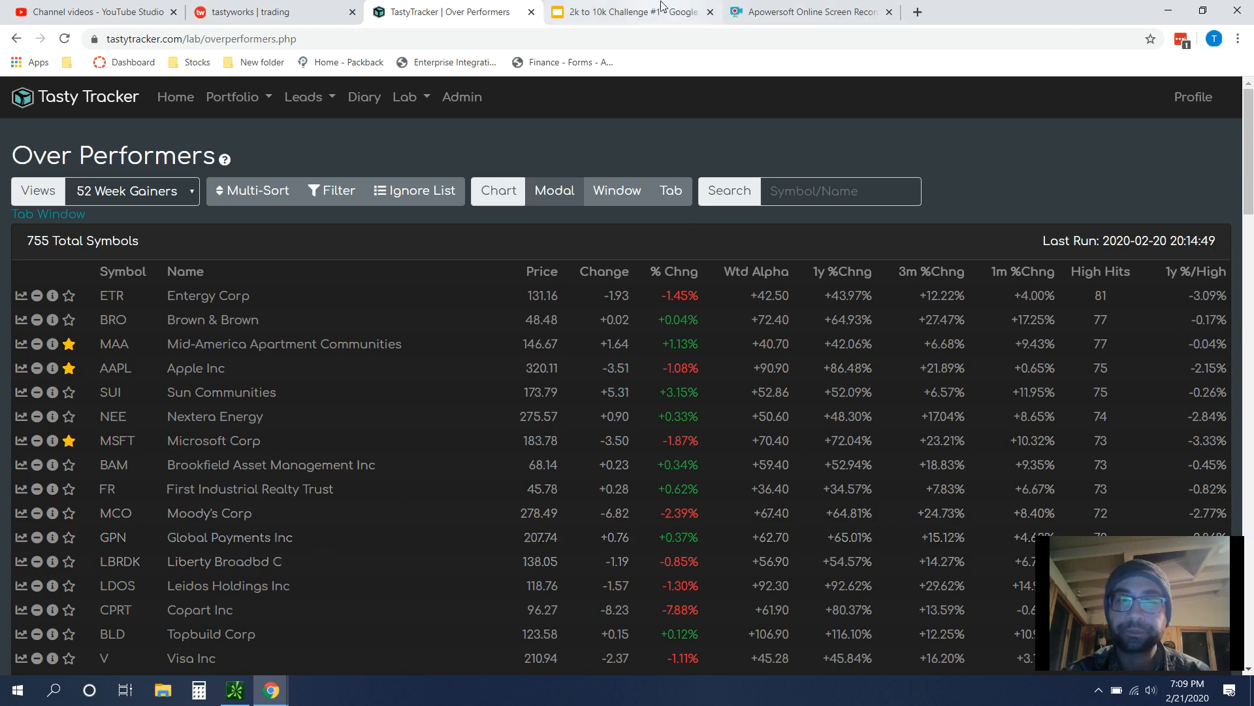
left_click(629, 11)
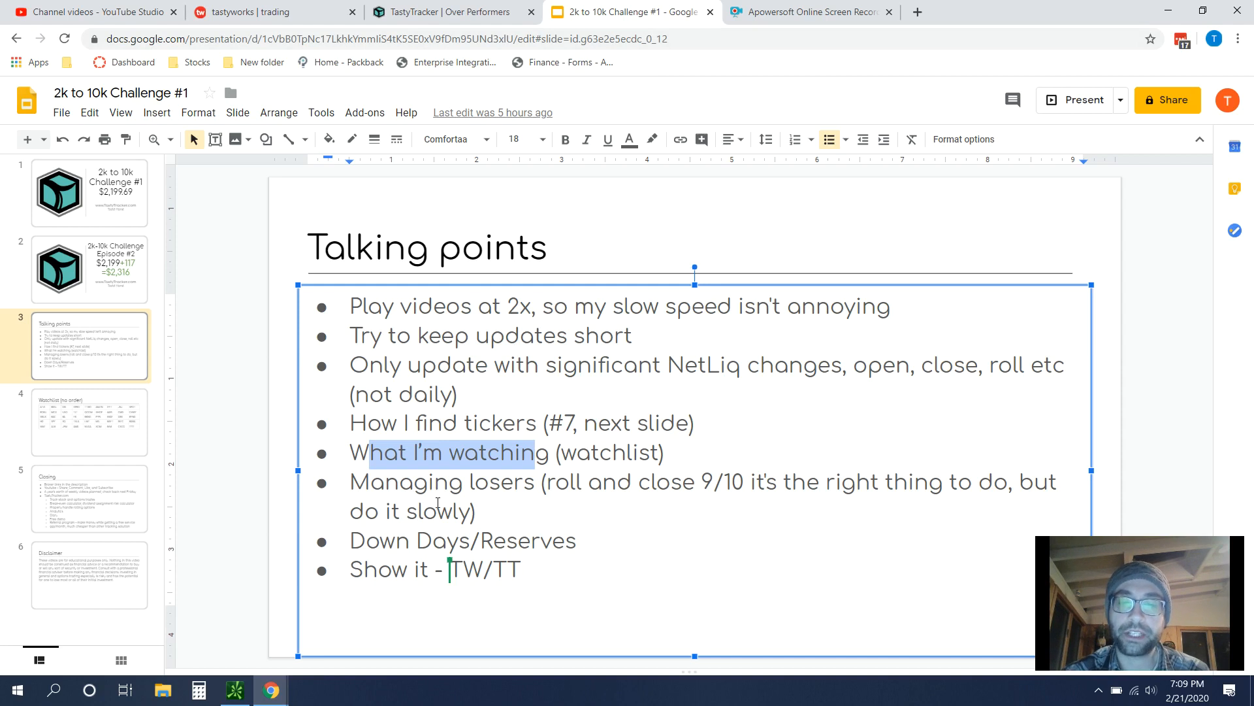
mouse_move(522, 564)
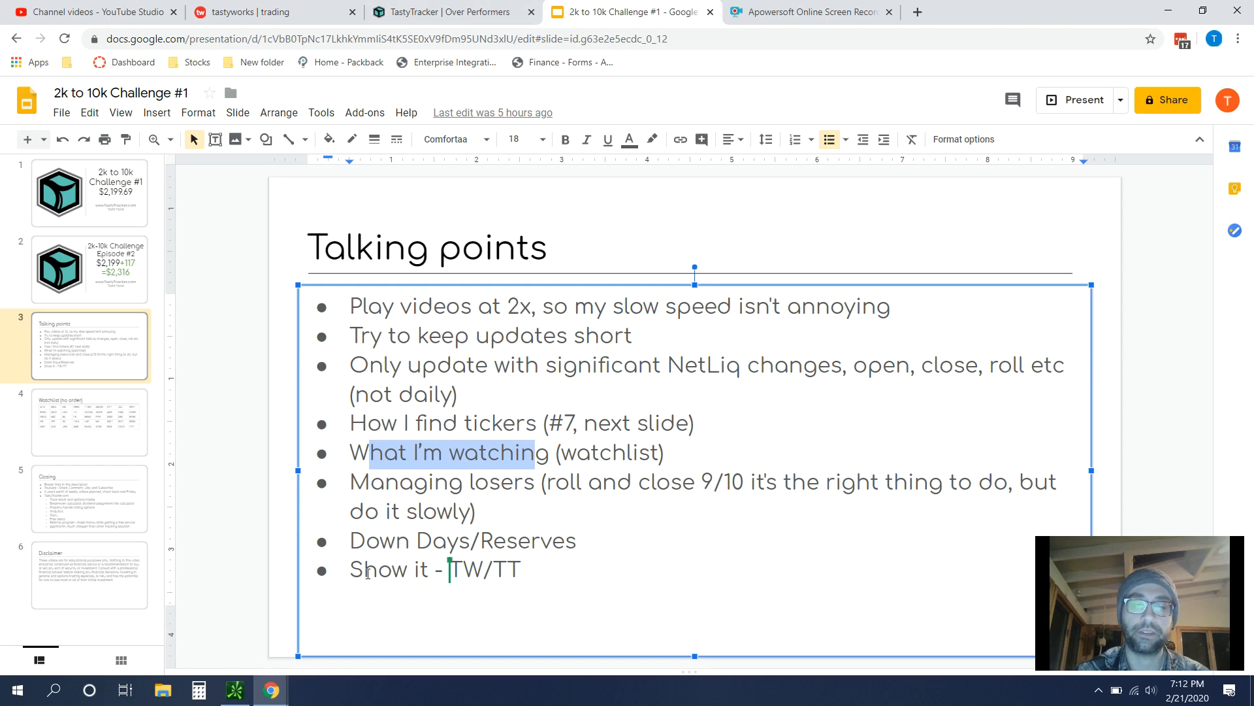
mouse_move(269, 311)
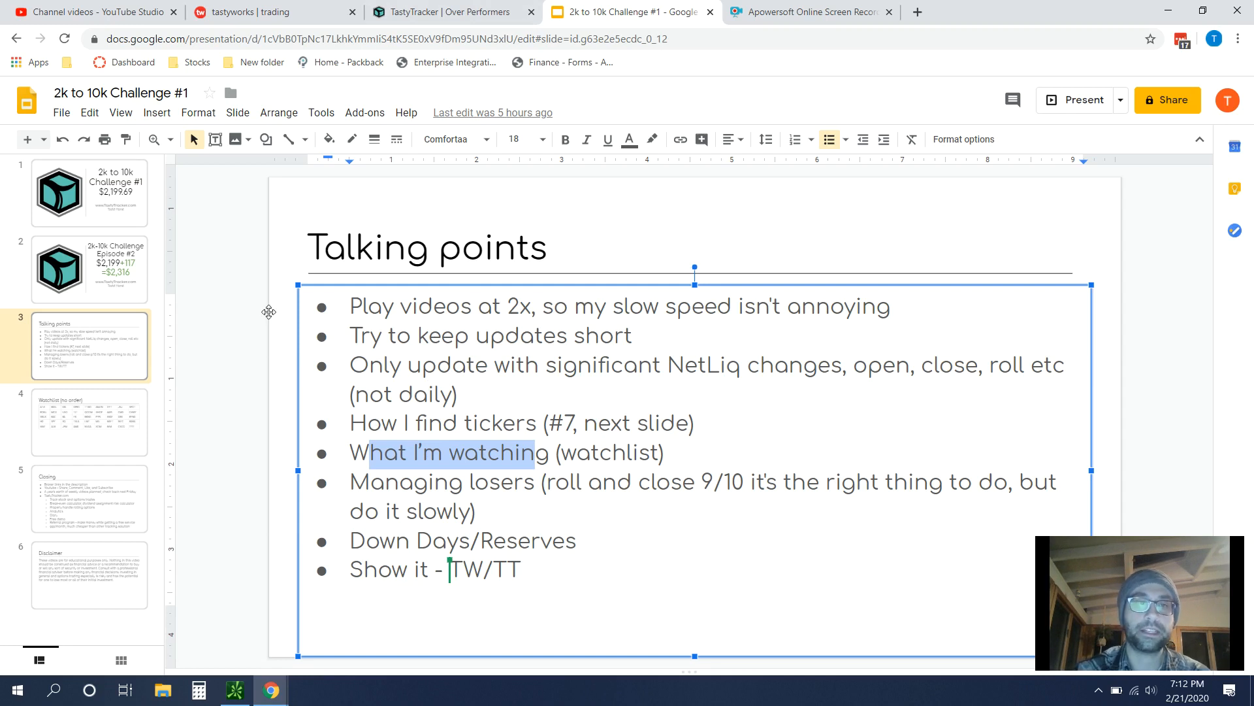
Step: Switch to tastyworks and select the AMD position in the portfolio
left_click(272, 12)
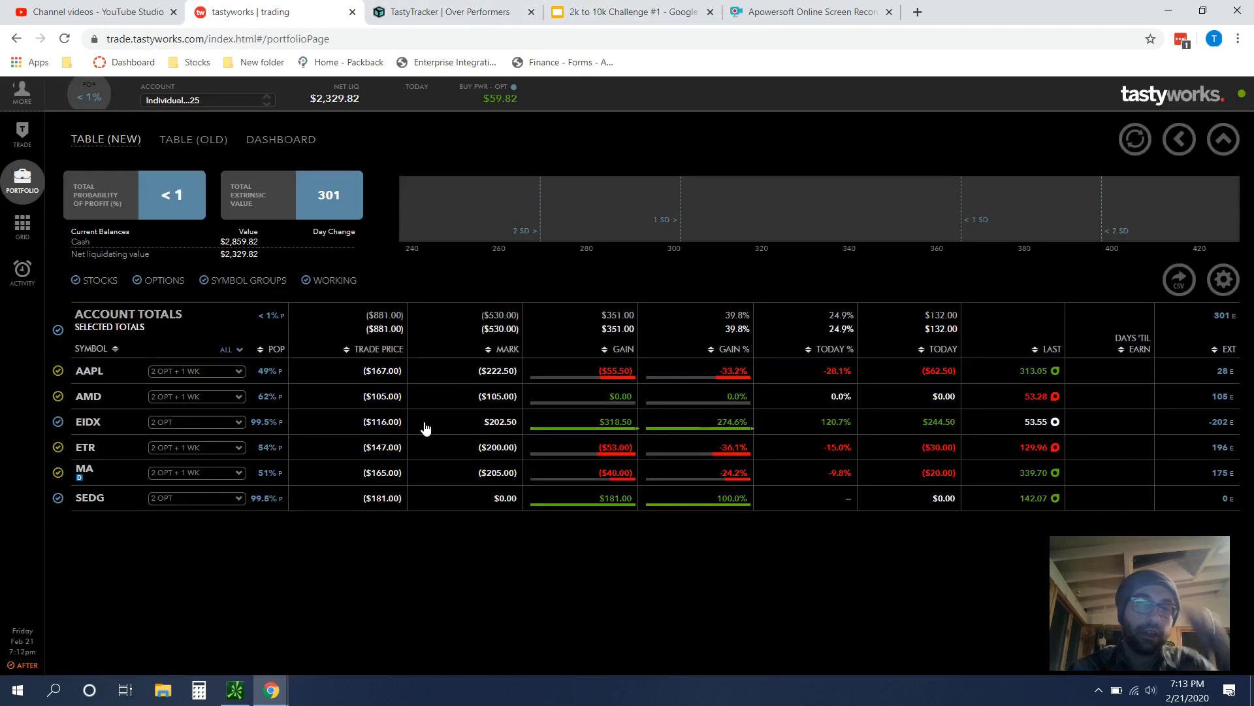
mouse_move(789, 209)
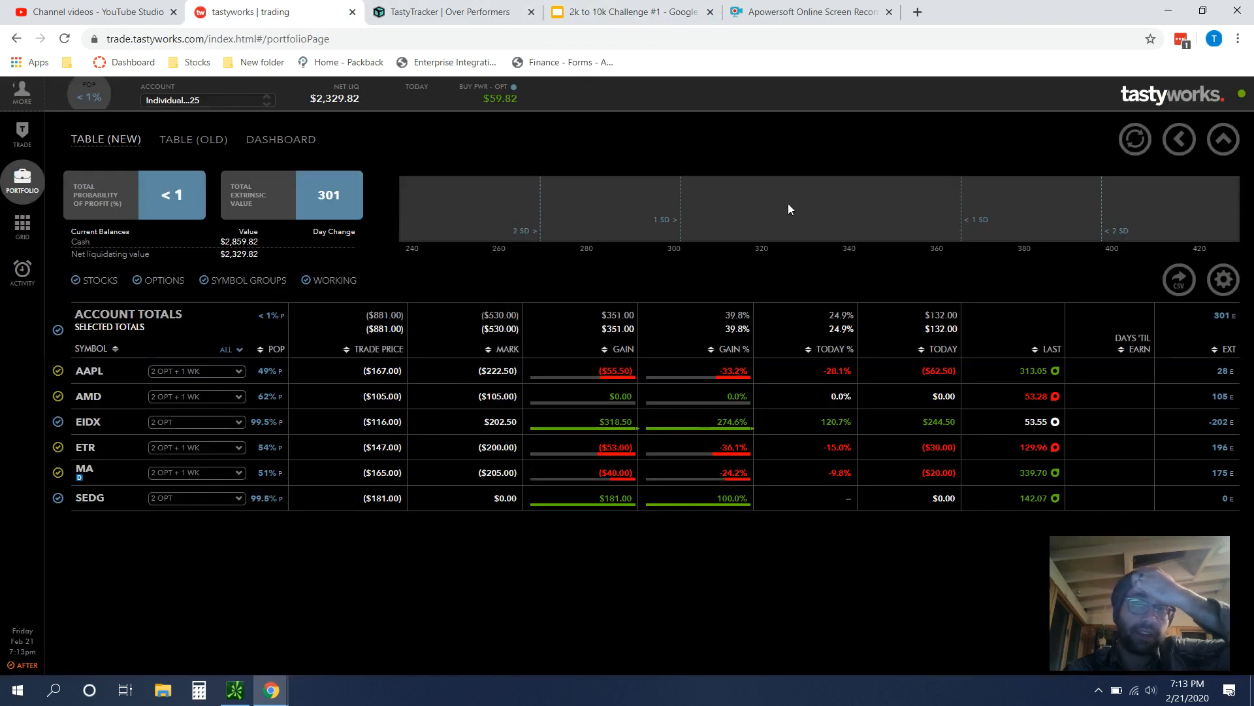
mouse_move(728, 213)
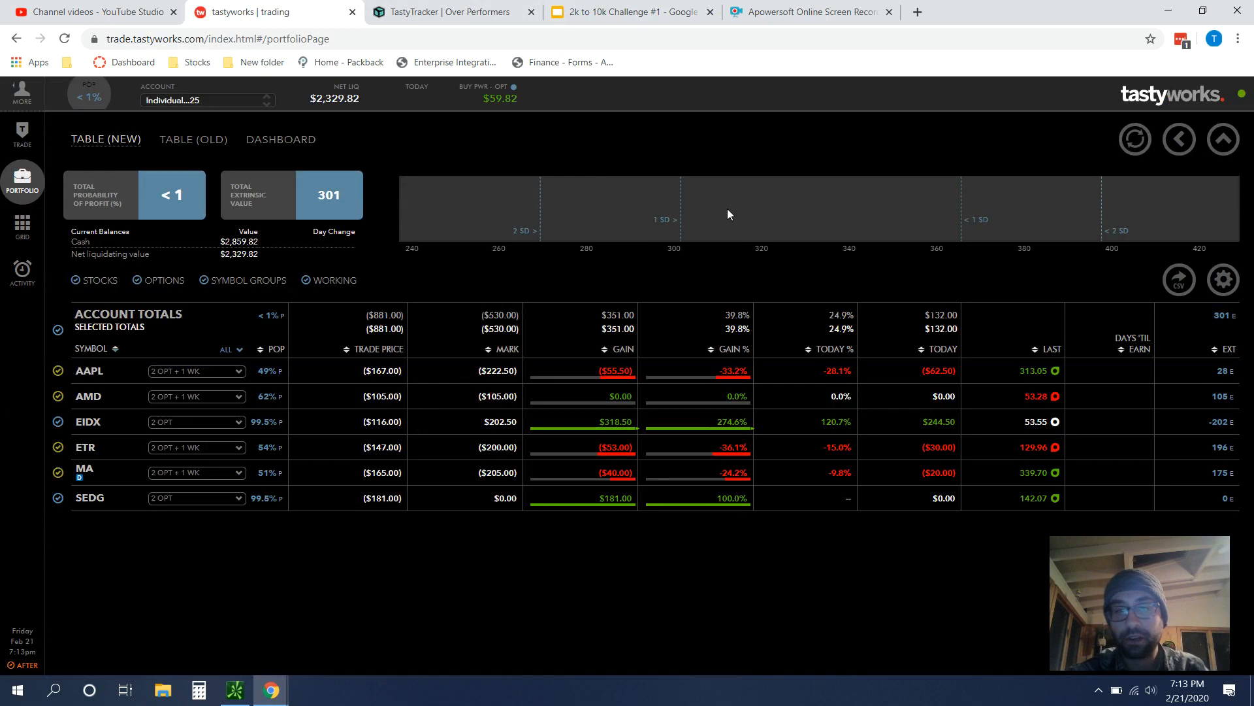
mouse_move(922, 216)
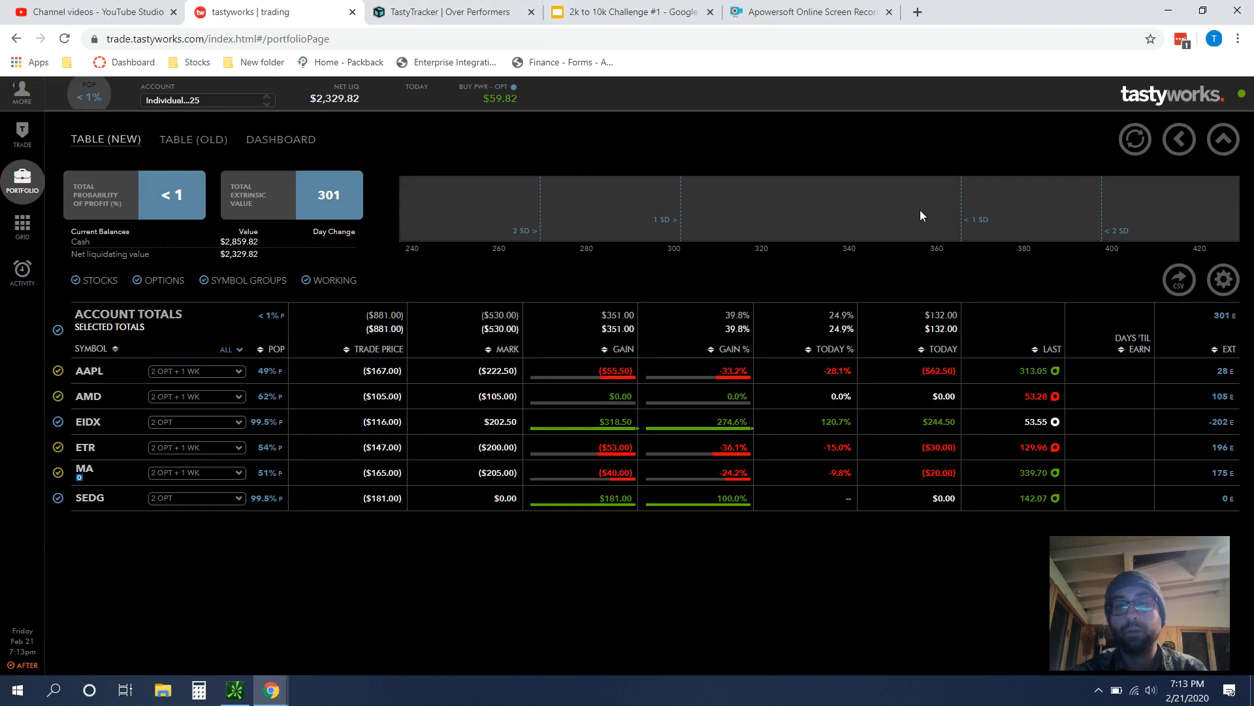
mouse_move(801, 210)
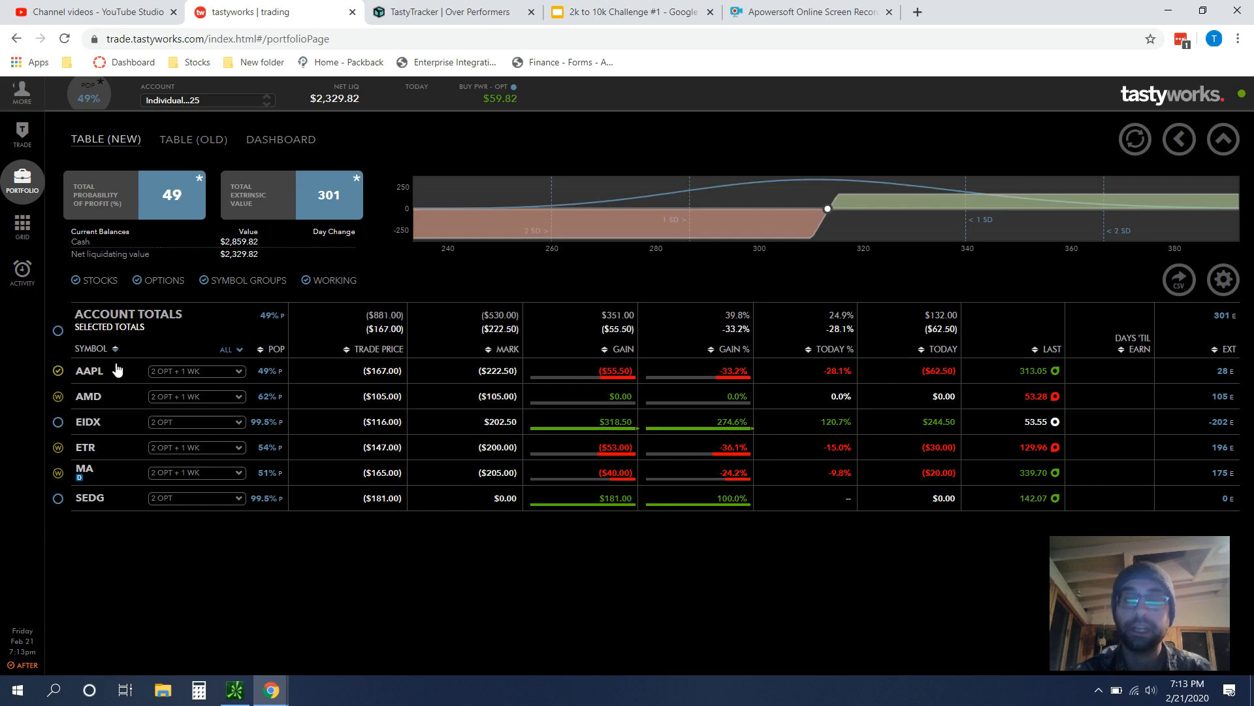
mouse_move(130, 397)
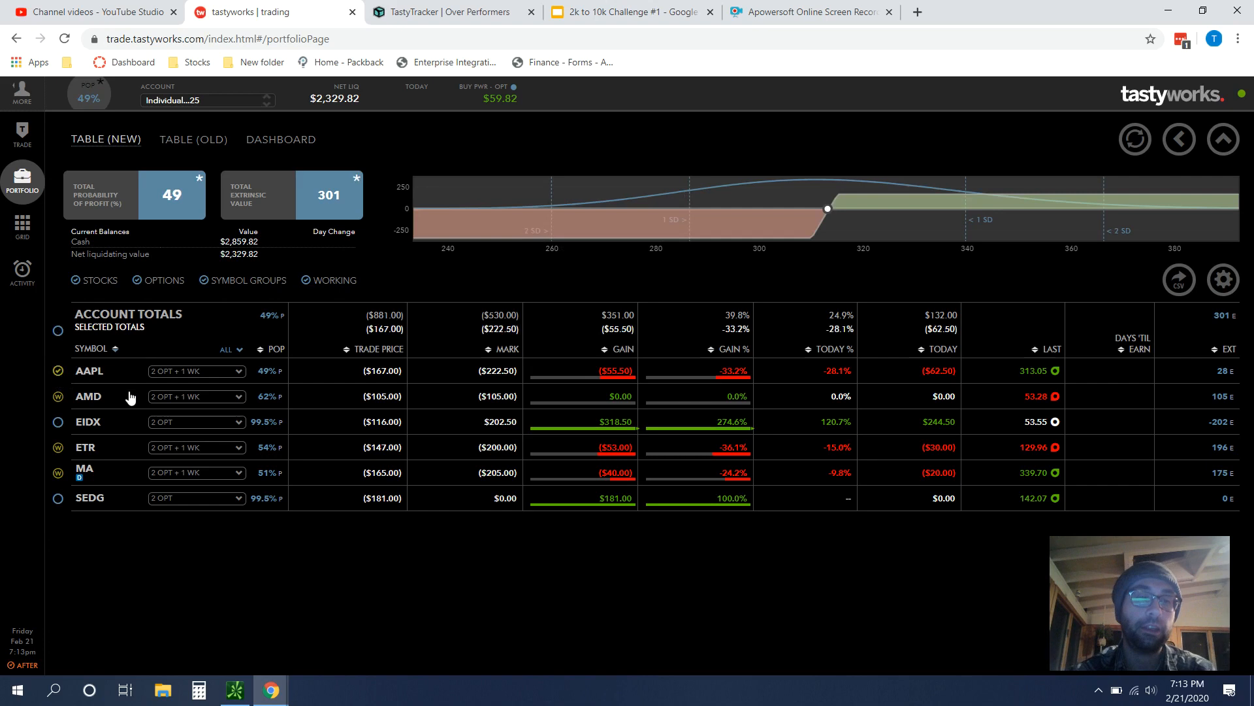
mouse_move(233, 364)
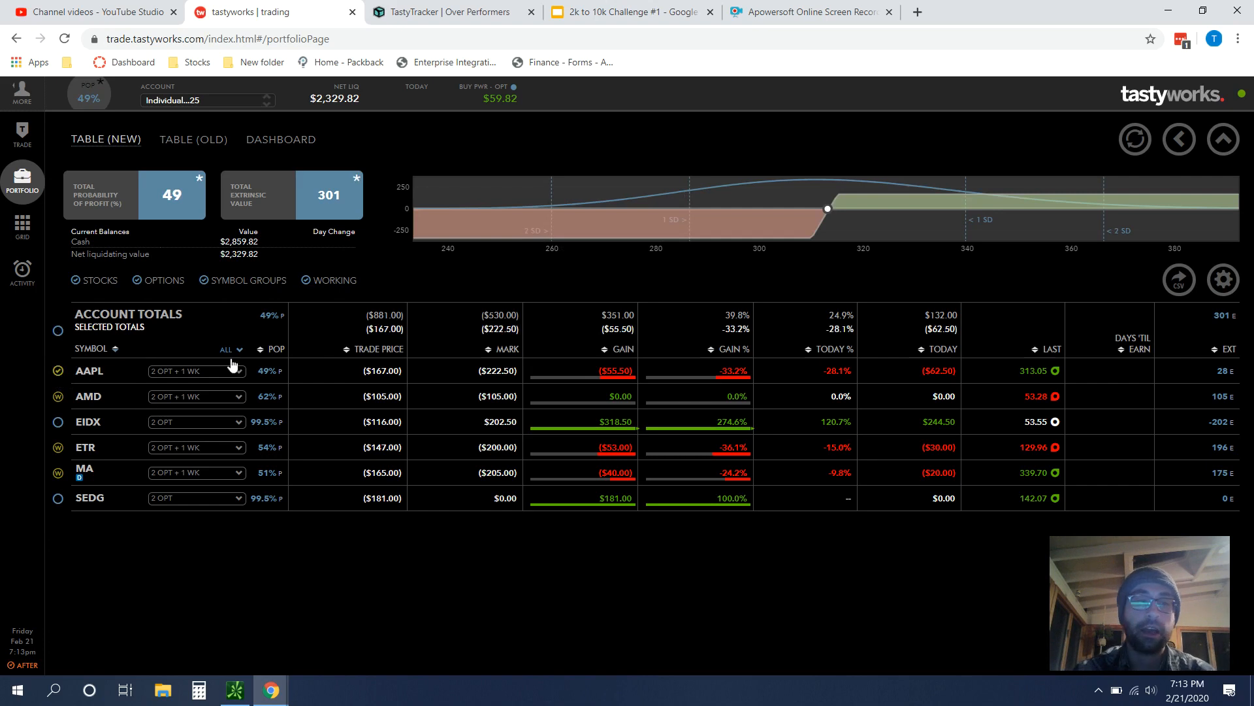
mouse_move(192, 384)
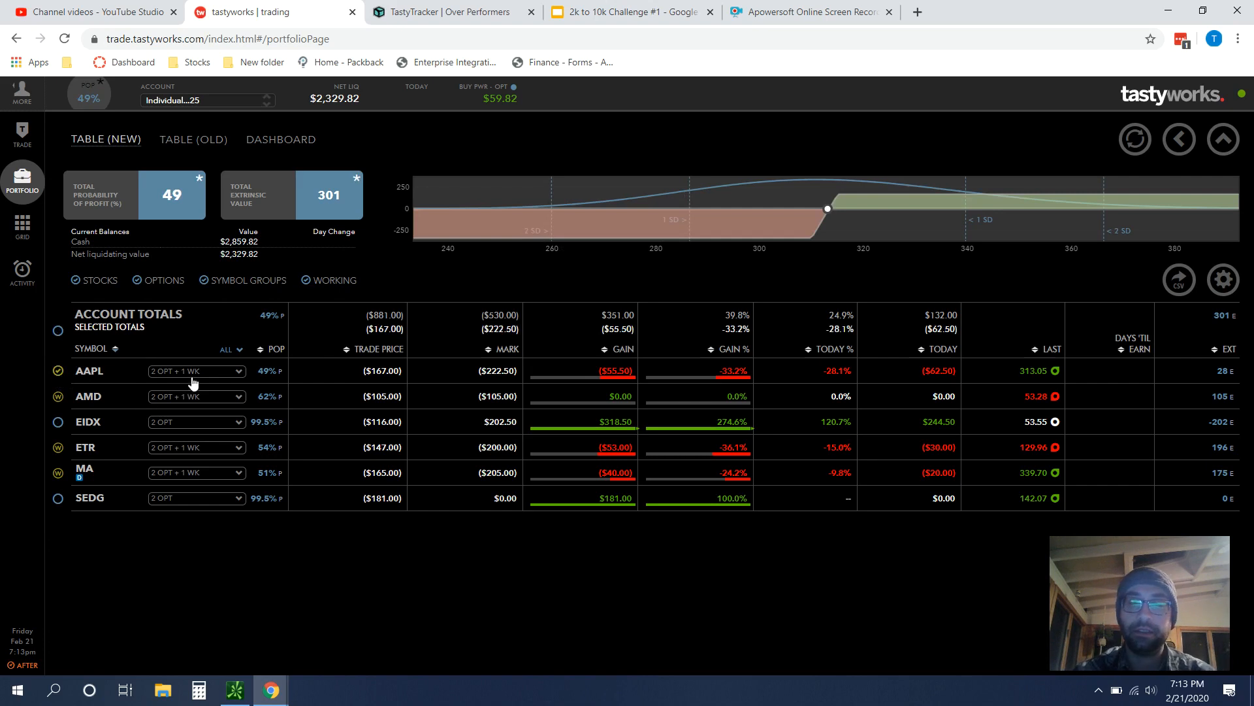
mouse_move(86, 380)
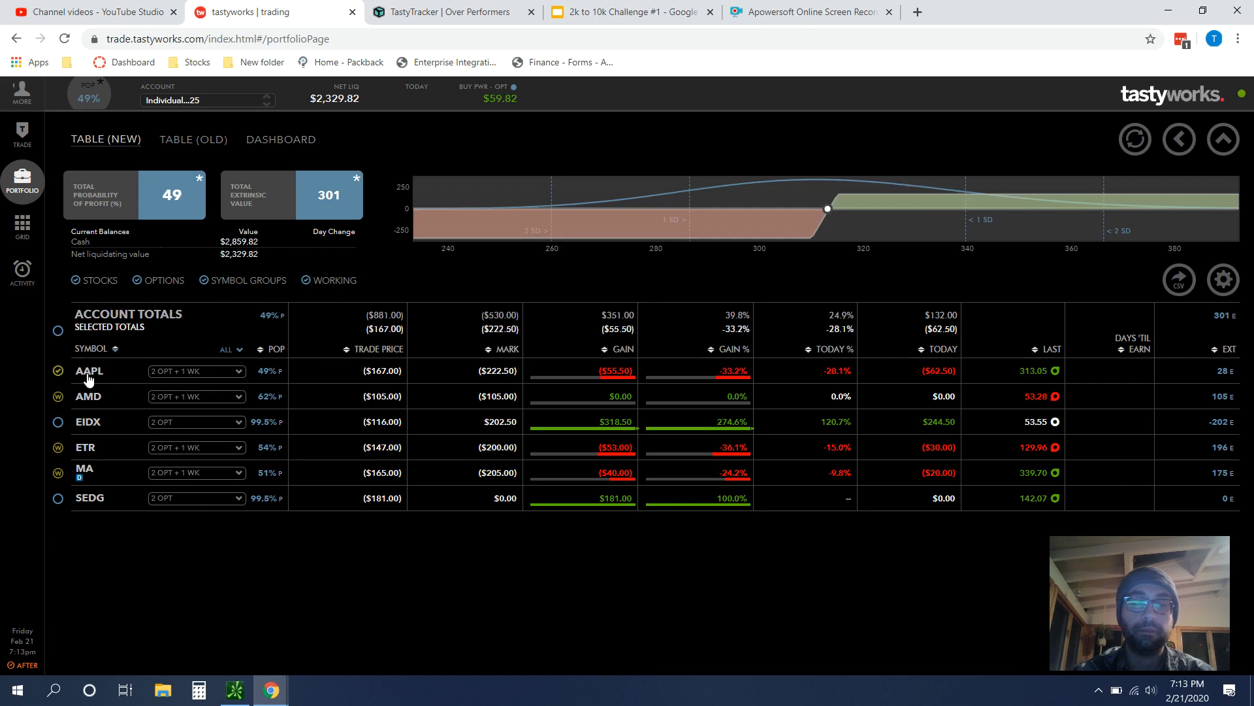
mouse_move(697, 312)
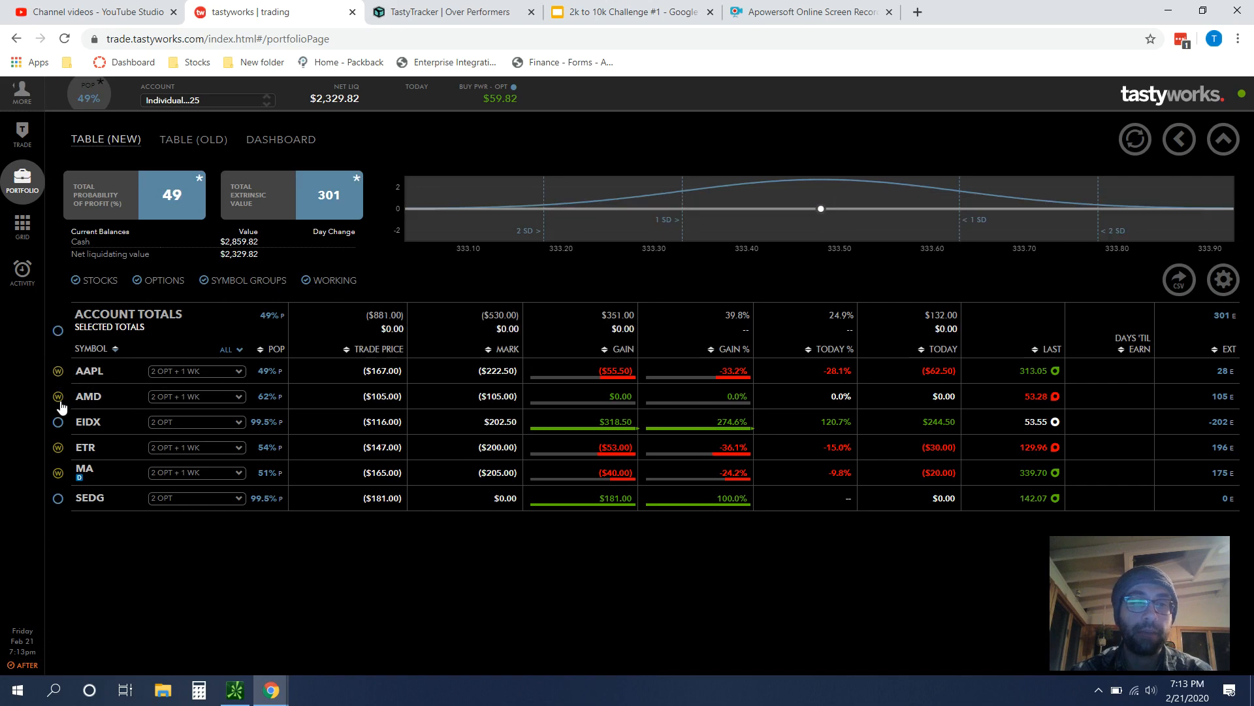
left_click(56, 398)
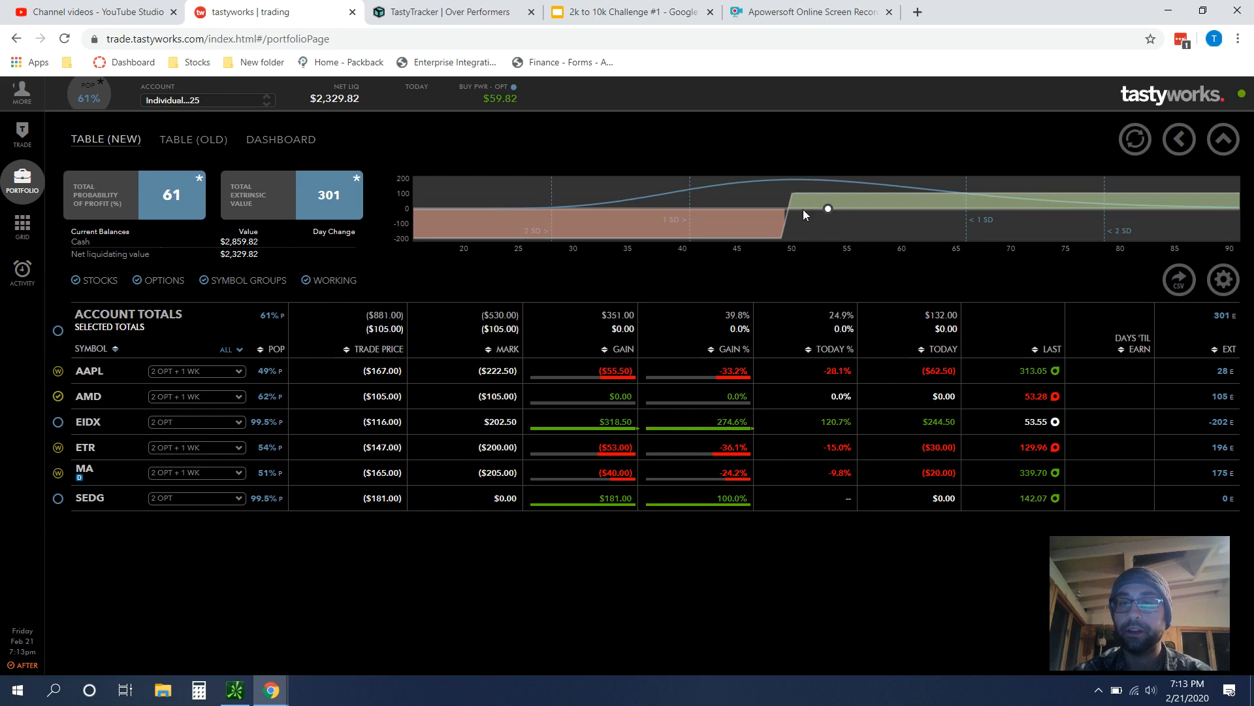
mouse_move(22, 132)
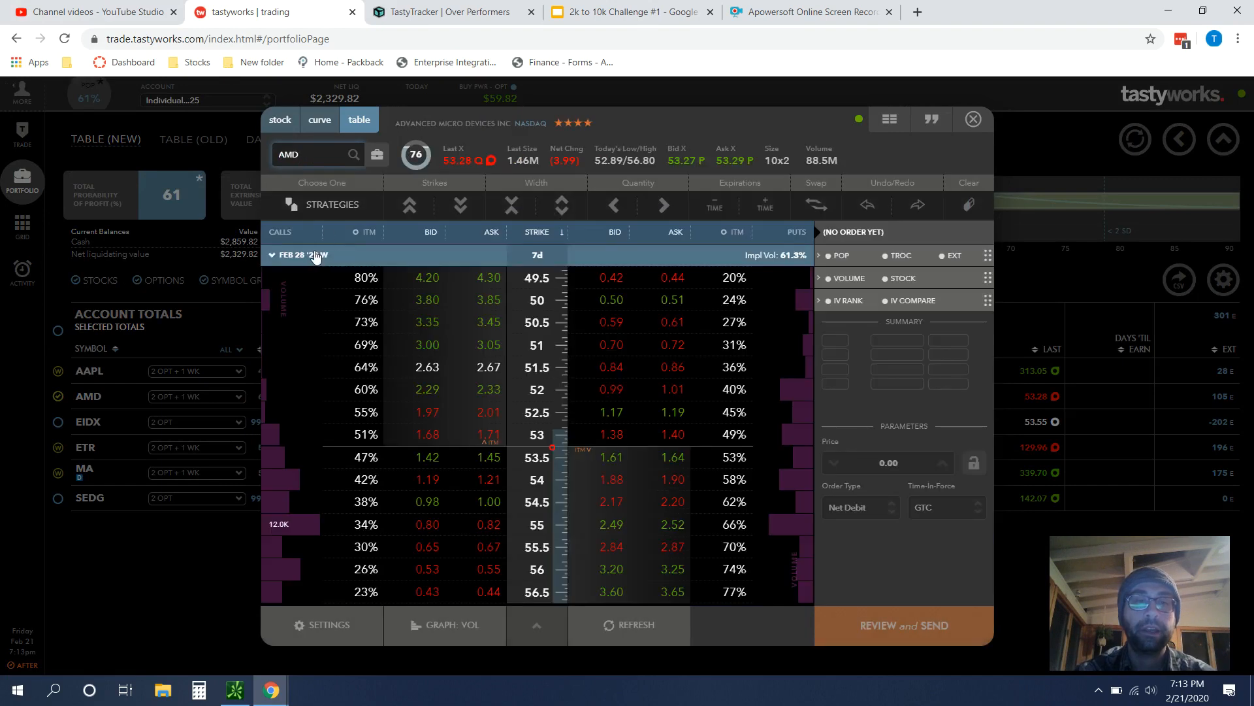
Step: Set the AMD option chain expiration to APR 17 '20, 55 days out
left_click(302, 254)
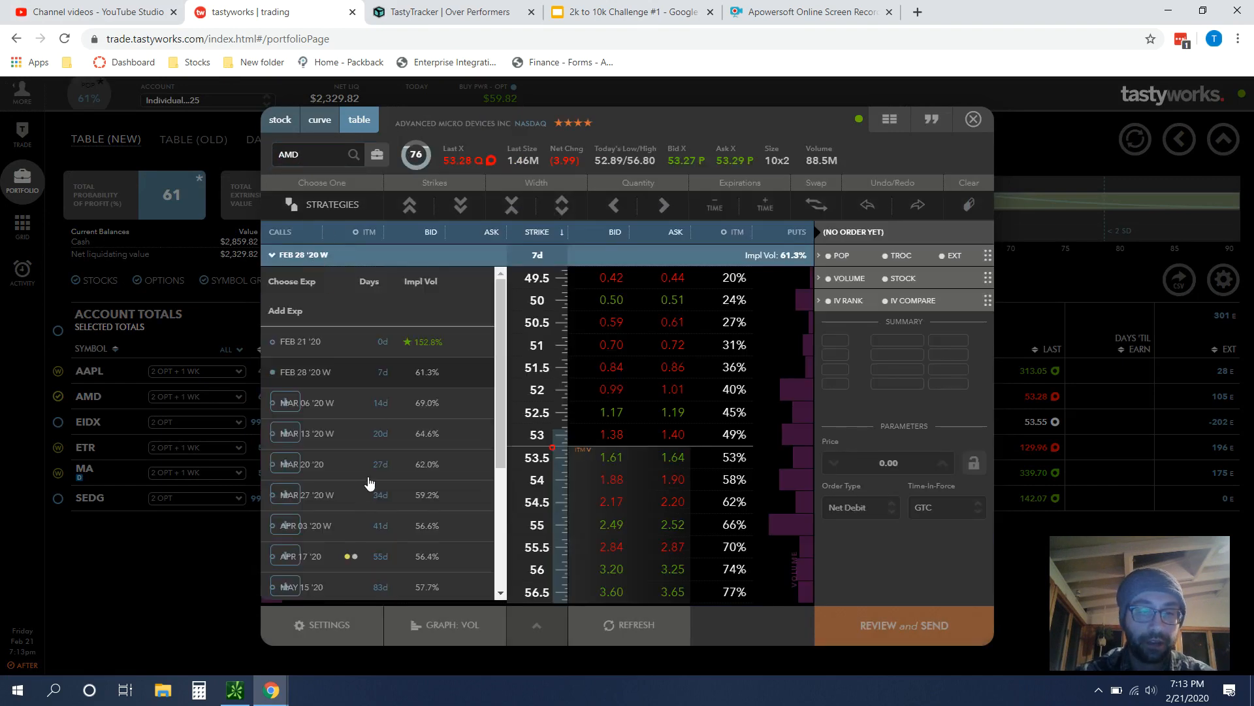
mouse_move(362, 480)
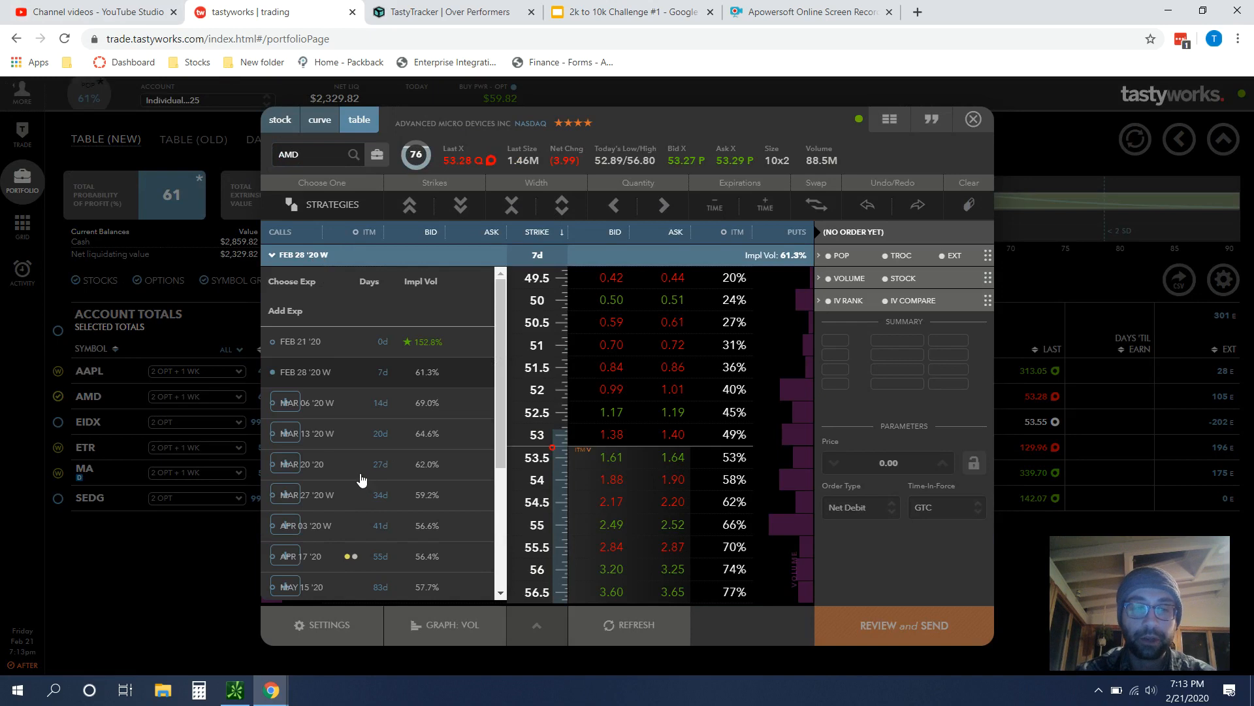
mouse_move(343, 469)
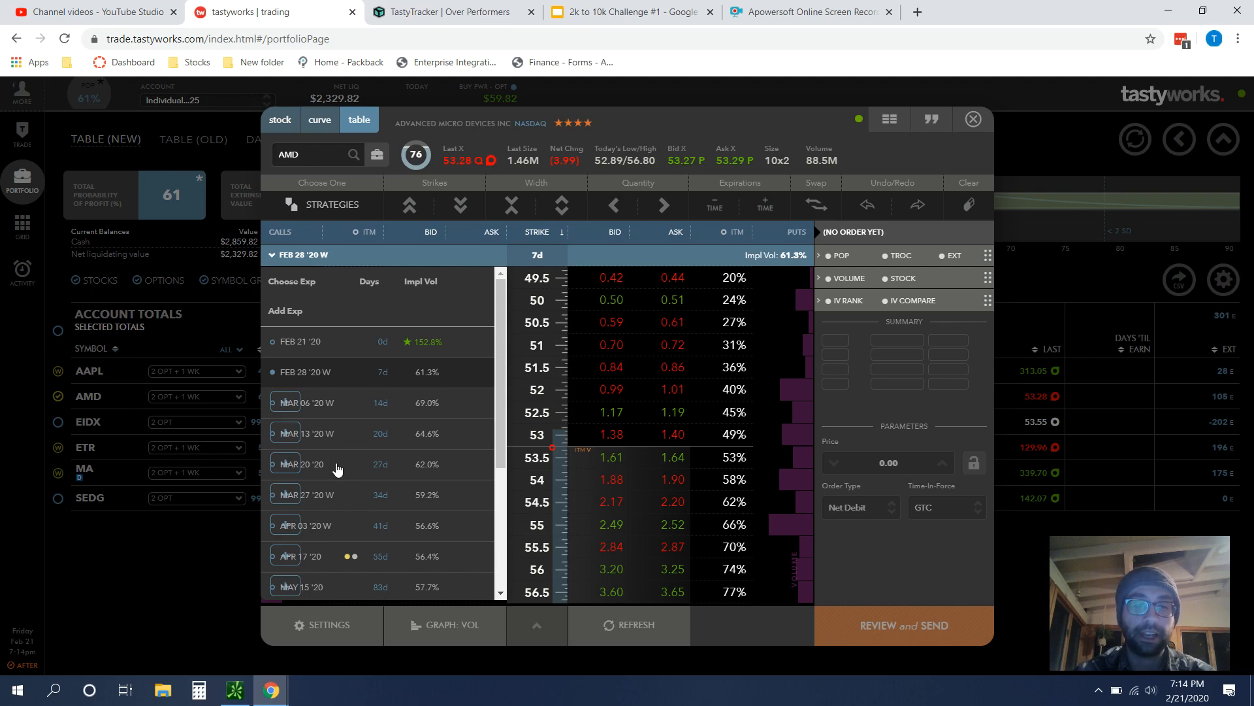
mouse_move(385, 467)
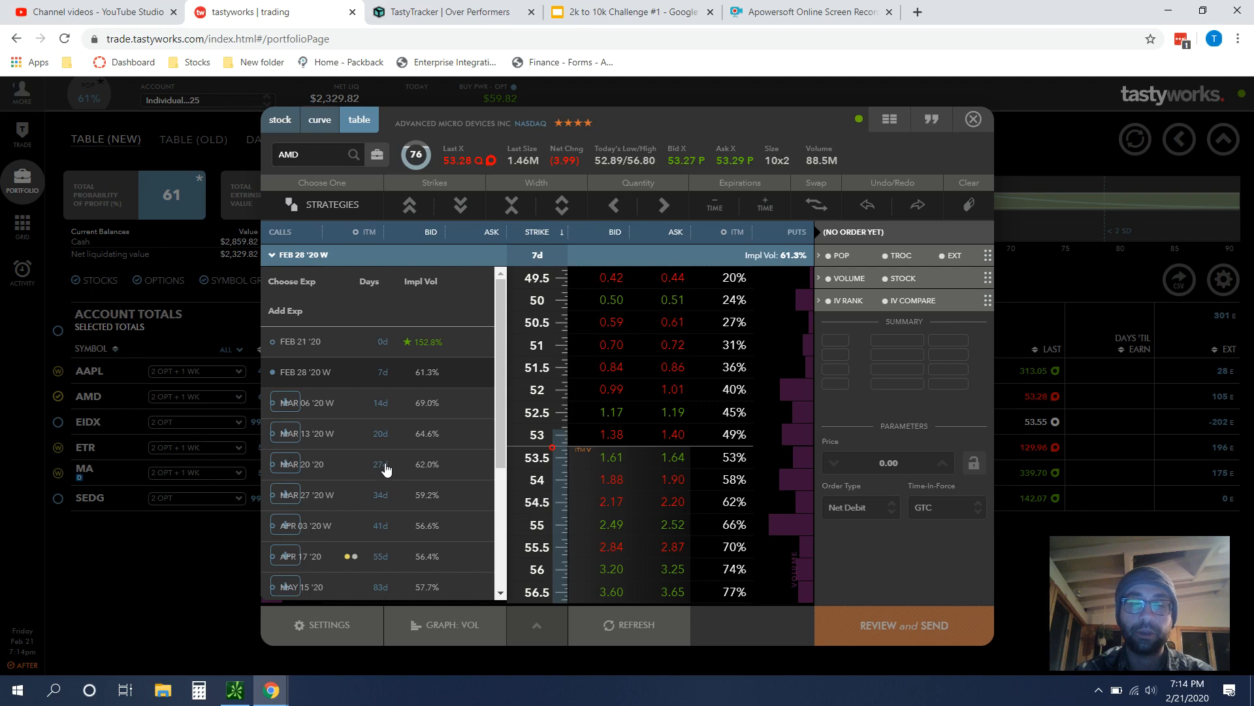
mouse_move(397, 483)
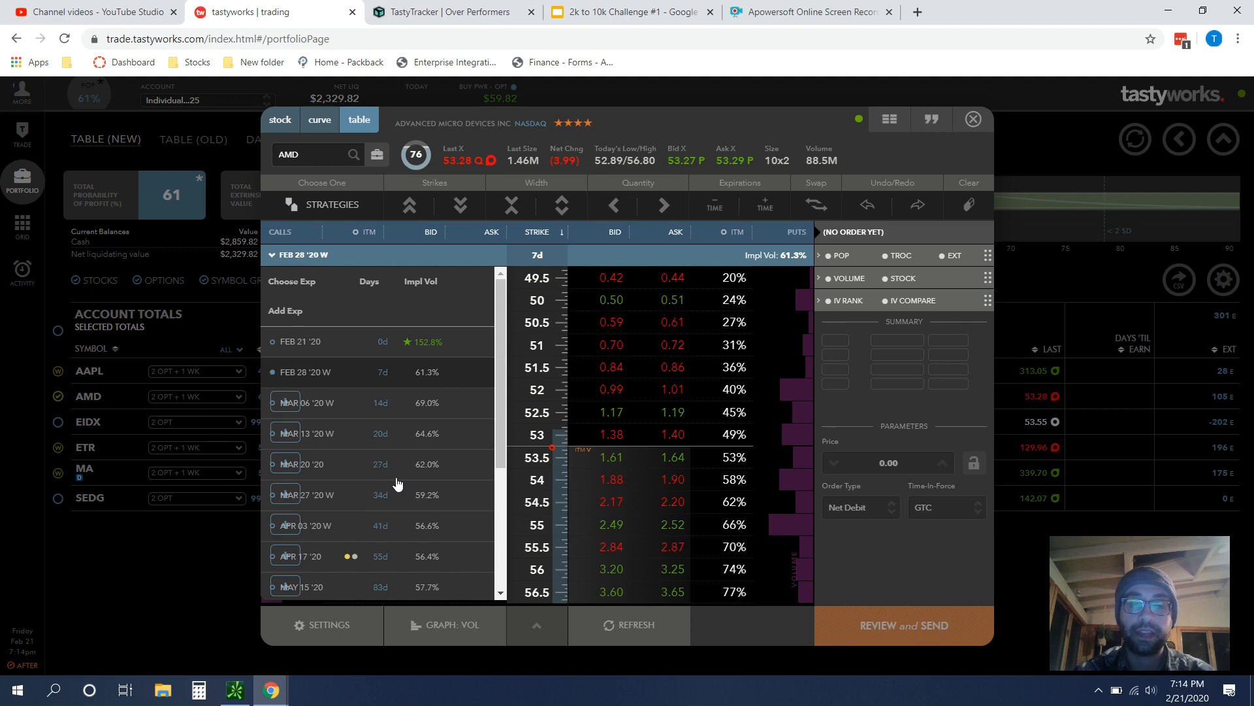
mouse_move(390, 478)
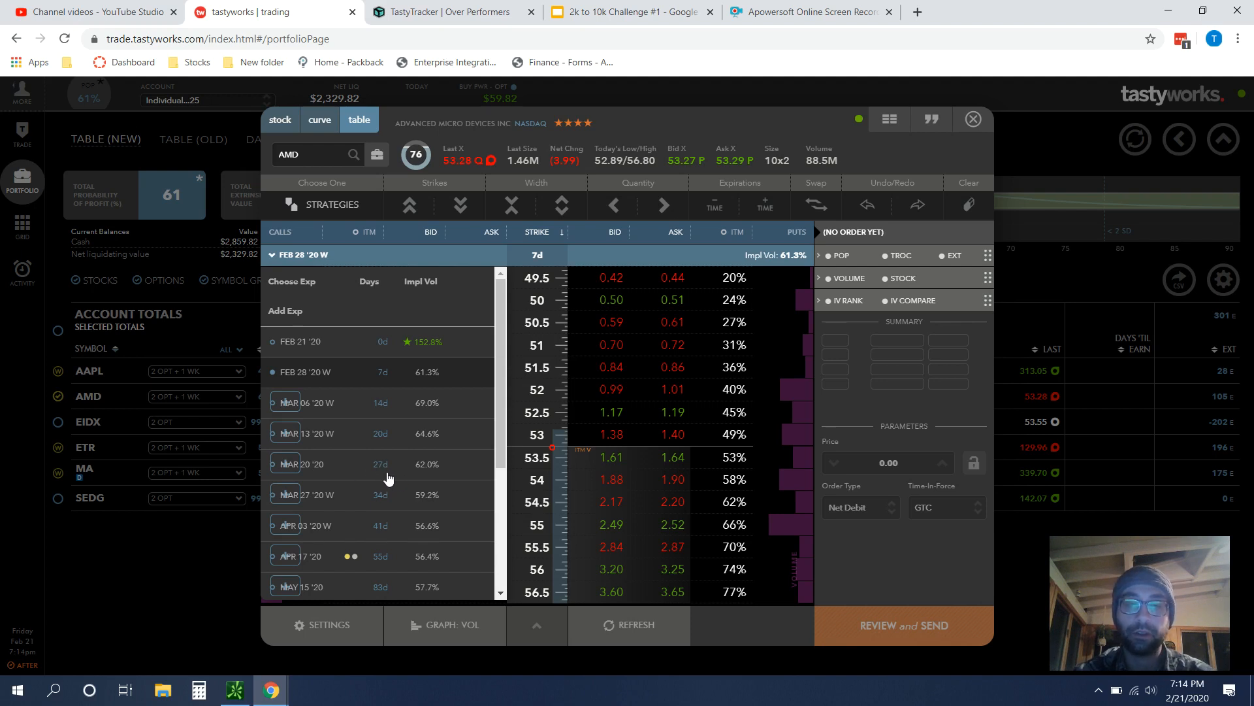
mouse_move(358, 566)
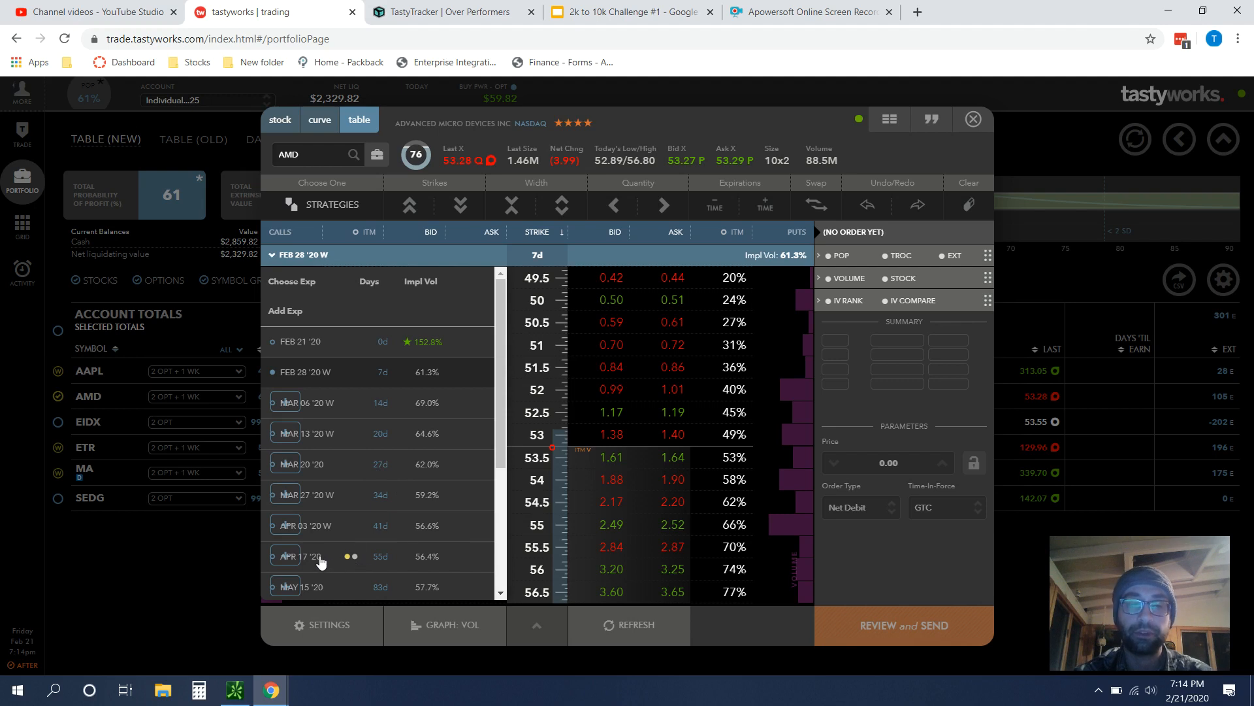
left_click(297, 557)
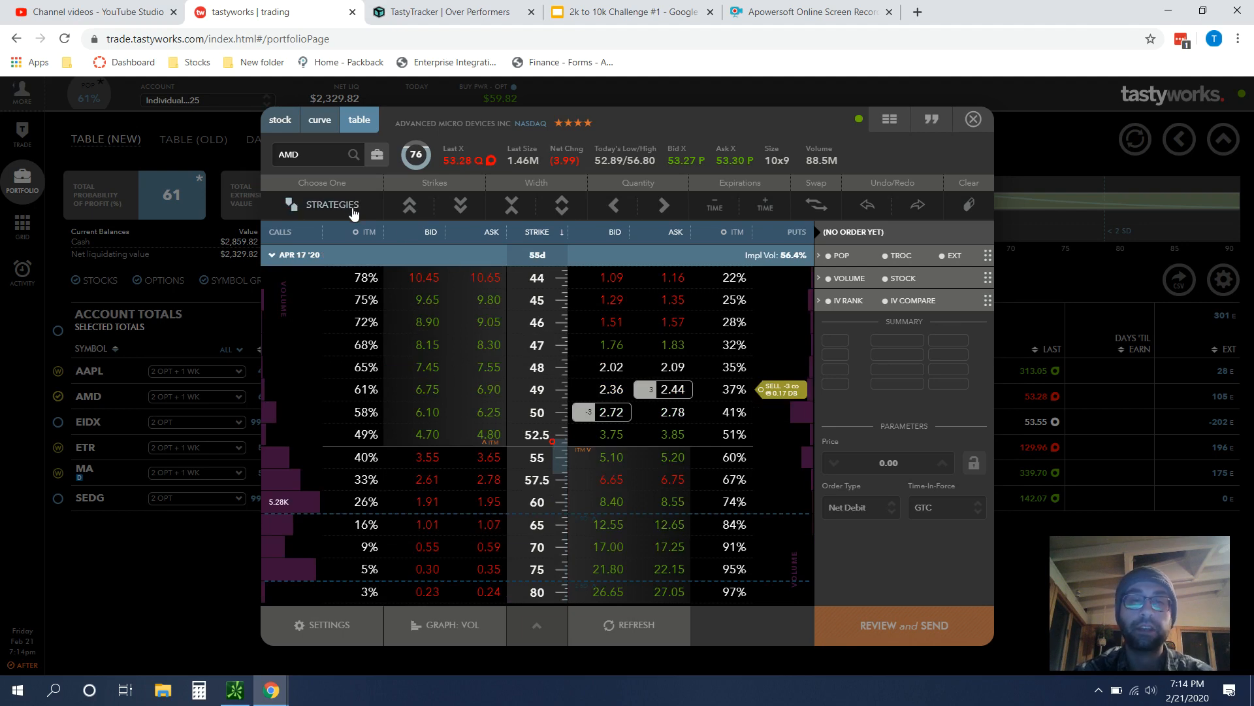
Step: Build a short put vertical on AMD from the Strategies list: sell 50 put, buy 49 put
left_click(330, 204)
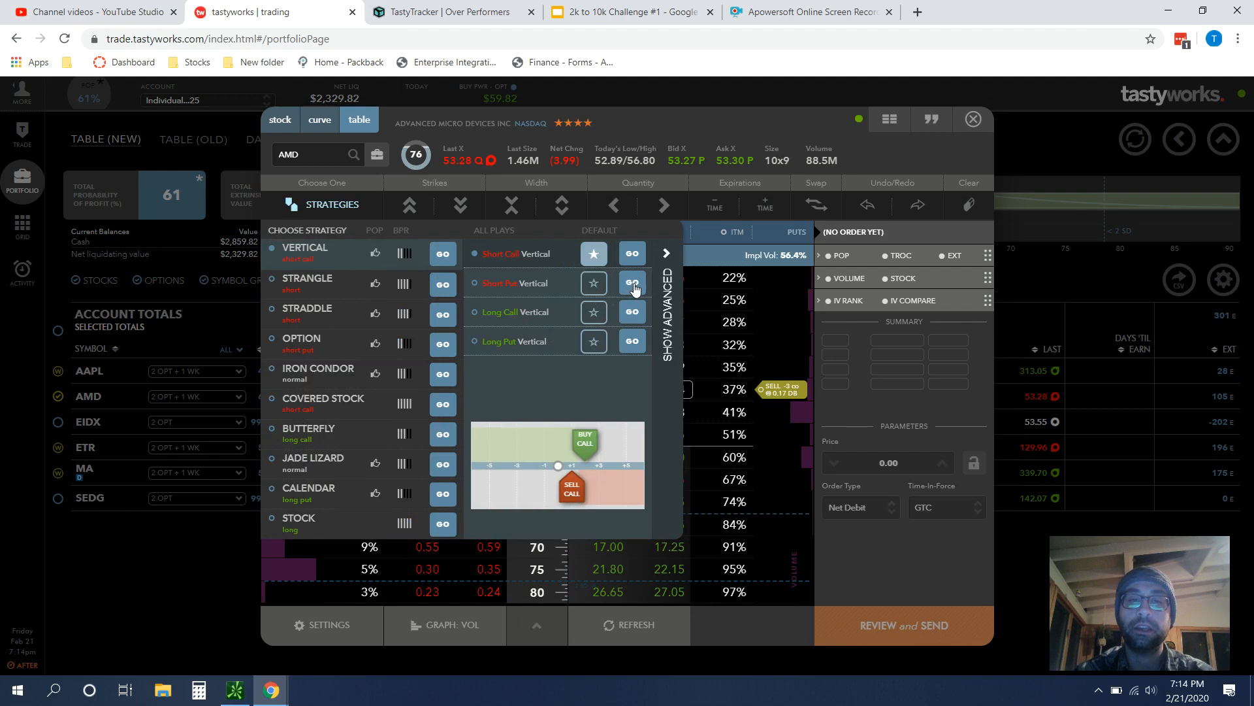
left_click(631, 284)
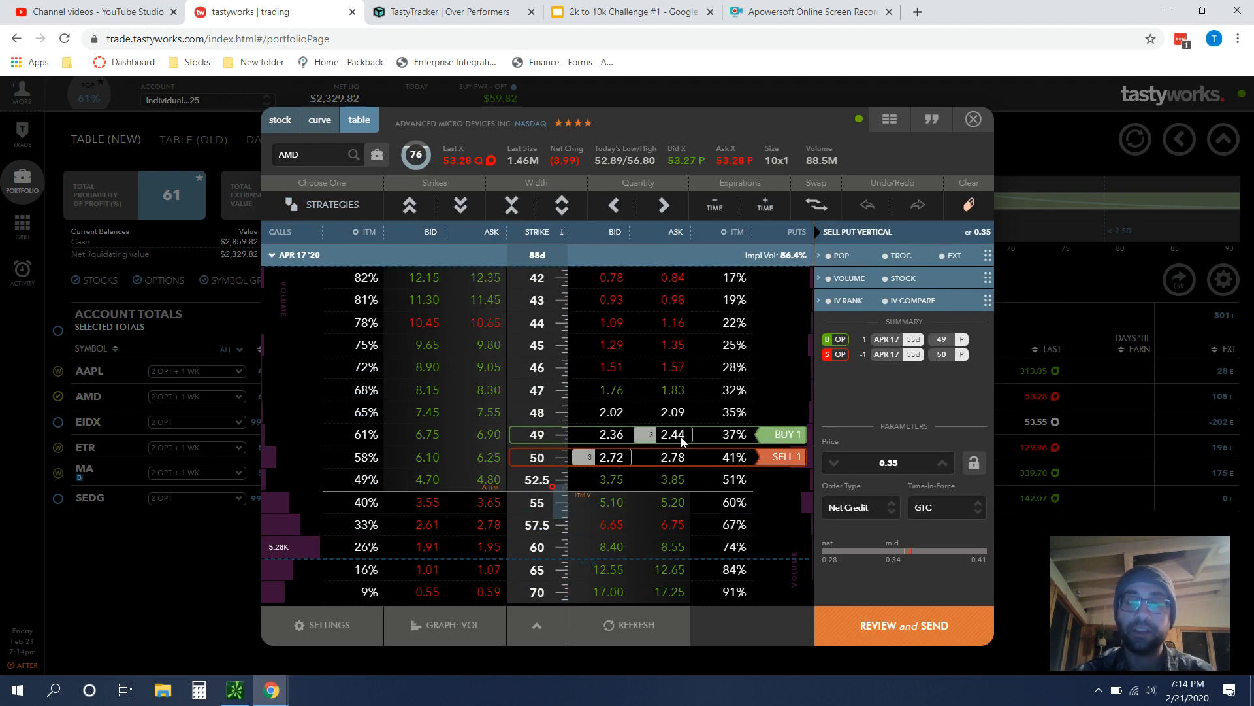
mouse_move(548, 439)
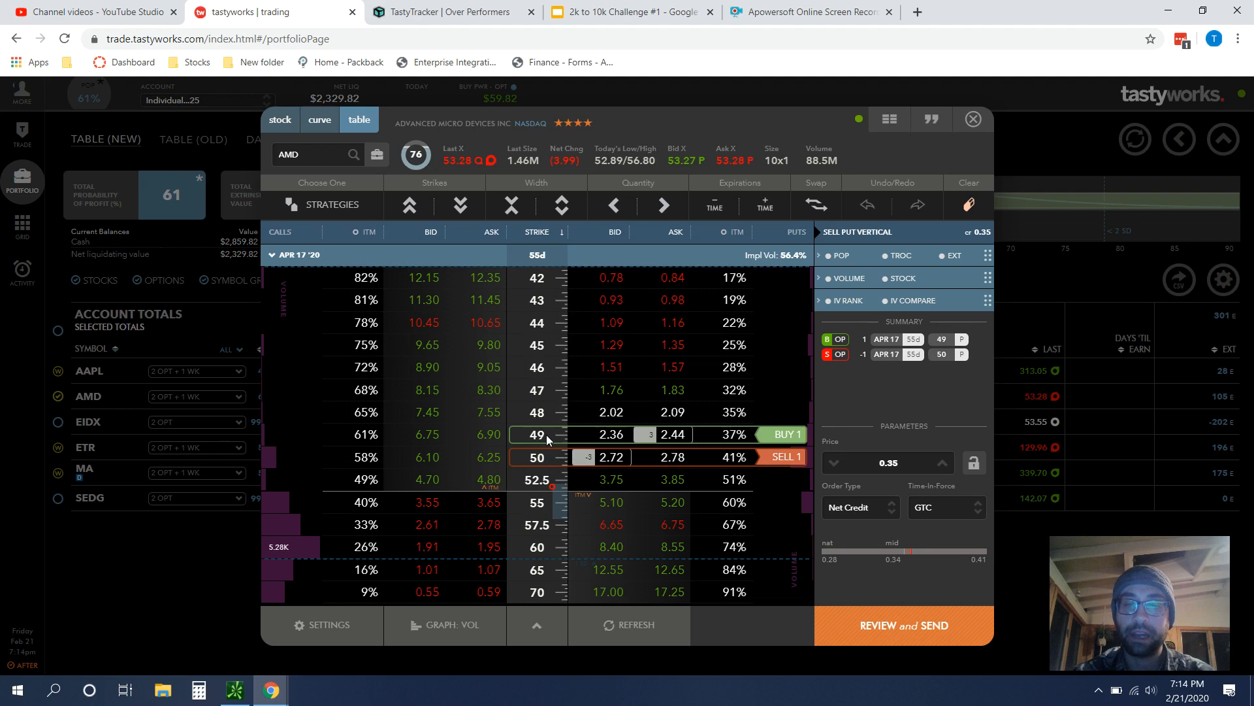
mouse_move(554, 447)
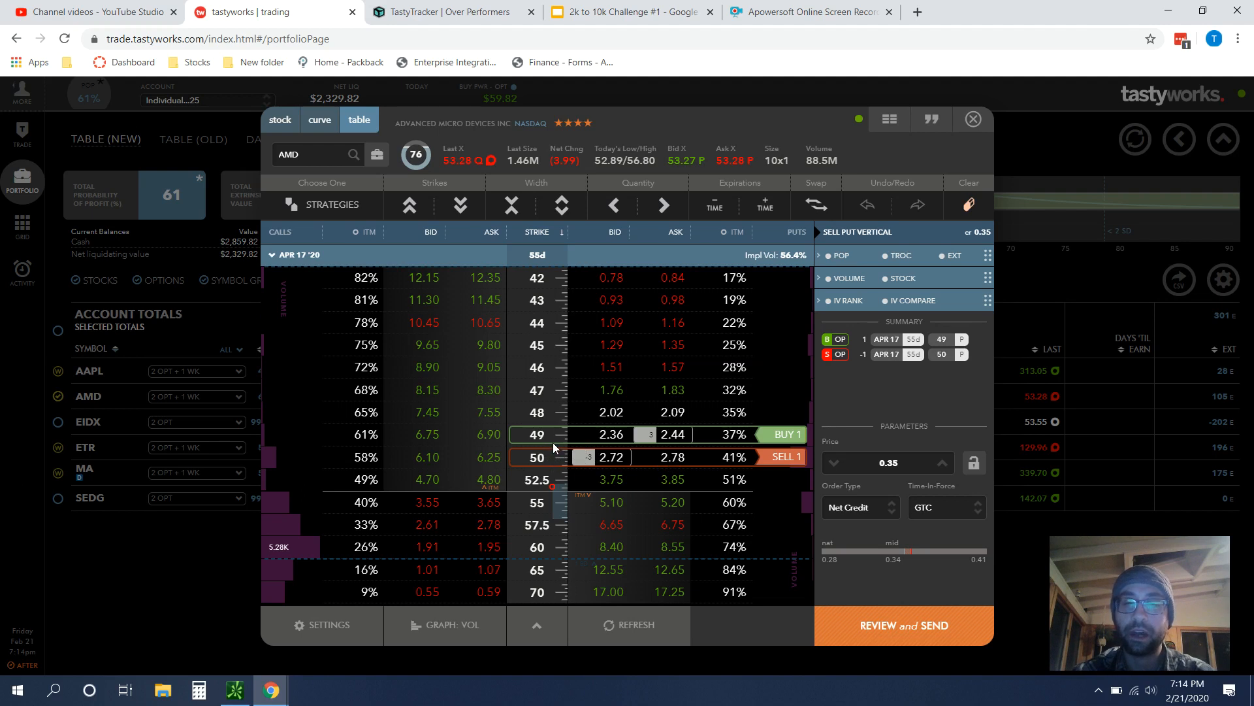
Step: Raise the AMD put vertical to 3 lots at a 0.36 credit and bring up the order confirmation
left_click(886, 463)
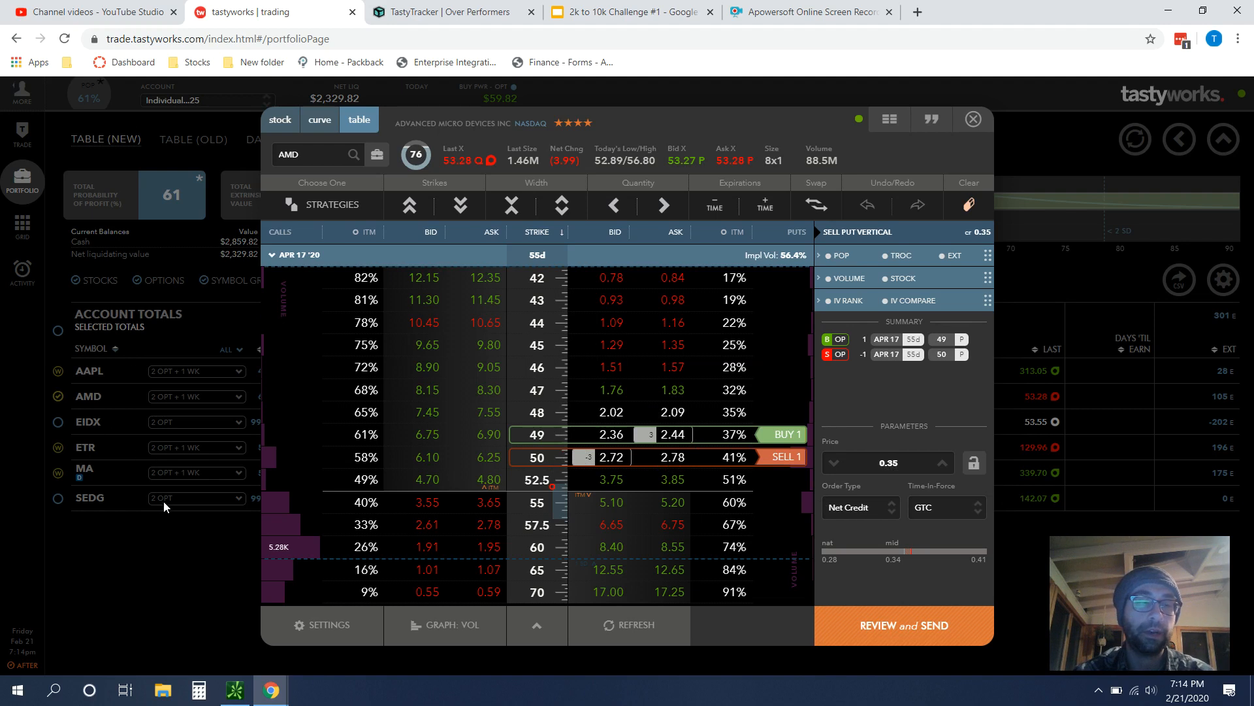
mouse_move(192, 434)
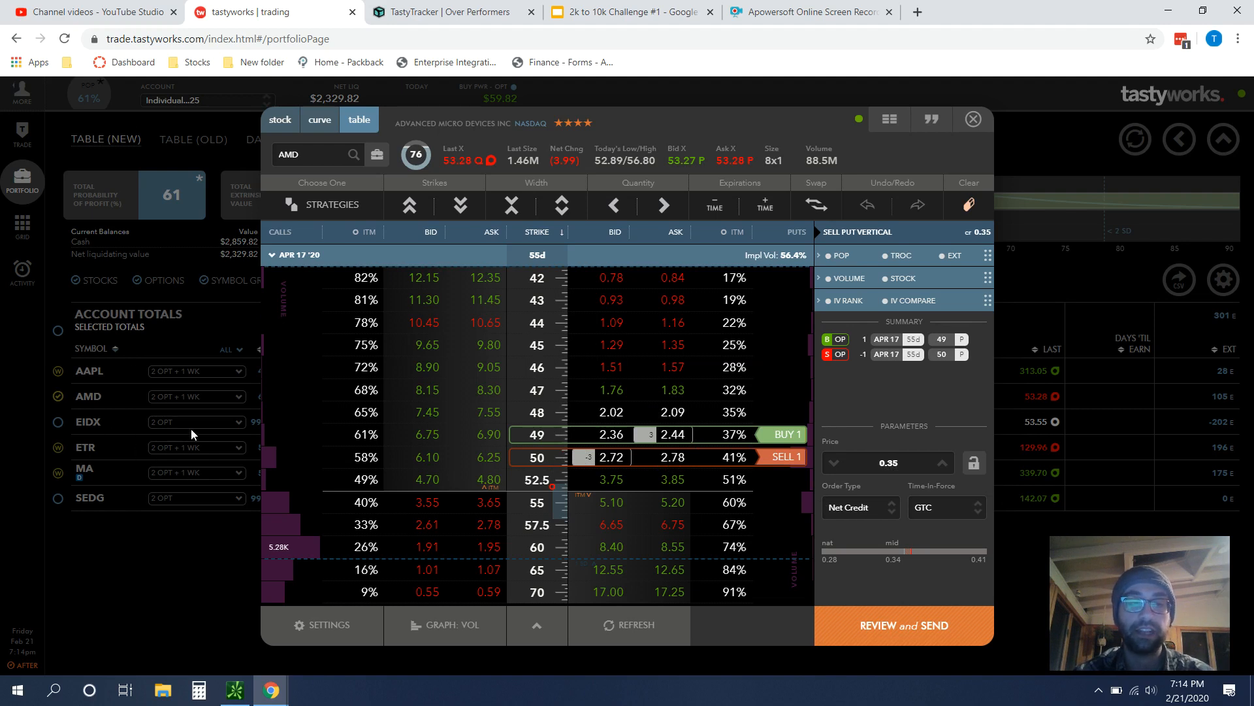
mouse_move(172, 419)
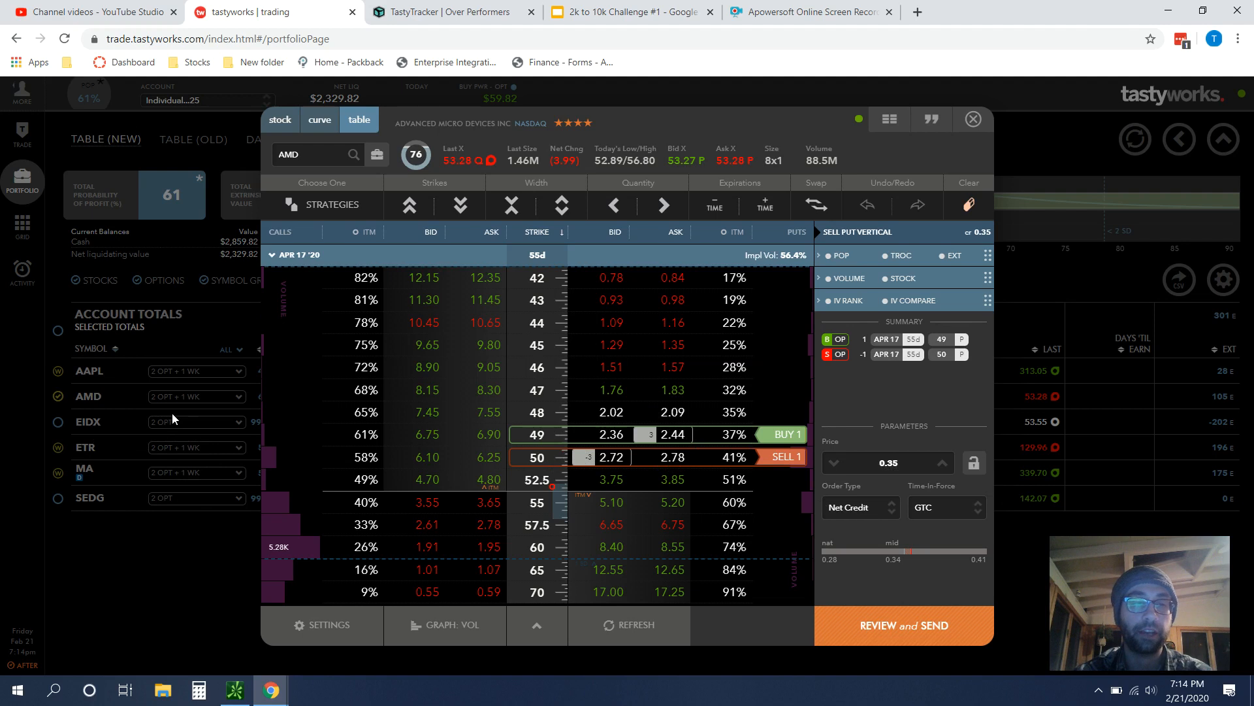
mouse_move(124, 494)
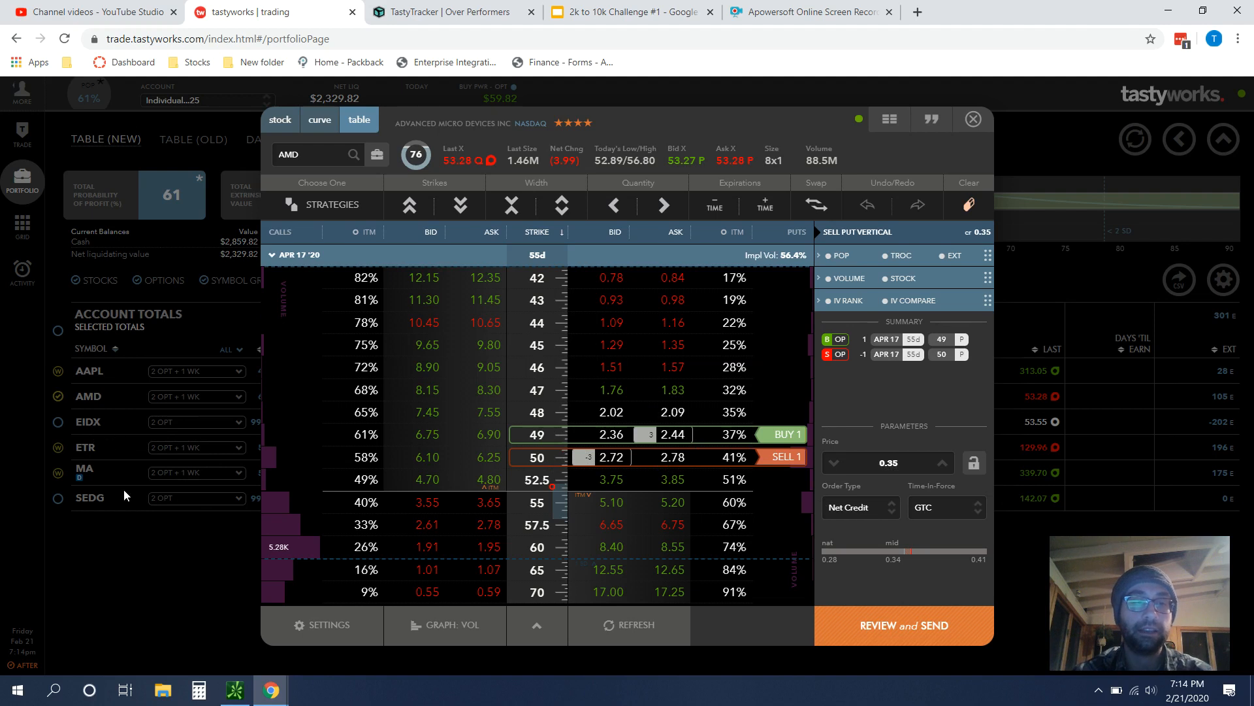
mouse_move(121, 498)
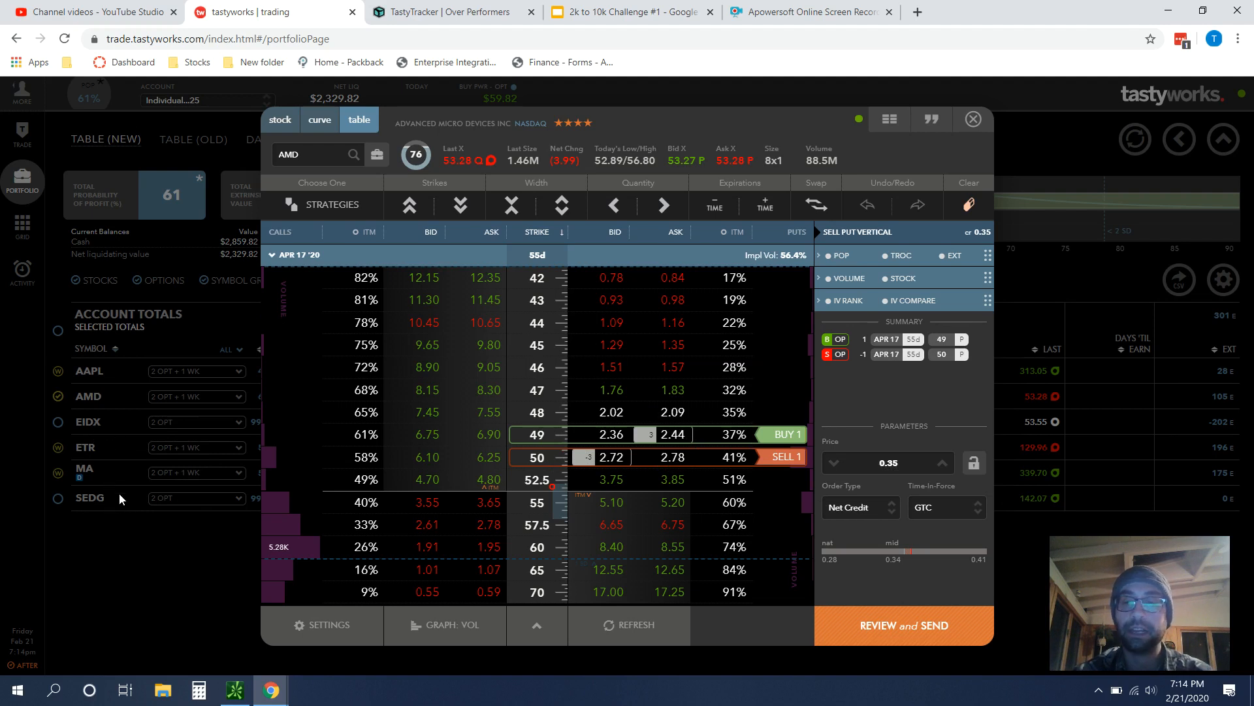
mouse_move(828, 478)
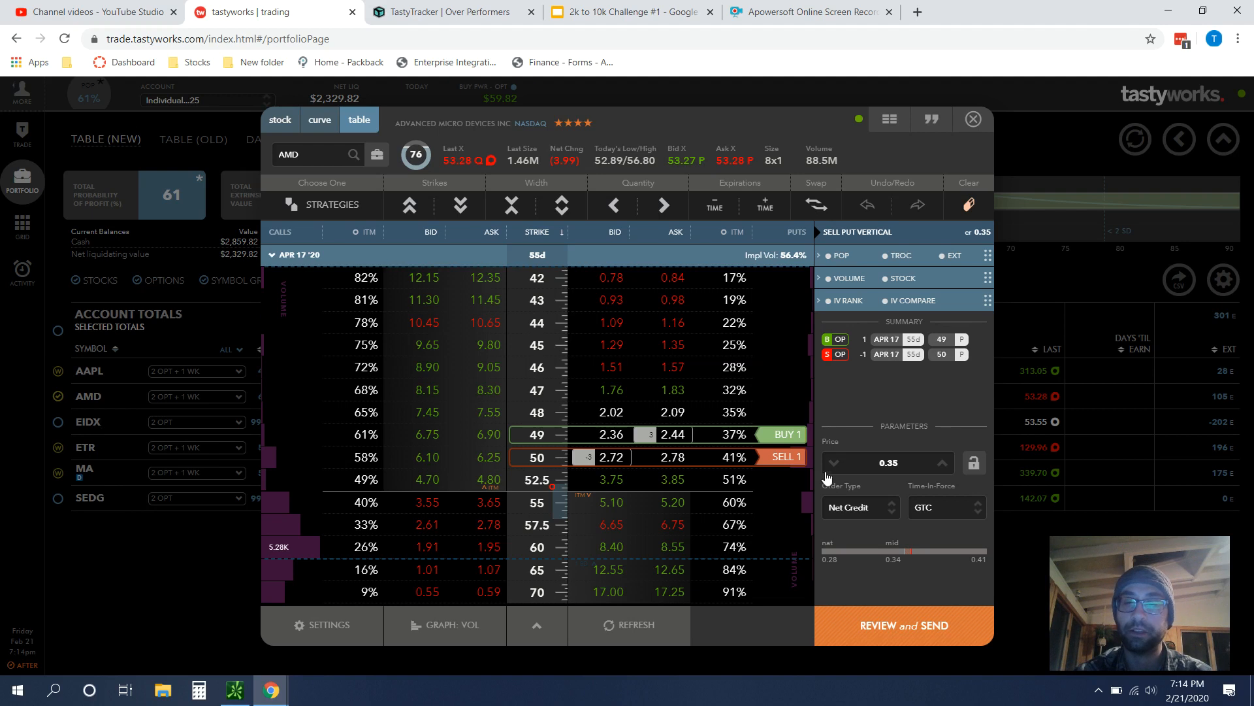
mouse_move(758, 449)
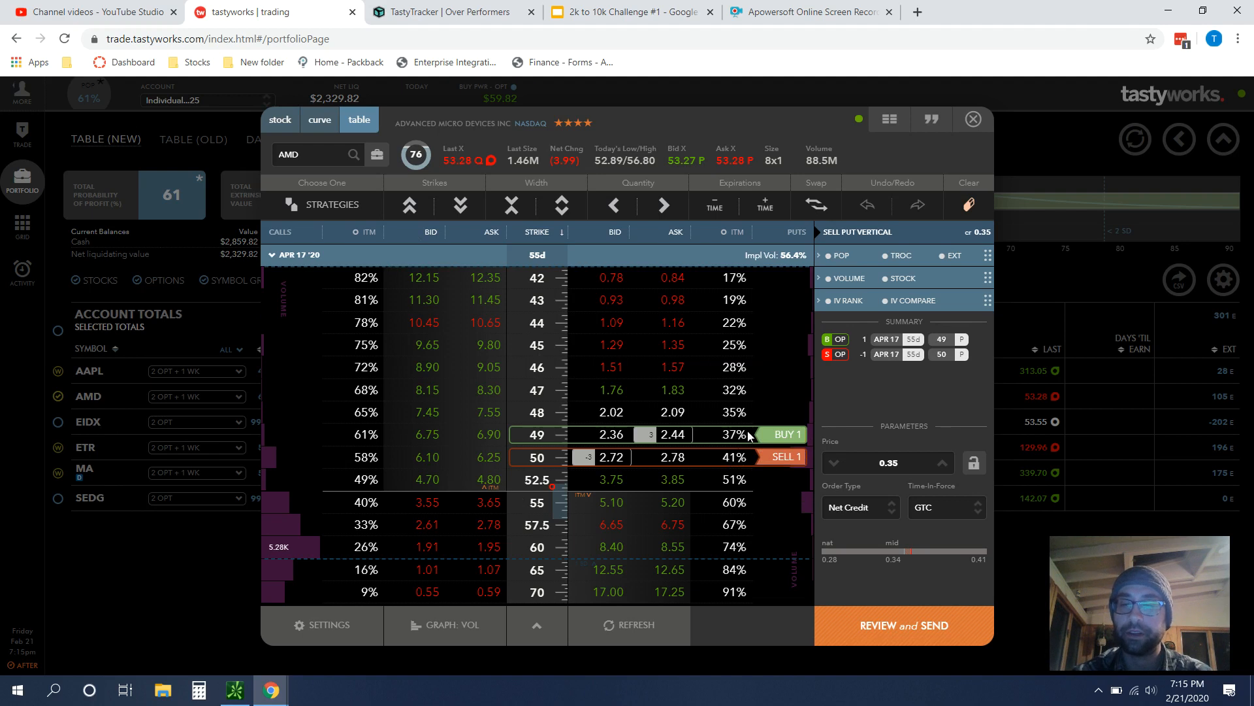
mouse_move(626, 212)
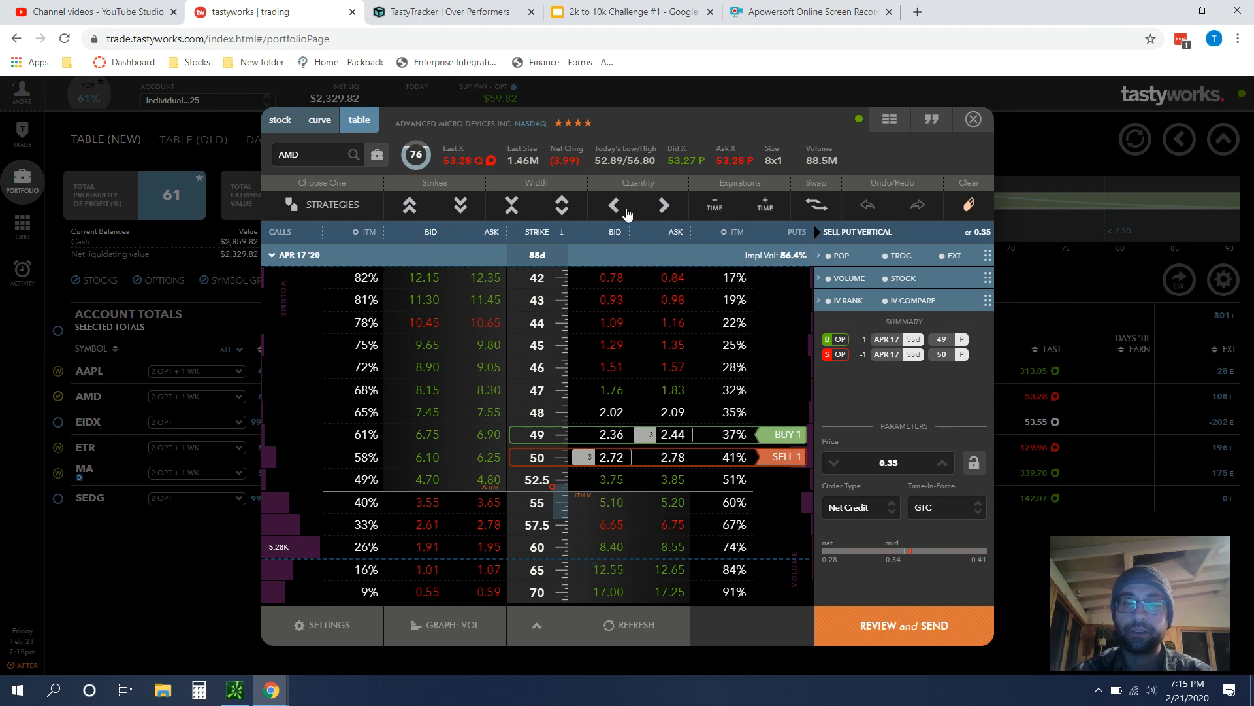
left_click(661, 205)
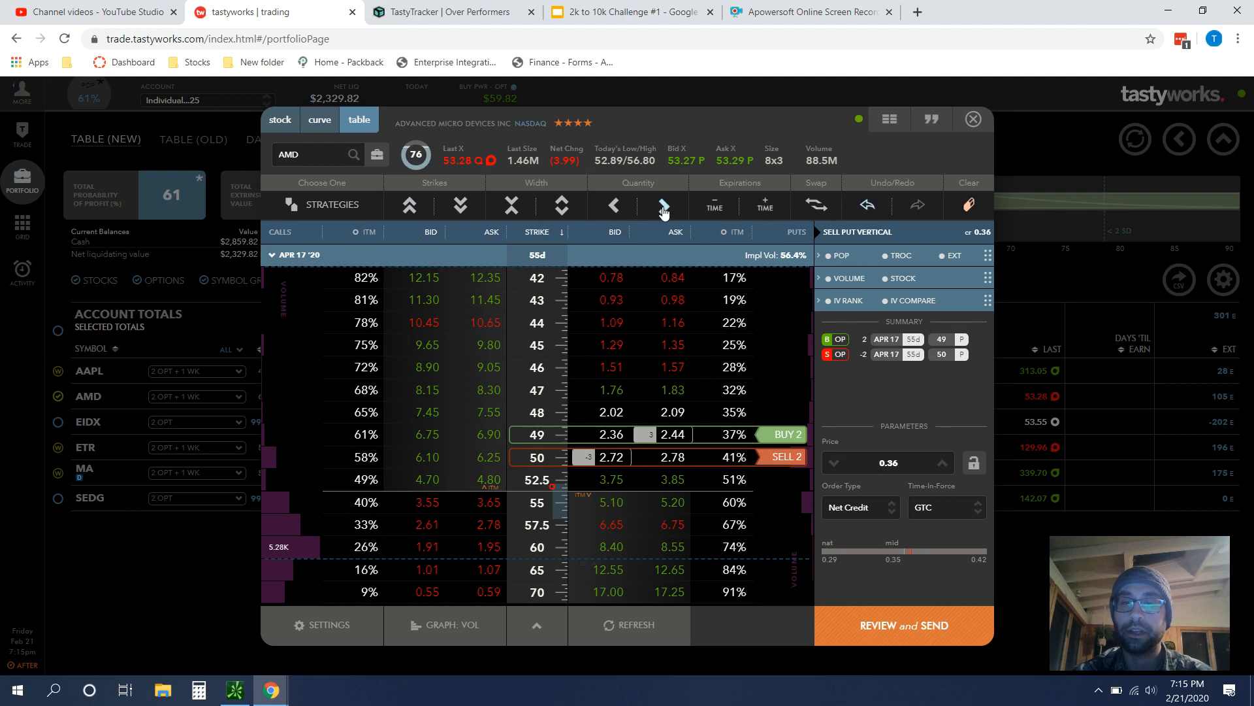
left_click(663, 205)
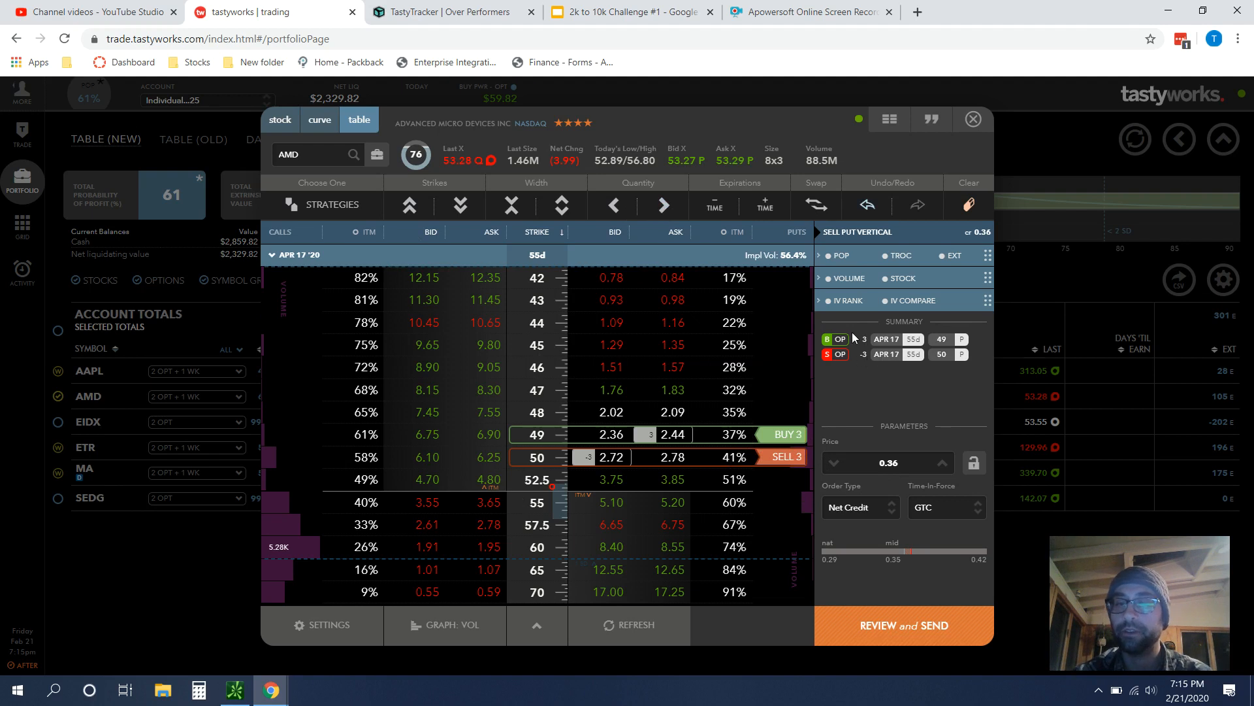
mouse_move(850, 516)
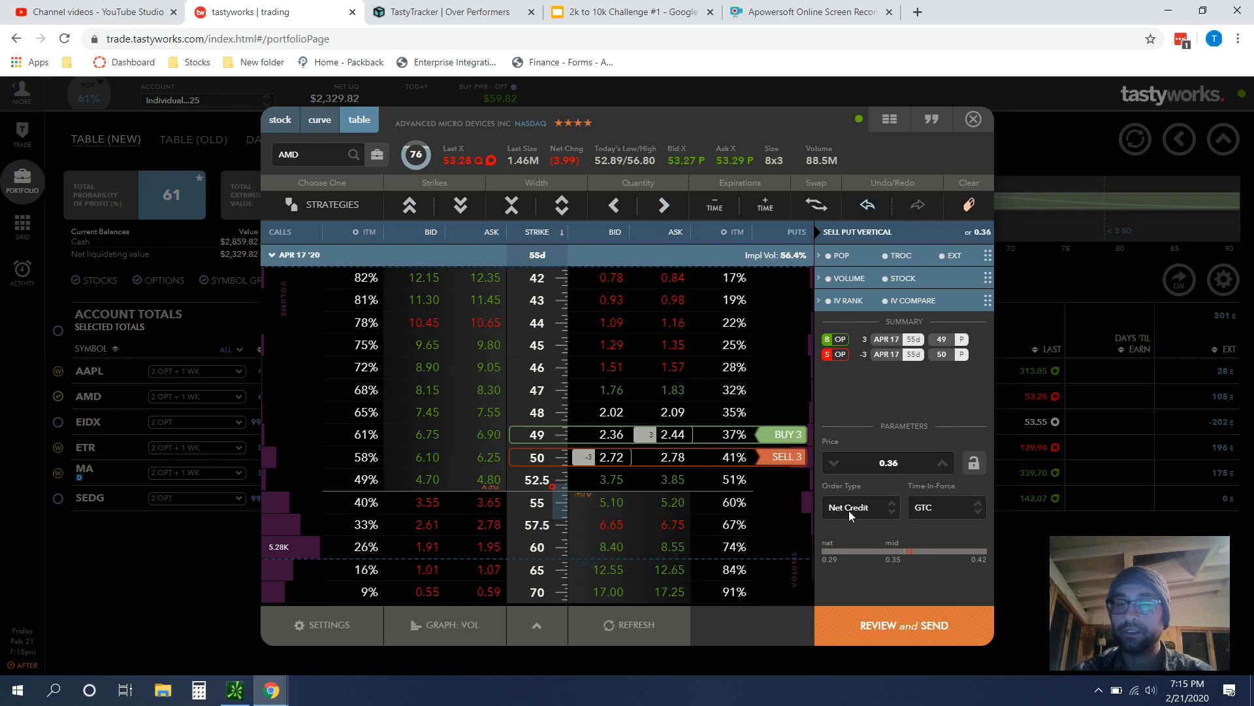
mouse_move(975, 467)
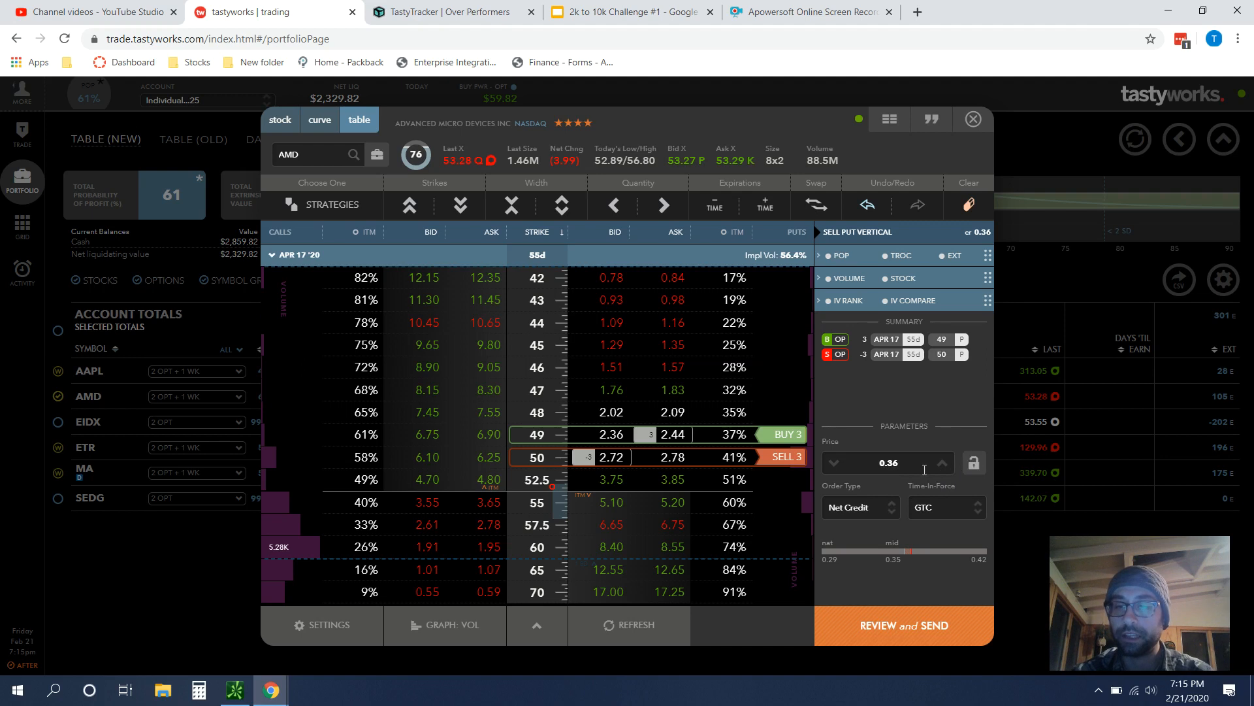
mouse_move(960, 493)
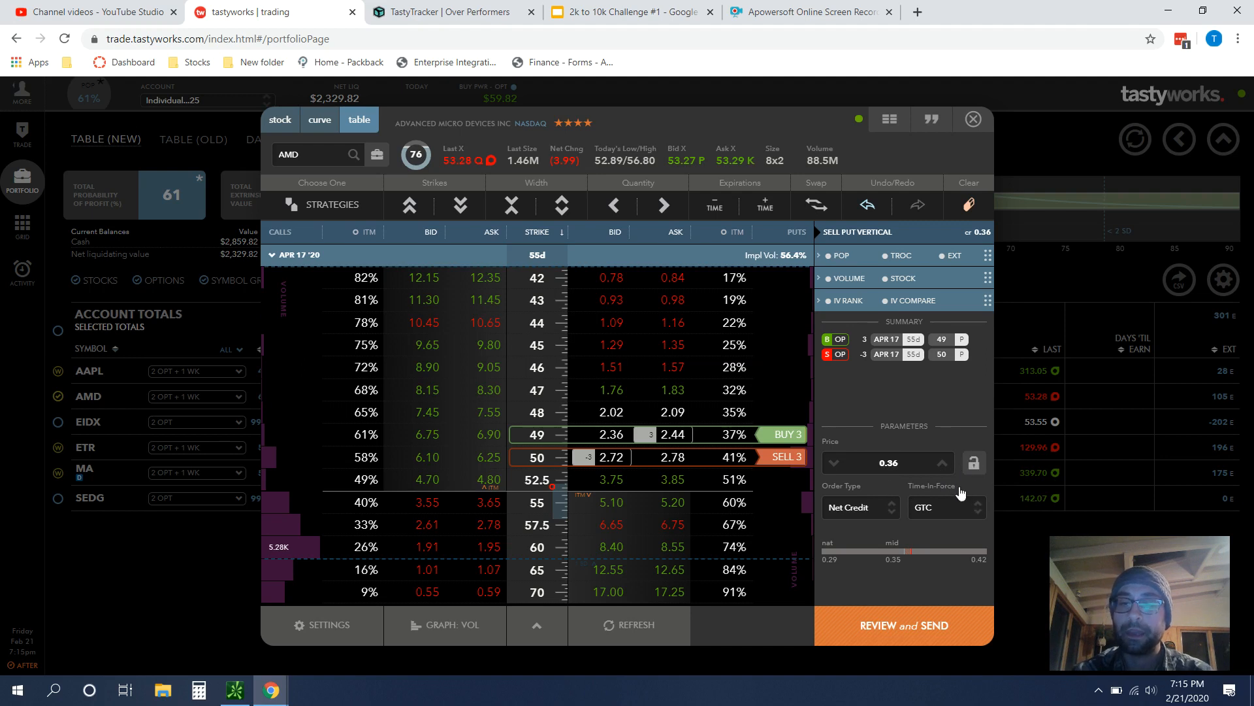
mouse_move(976, 463)
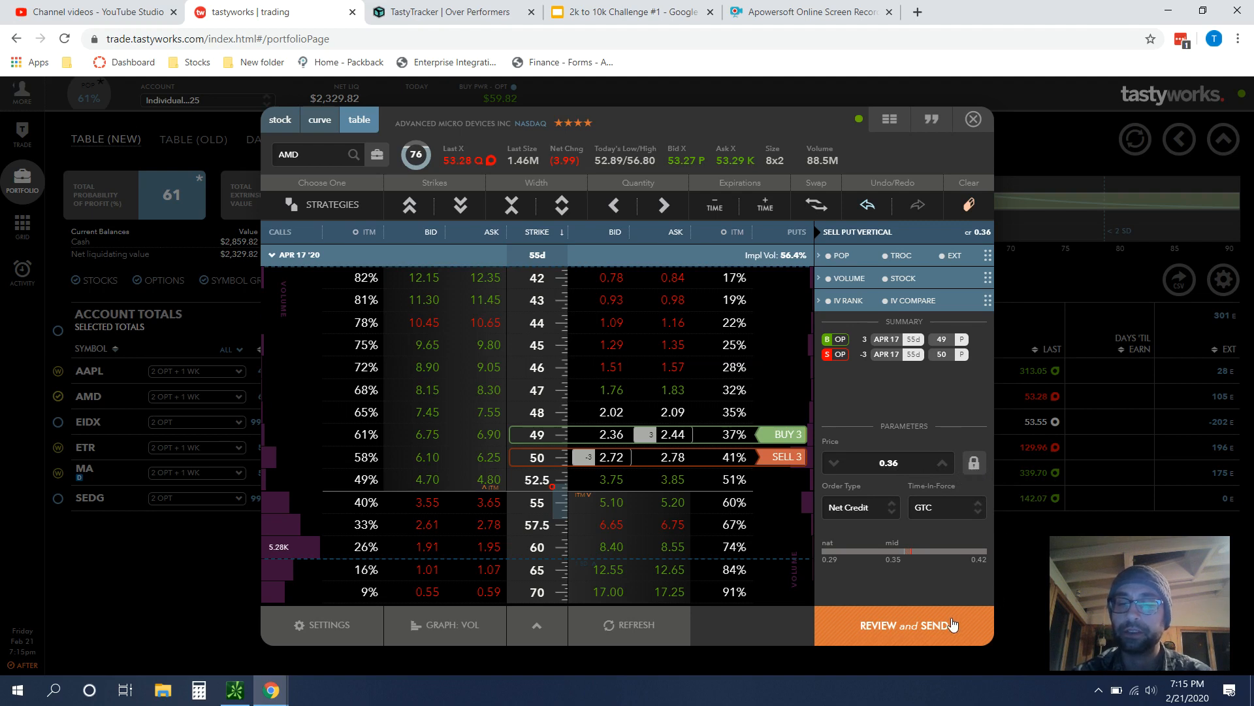
left_click(903, 624)
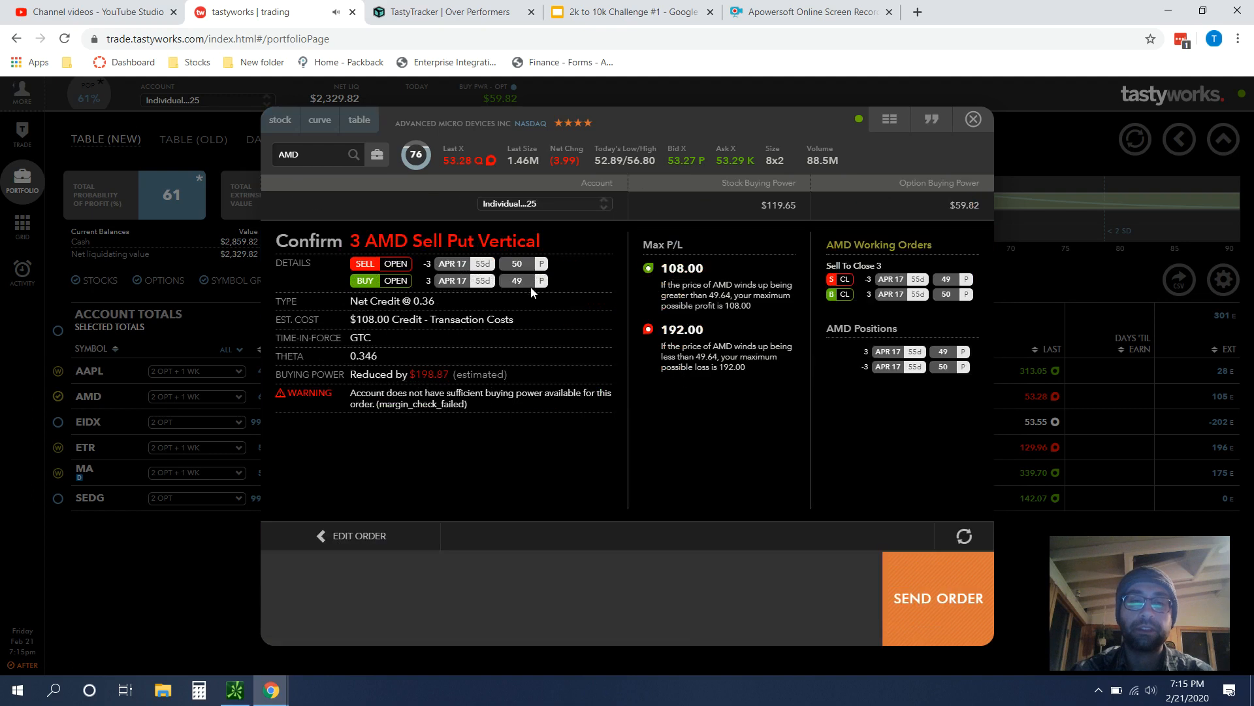
mouse_move(369, 327)
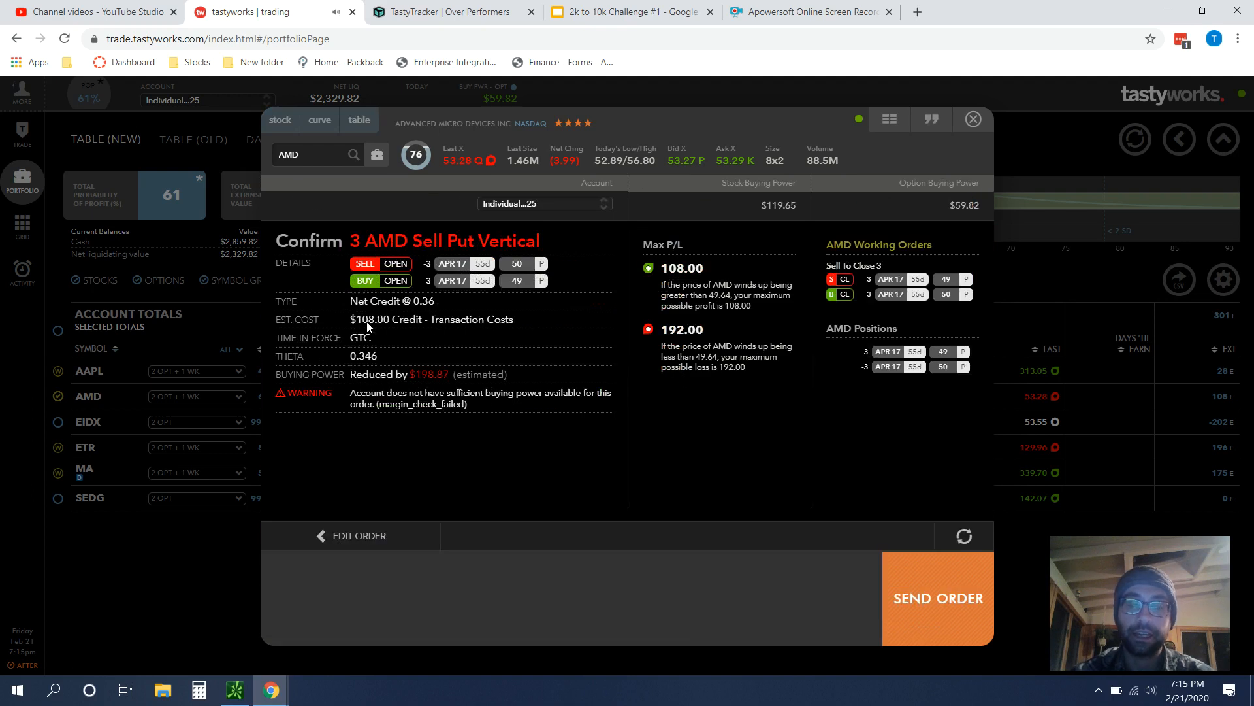
mouse_move(372, 330)
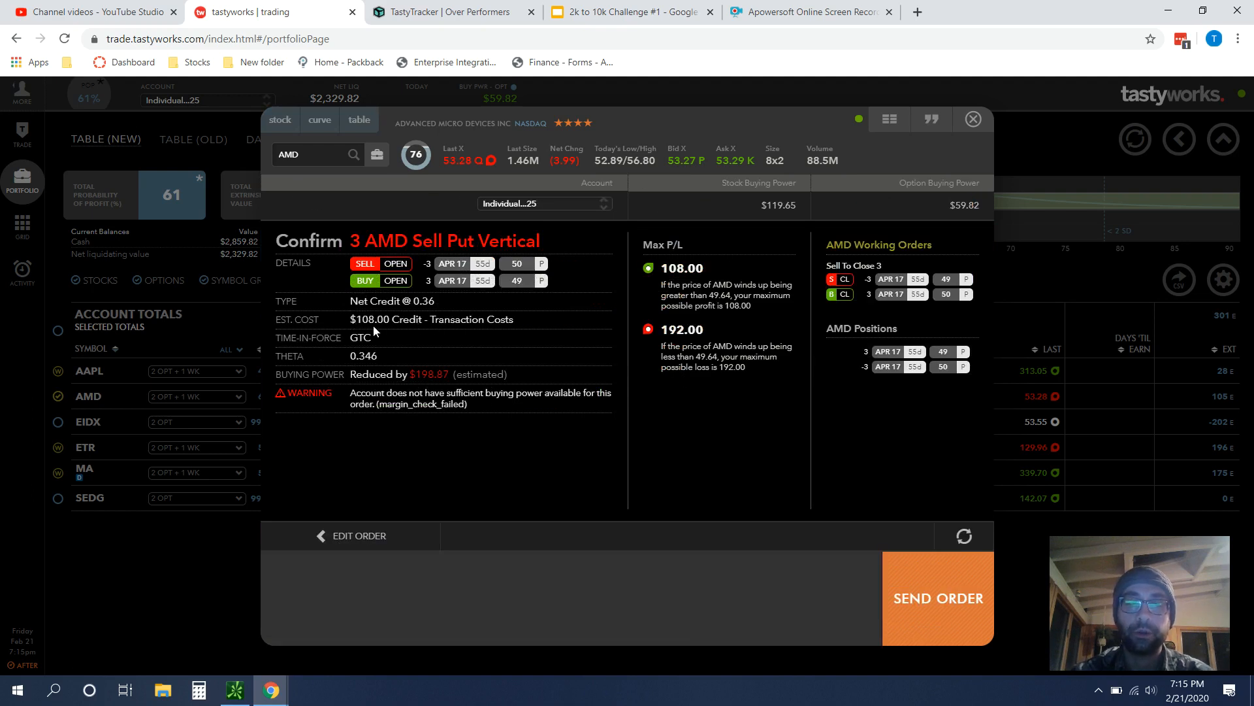
mouse_move(436, 403)
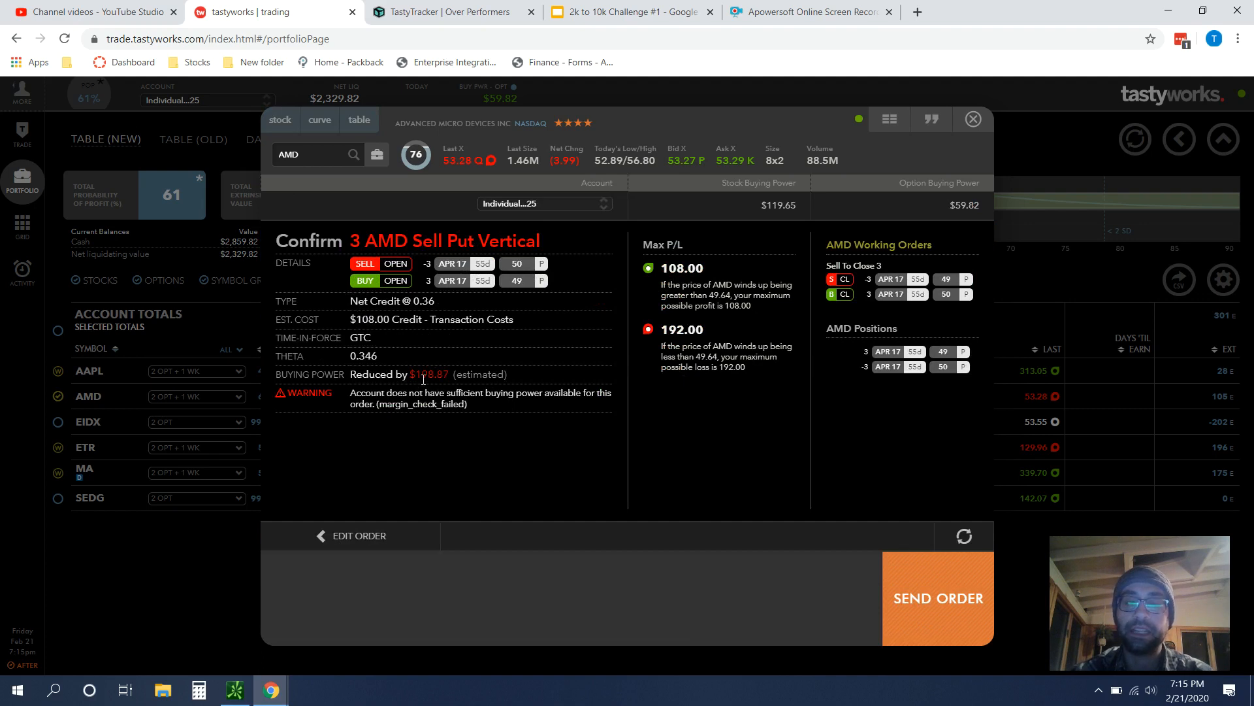
mouse_move(684, 338)
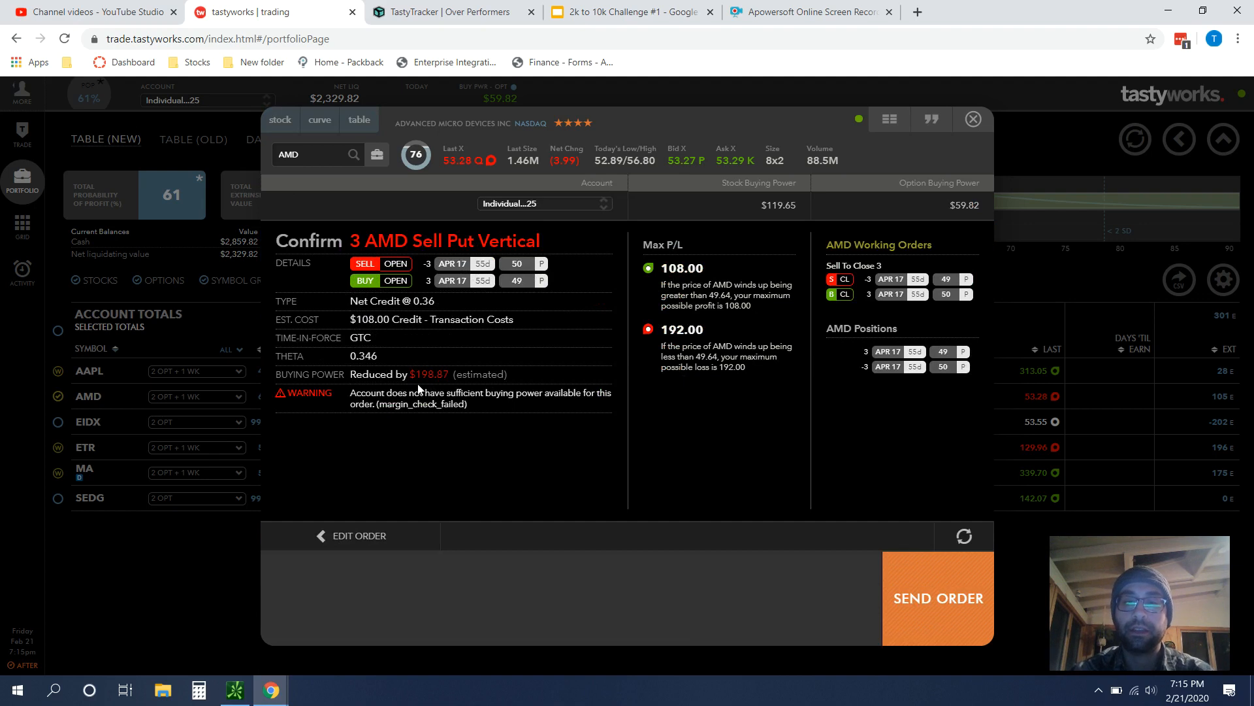
mouse_move(435, 383)
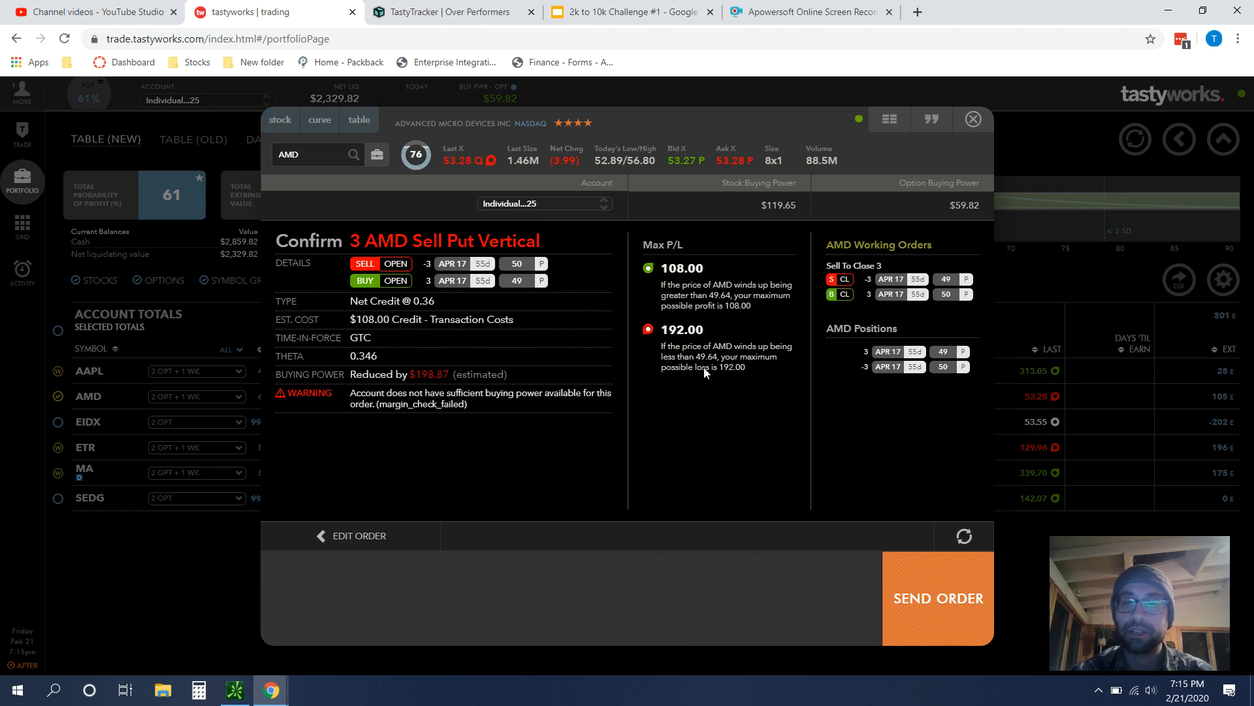
mouse_move(683, 345)
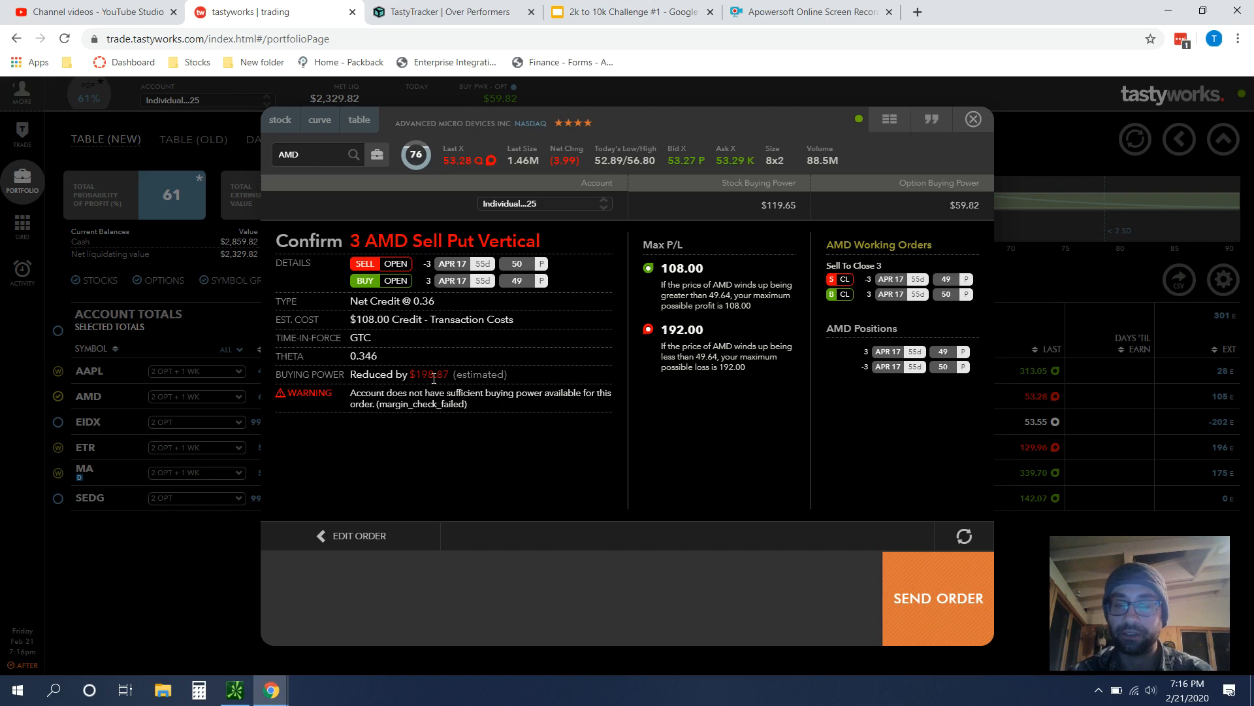
mouse_move(946, 600)
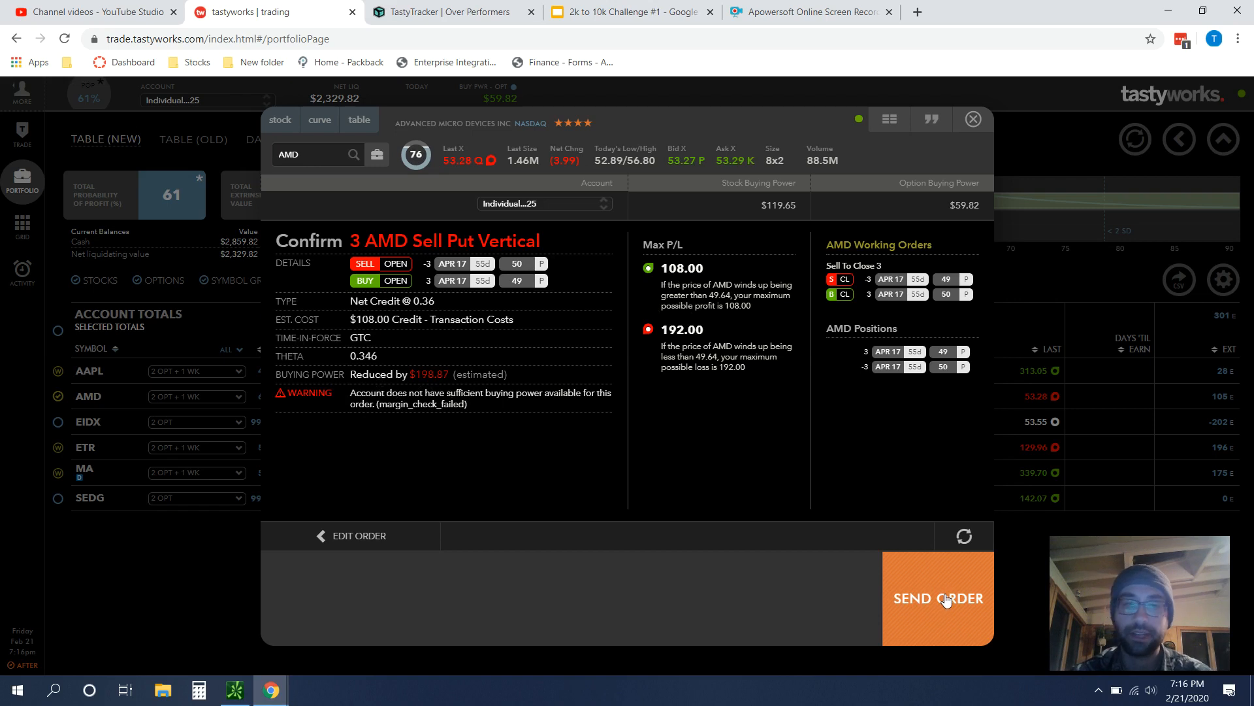
Step: Send the 3-lot AMD sell put vertical order and return to the portfolio positions table
left_click(938, 597)
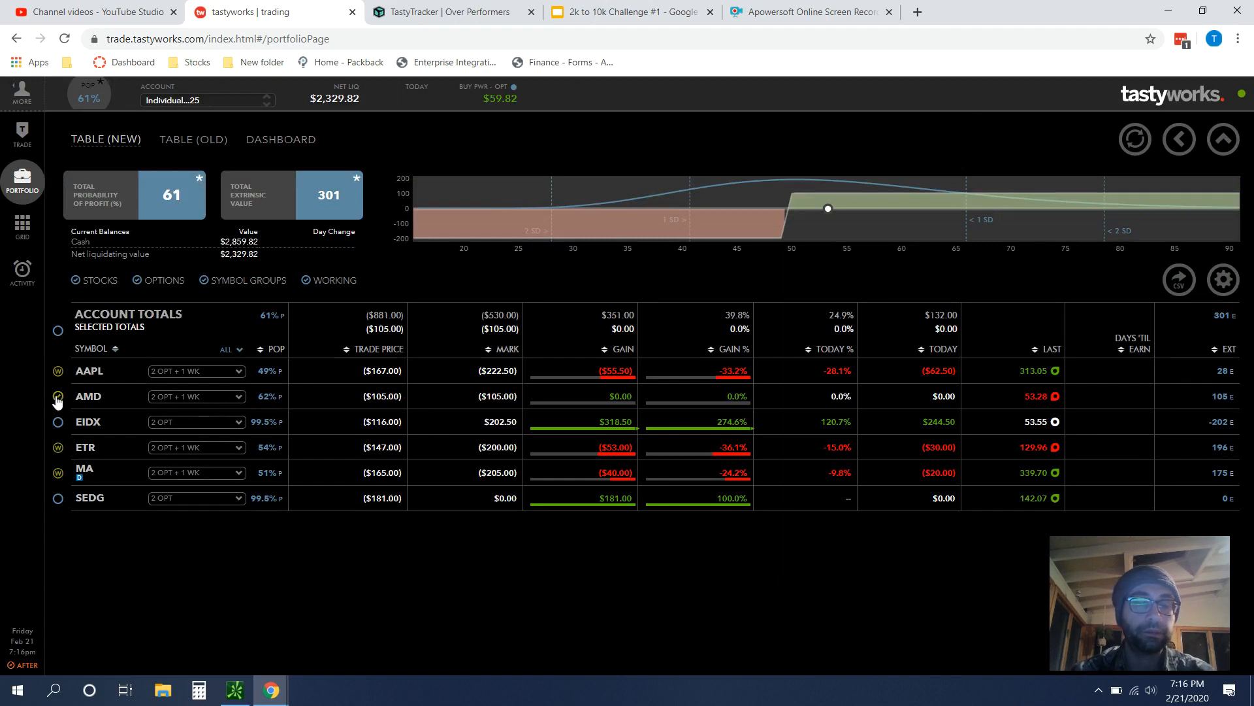
left_click(56, 396)
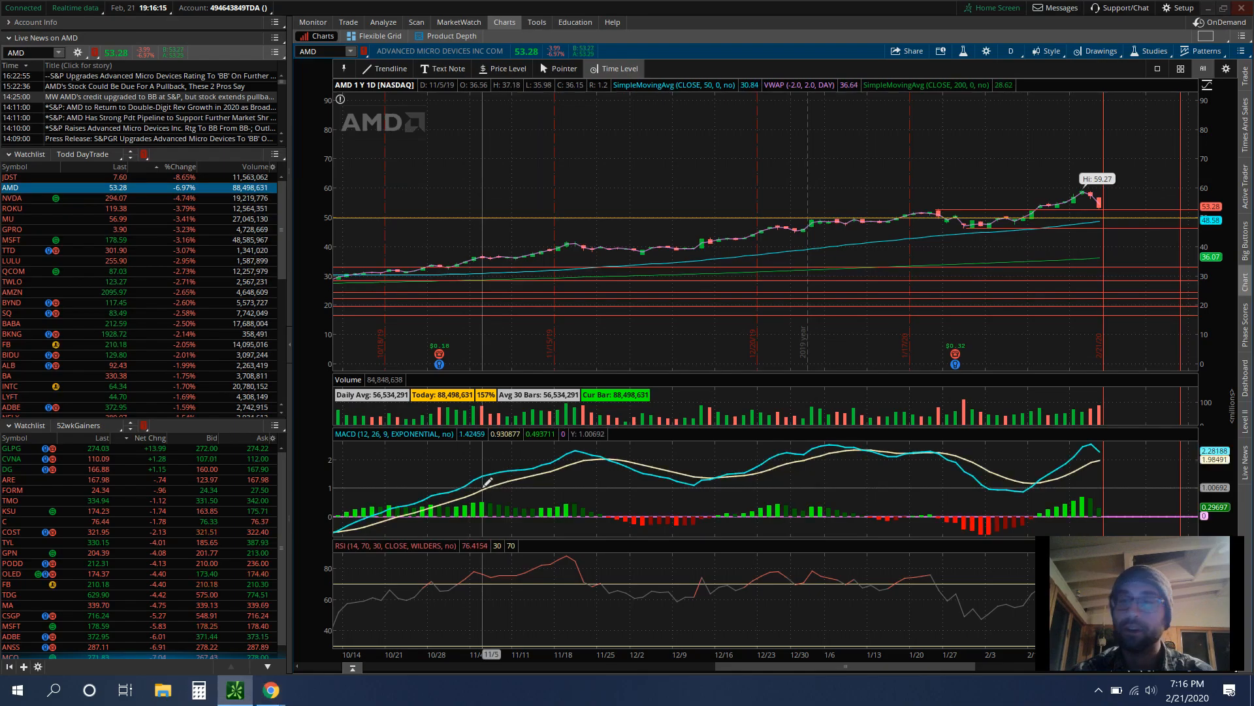
mouse_move(1102, 209)
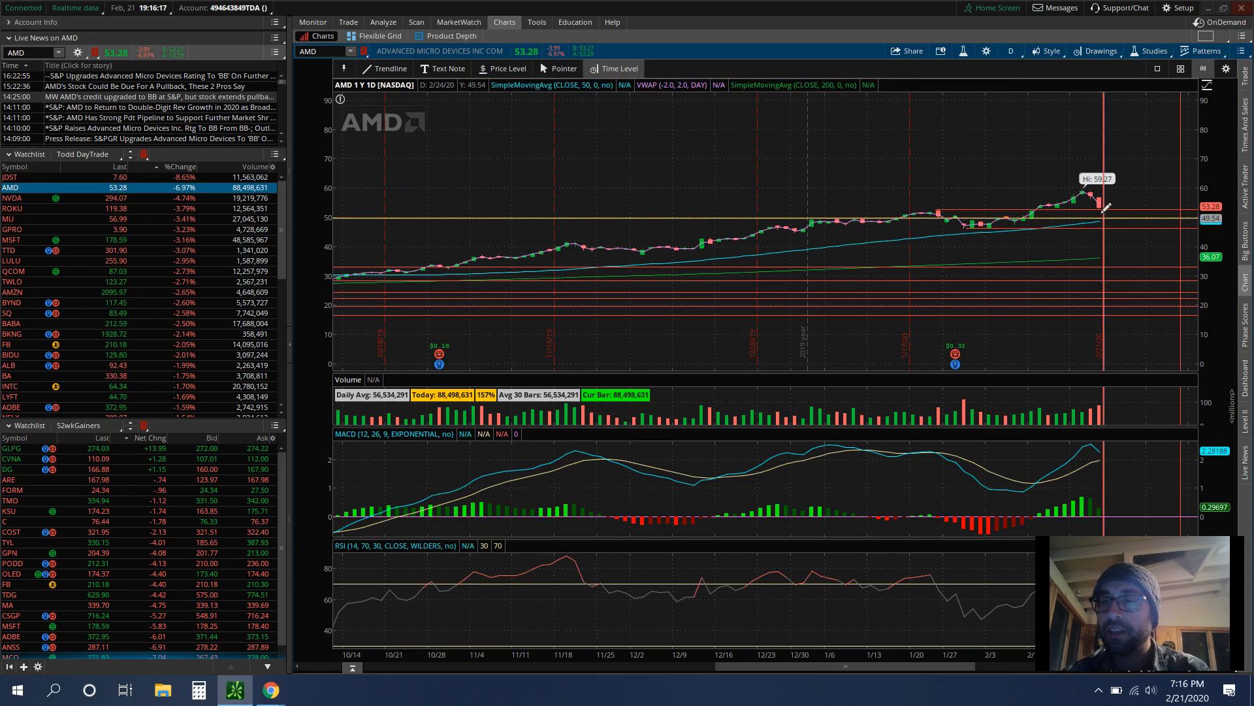
mouse_move(1074, 152)
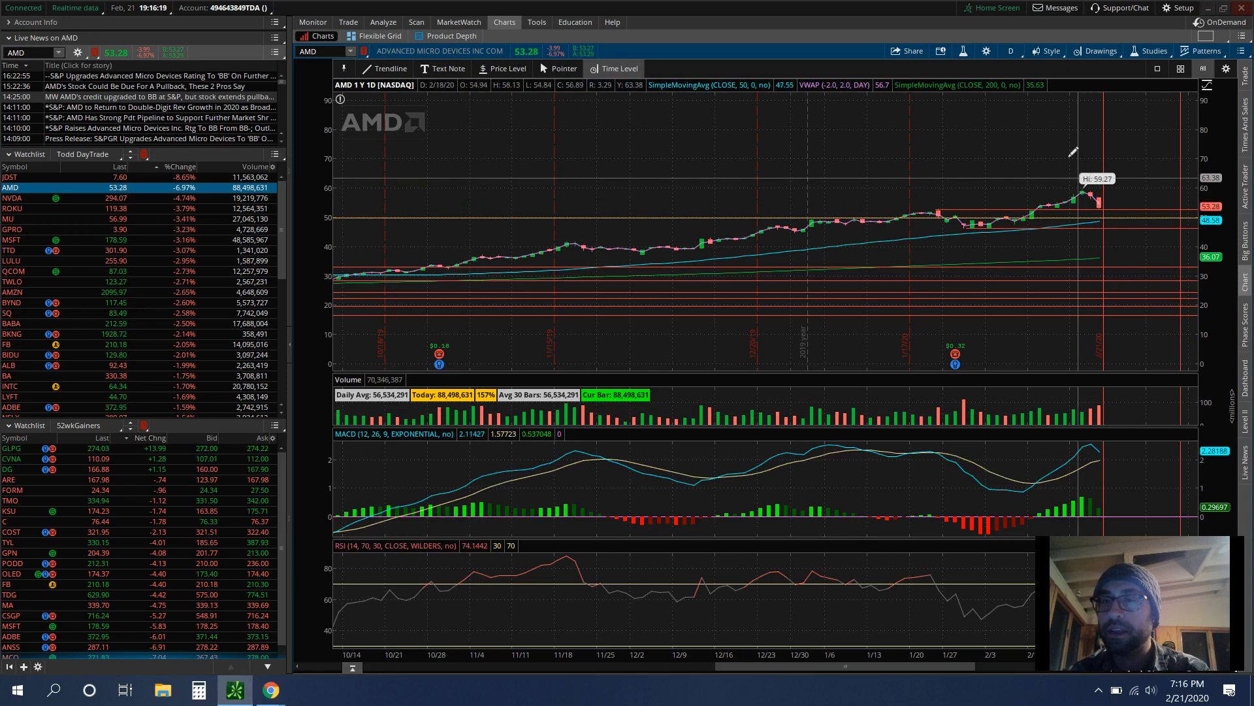
mouse_move(1010, 51)
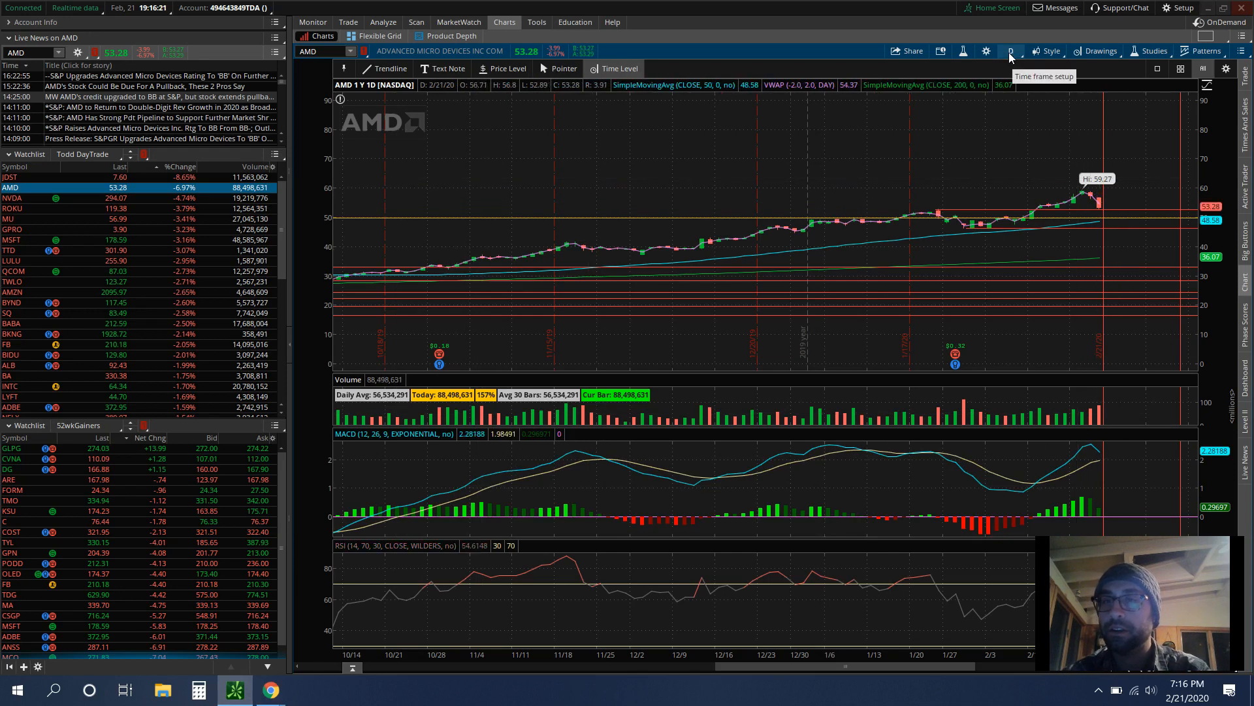
Step: Check the AMD chart's time frame choices in thinkorswim, then switch back to the tastyworks window
left_click(1010, 51)
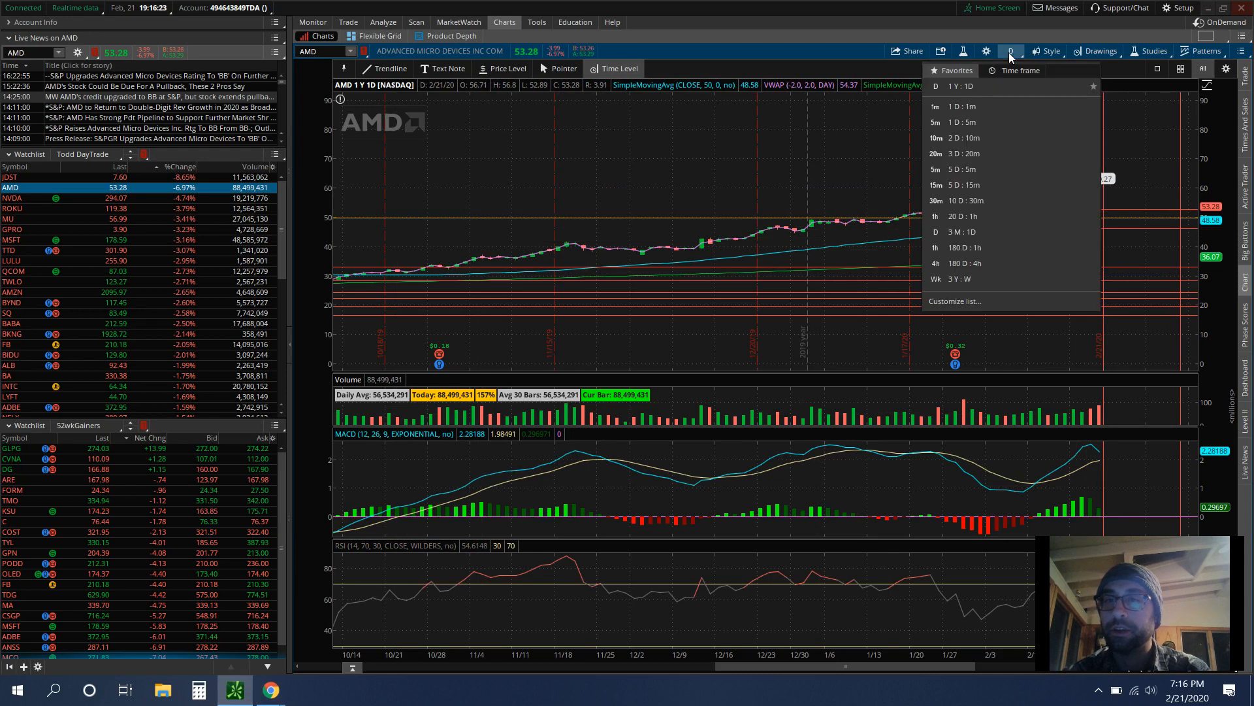
left_click(1010, 51)
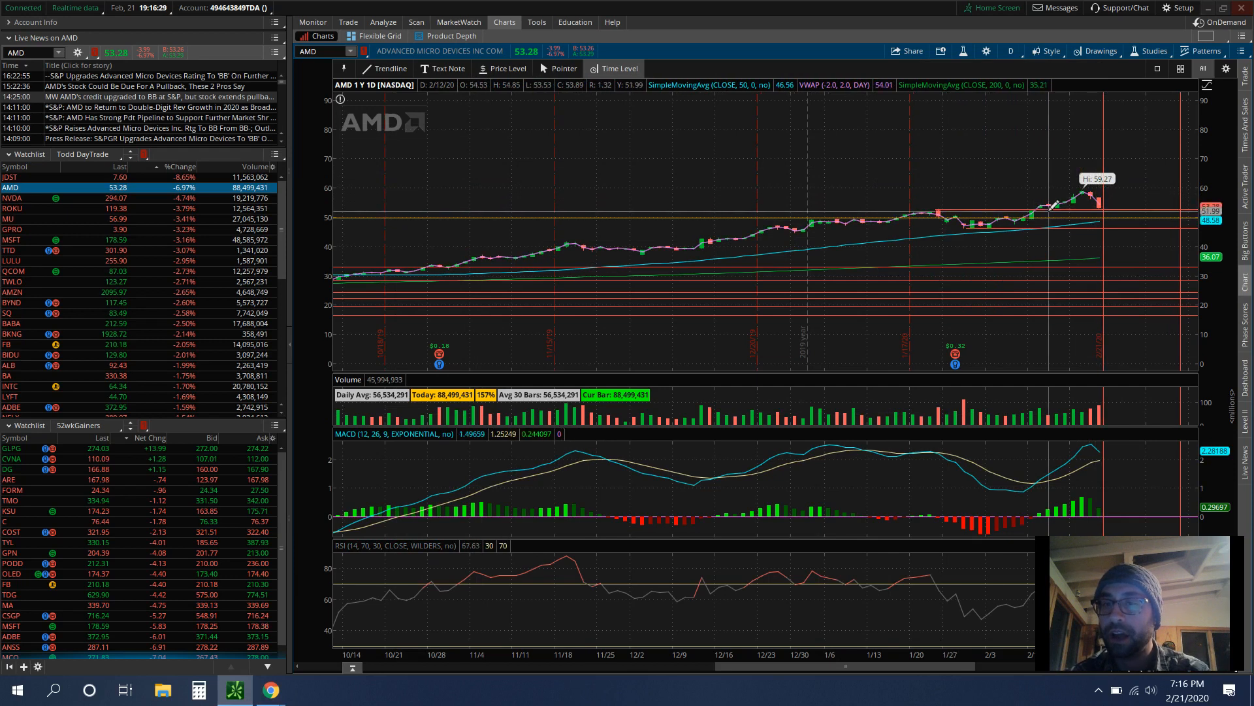
mouse_move(1044, 204)
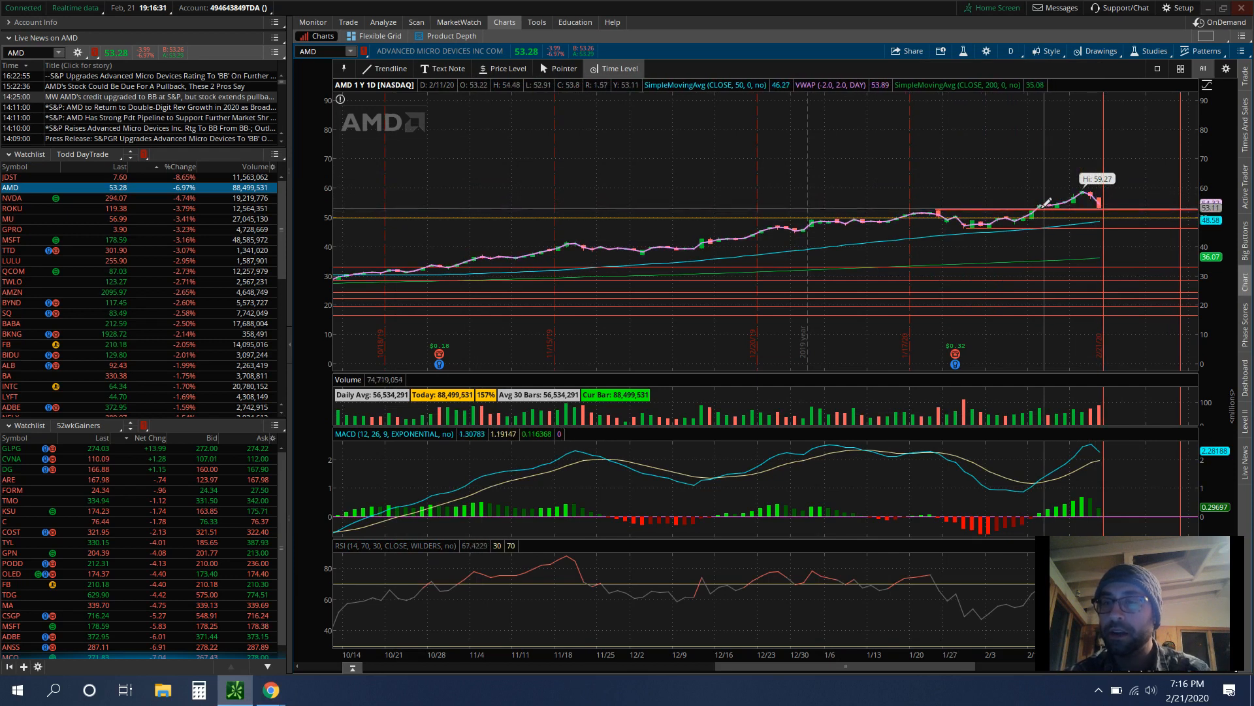
mouse_move(1040, 200)
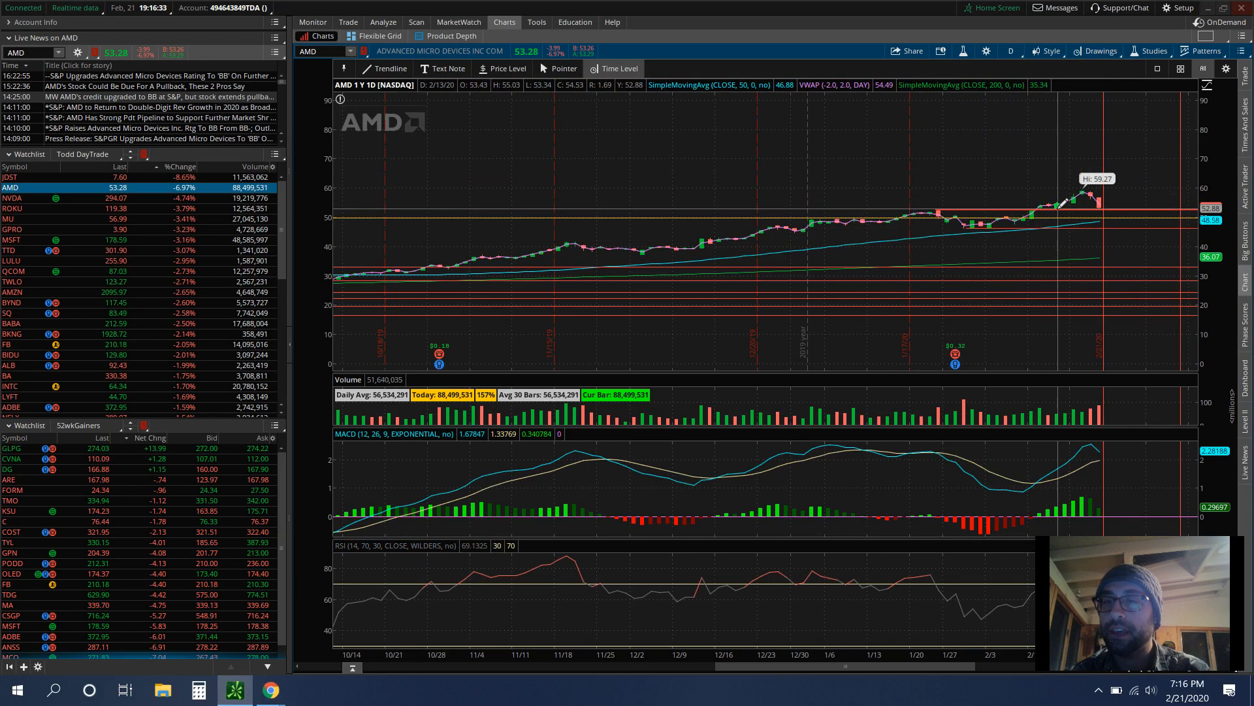
mouse_move(1100, 204)
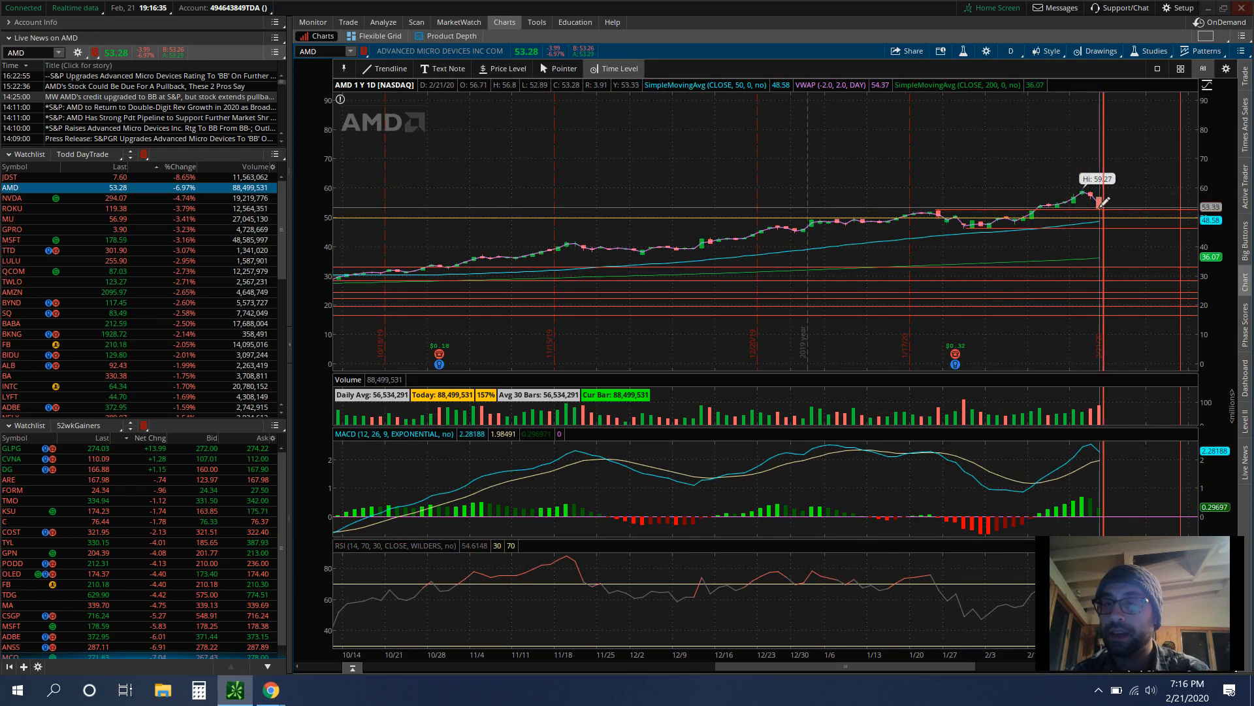
mouse_move(1100, 202)
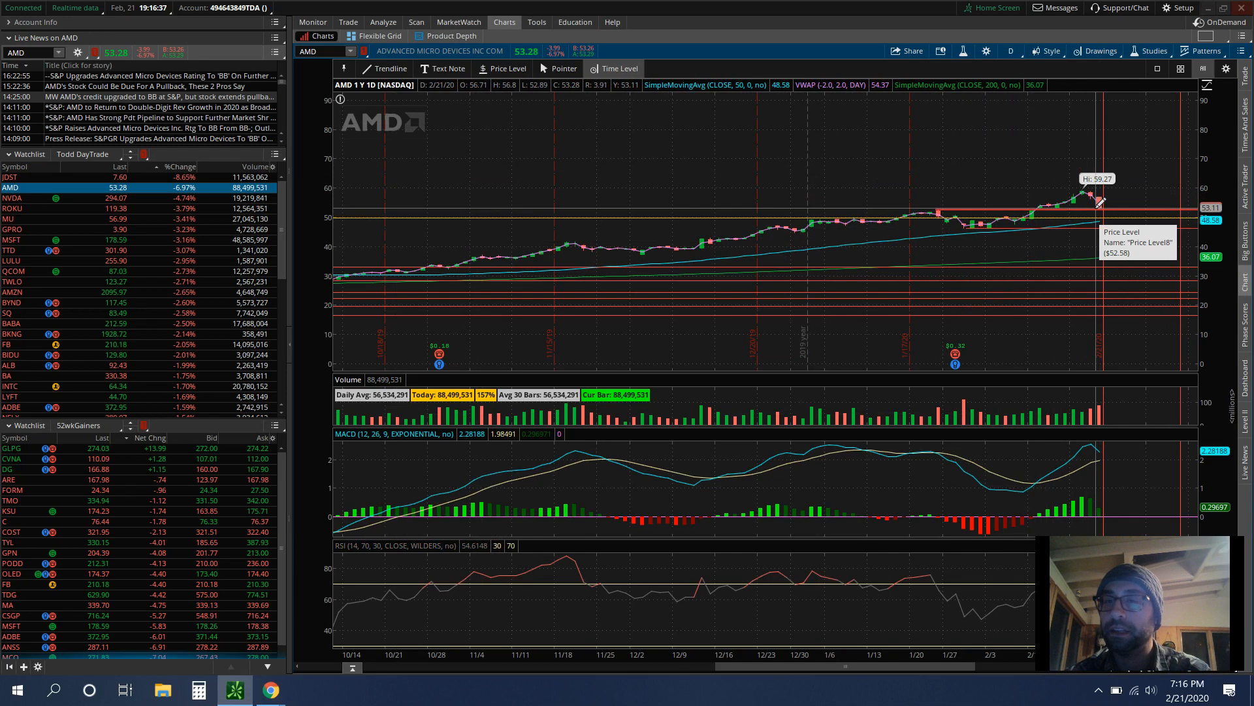
mouse_move(1144, 356)
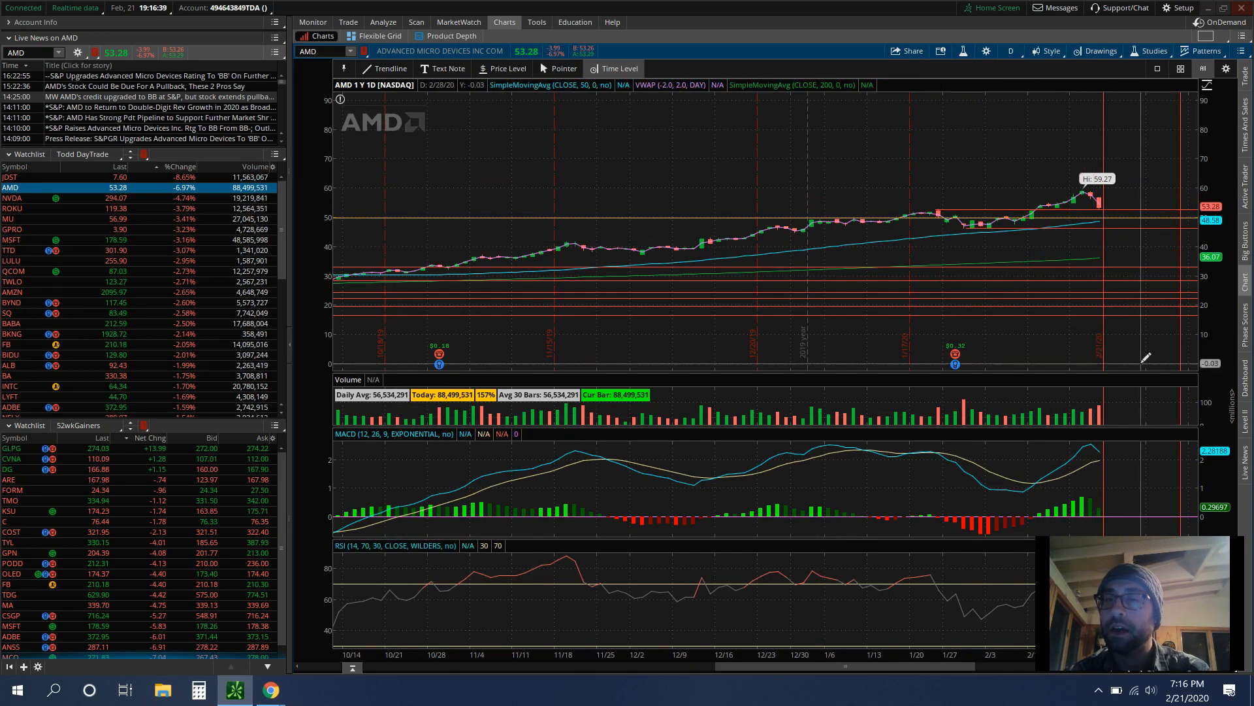
mouse_move(1080, 196)
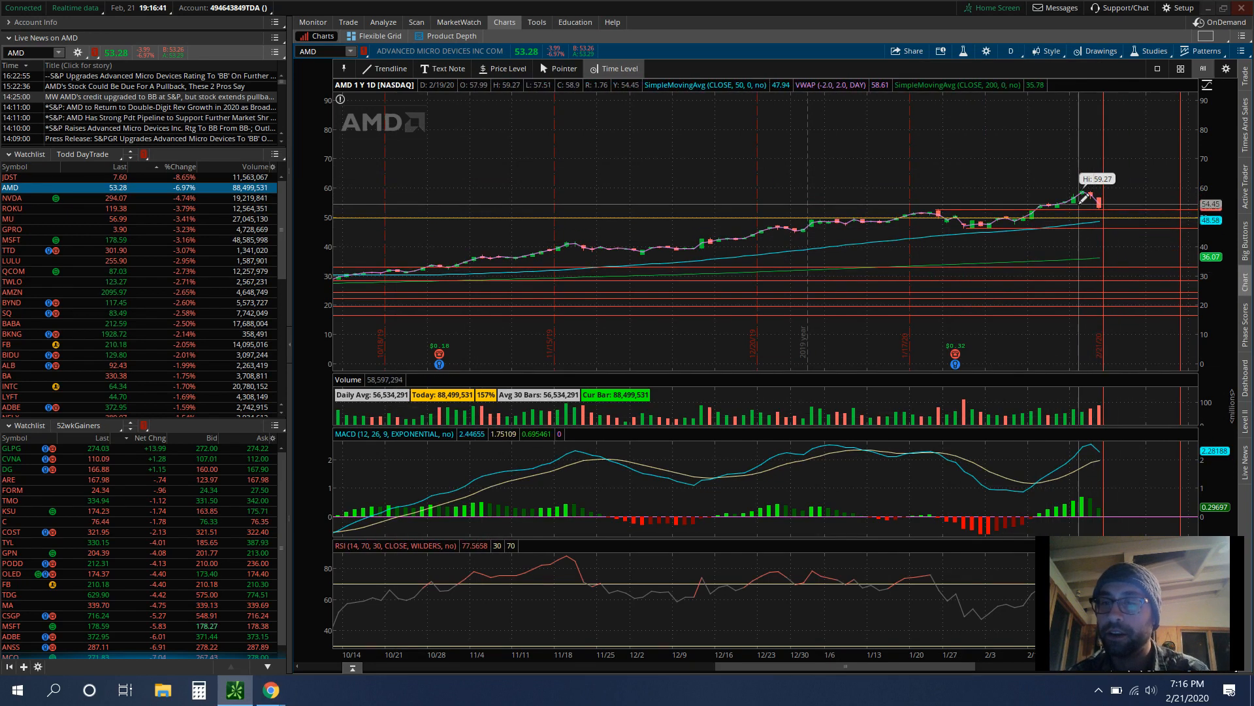
mouse_move(1081, 207)
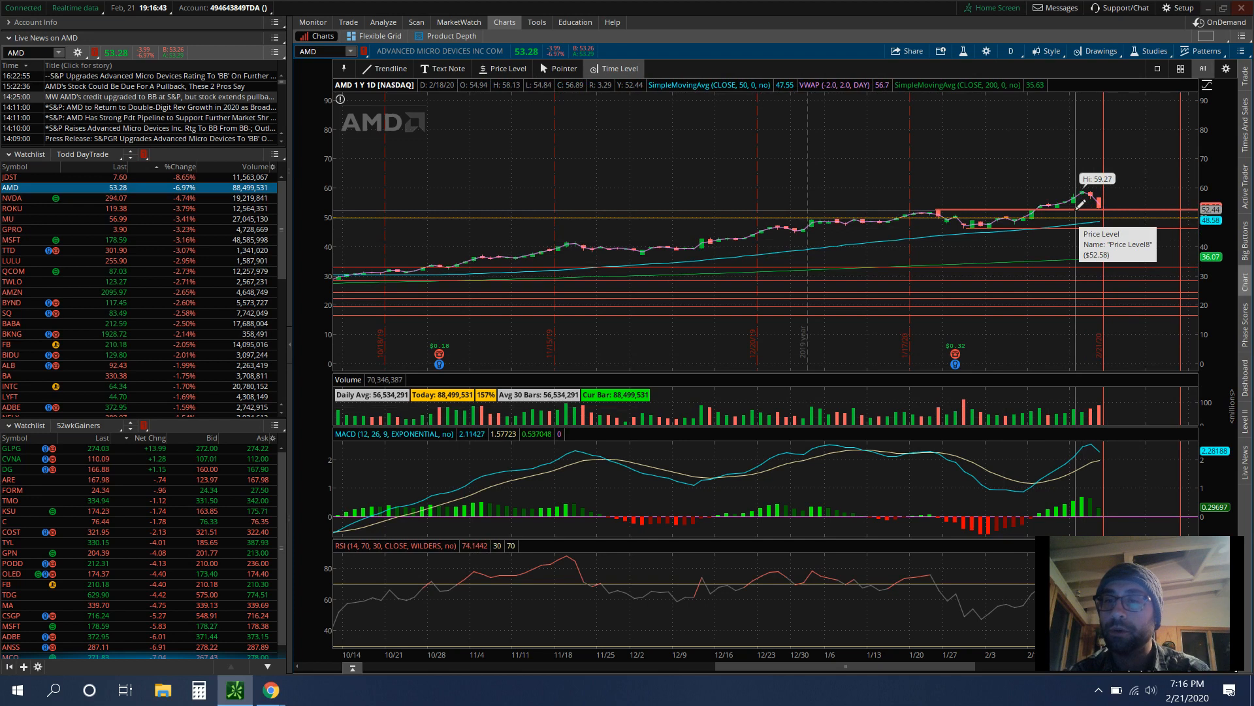
mouse_move(1100, 334)
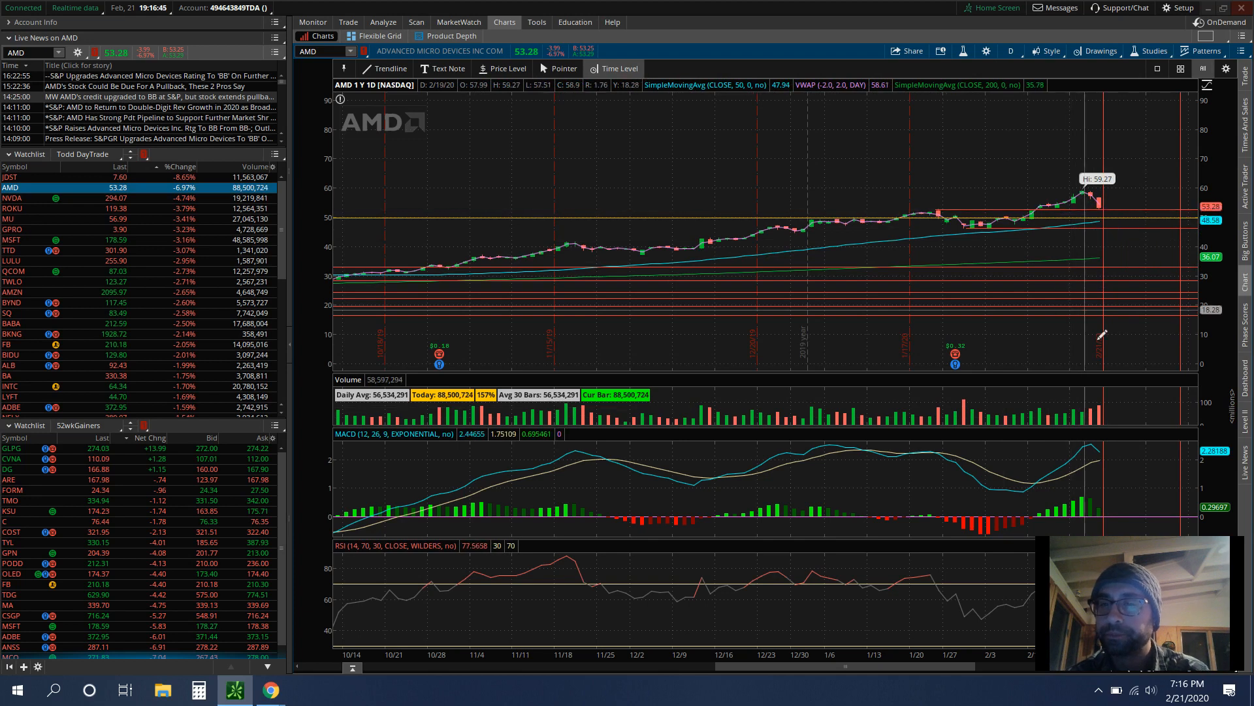
mouse_move(1098, 207)
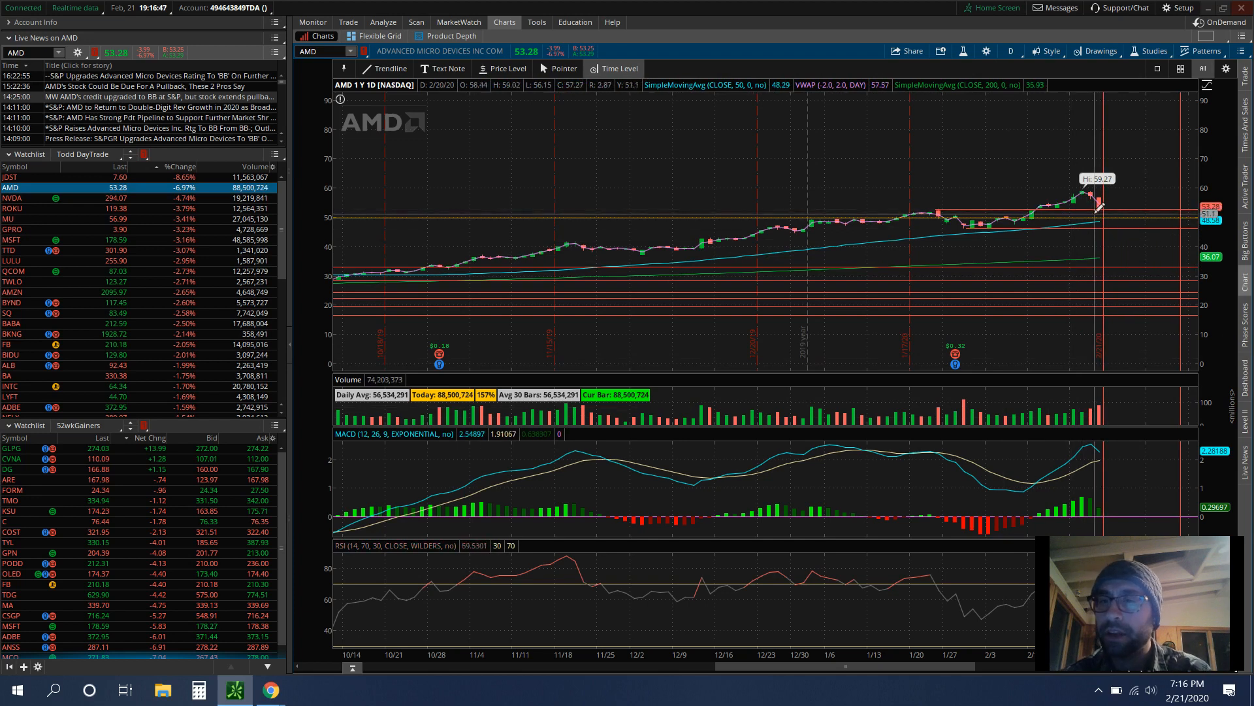
mouse_move(1085, 209)
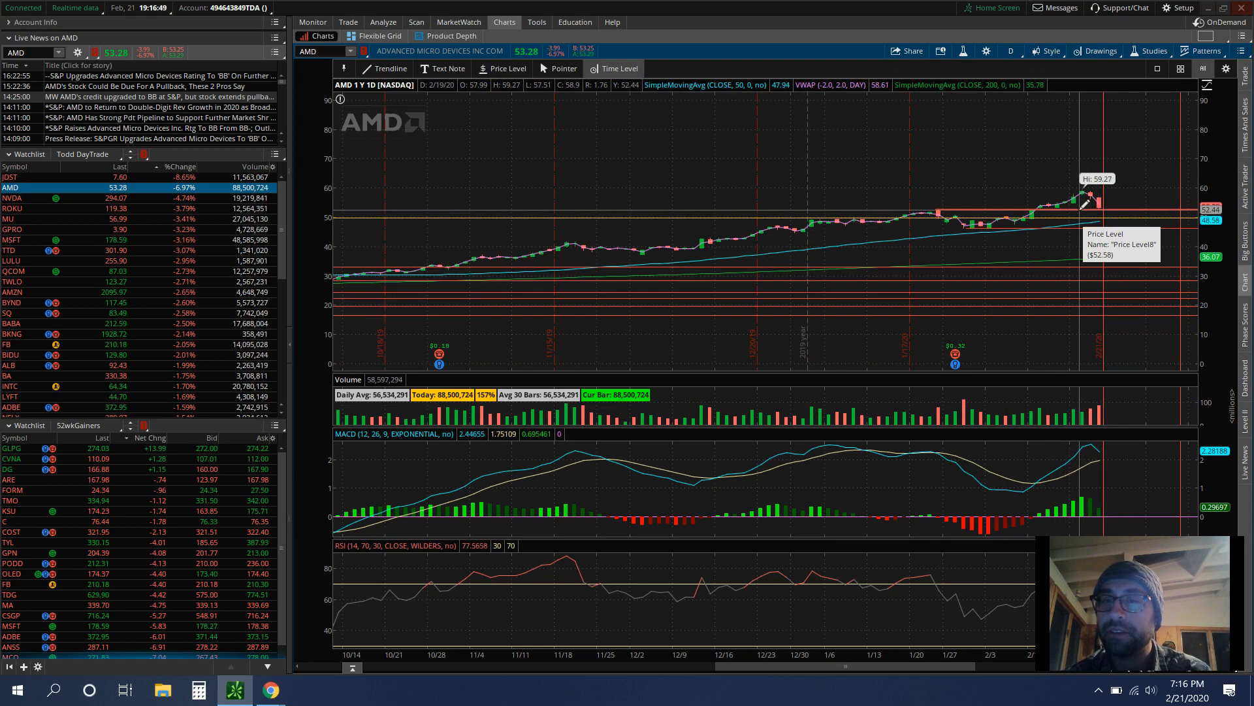
mouse_move(983, 223)
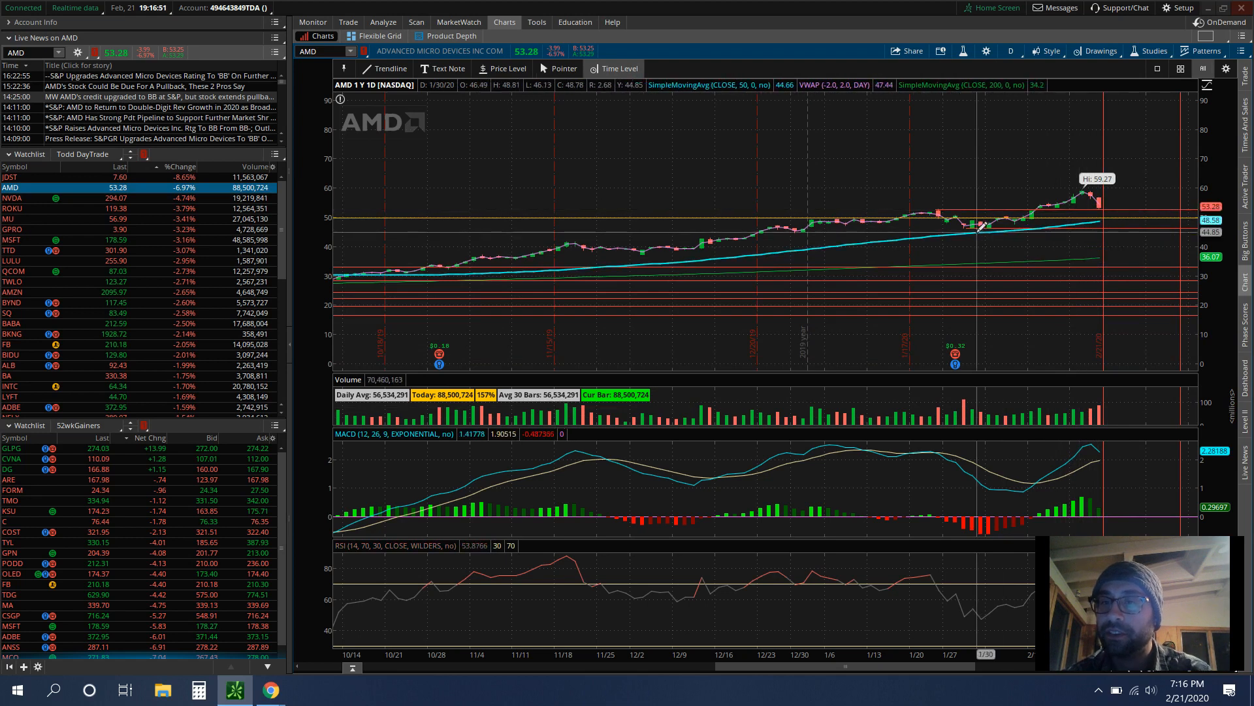
mouse_move(1017, 220)
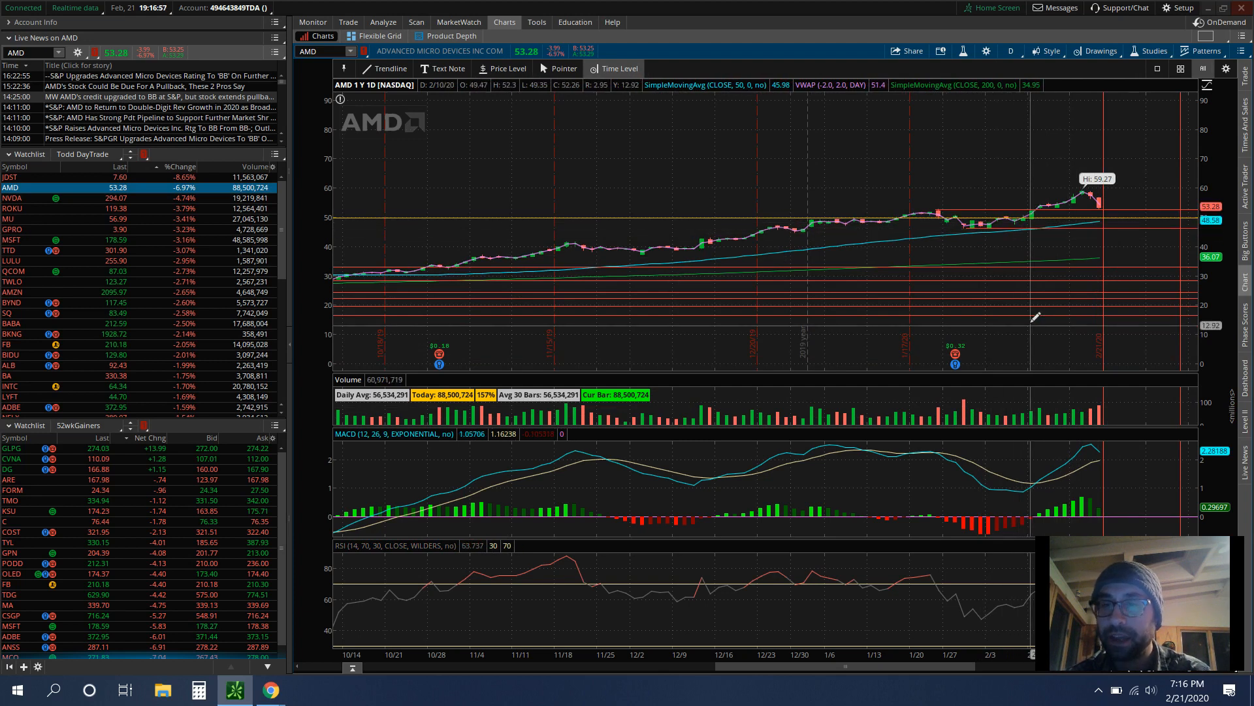
mouse_move(1059, 232)
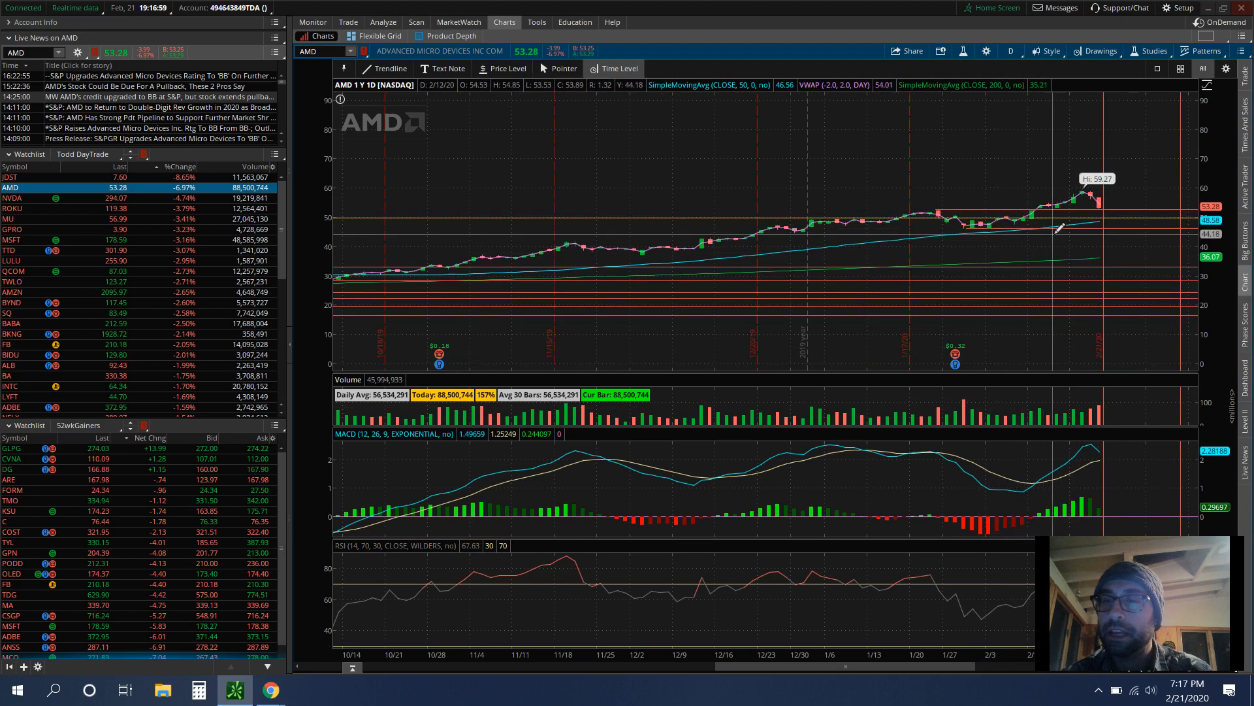
mouse_move(1110, 273)
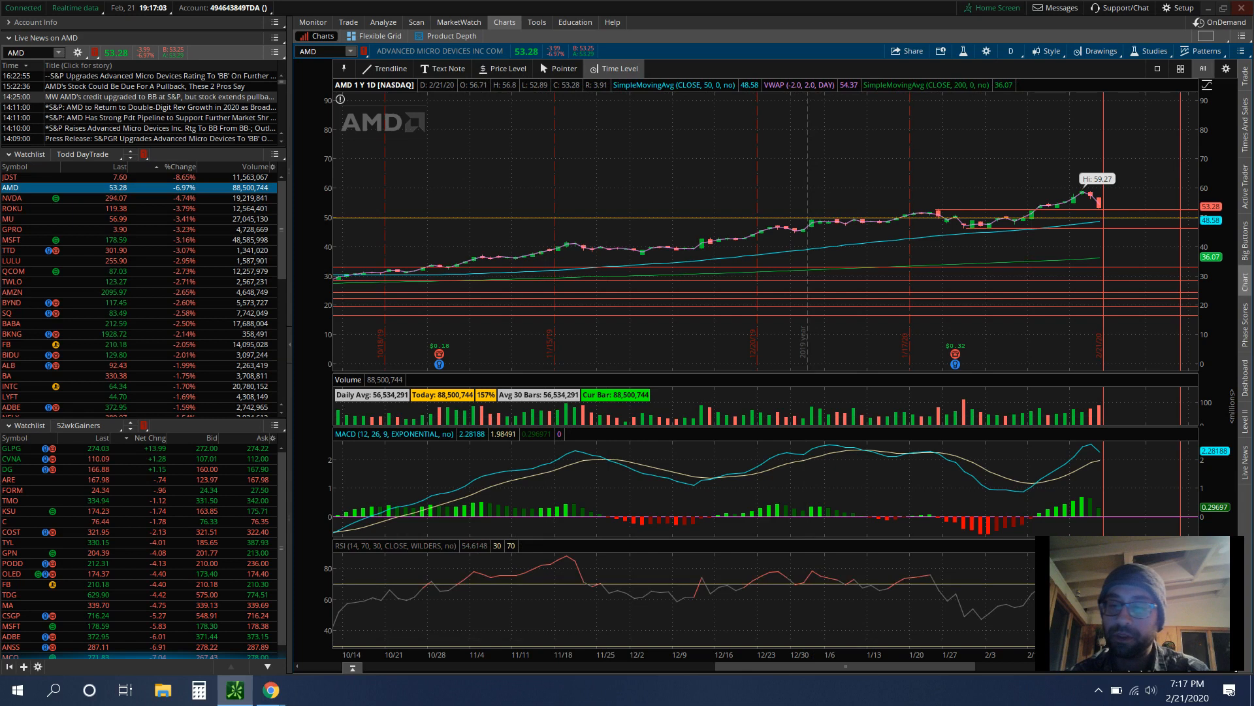
mouse_move(271, 688)
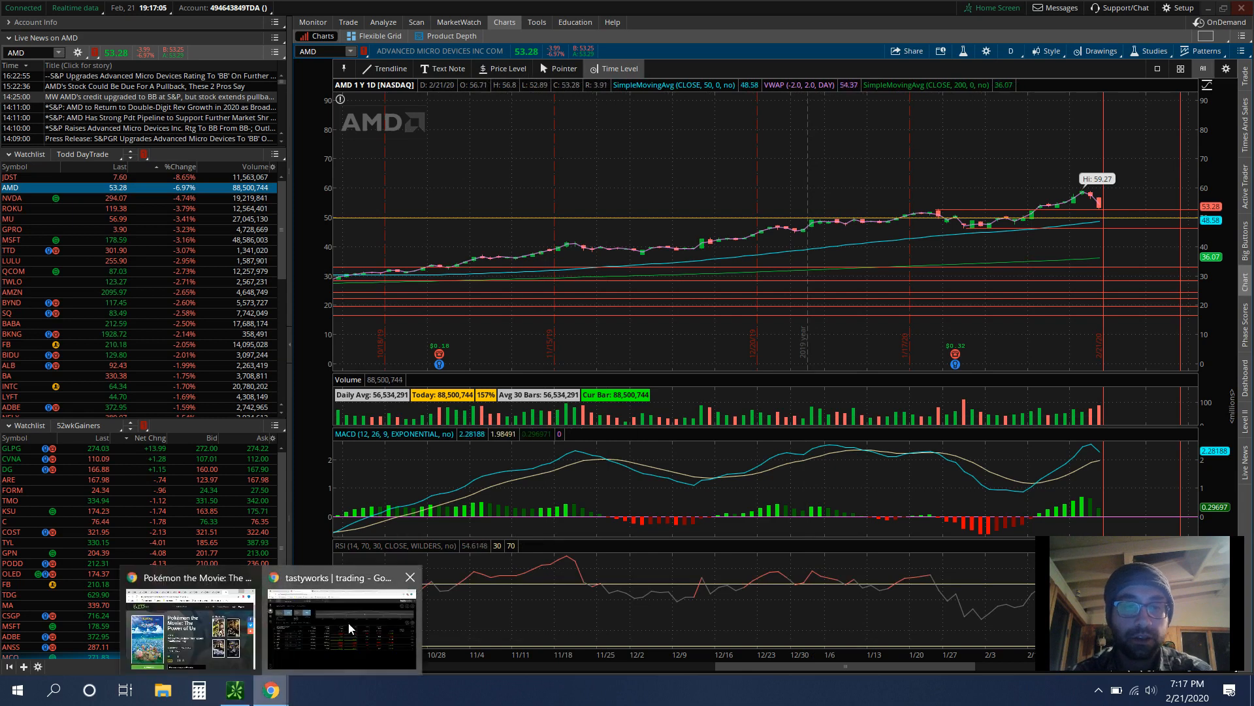
left_click(339, 625)
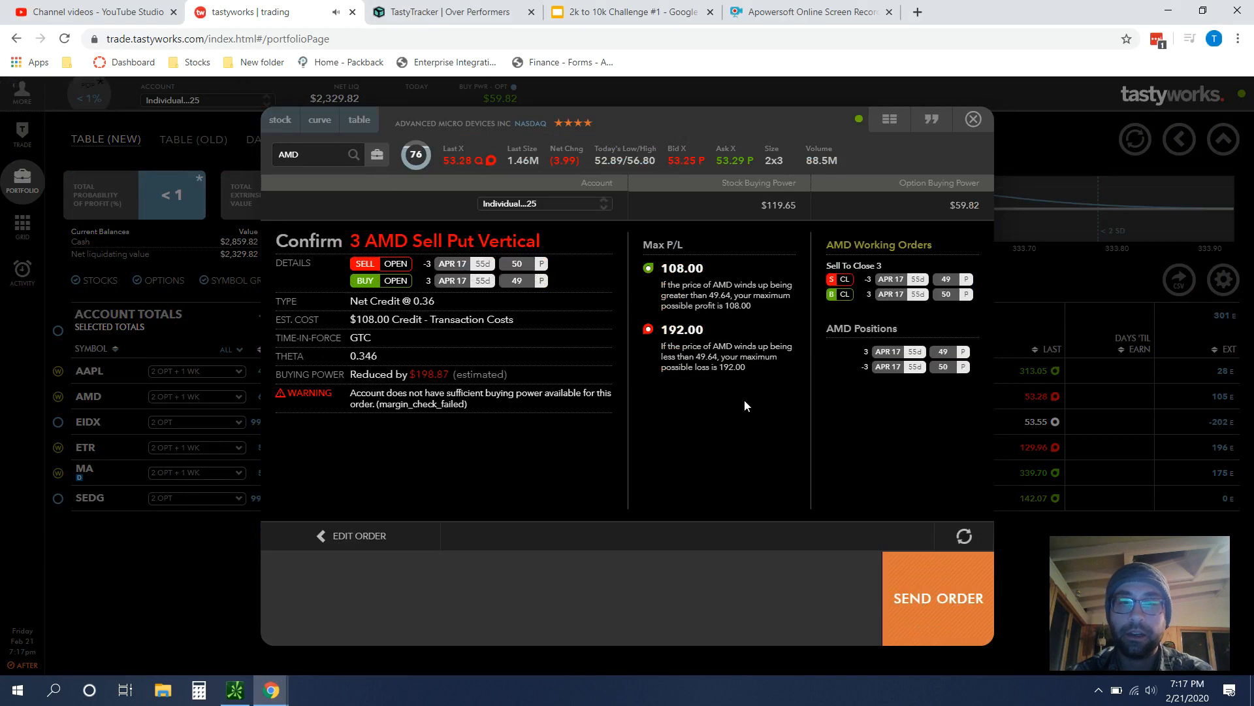
mouse_move(716, 304)
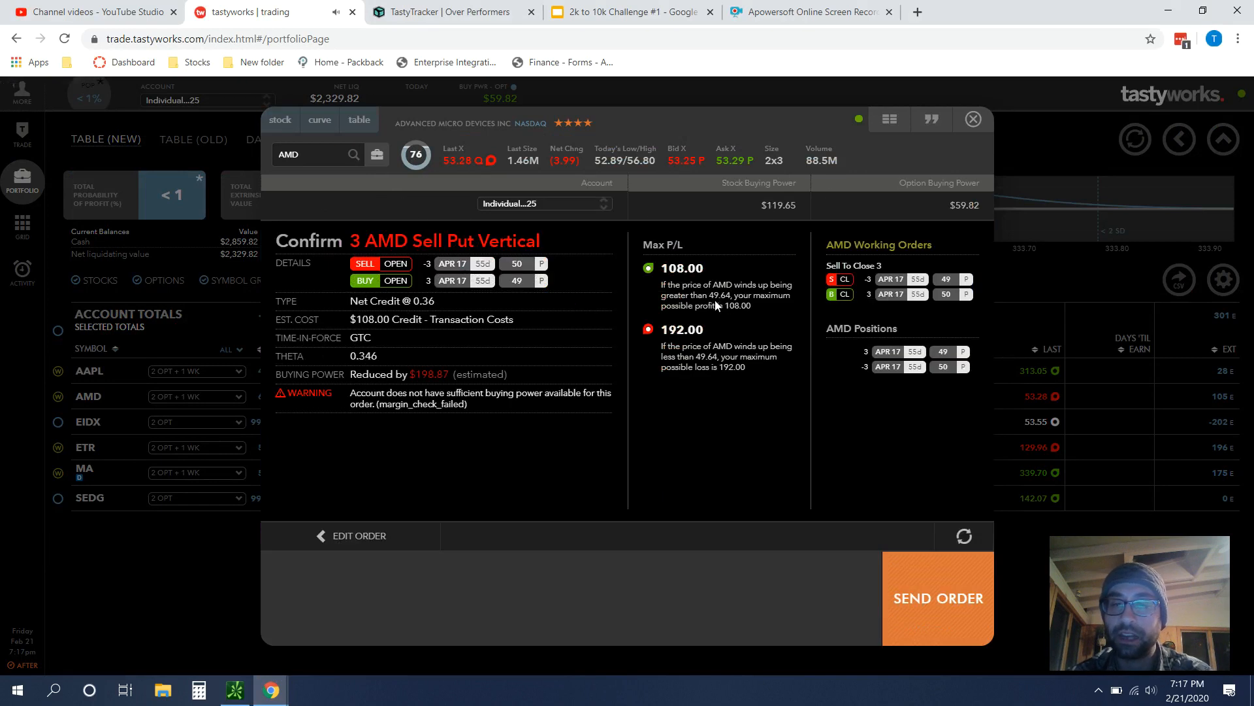
mouse_move(547, 108)
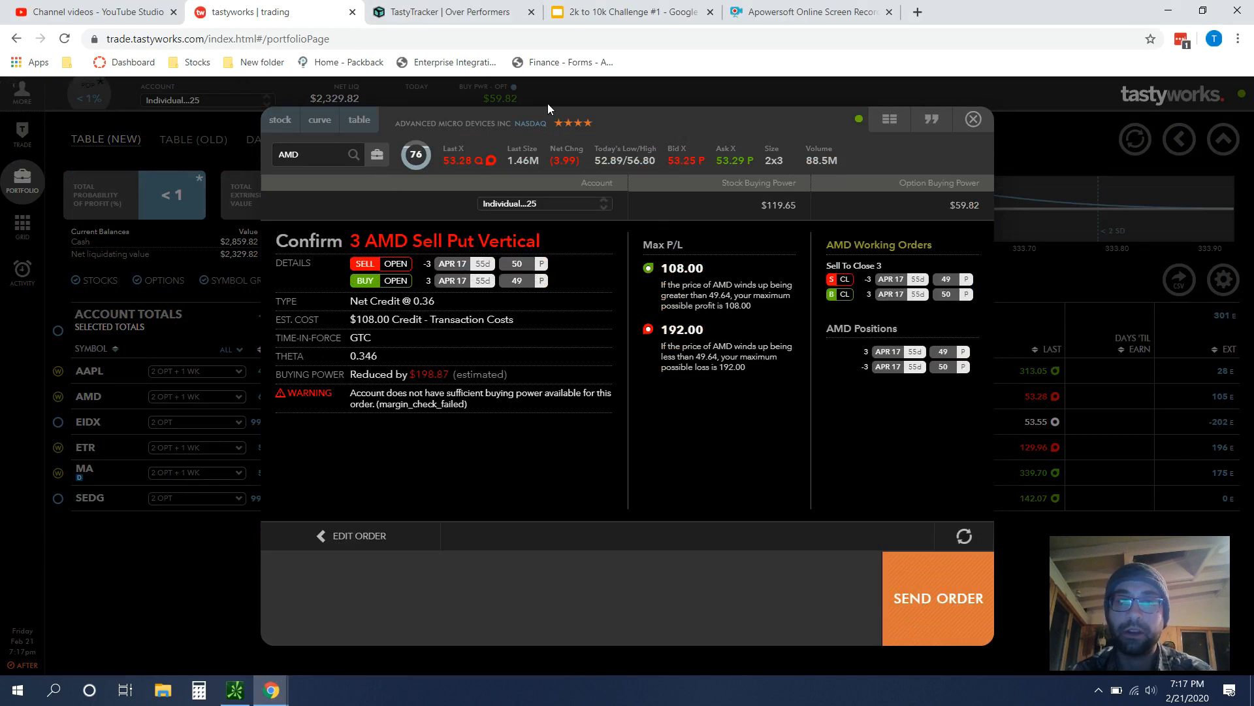
mouse_move(786, 403)
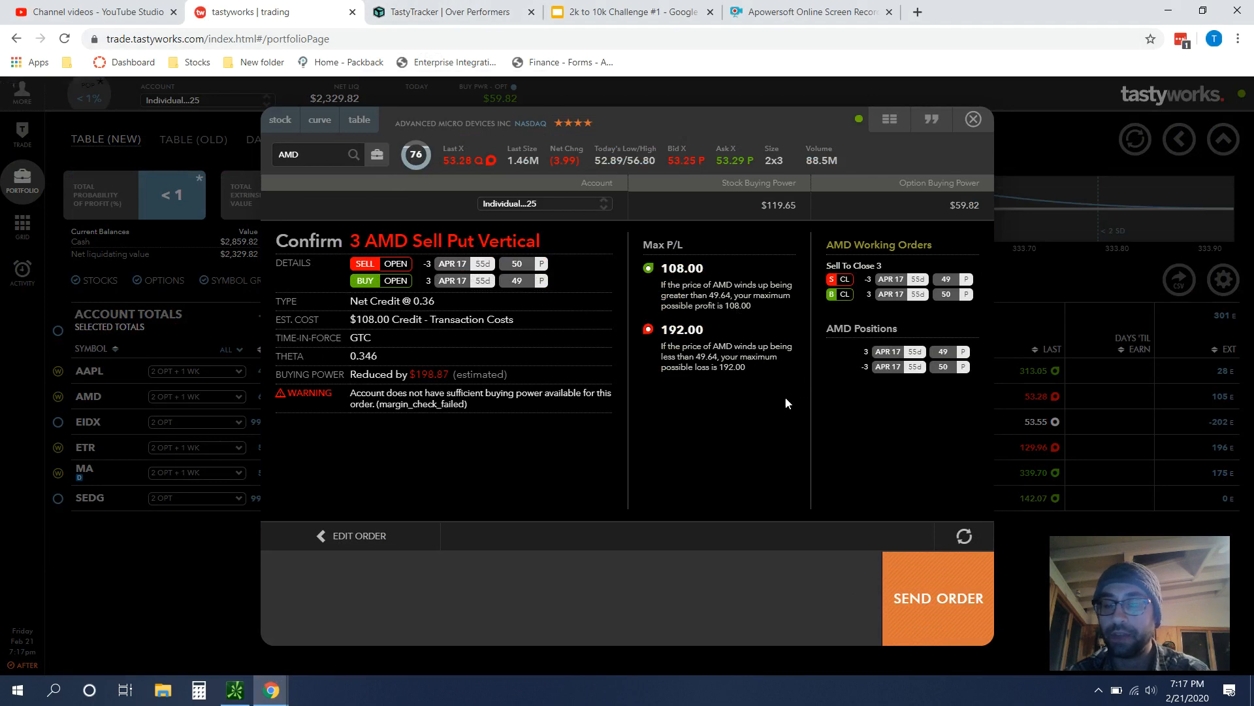
mouse_move(730, 329)
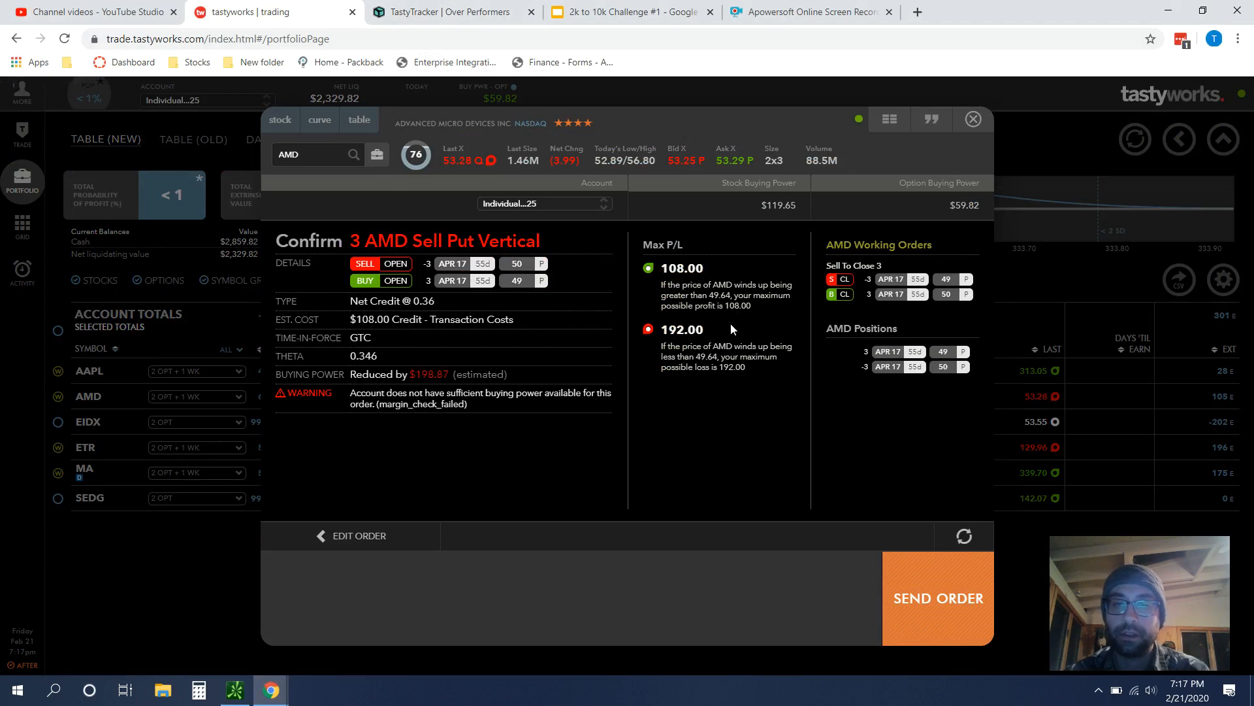
mouse_move(723, 290)
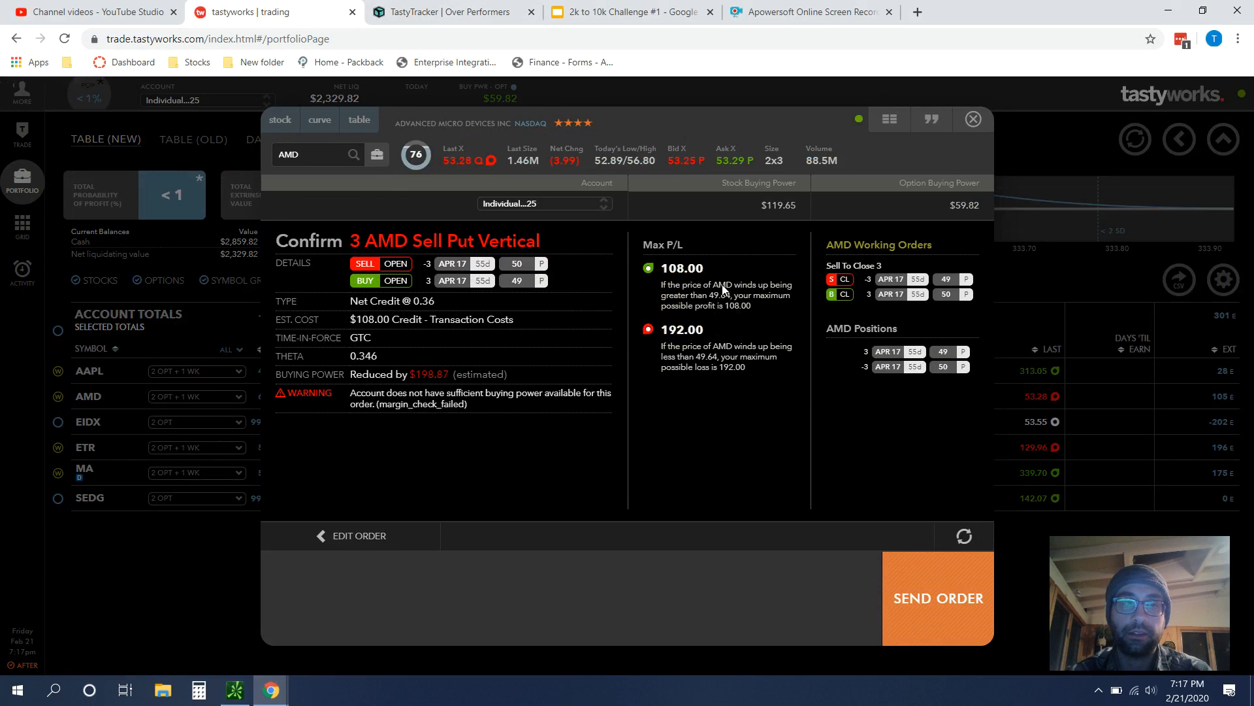
mouse_move(723, 296)
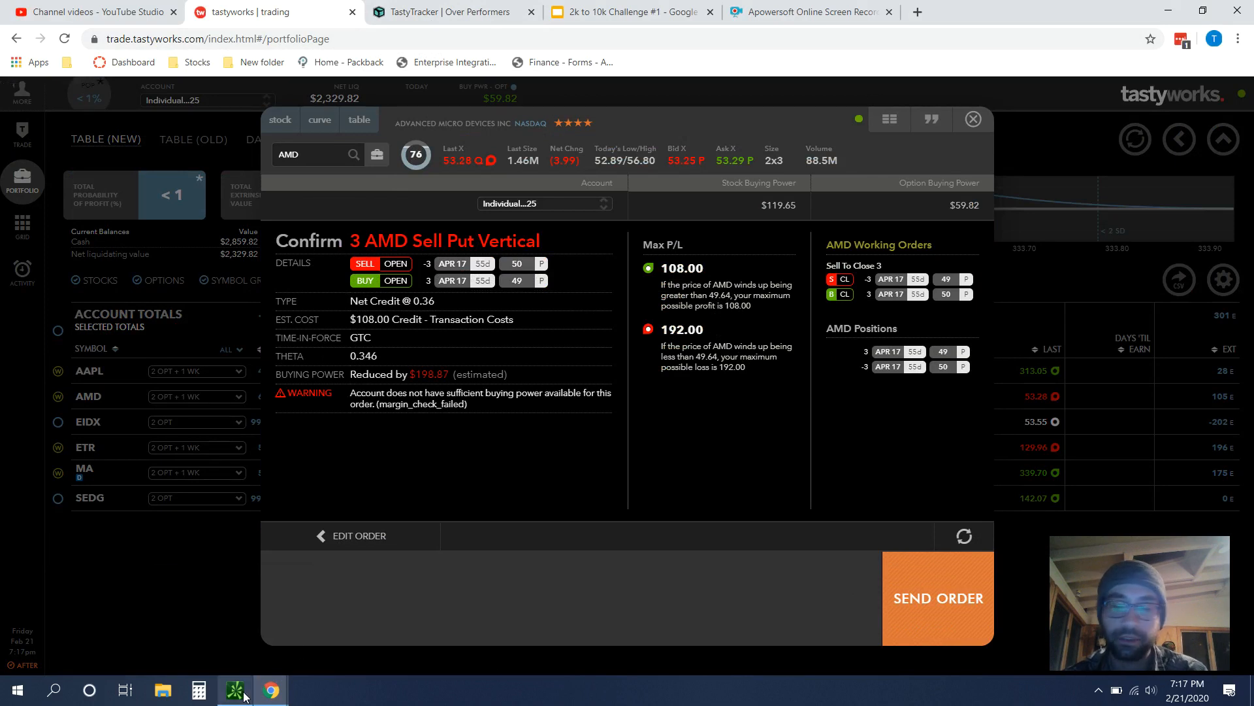
Step: Switch from tastyworks's AMD order confirmation to the AMD daily chart in thinkorswim
left_click(234, 688)
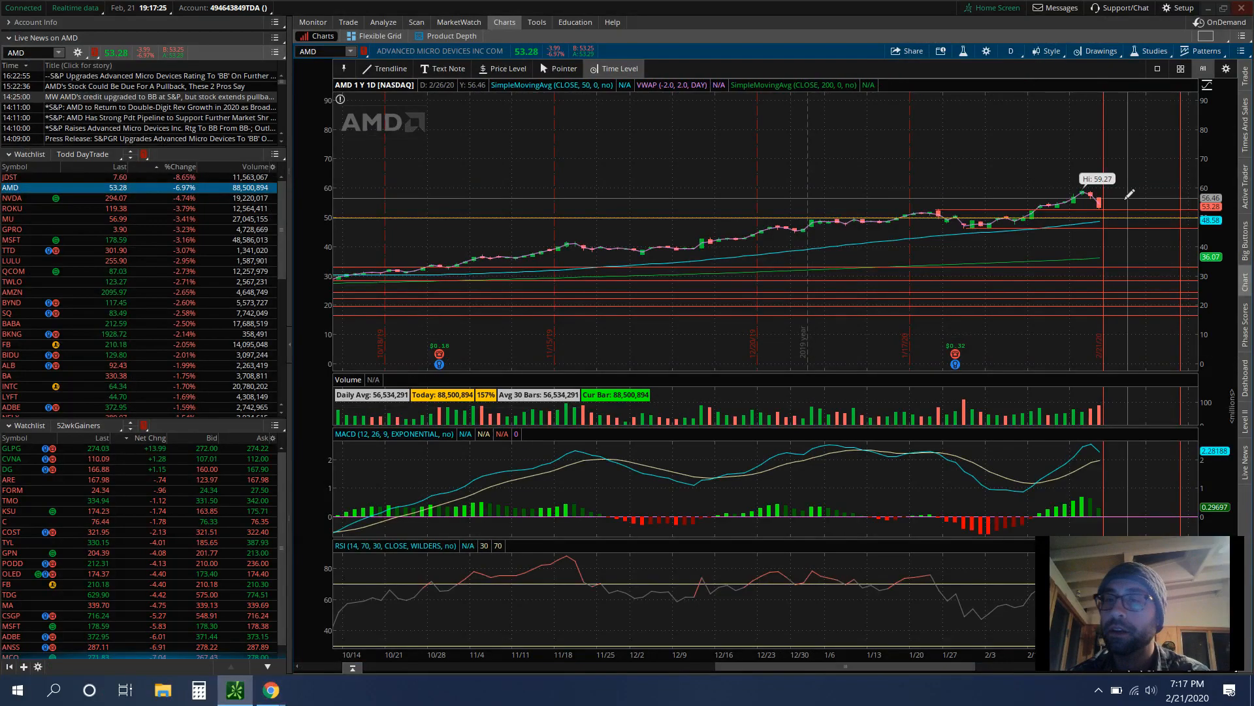
mouse_move(1100, 212)
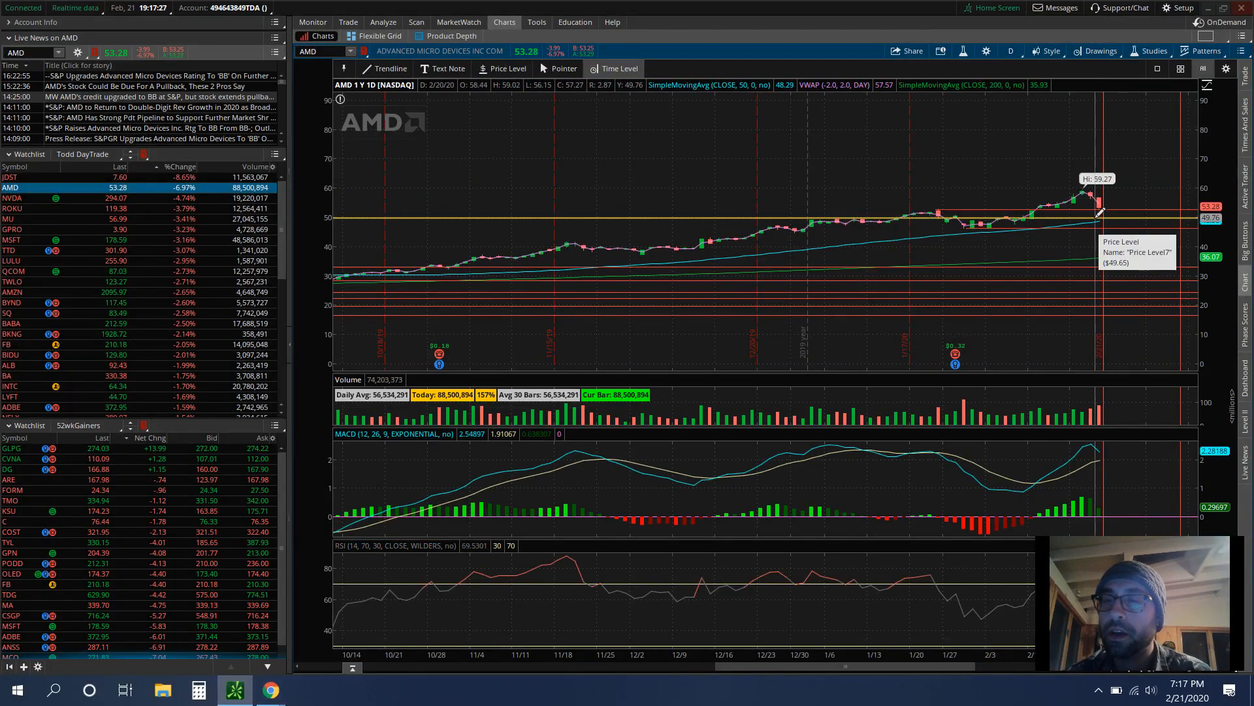
mouse_move(1104, 206)
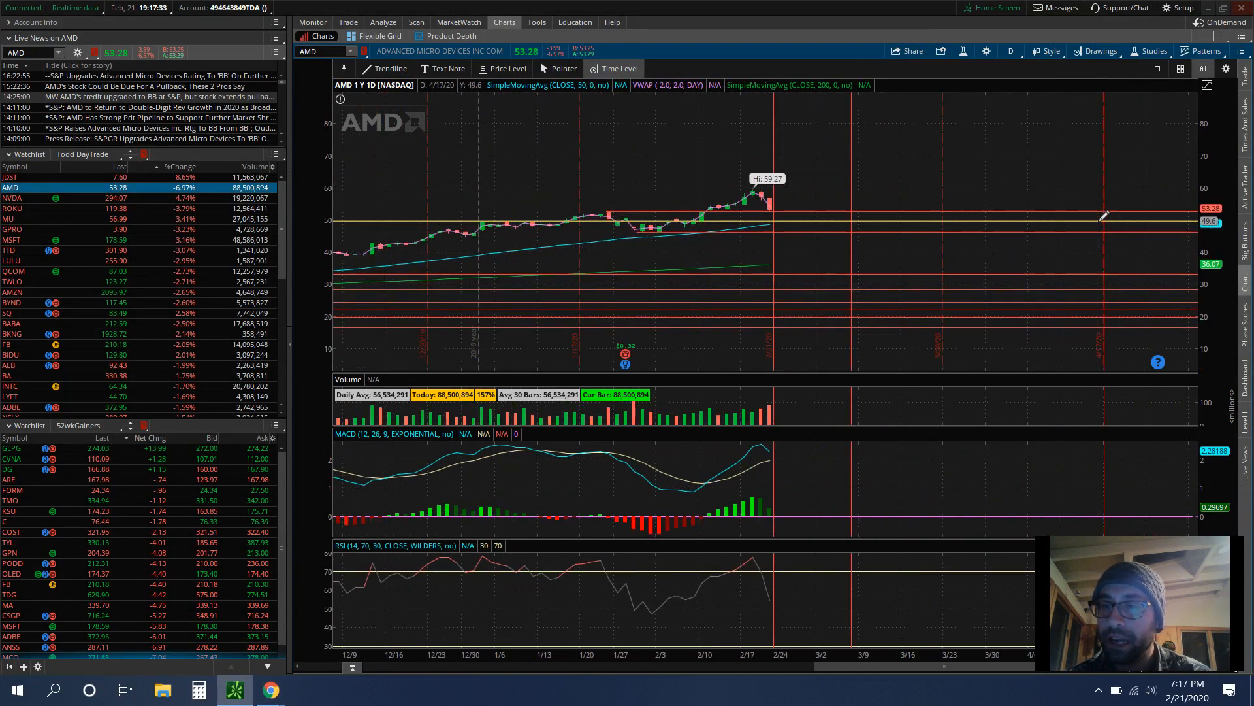
mouse_move(1107, 200)
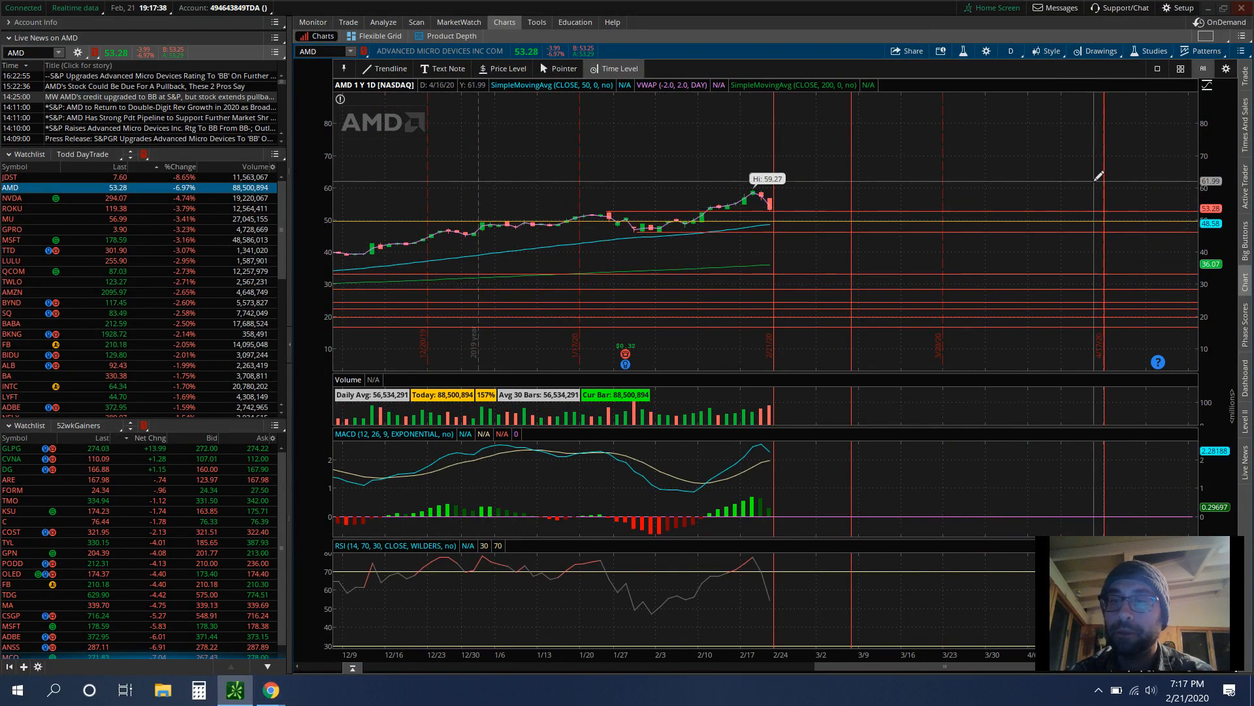
mouse_move(1080, 216)
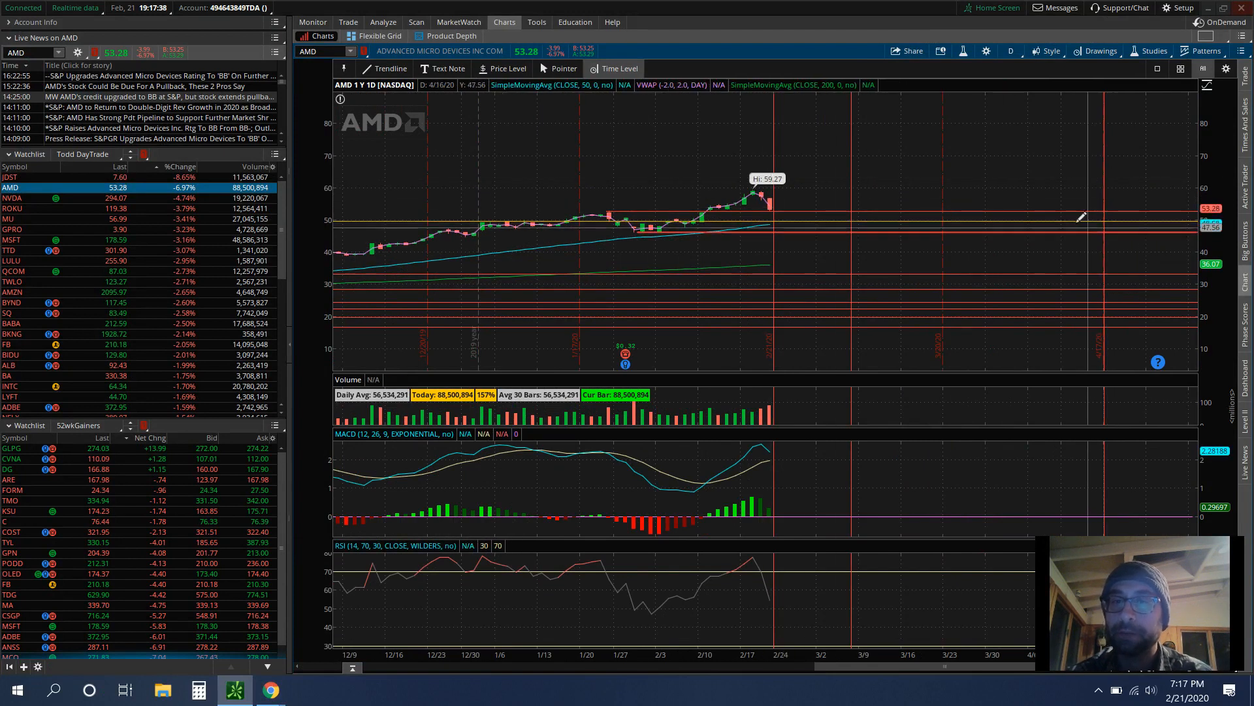
mouse_move(772, 192)
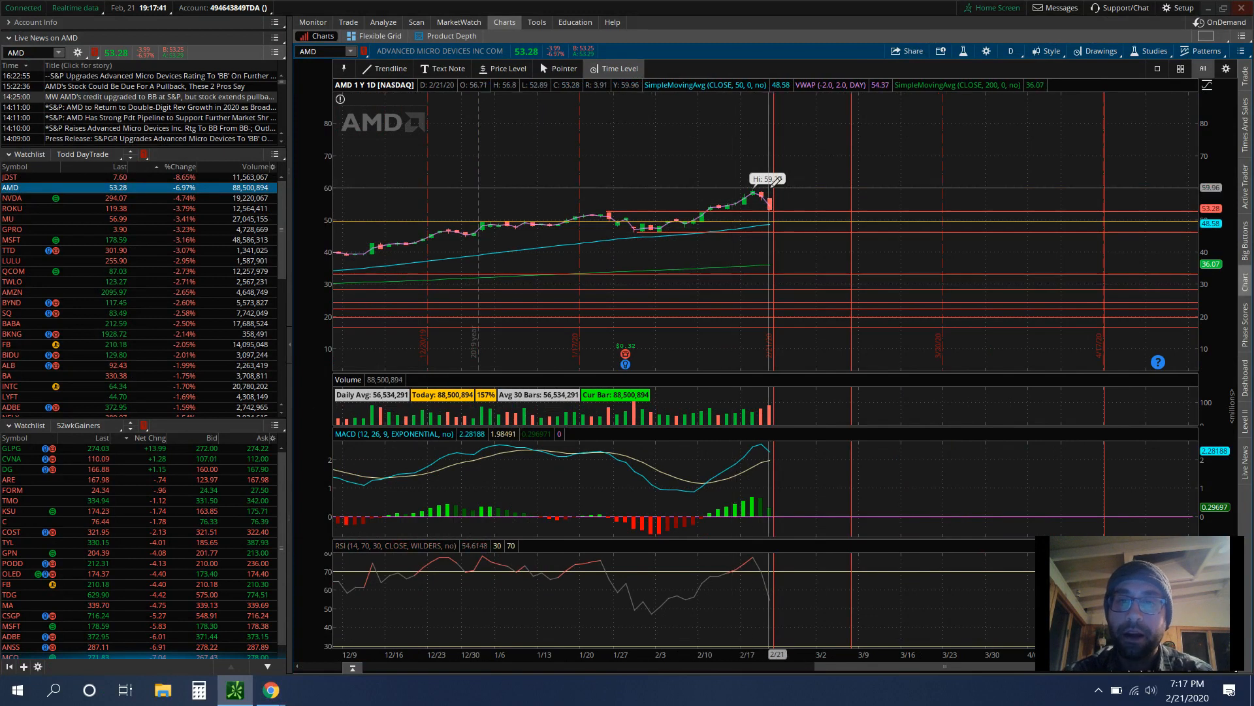
mouse_move(777, 208)
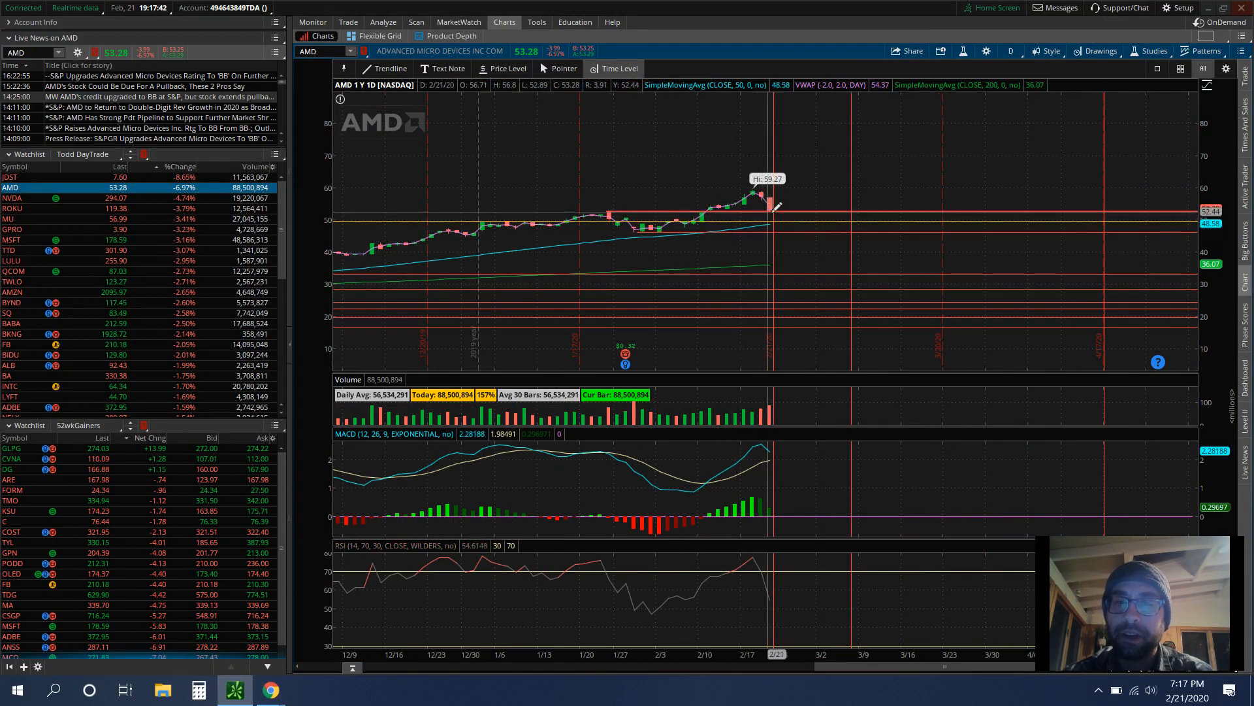
mouse_move(777, 228)
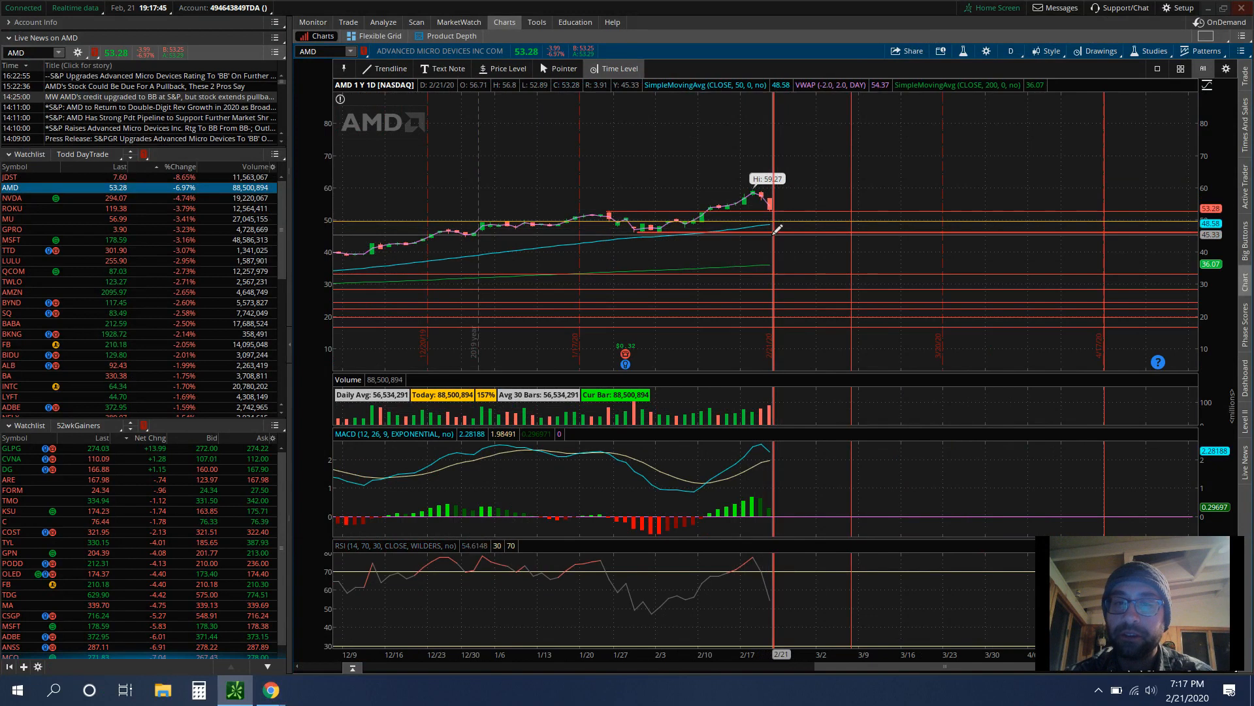
mouse_move(765, 233)
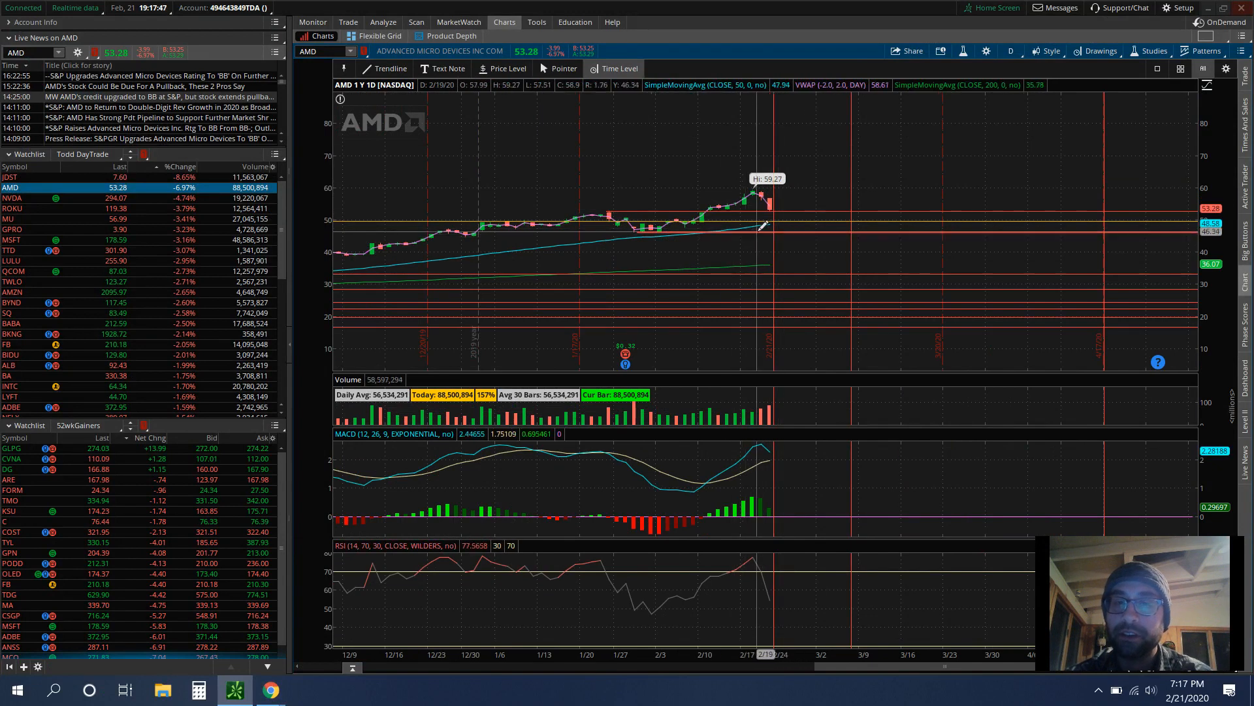
mouse_move(824, 226)
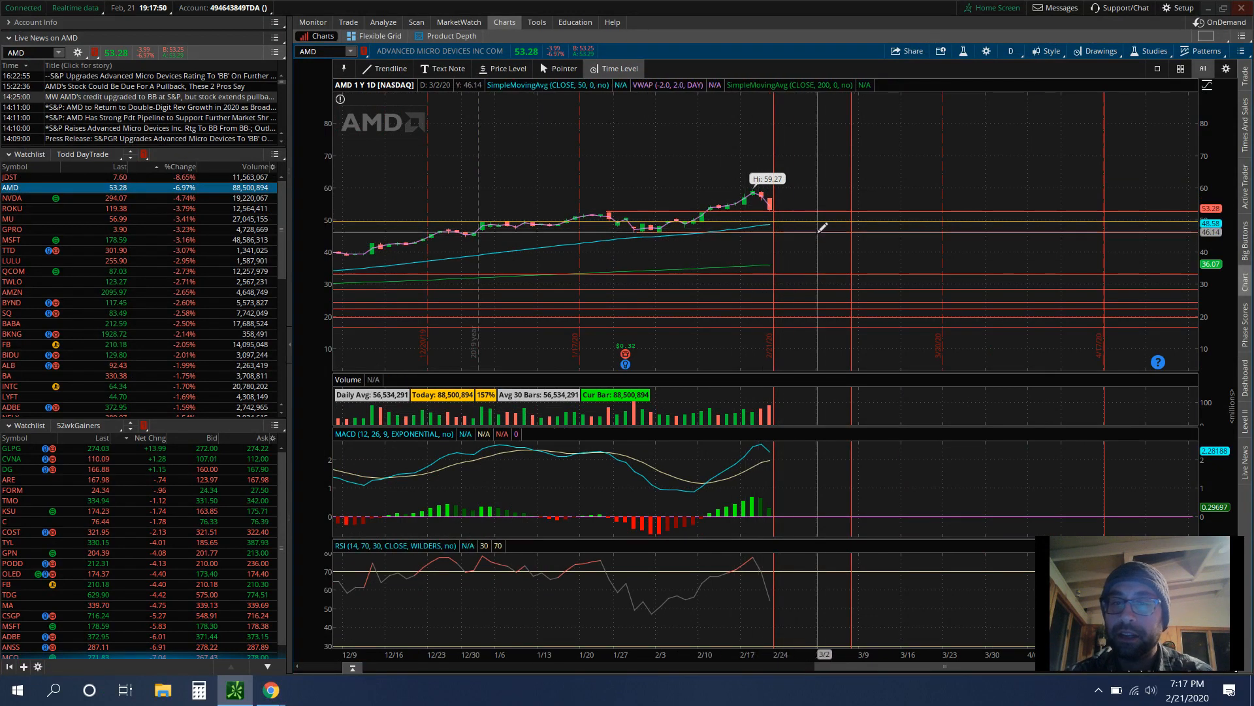
mouse_move(912, 202)
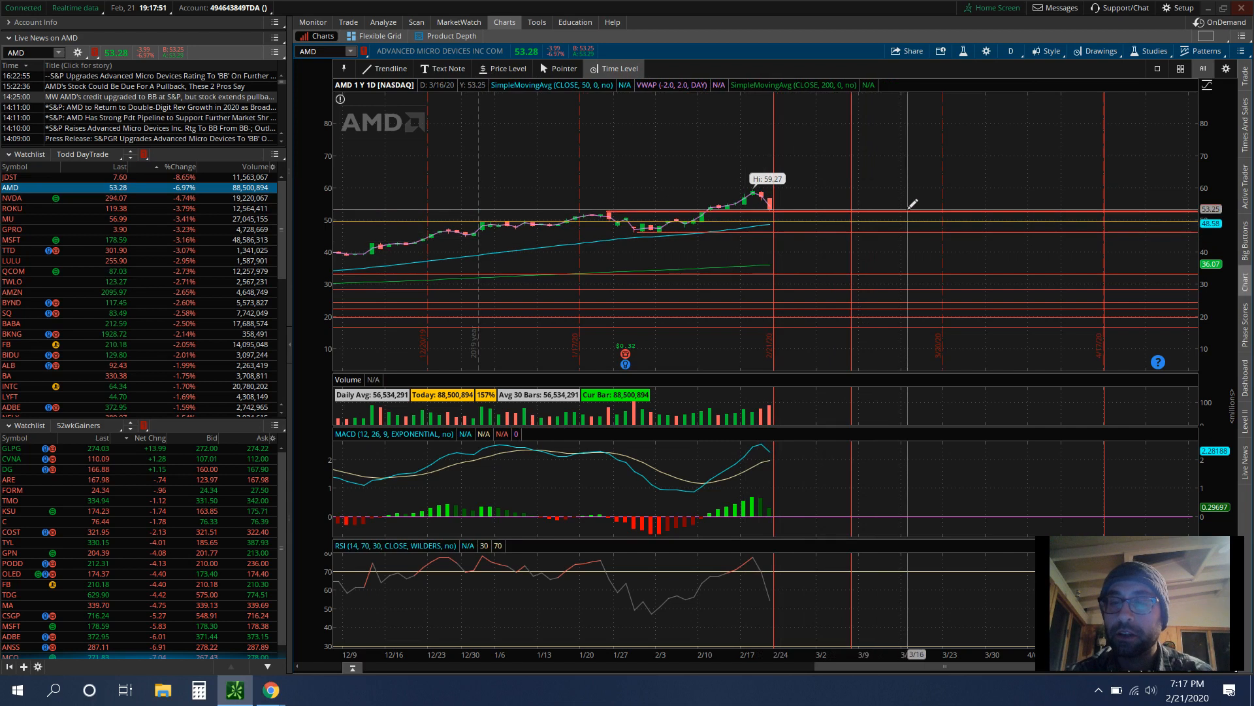
mouse_move(919, 212)
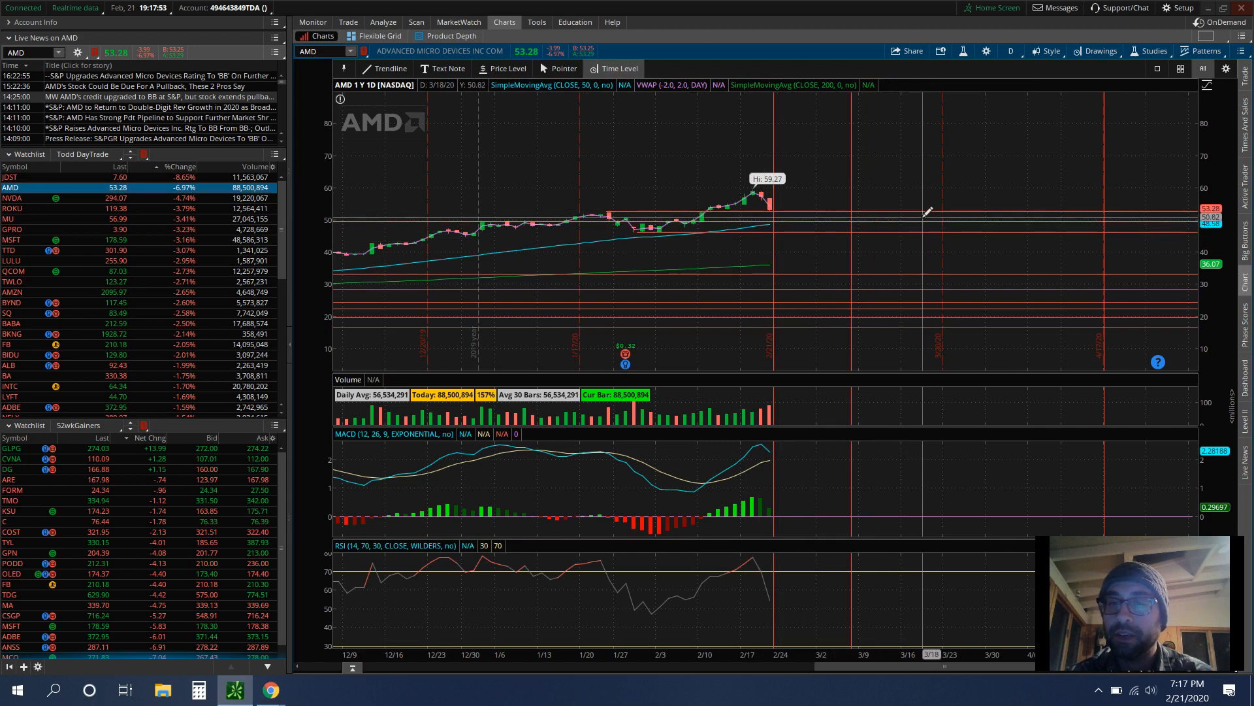
mouse_move(943, 226)
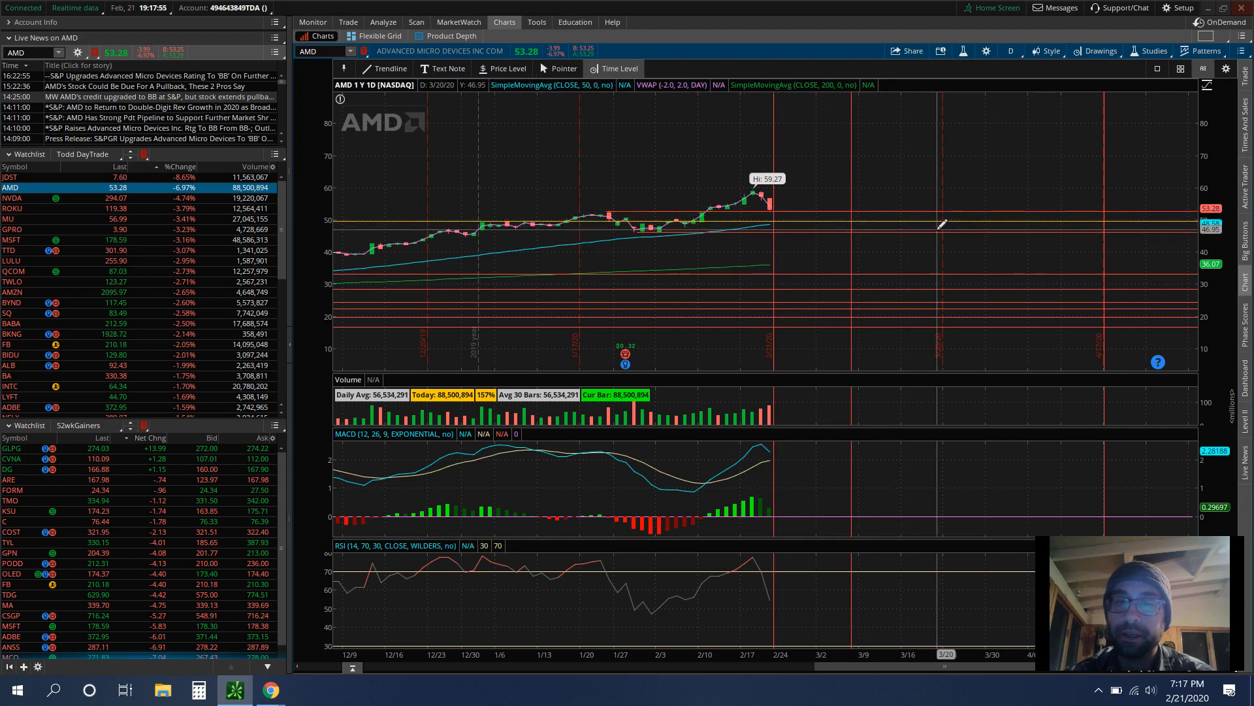
mouse_move(740, 256)
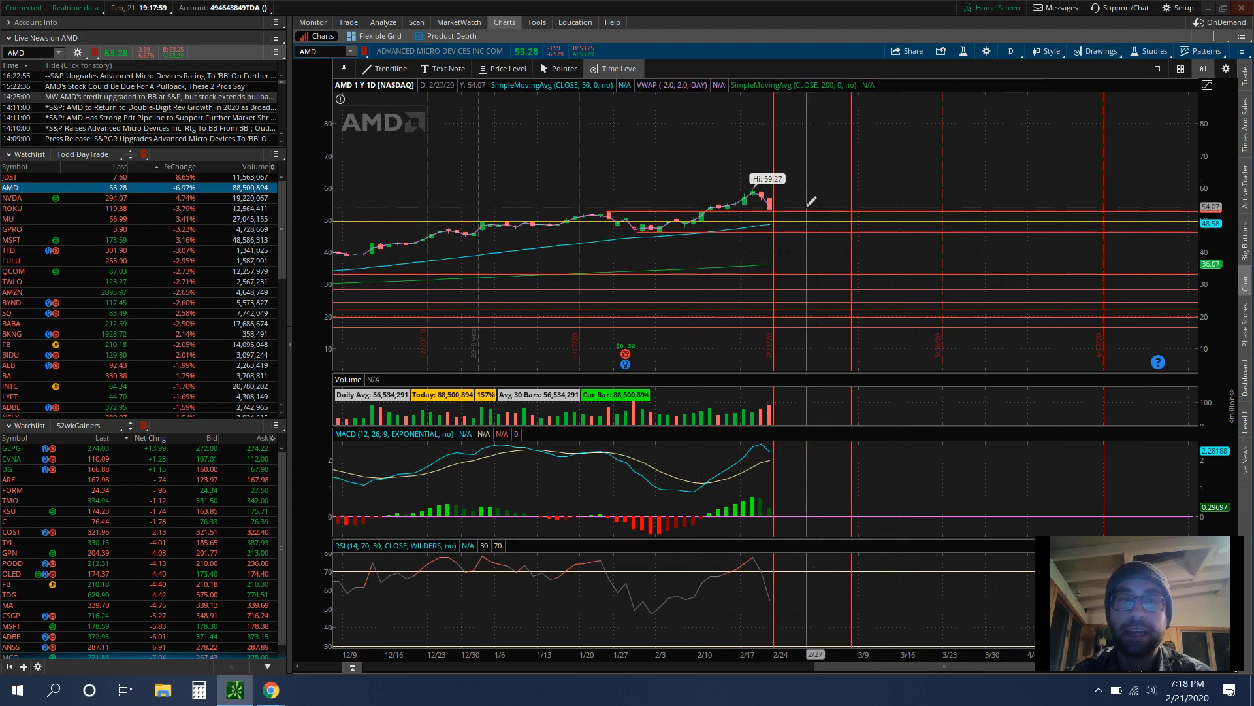
mouse_move(796, 212)
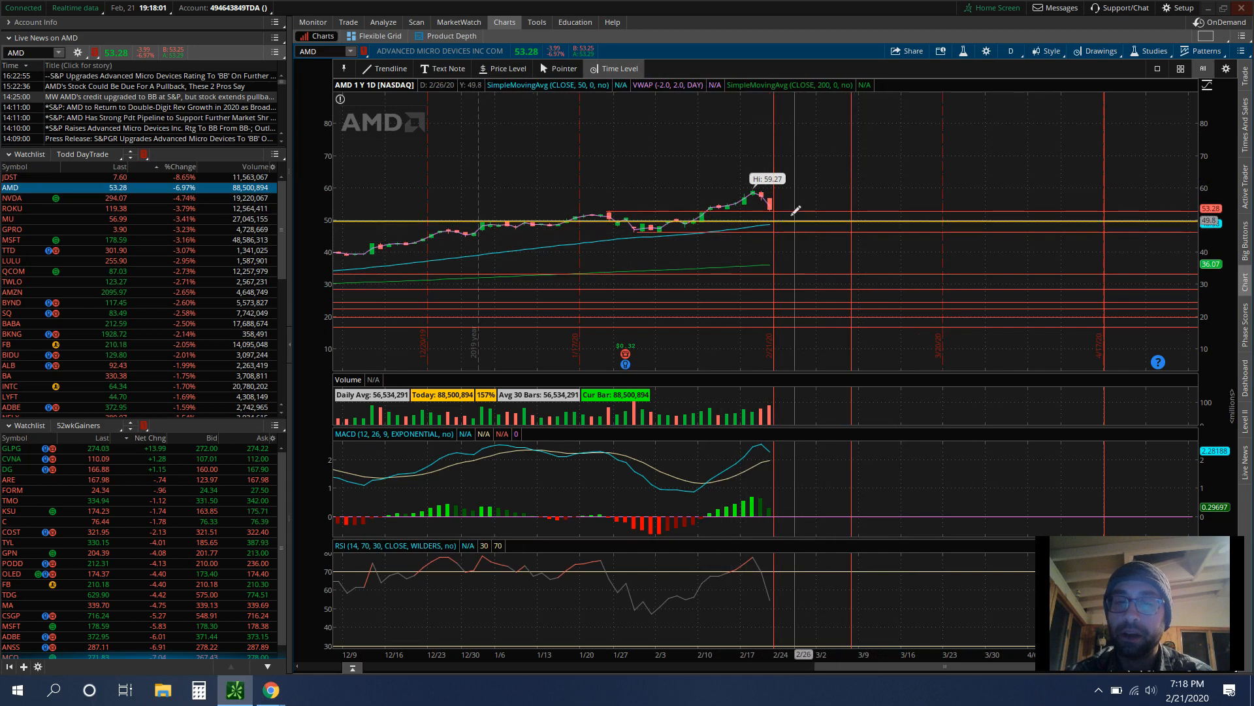
mouse_move(547, 471)
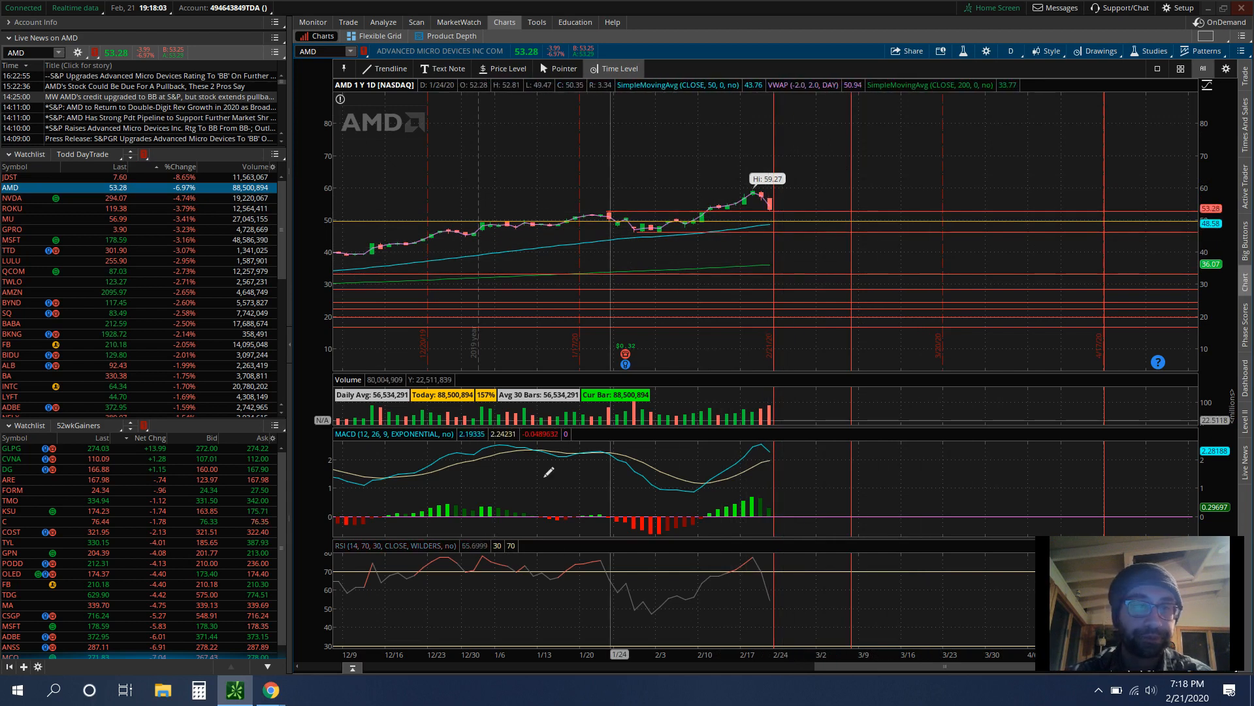
mouse_move(772, 208)
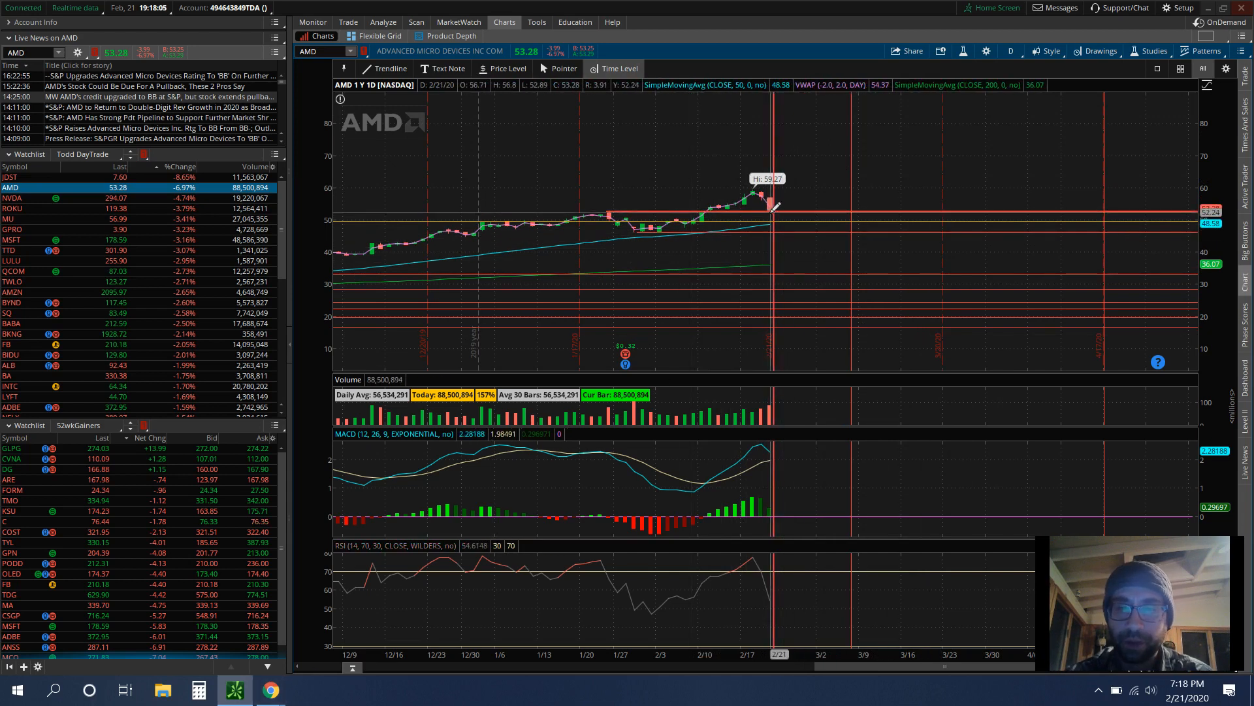
mouse_move(797, 682)
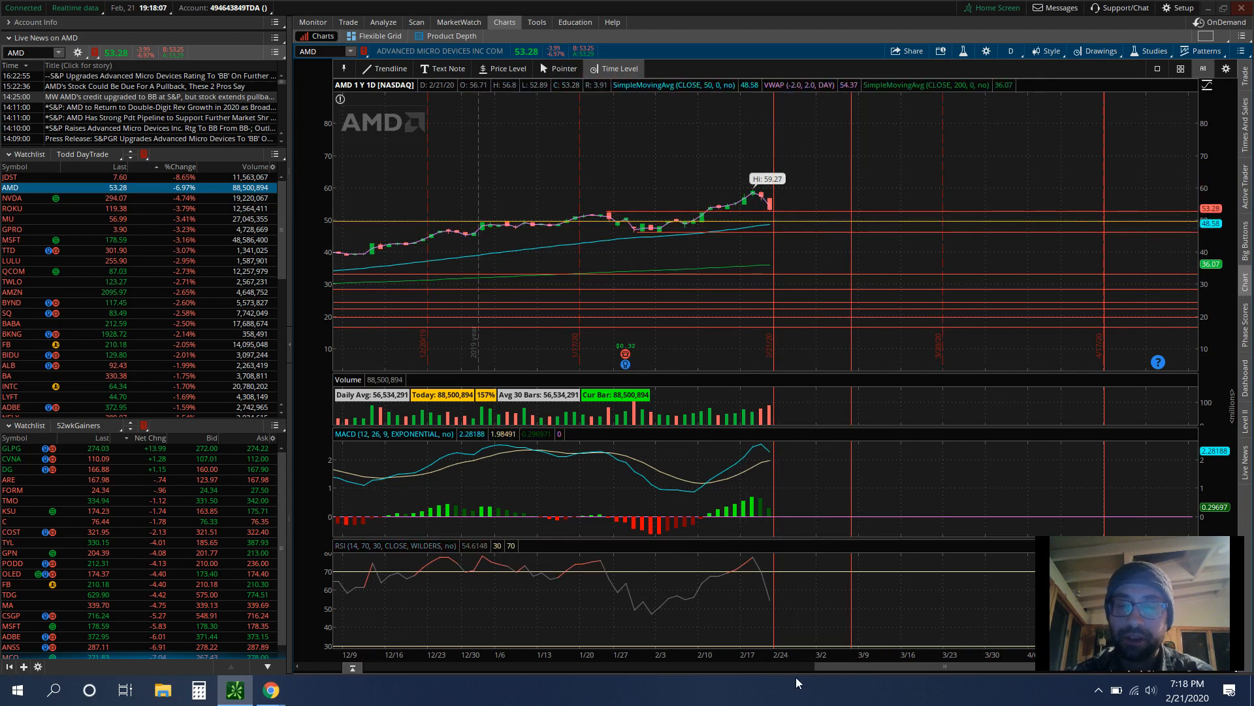
mouse_move(764, 467)
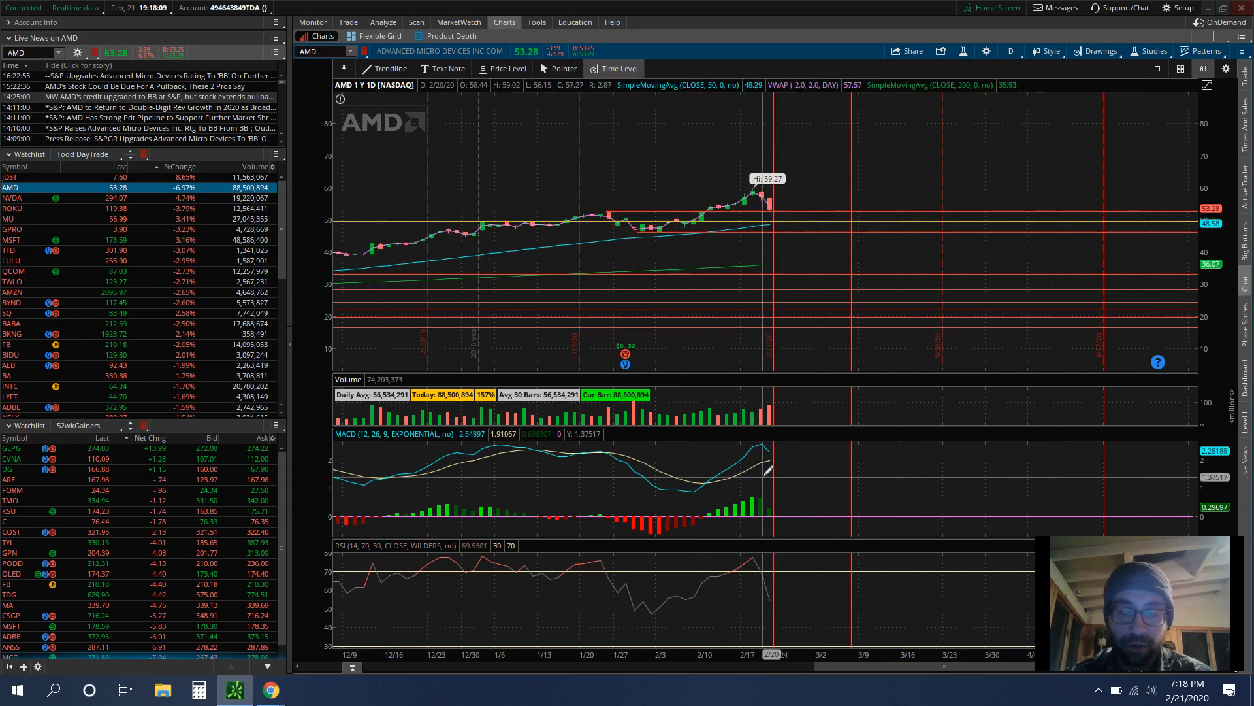
mouse_move(765, 456)
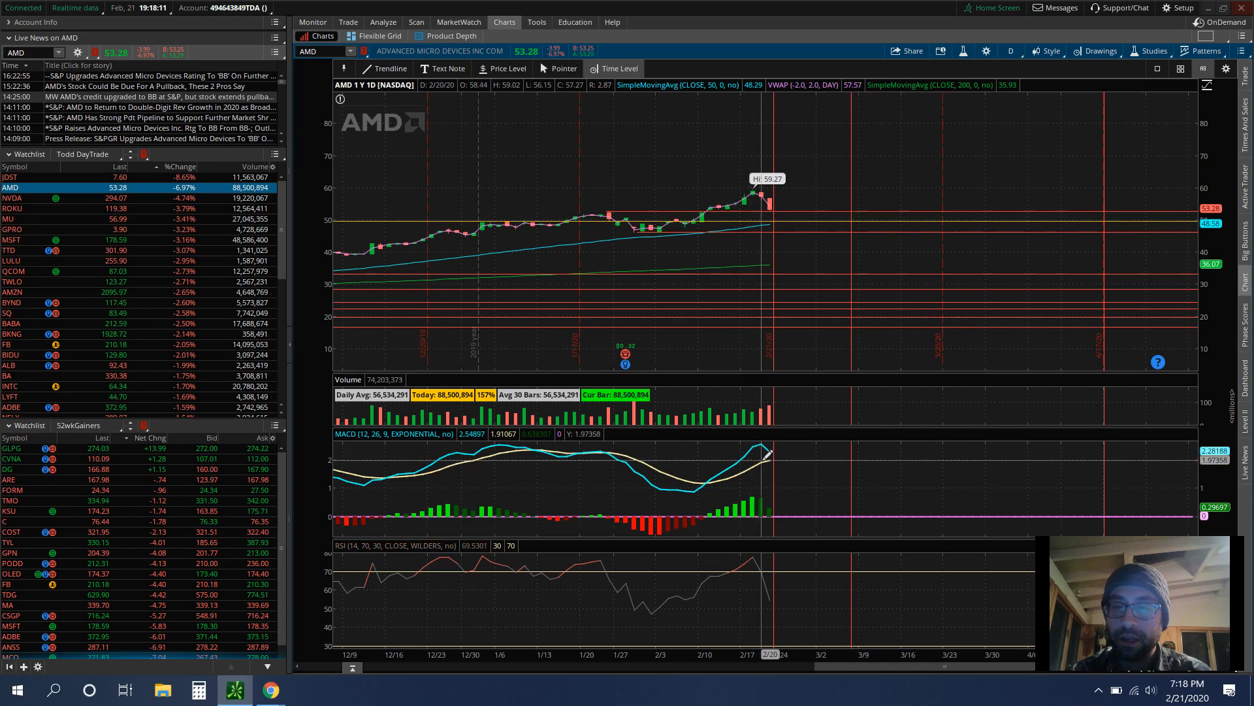
mouse_move(748, 456)
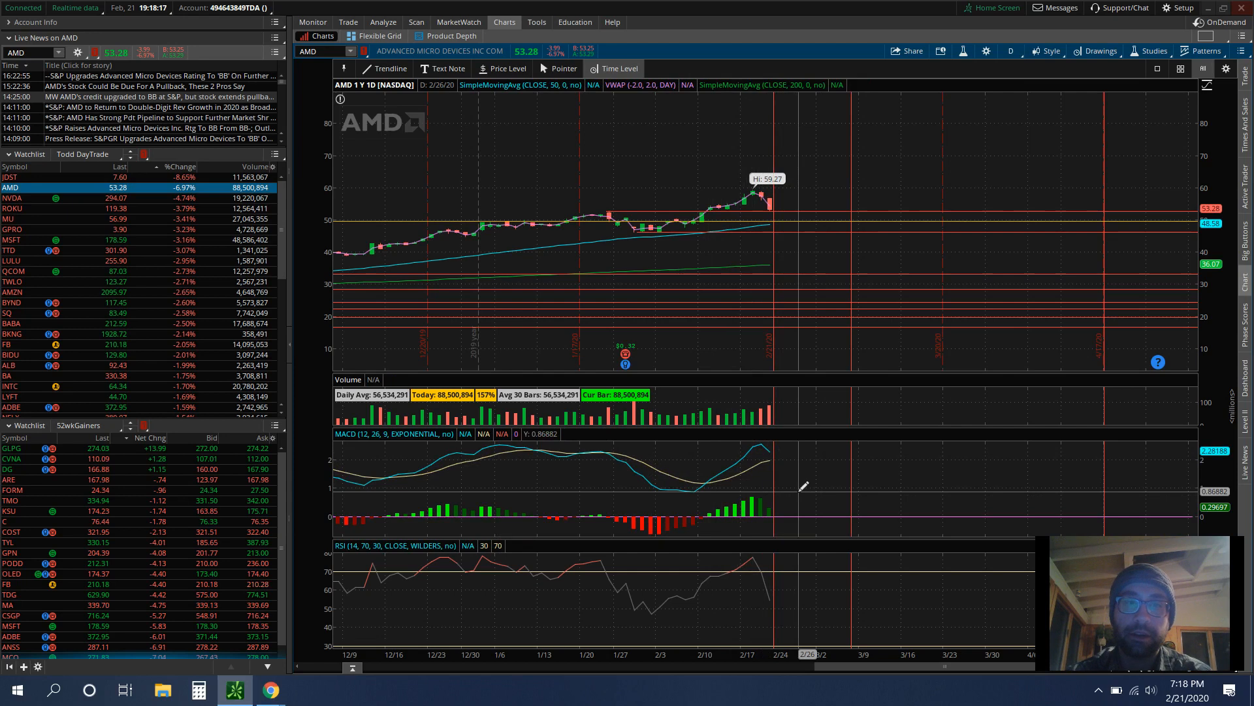
mouse_move(776, 470)
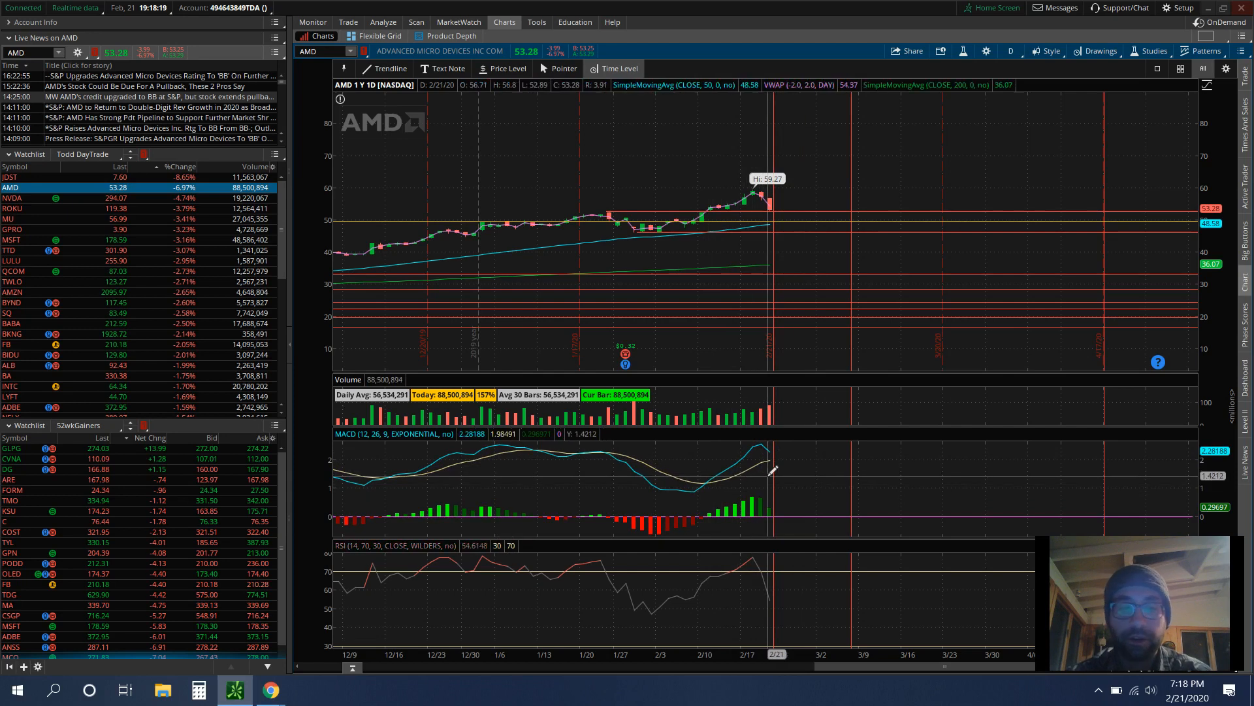
mouse_move(792, 466)
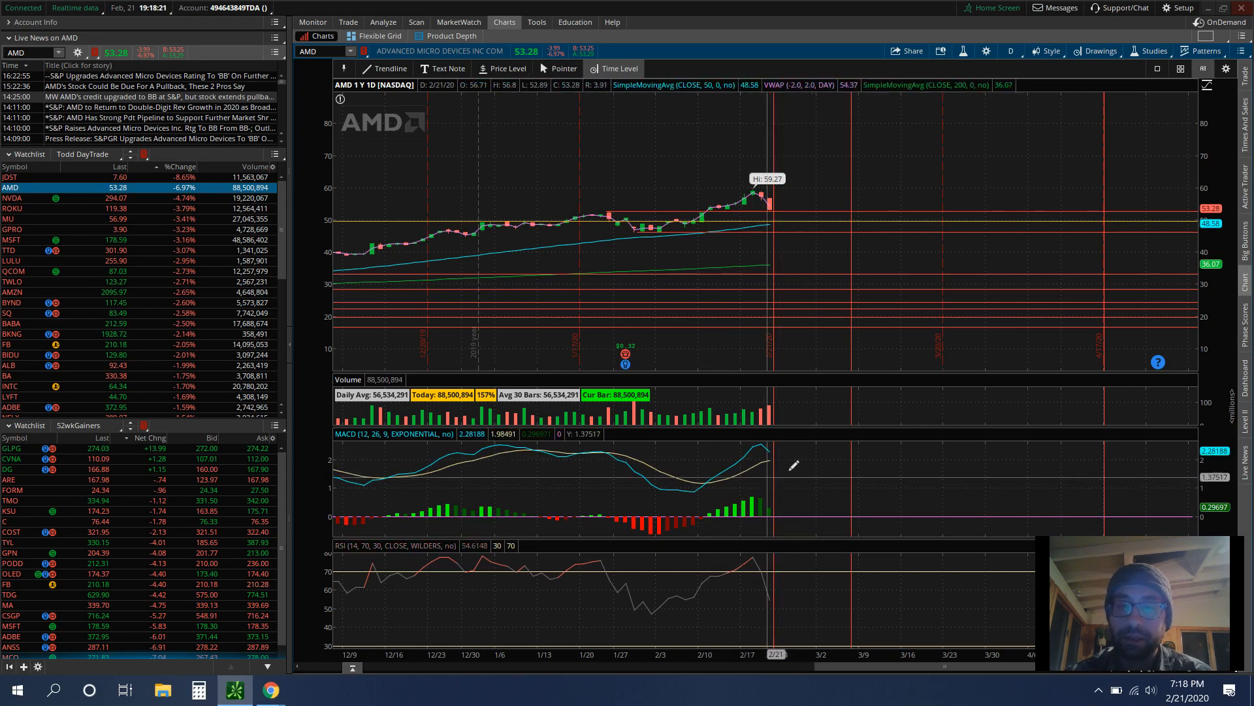
mouse_move(772, 504)
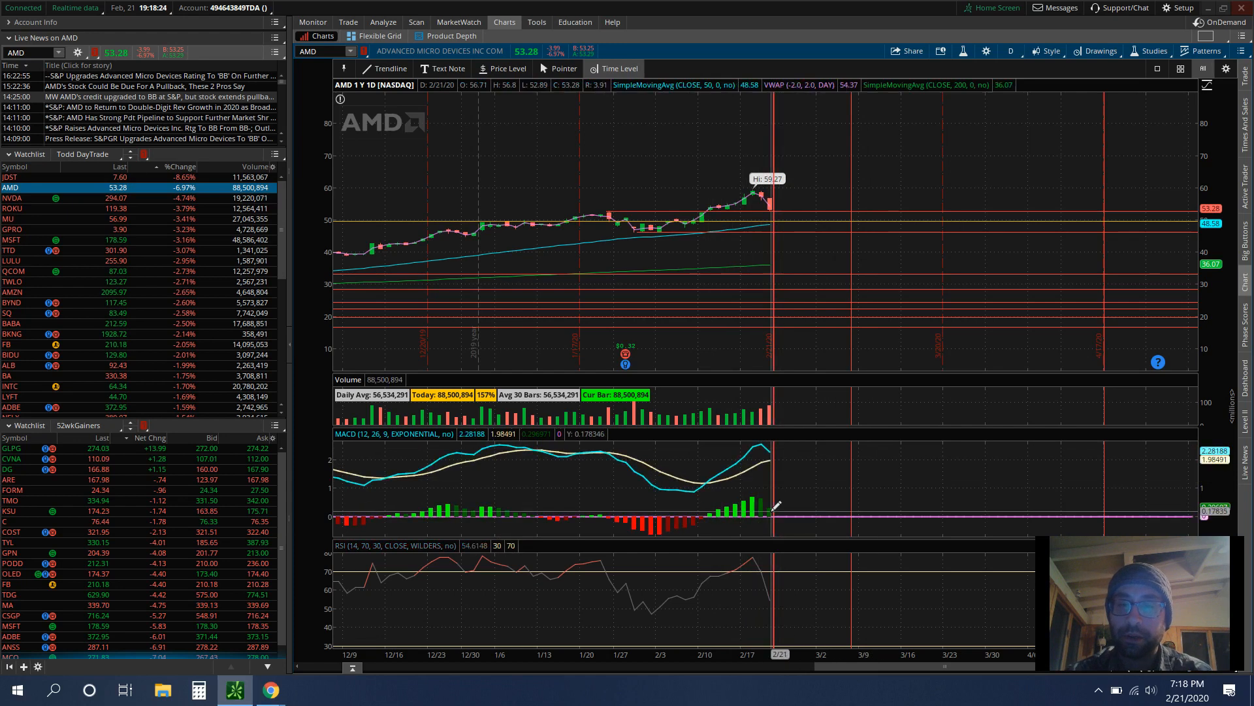
mouse_move(776, 512)
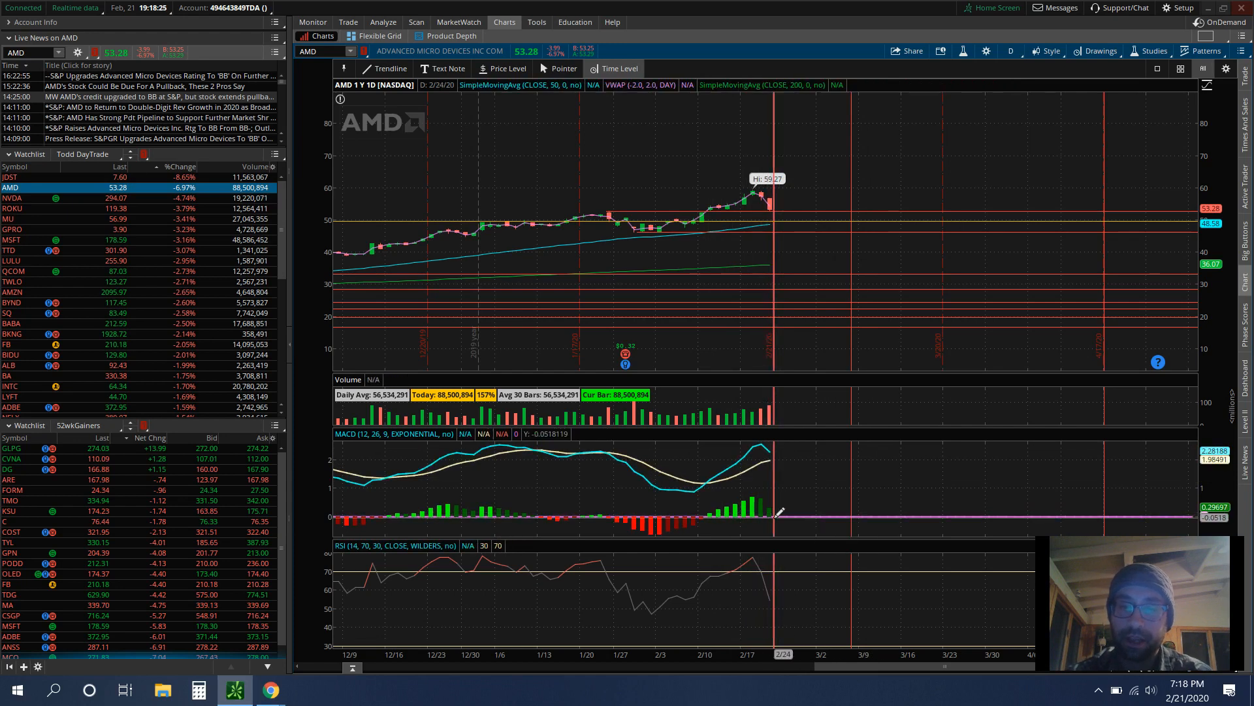
mouse_move(1055, 234)
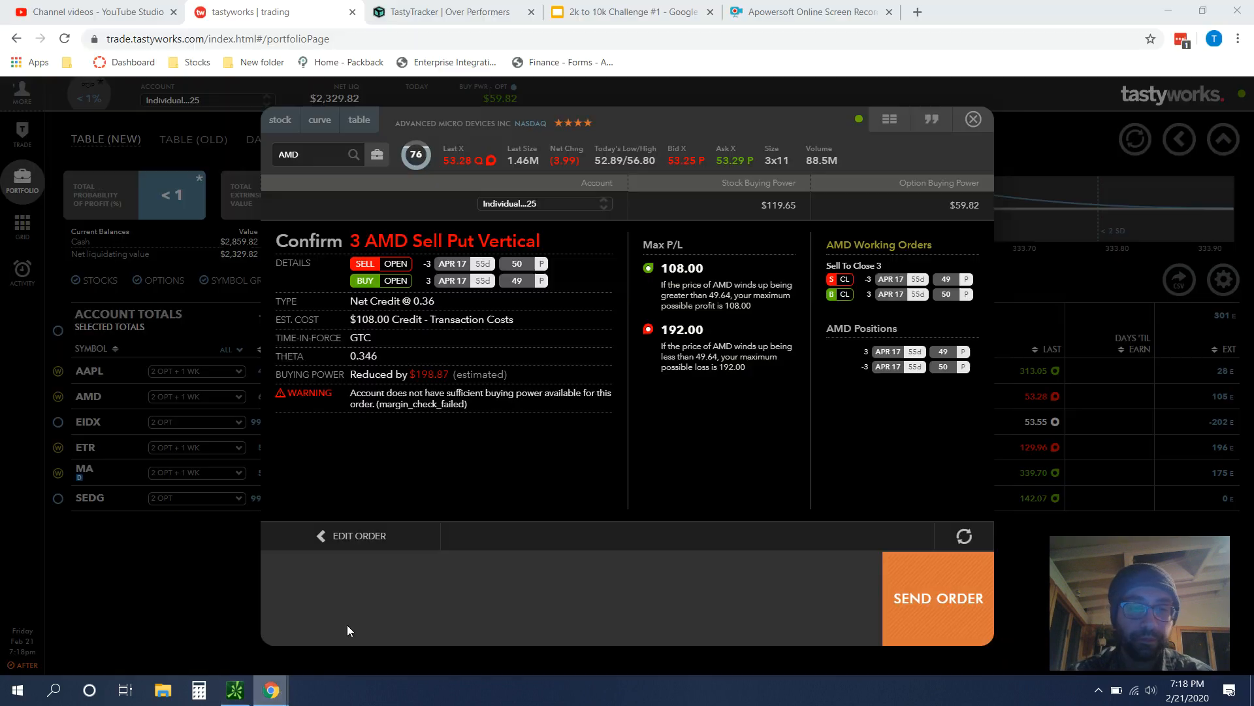
Step: Return to the AMD put vertical ticket and show its analysis: 59% POP, 108.00 max profit, 192.00 max loss
left_click(357, 535)
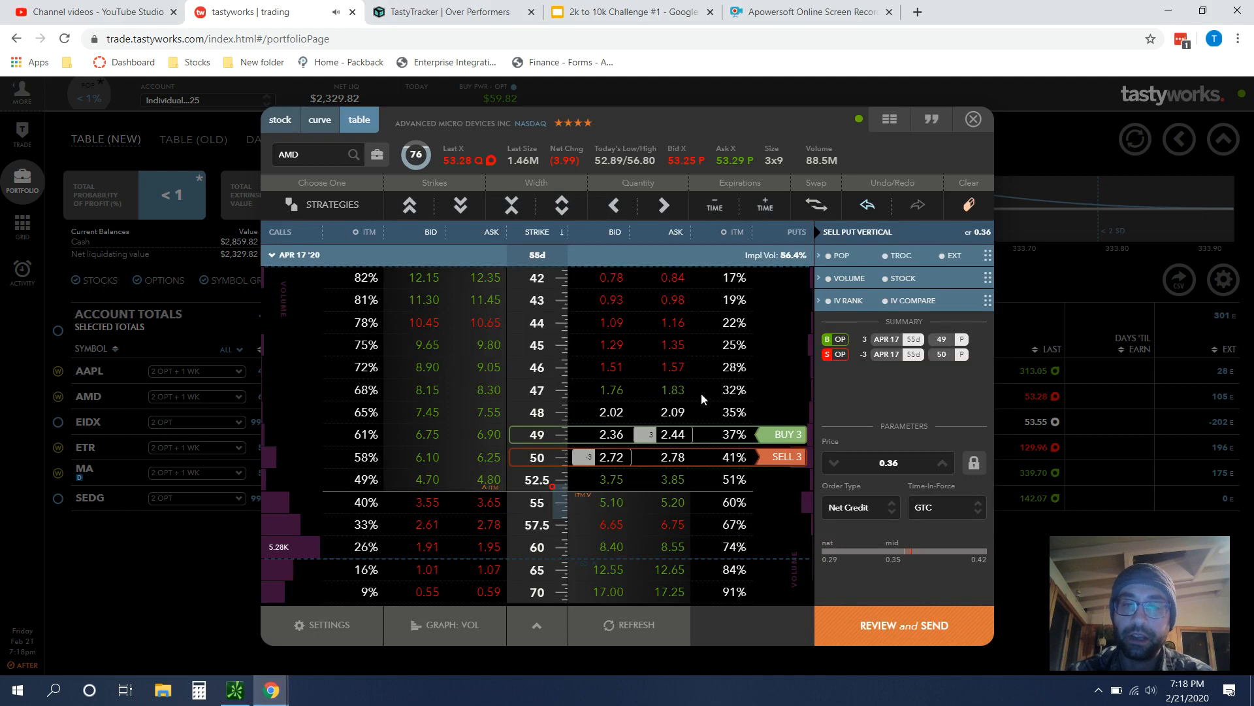
mouse_move(738, 463)
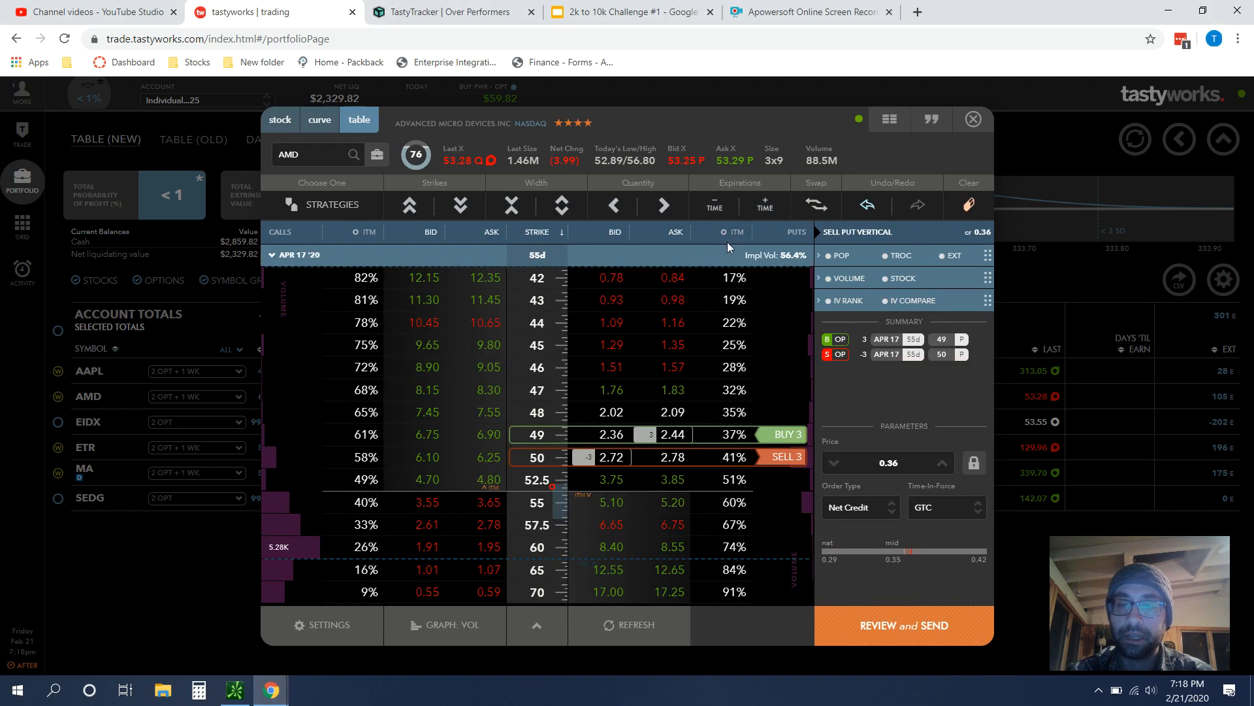
mouse_move(727, 456)
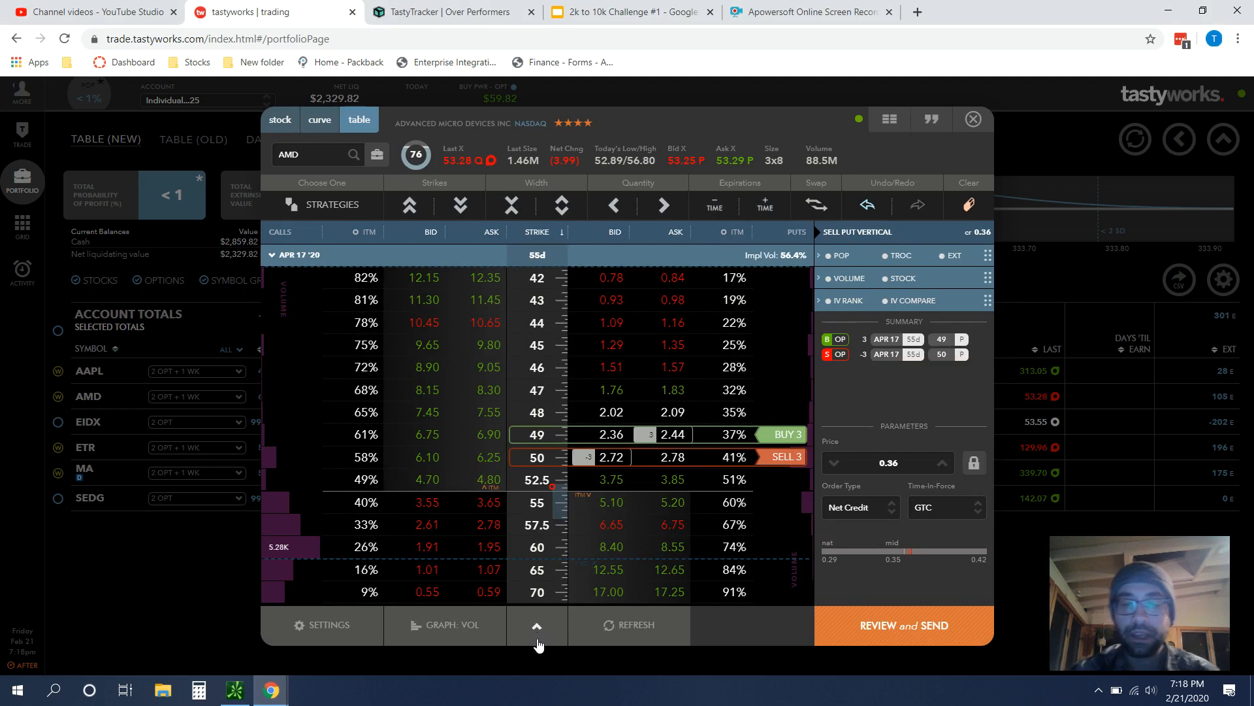
left_click(537, 624)
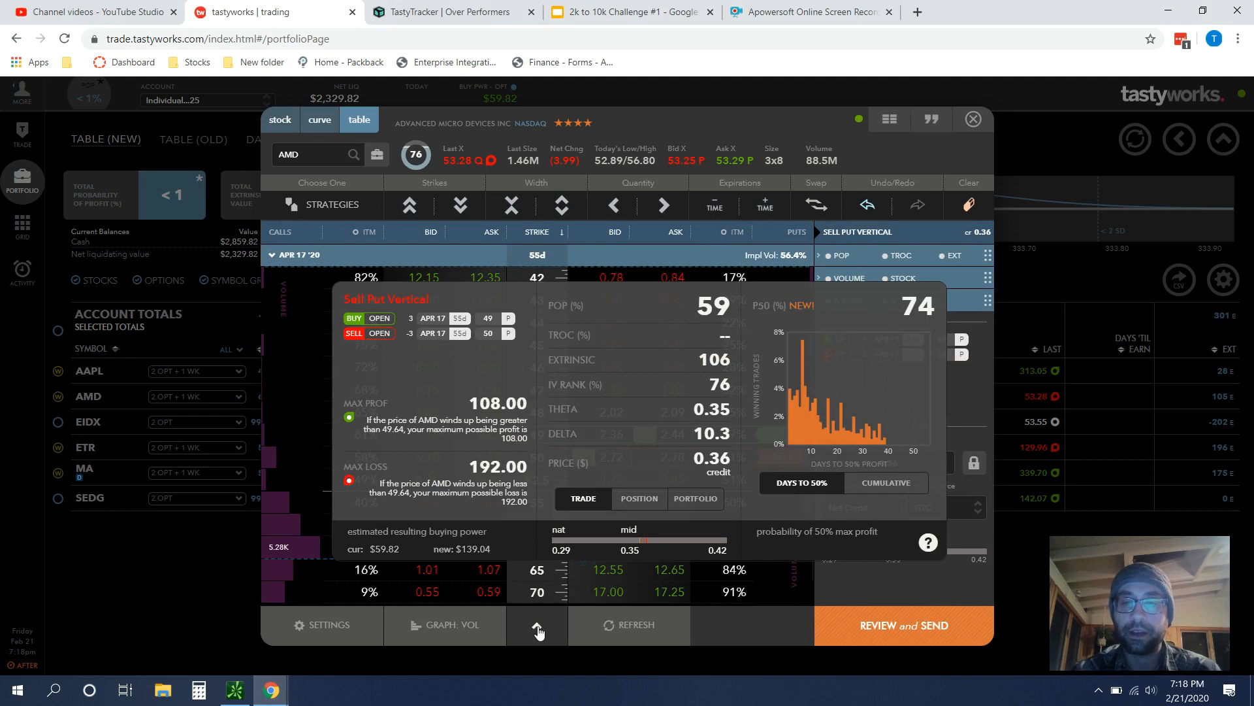
mouse_move(767, 315)
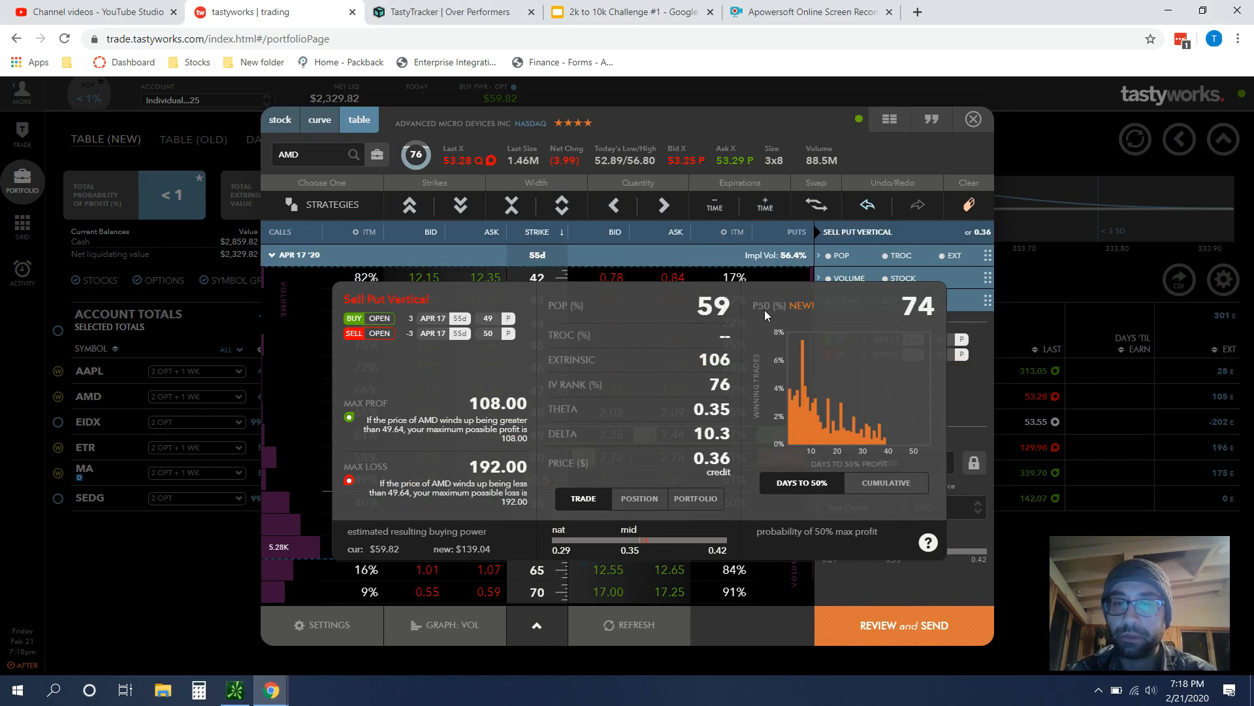
mouse_move(804, 313)
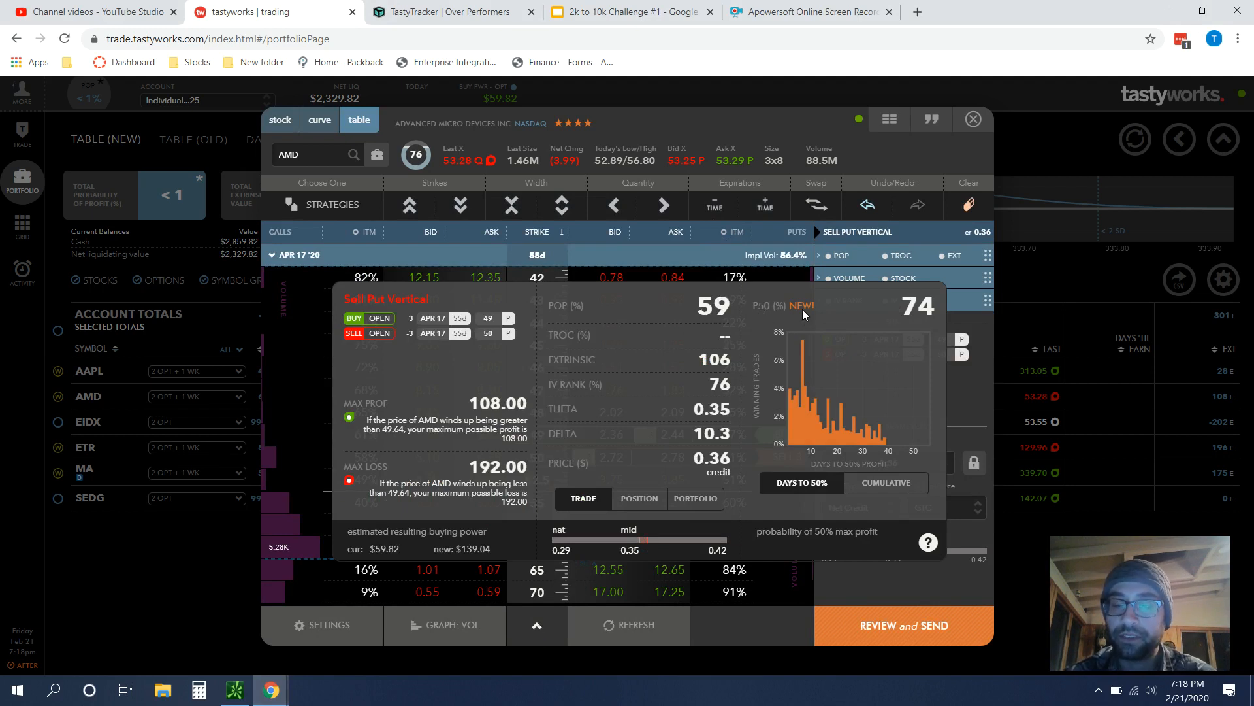
mouse_move(810, 315)
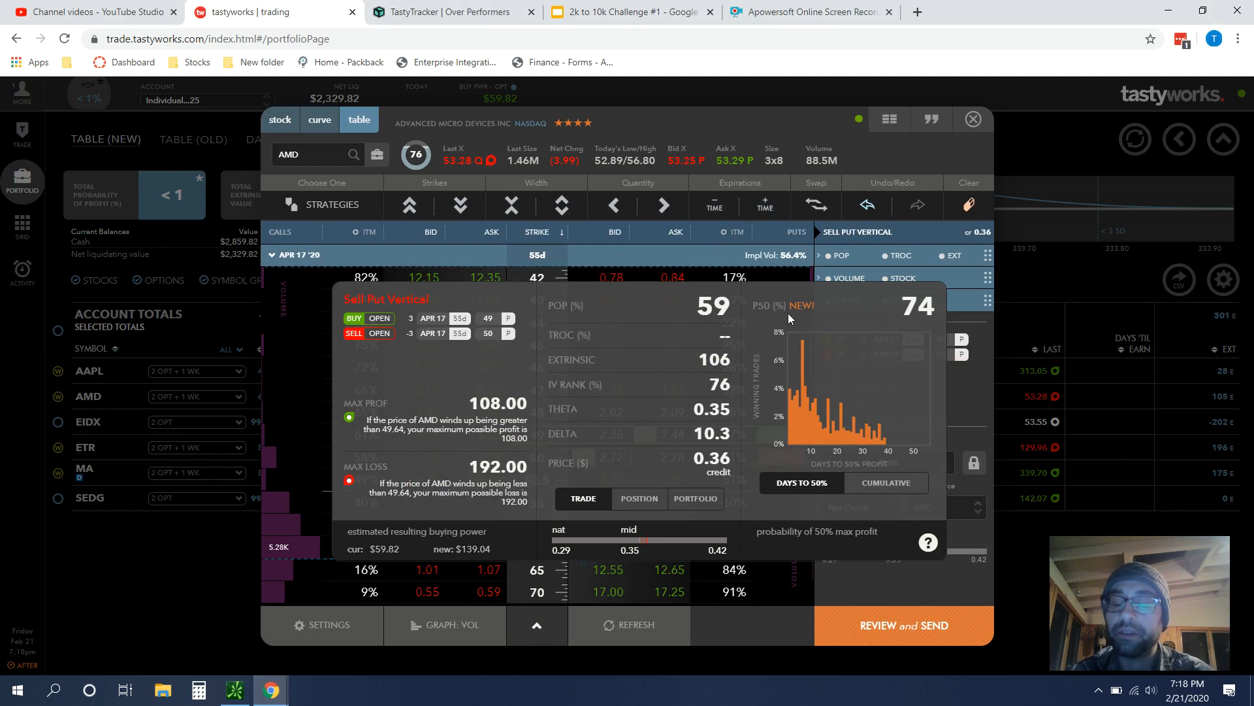
mouse_move(826, 319)
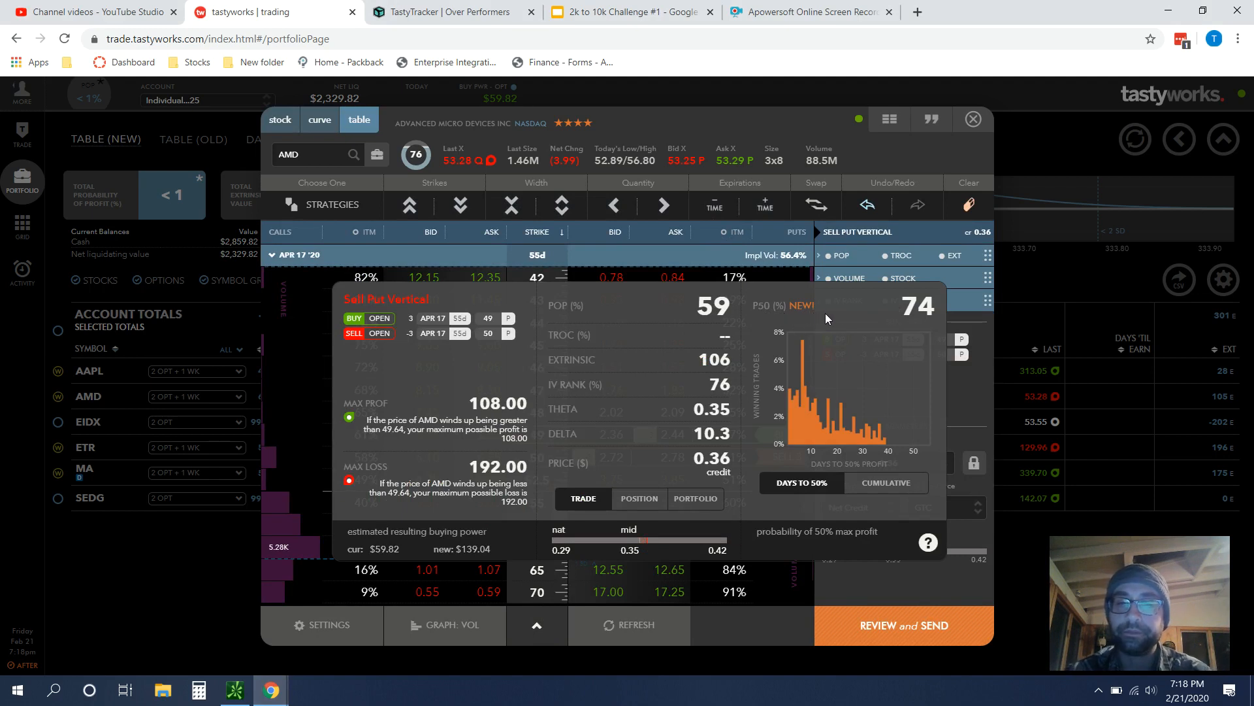
mouse_move(917, 312)
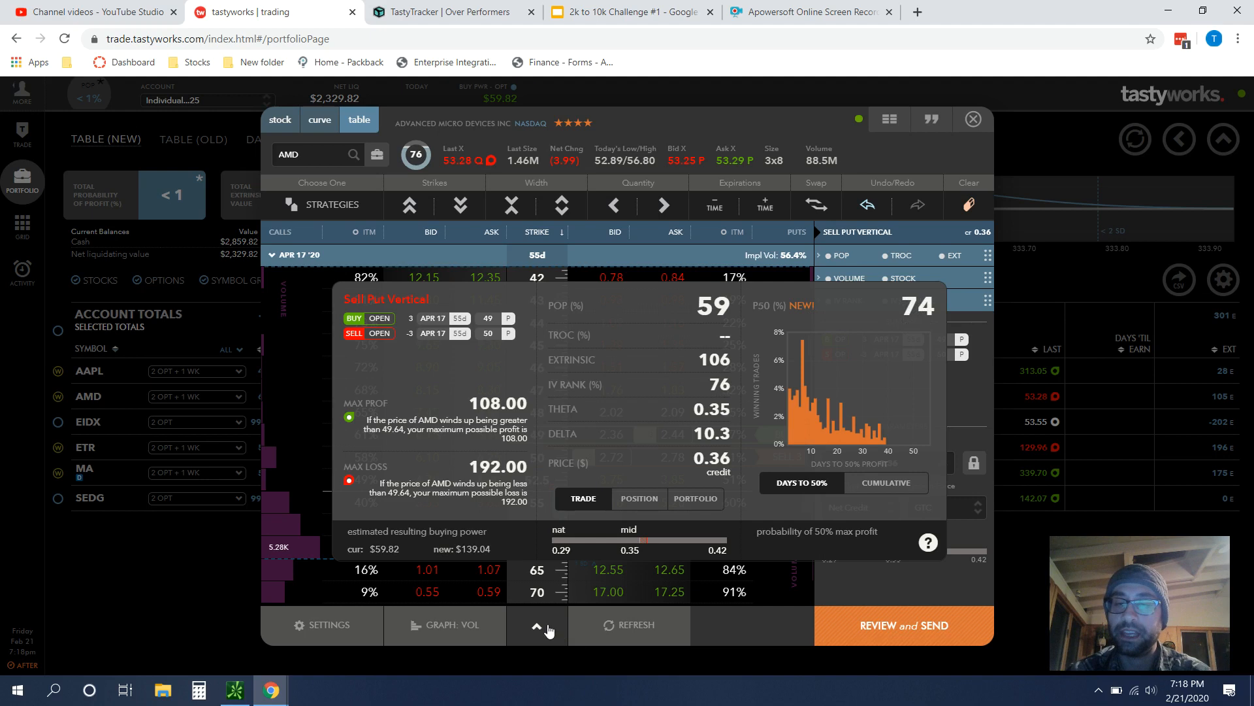
Step: Collapse the trade analysis so the AMD option chain with the 3-lot put vertical shows again
left_click(536, 625)
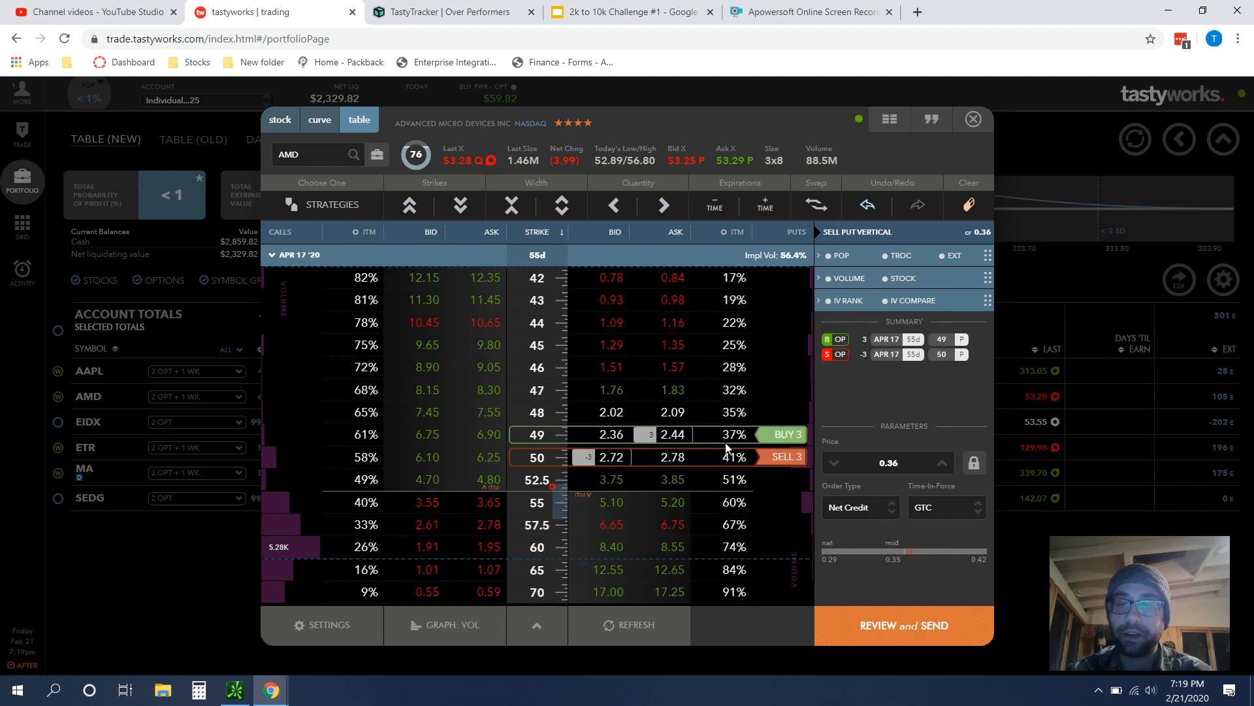
mouse_move(737, 439)
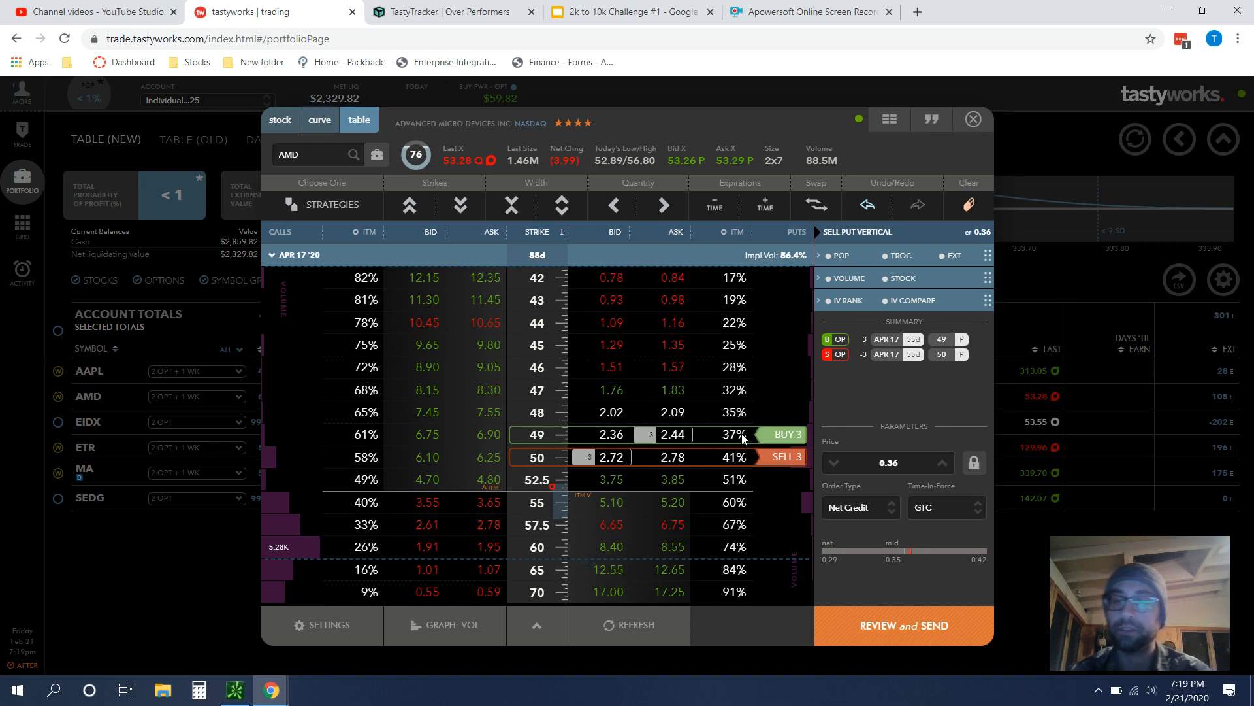
mouse_move(910, 201)
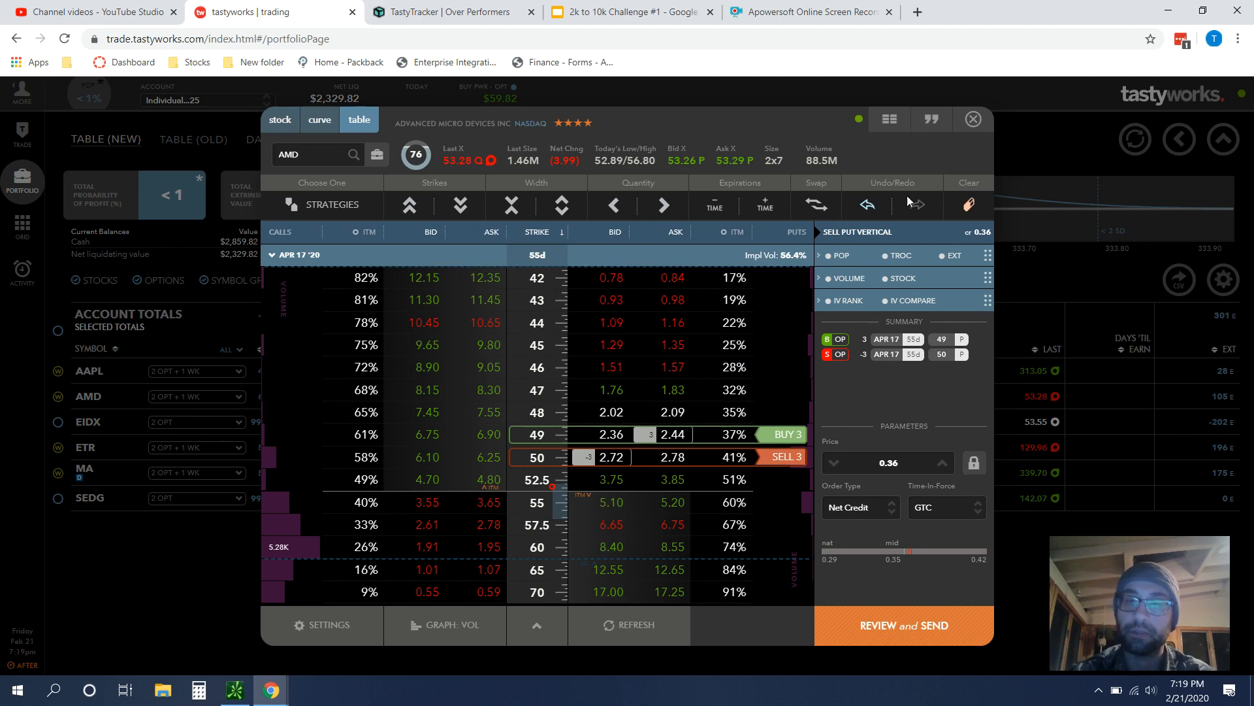
Step: Close the AMD ticket and check the EIDX and ETR positions' risk curves in the portfolio table
left_click(972, 119)
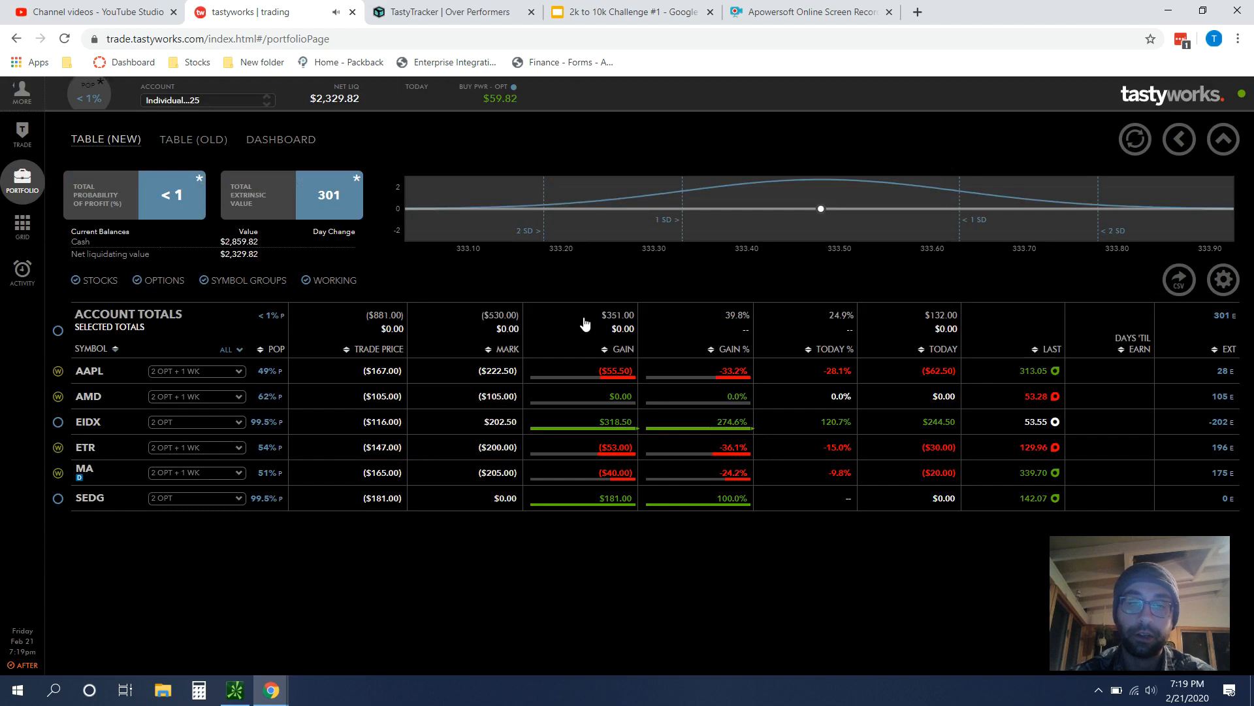
mouse_move(68, 433)
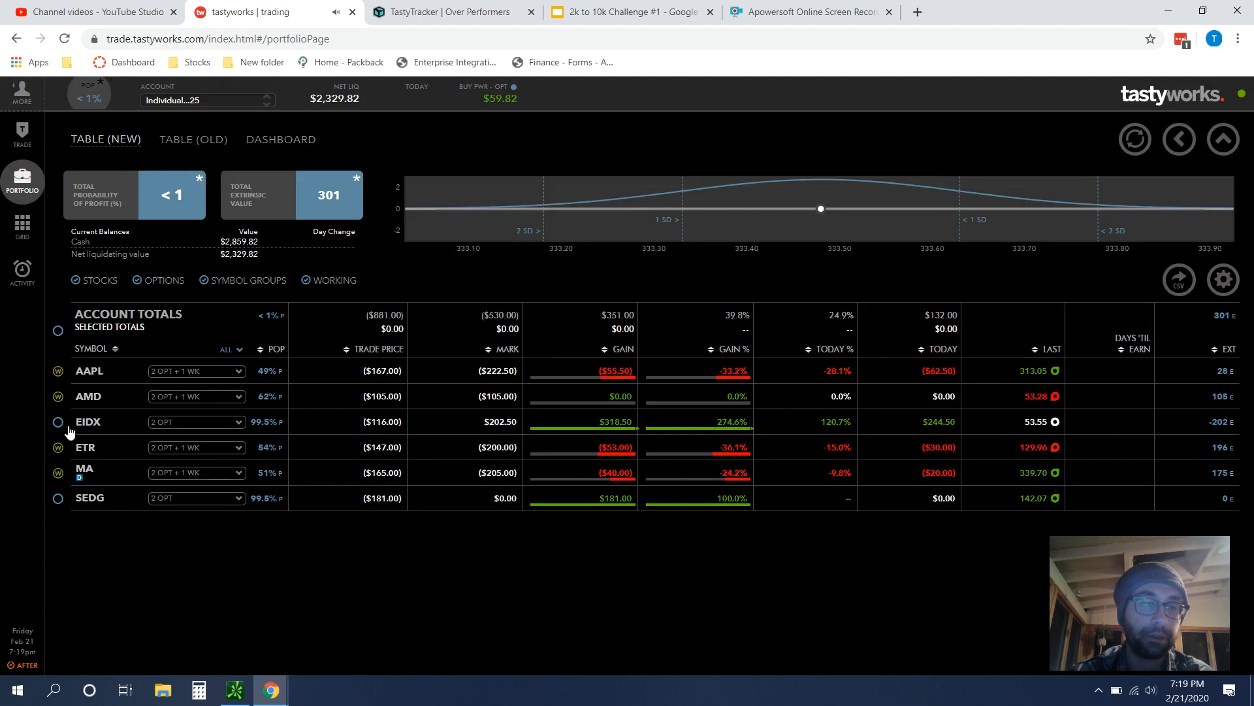
left_click(58, 422)
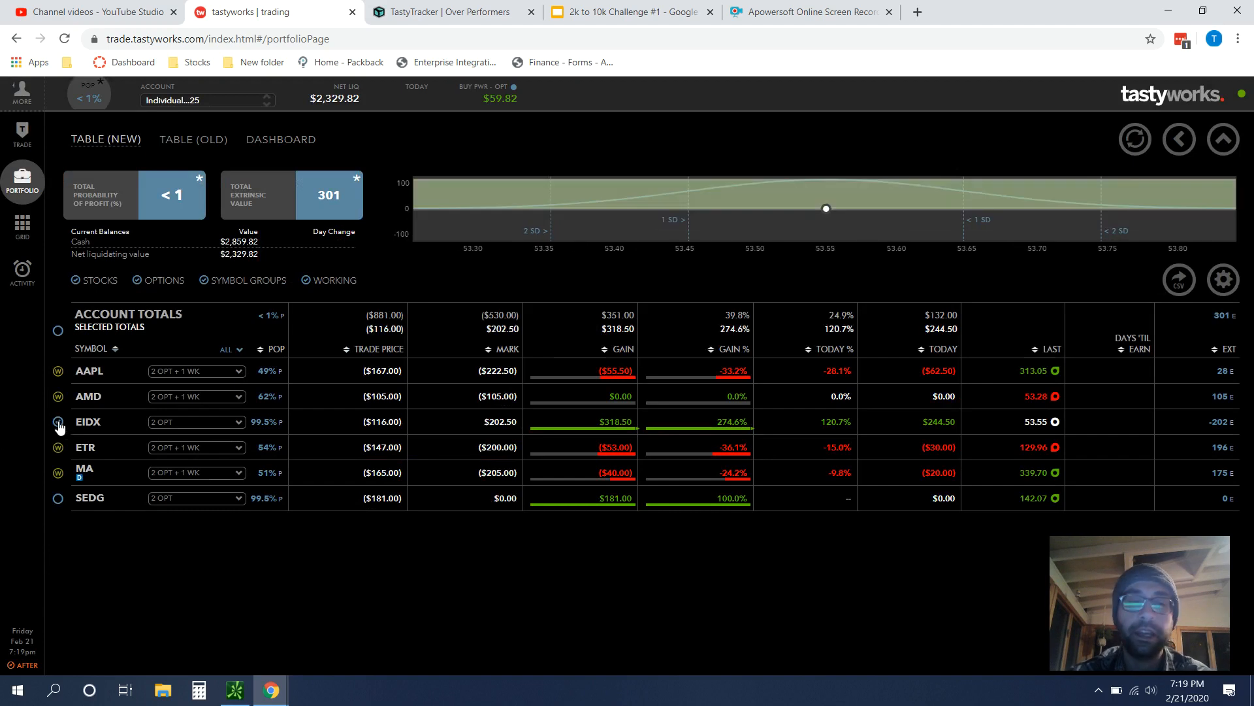
left_click(58, 422)
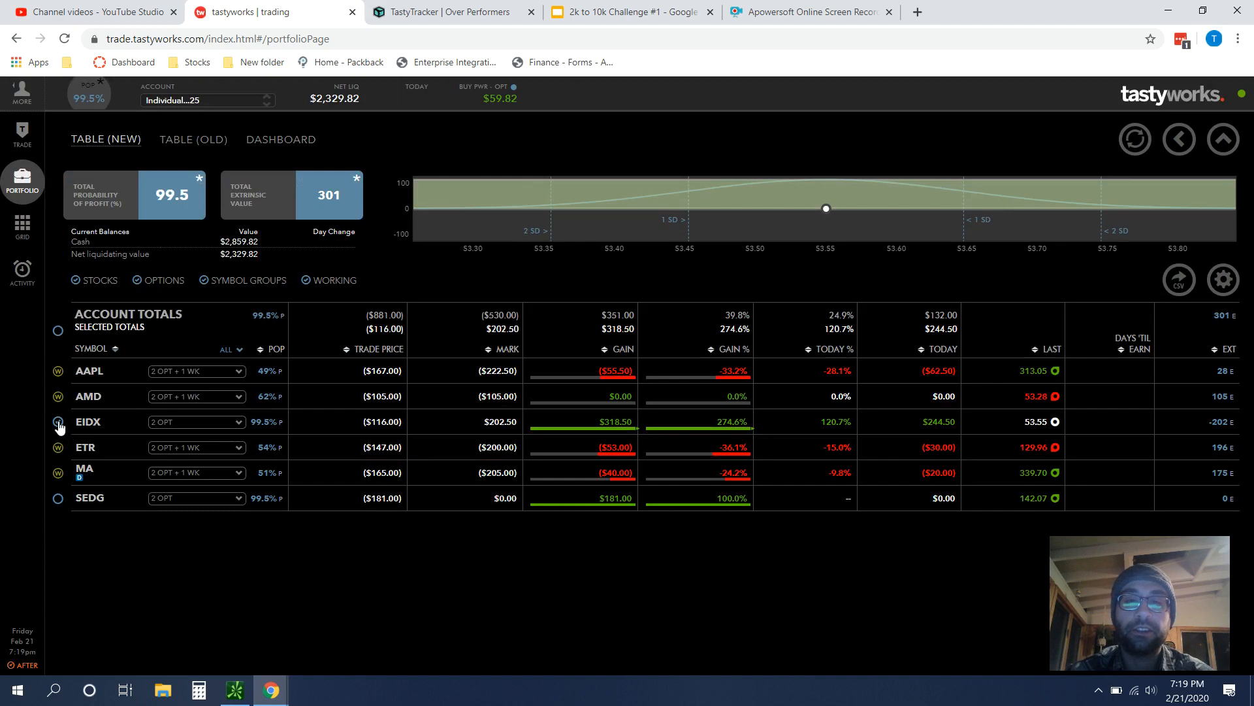
left_click(57, 422)
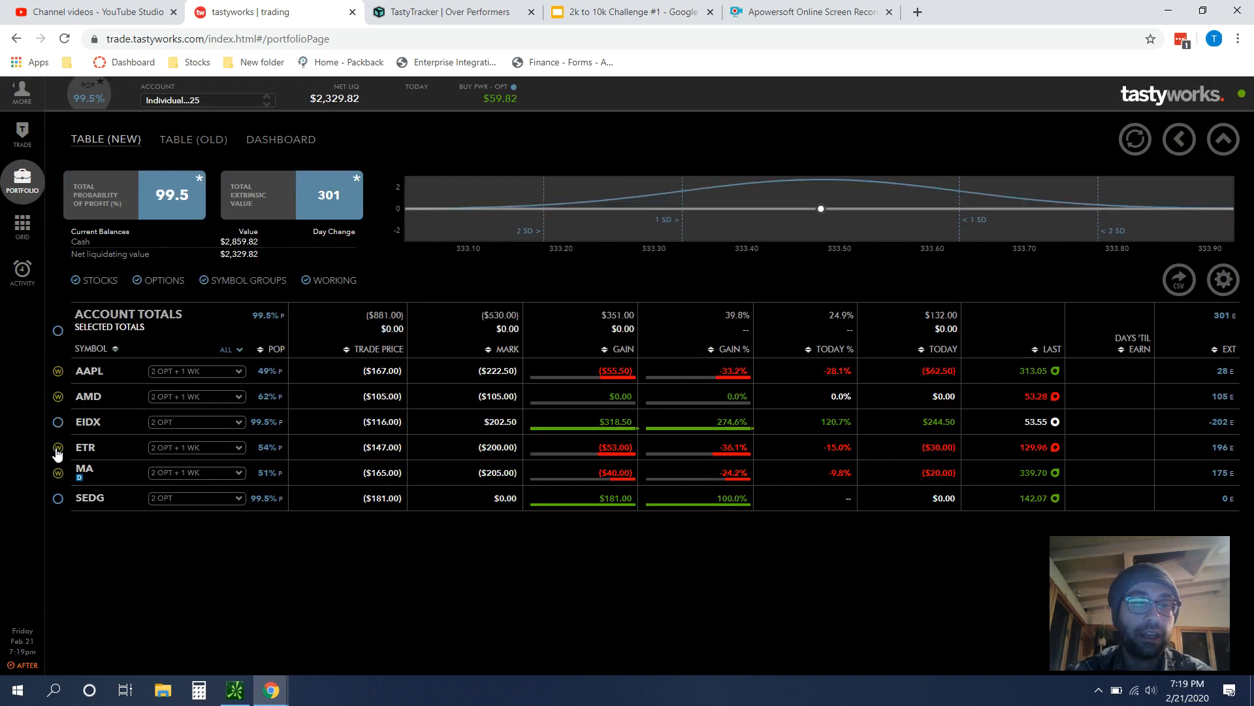
left_click(58, 447)
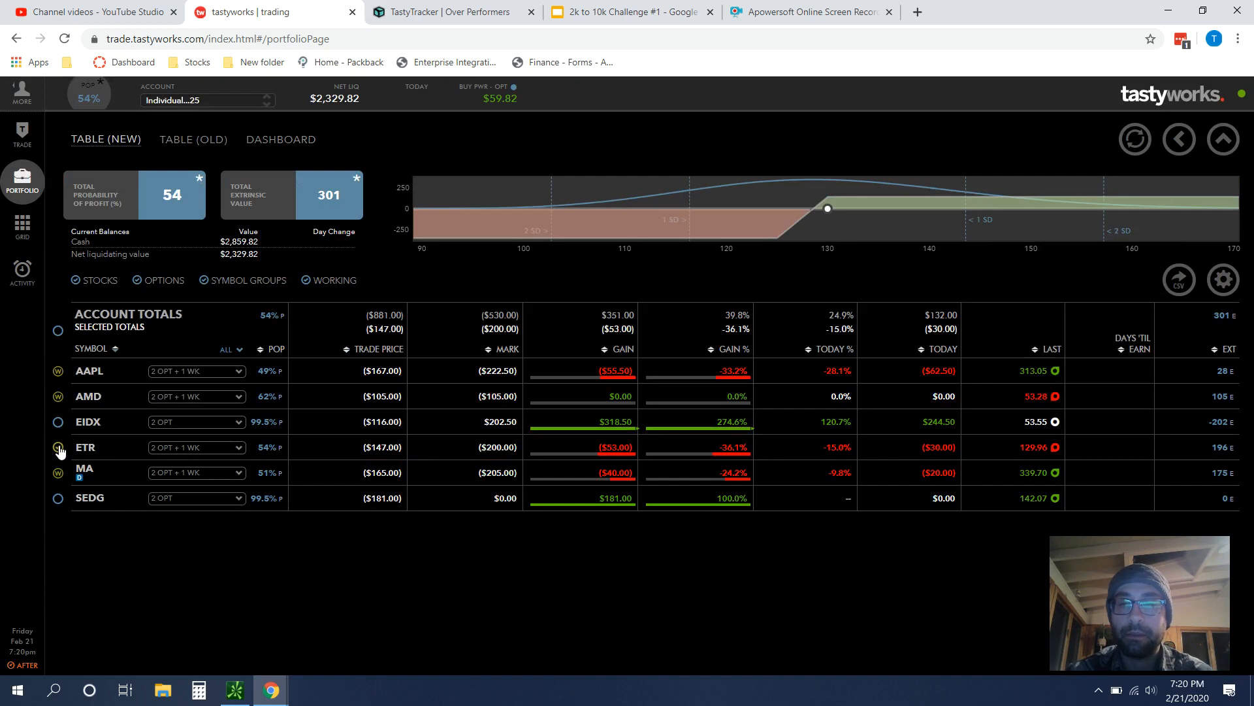
left_click(57, 447)
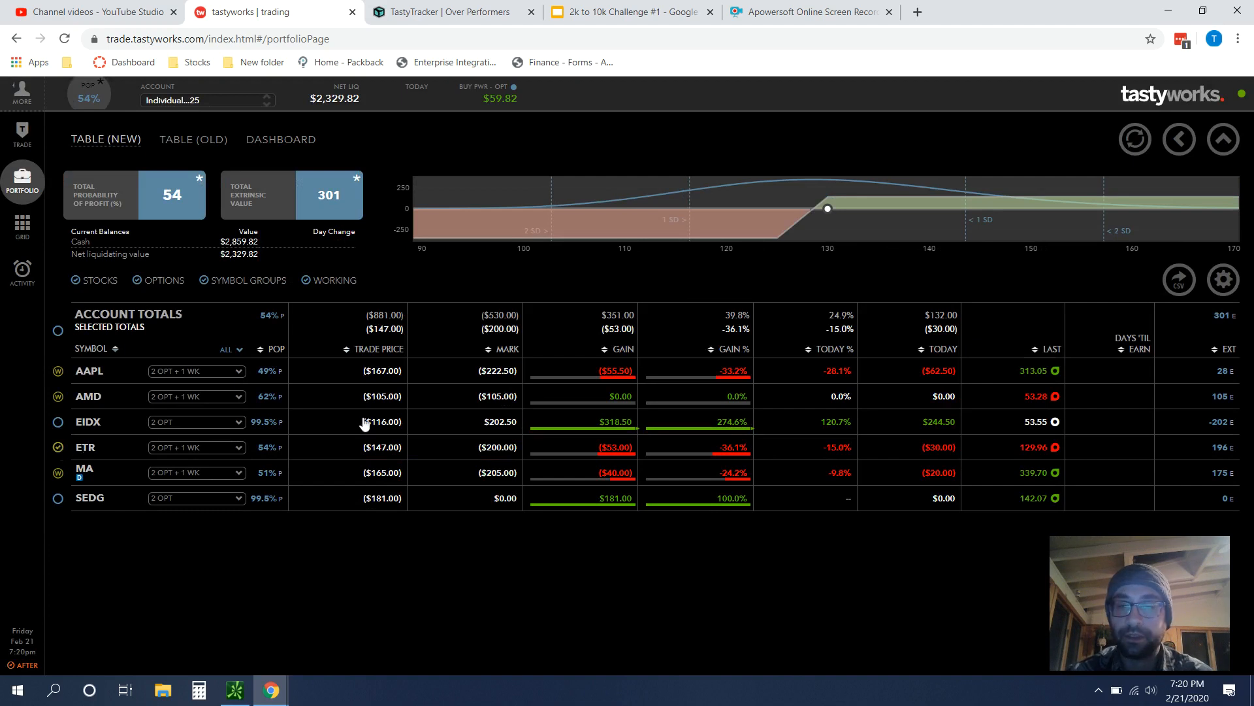
mouse_move(946, 460)
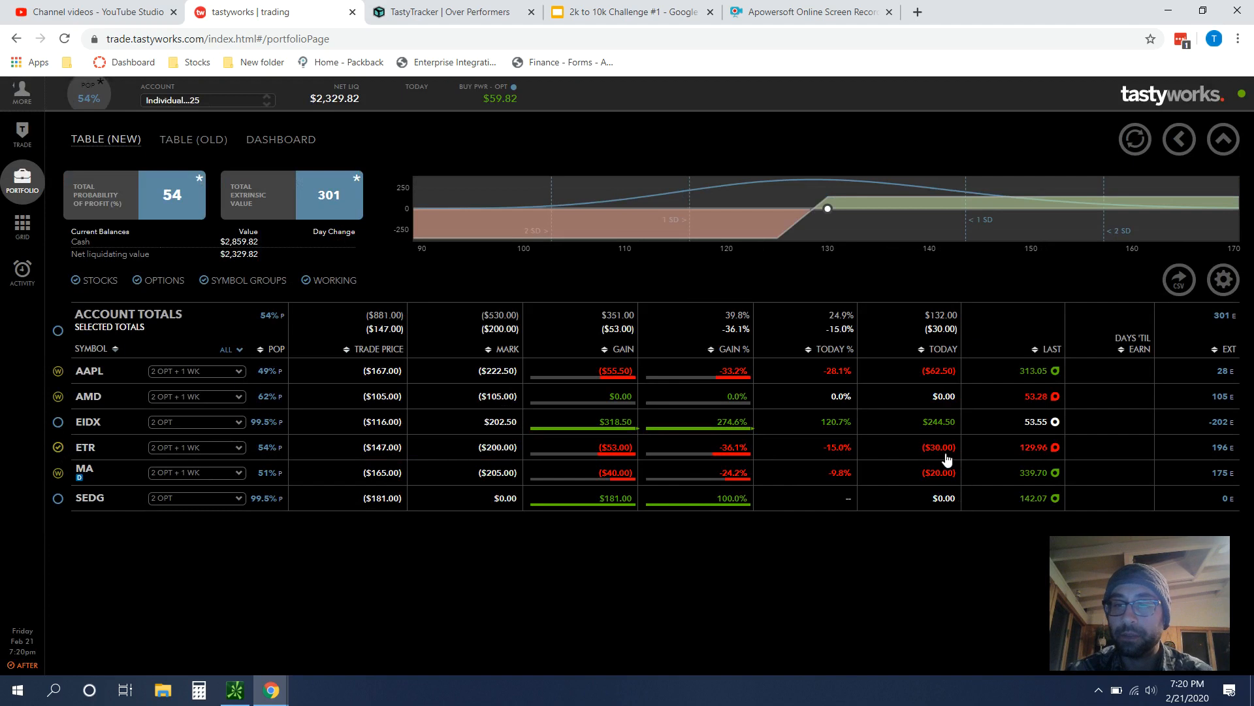
mouse_move(624, 463)
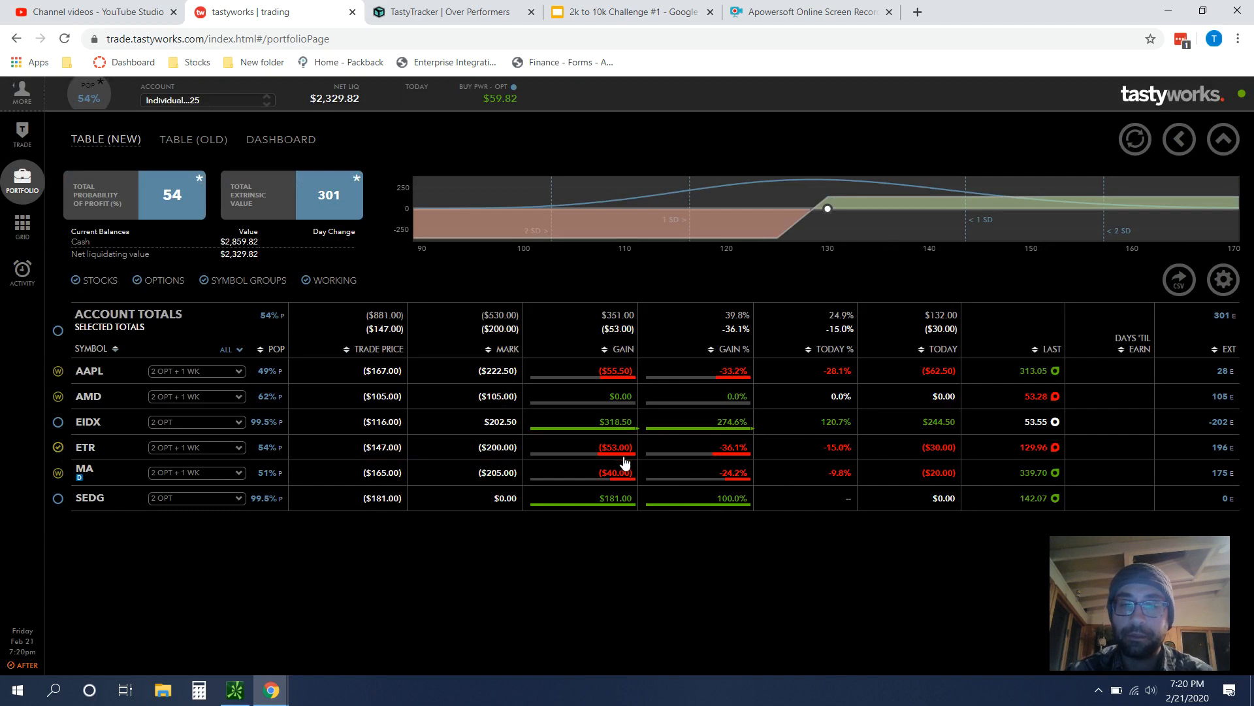
mouse_move(828, 203)
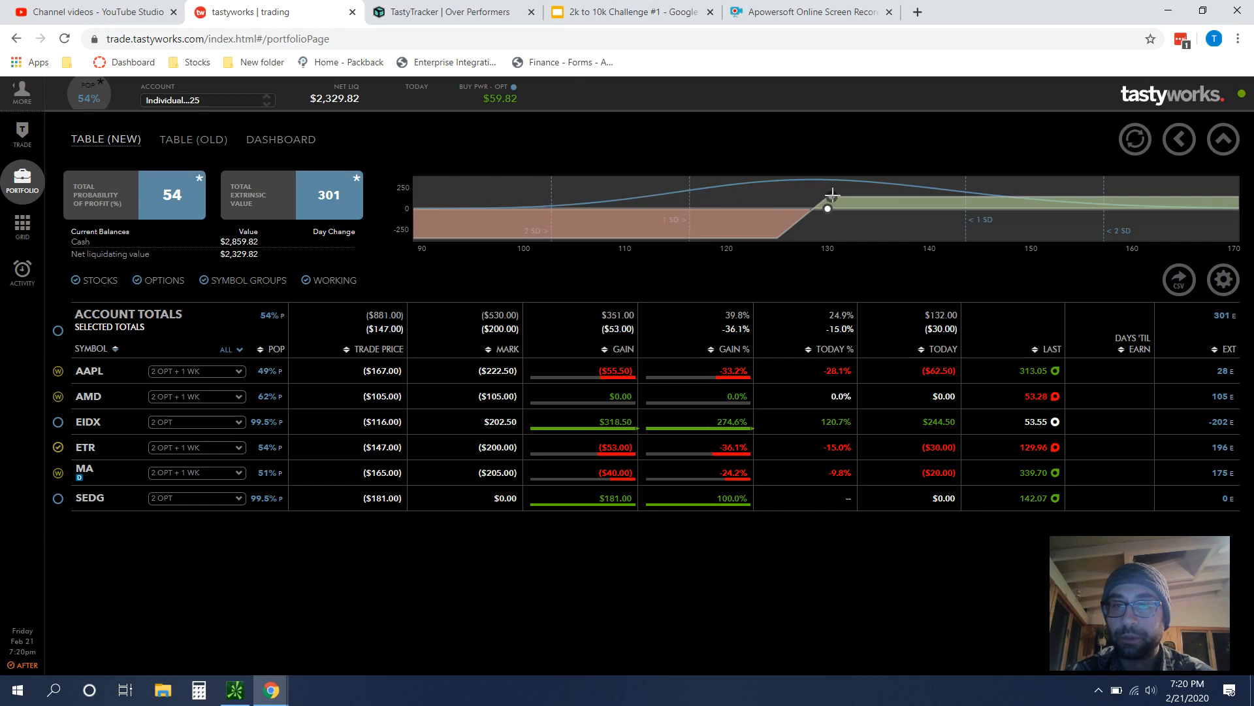
mouse_move(831, 196)
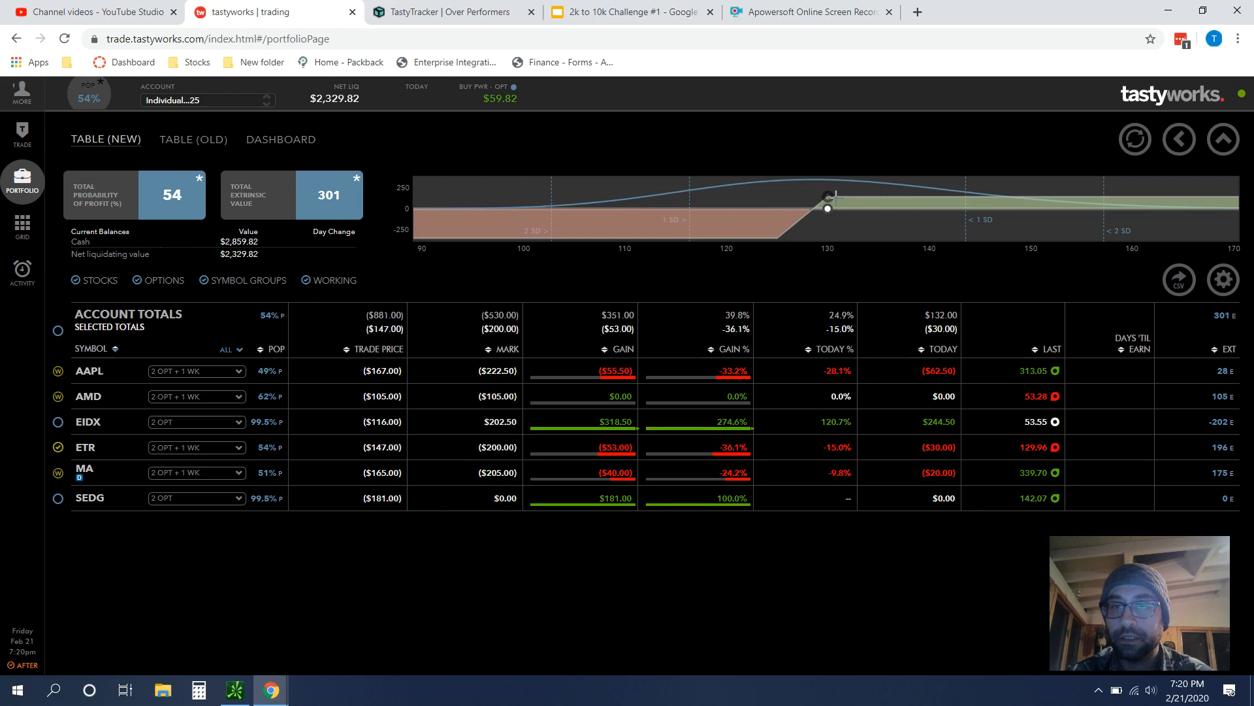
mouse_move(870, 224)
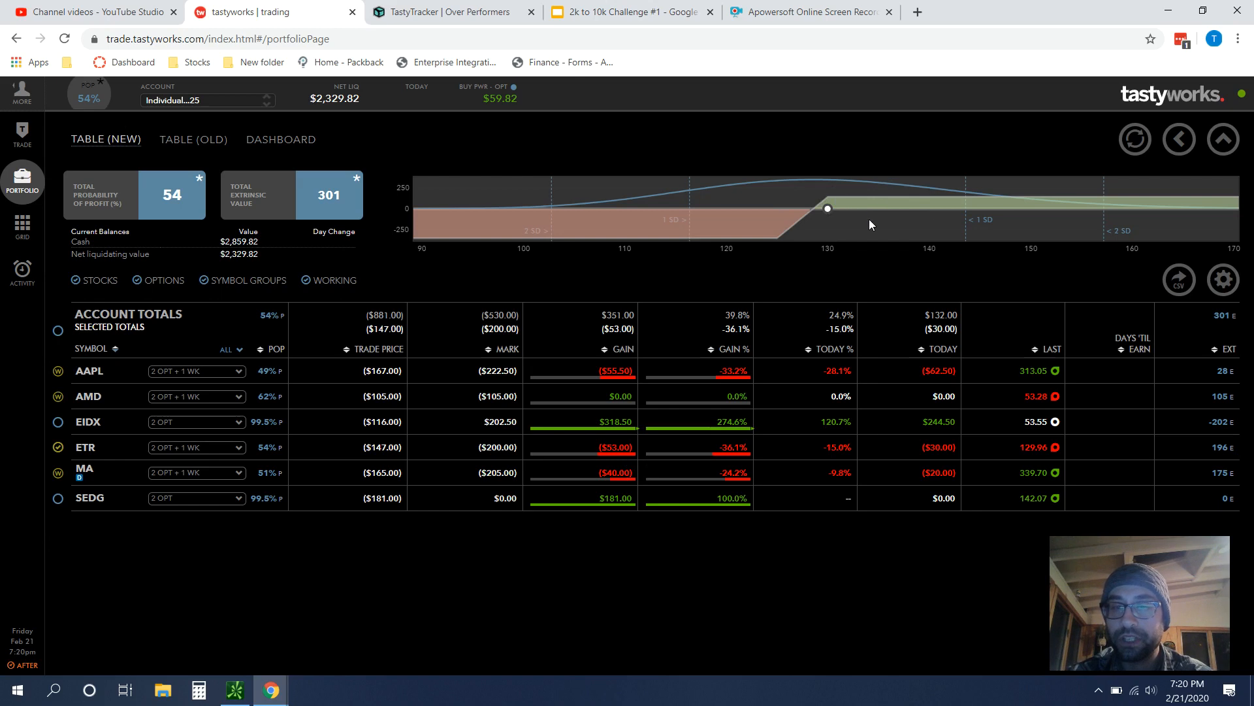
mouse_move(828, 209)
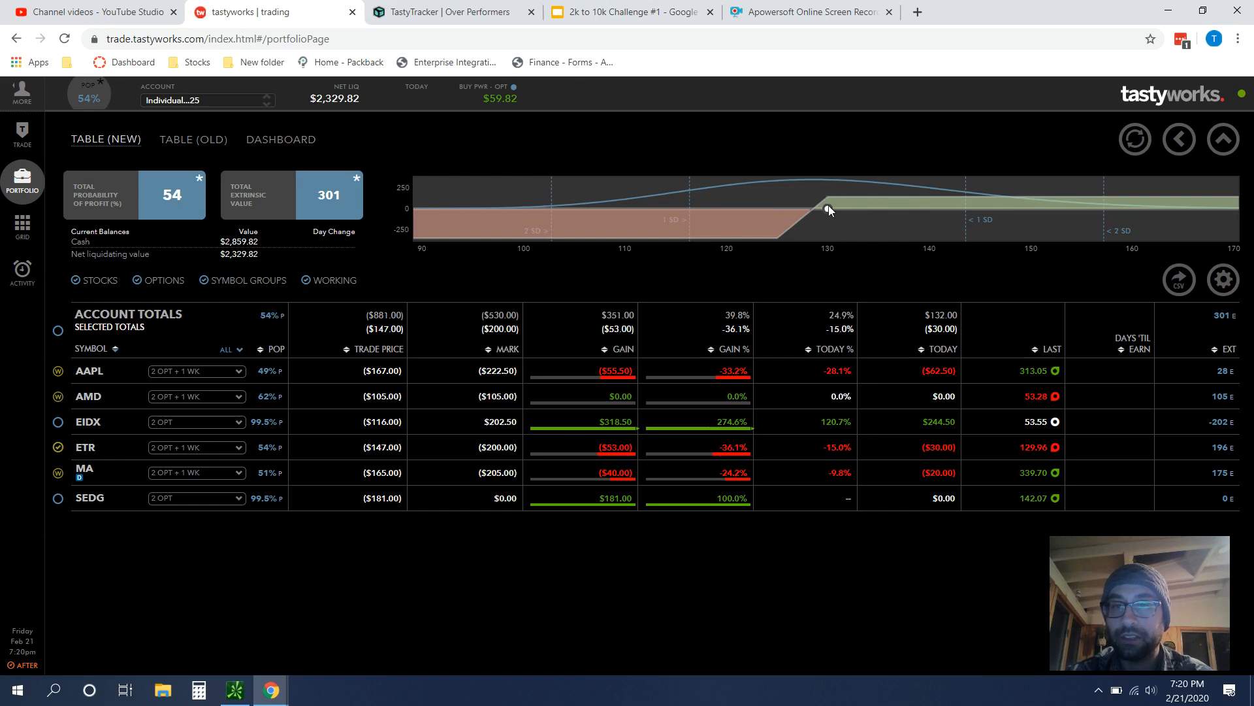
mouse_move(829, 208)
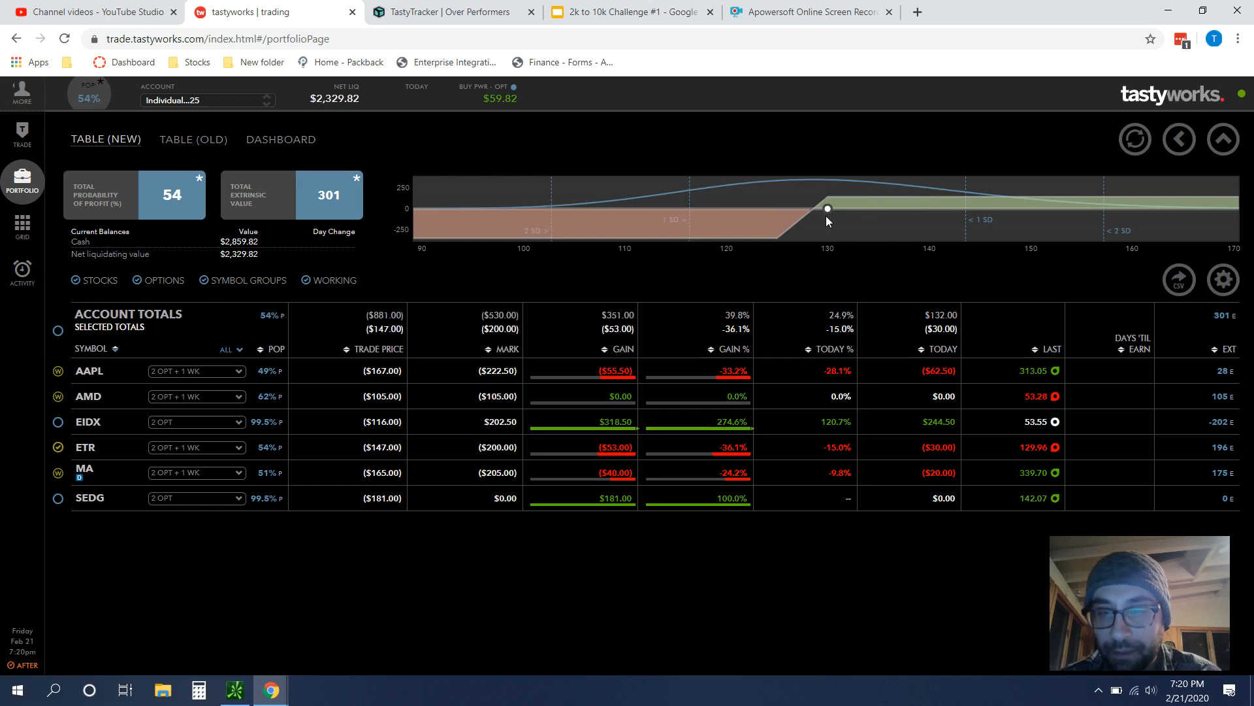
mouse_move(828, 198)
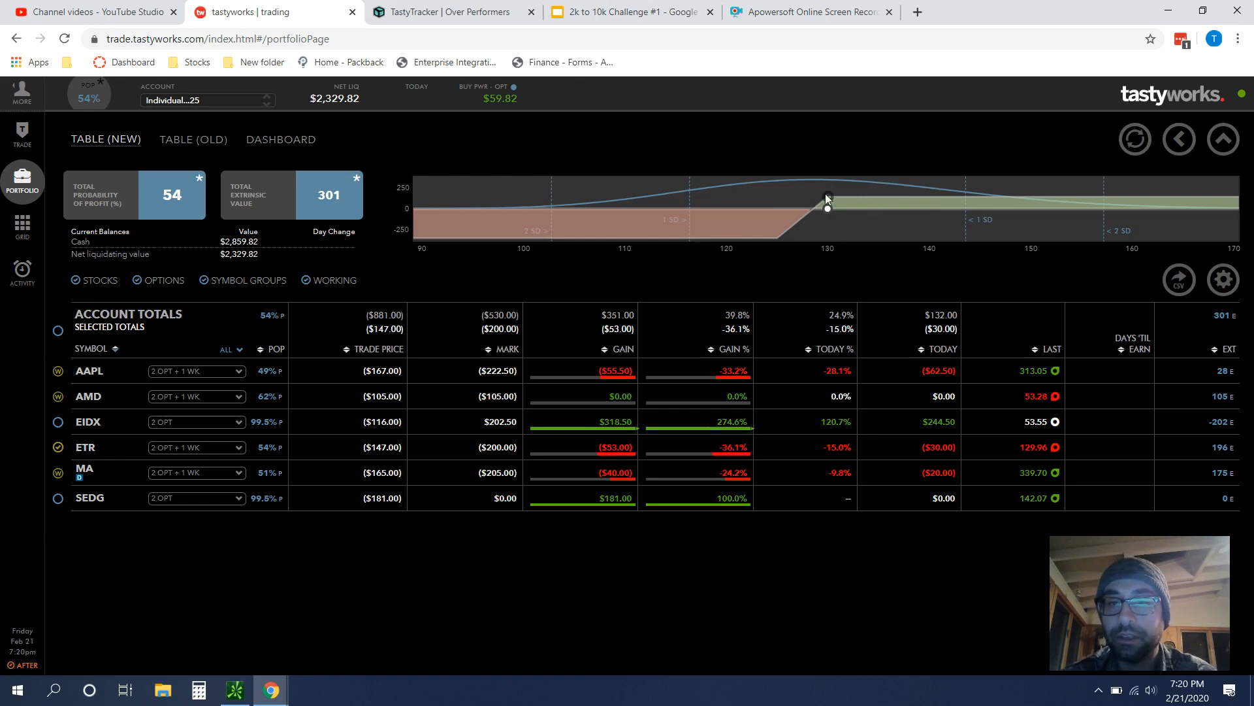
mouse_move(120, 427)
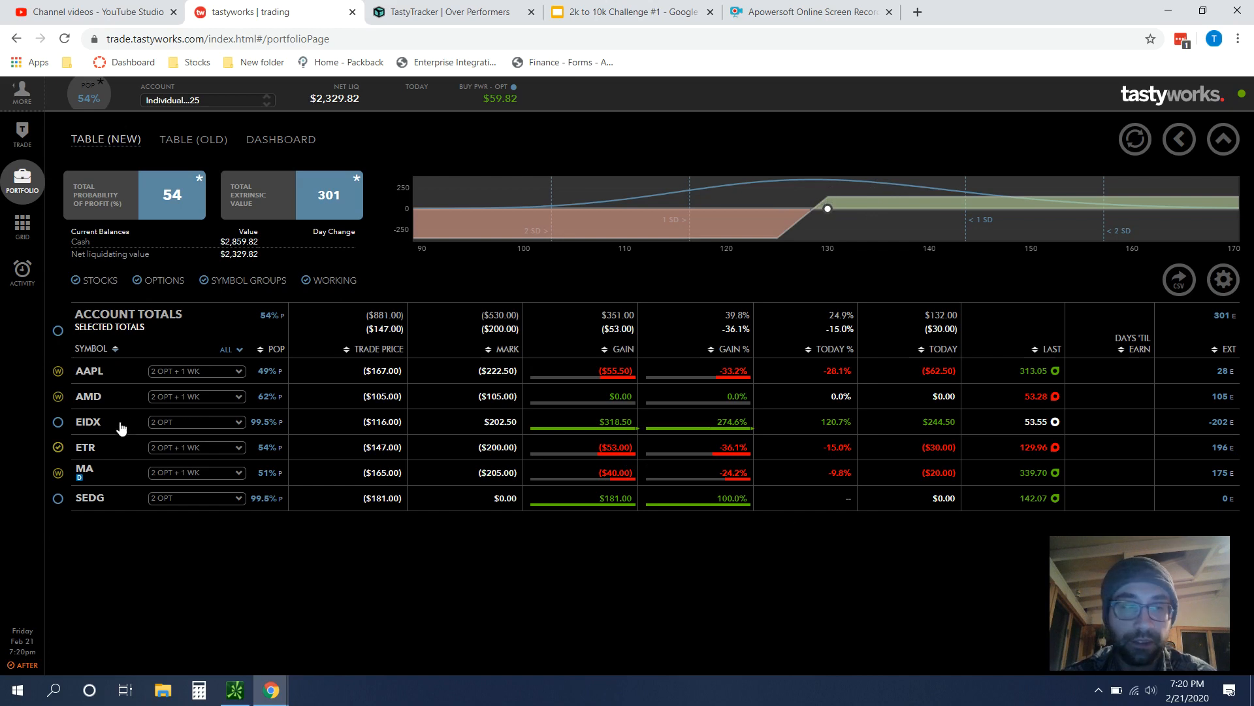
mouse_move(127, 449)
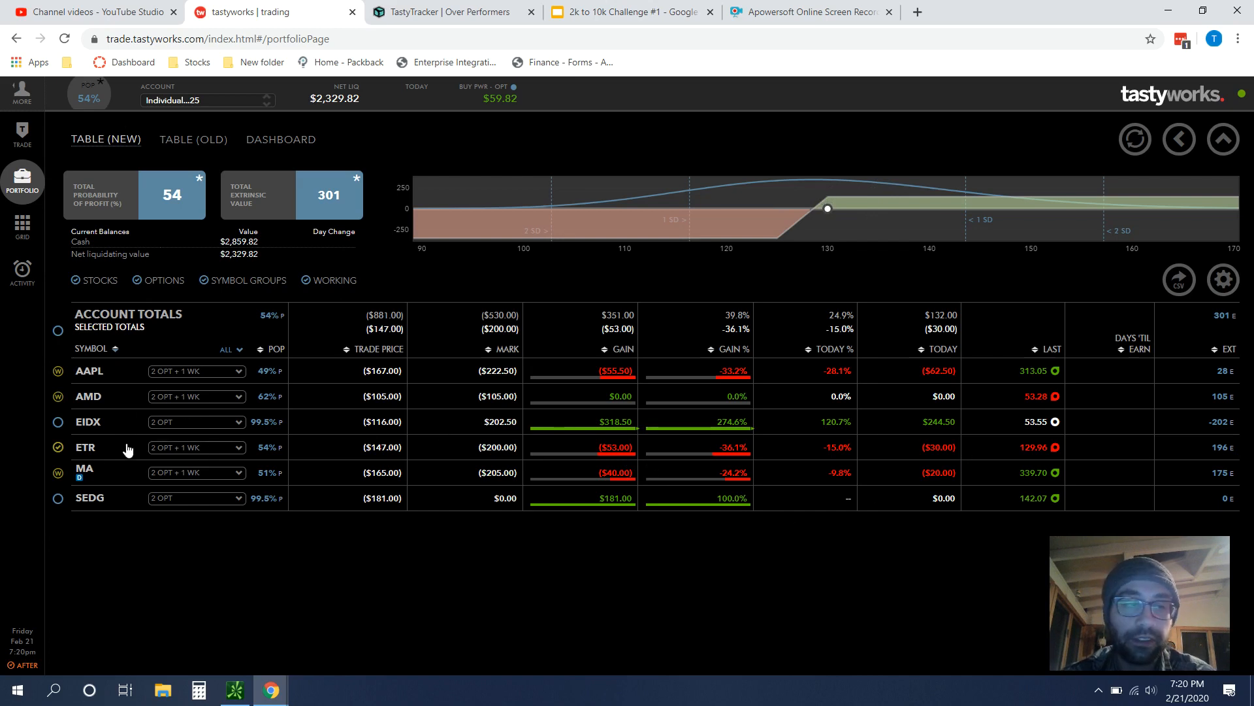
mouse_move(580, 448)
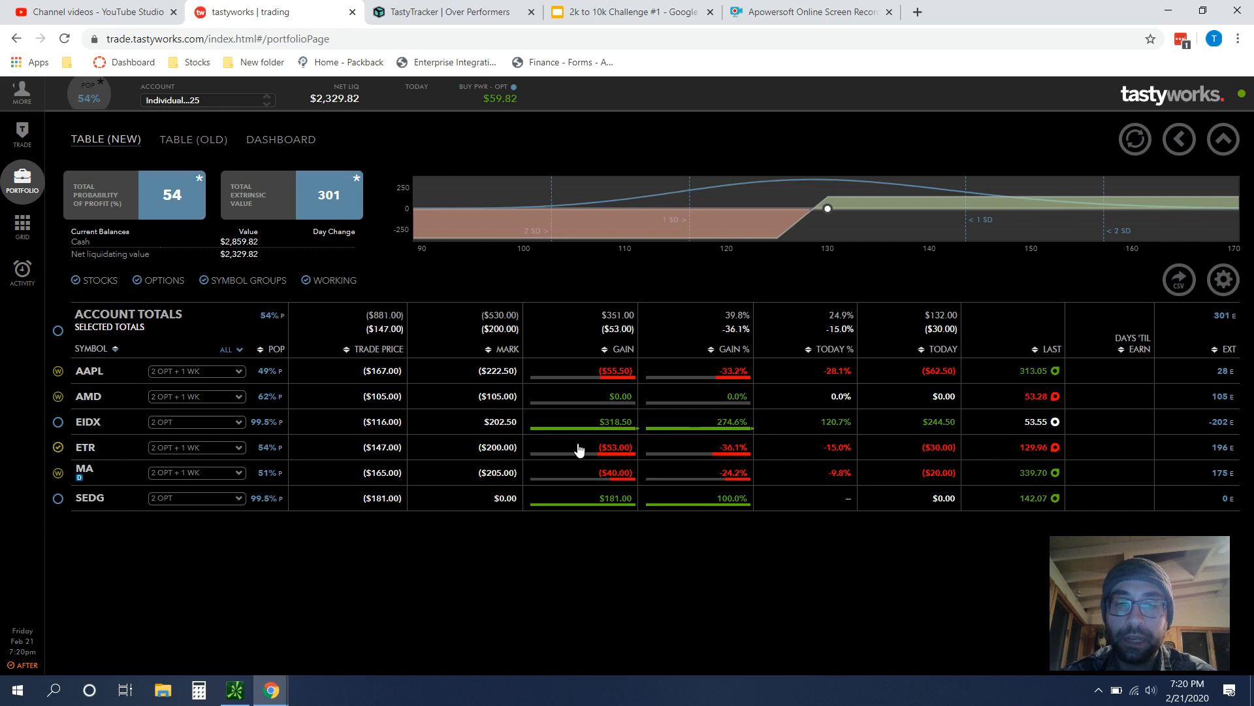
mouse_move(388, 465)
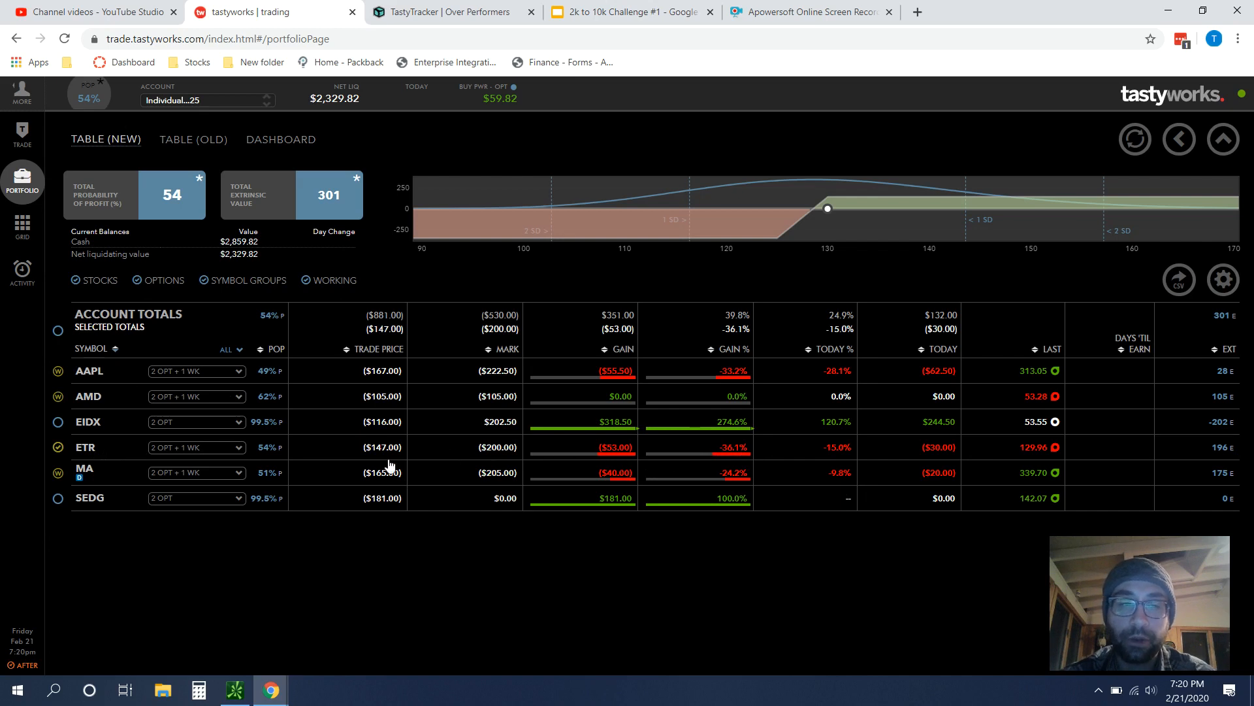
mouse_move(206, 454)
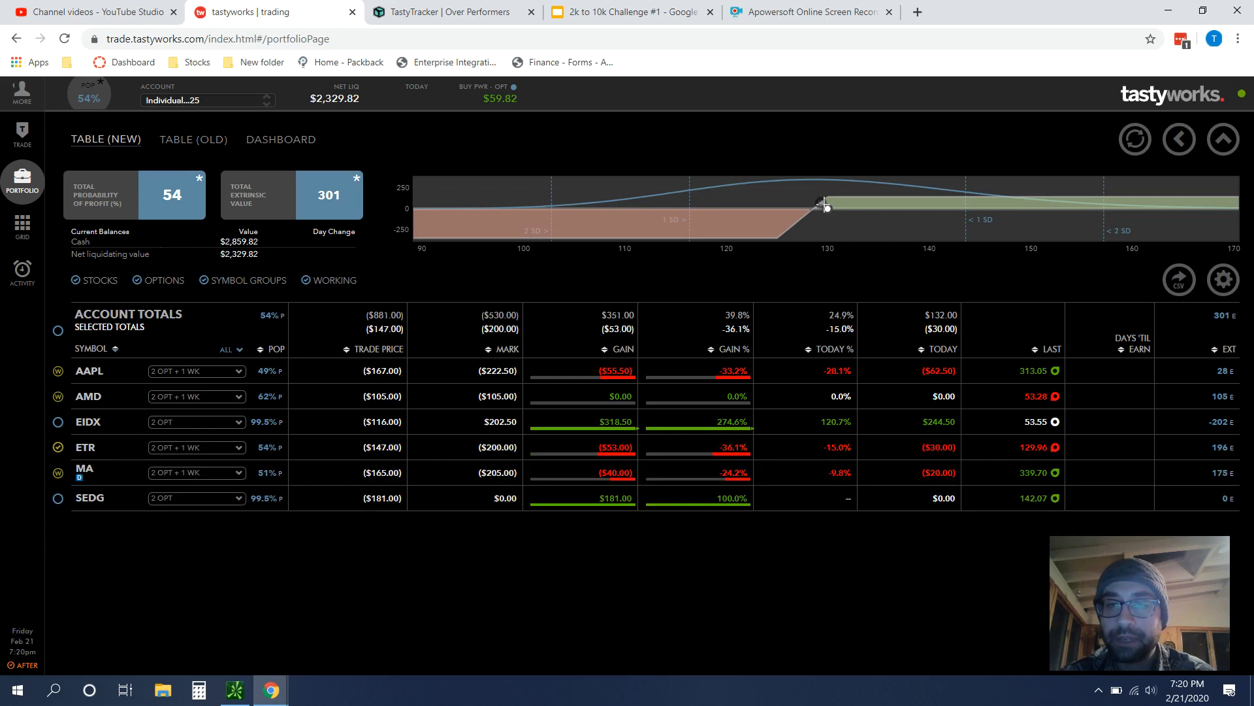
mouse_move(592, 462)
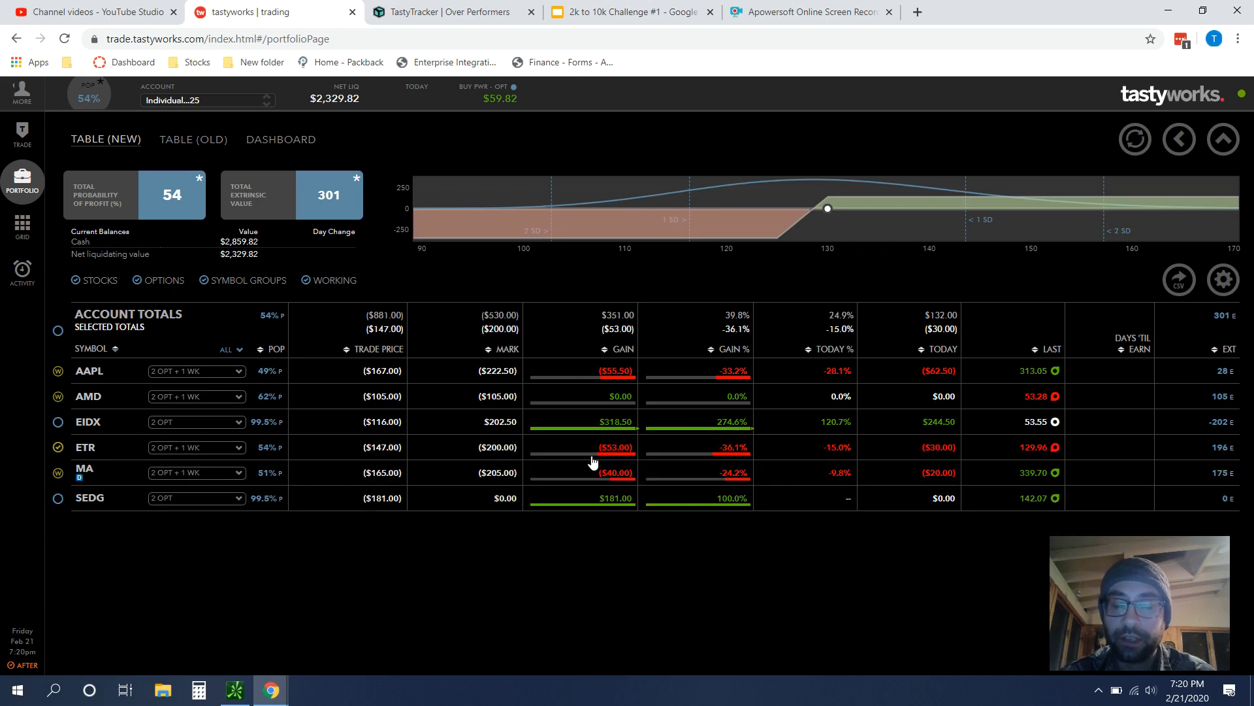
mouse_move(852, 211)
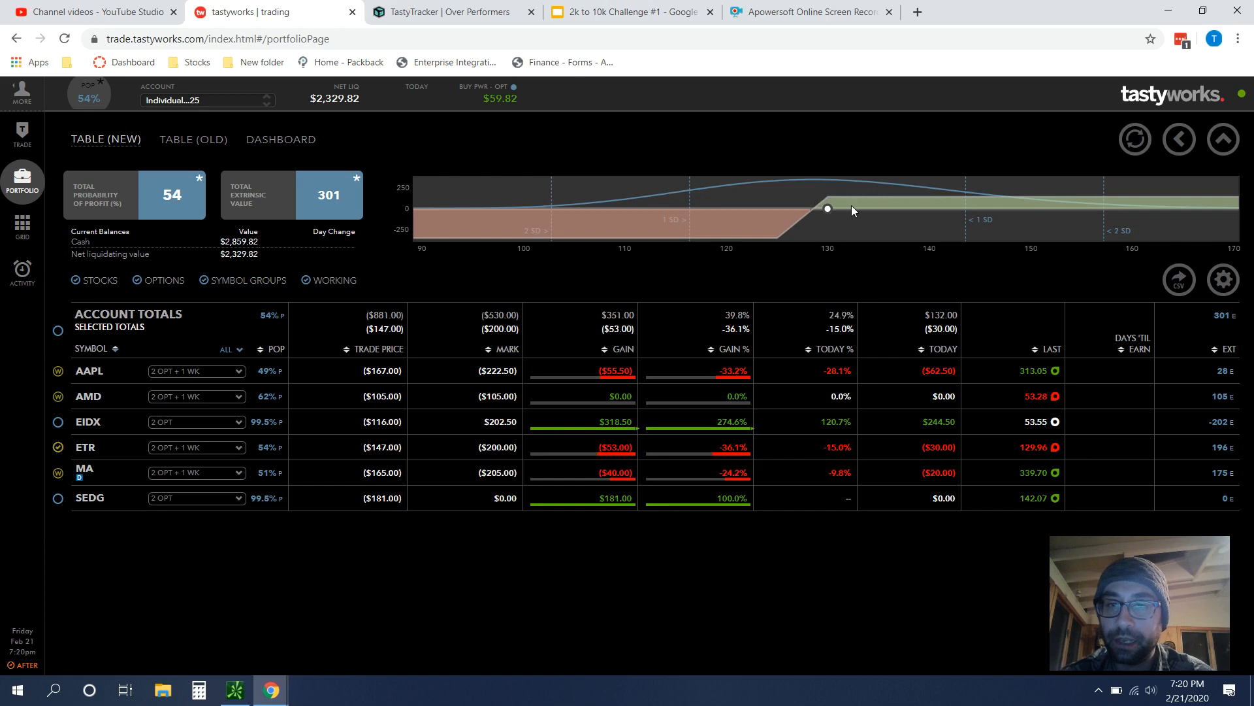
mouse_move(826, 197)
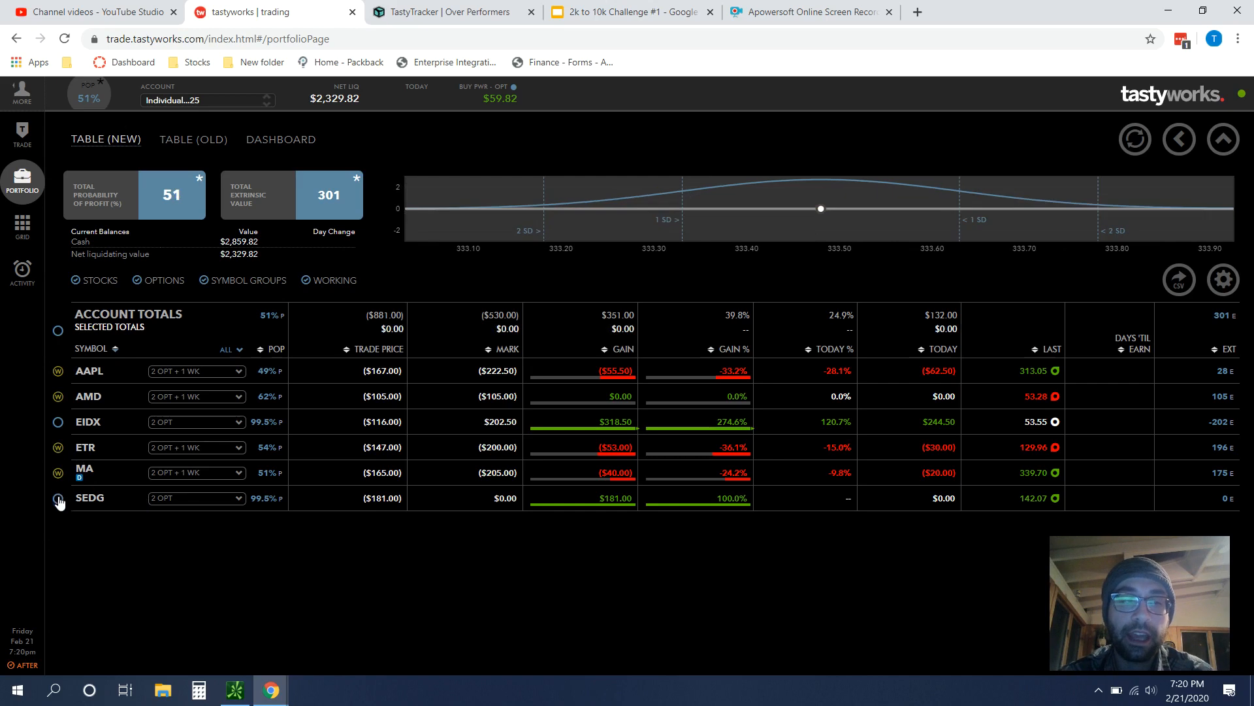
Step: Toggle the SEDG row's totals, then switch to Tasty Tracker's Option Positions page
left_click(57, 500)
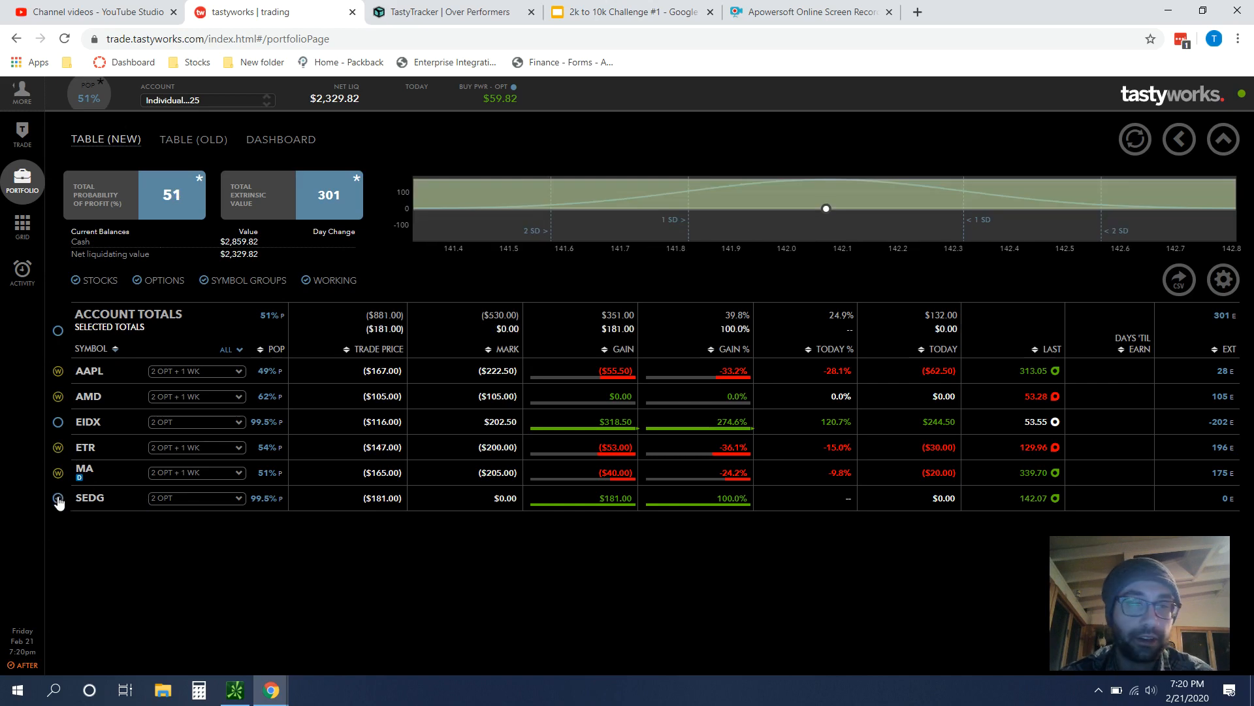
left_click(56, 498)
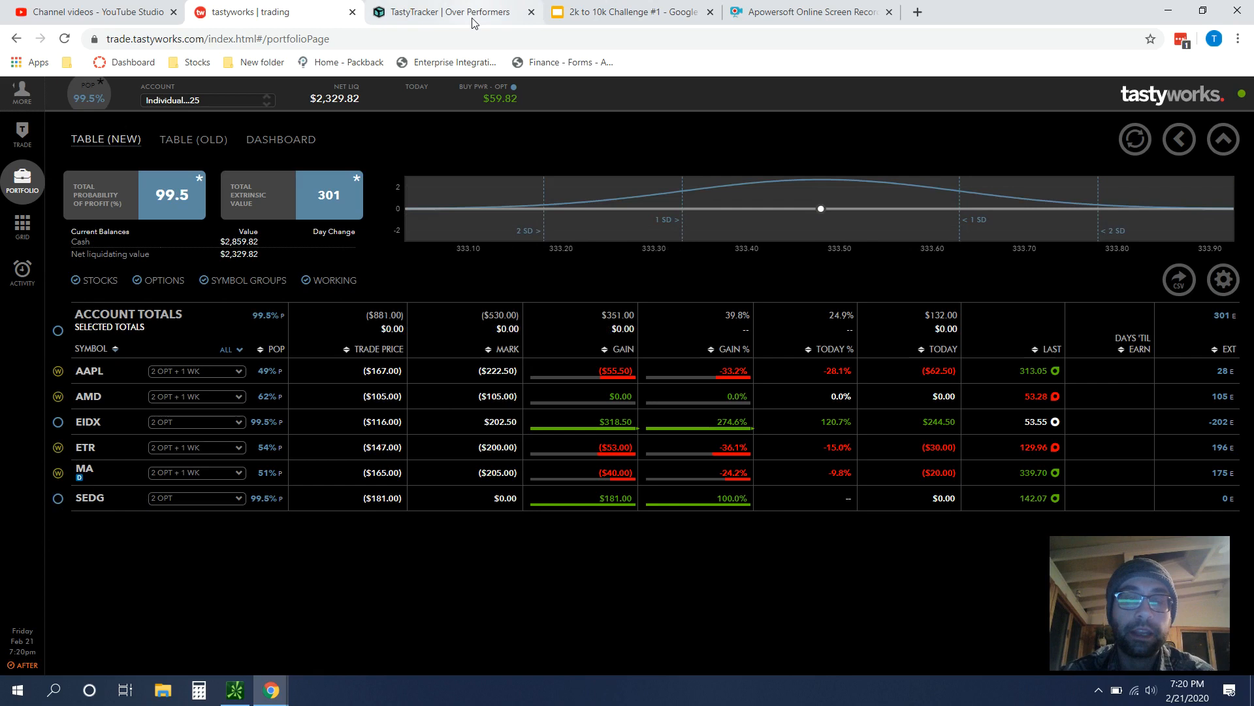
left_click(448, 12)
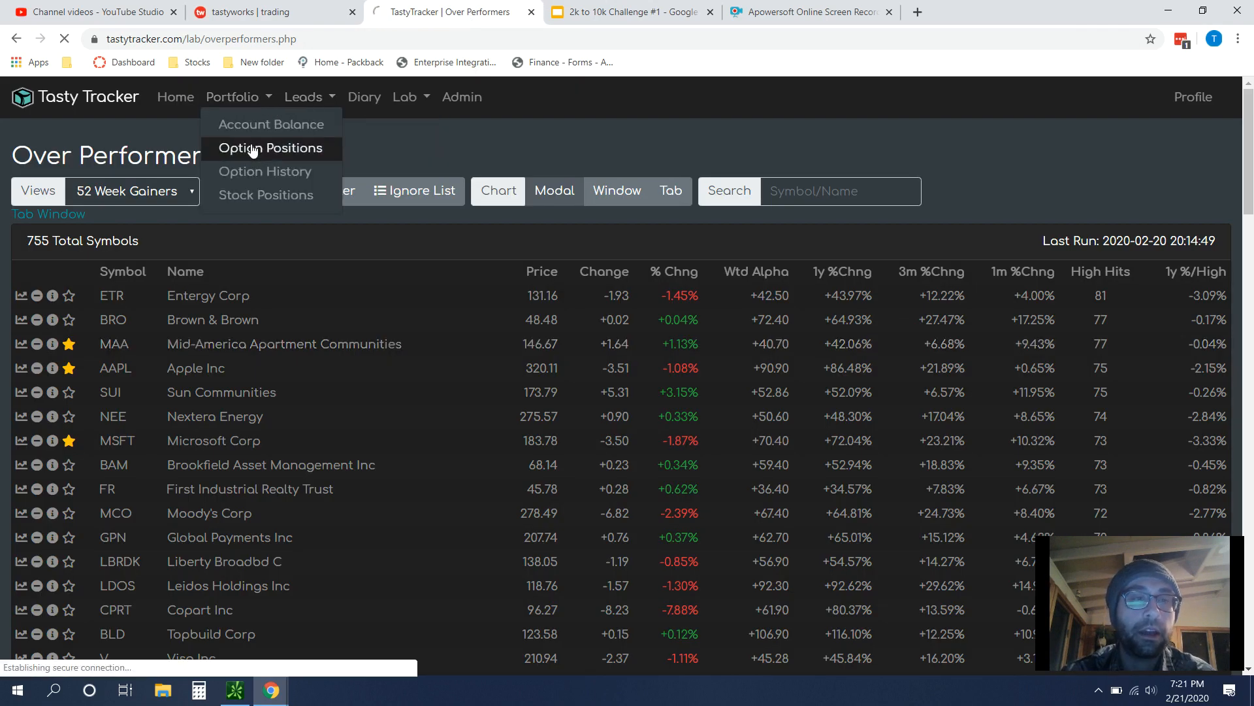
left_click(272, 148)
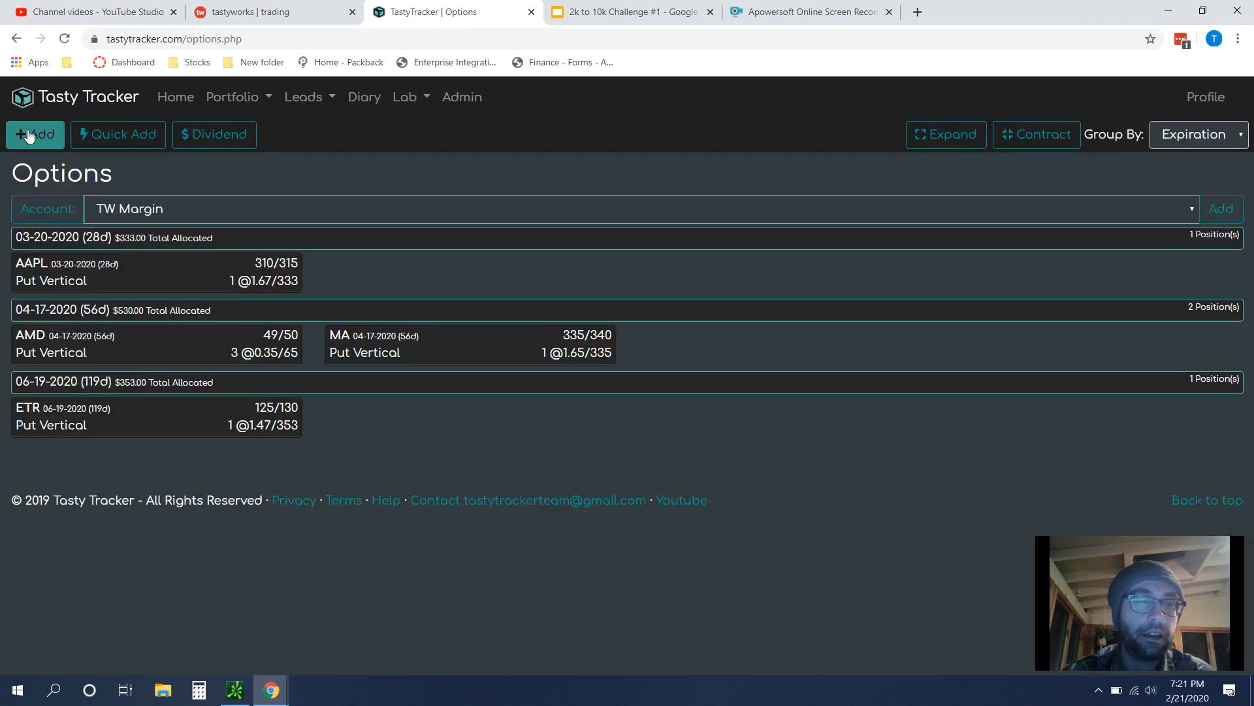
Step: Add a new AMD put vertical position with strikes 49 and 50
left_click(35, 133)
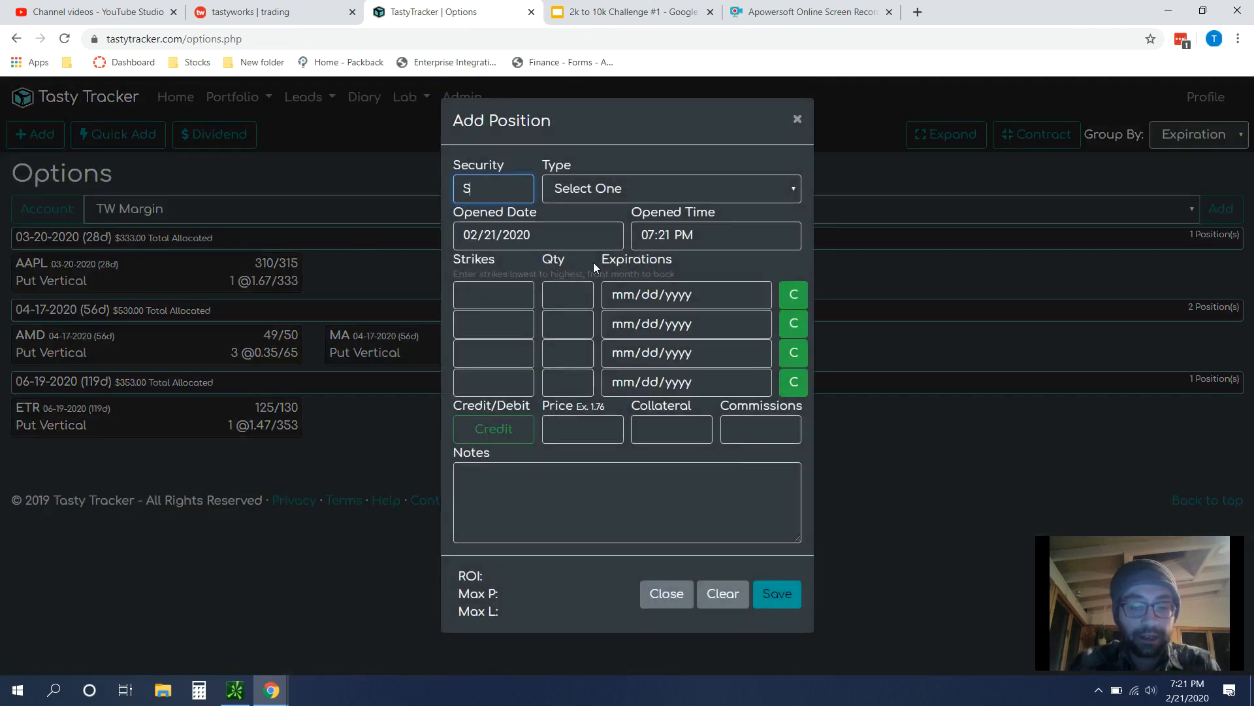
type("AMD")
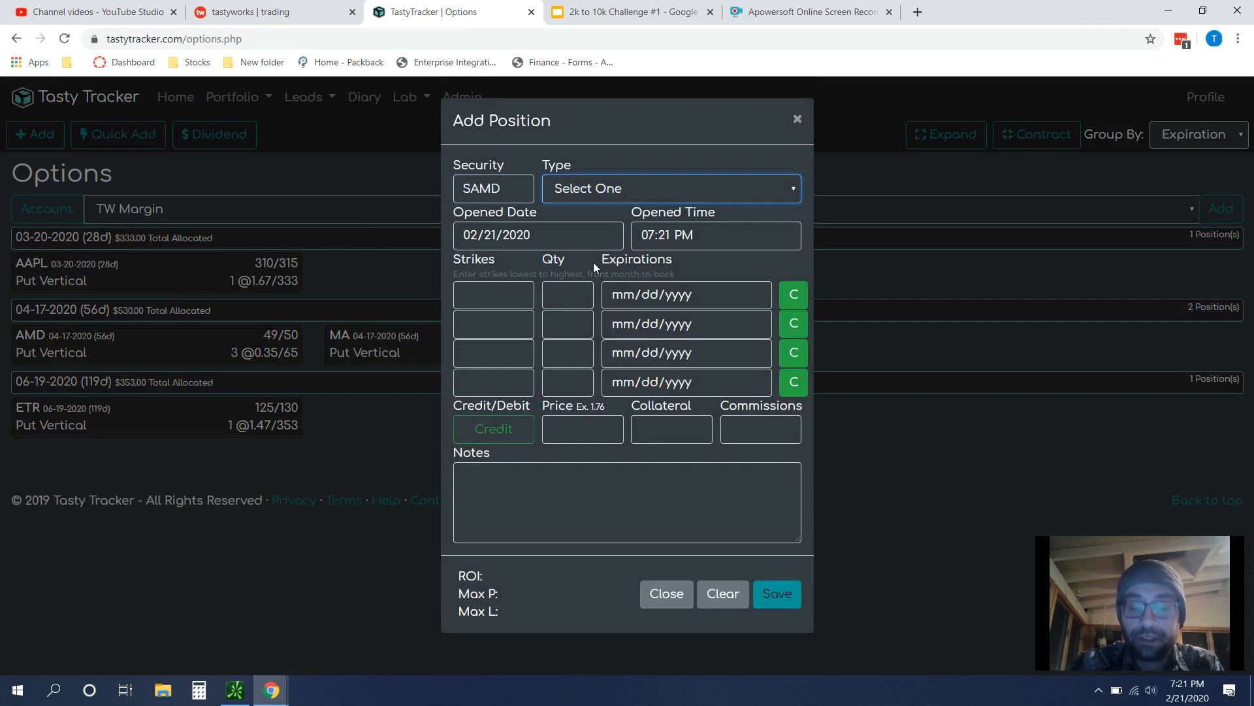
left_click(670, 189)
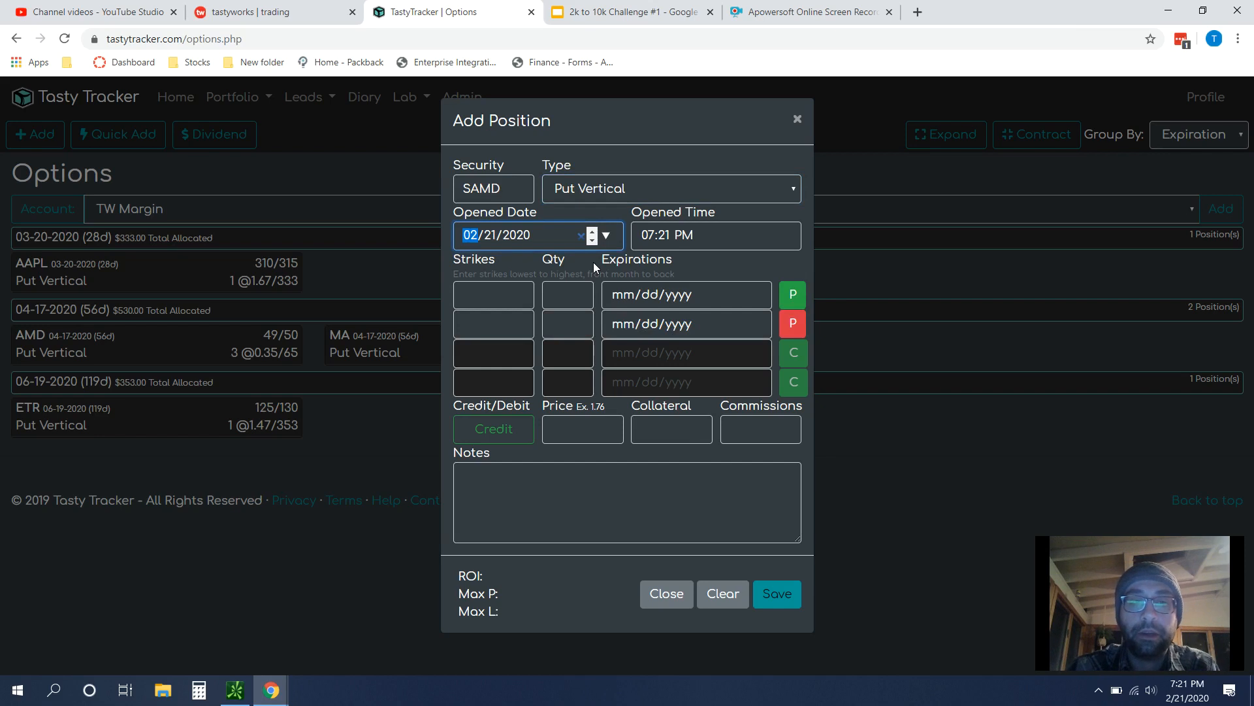
left_click(492, 294)
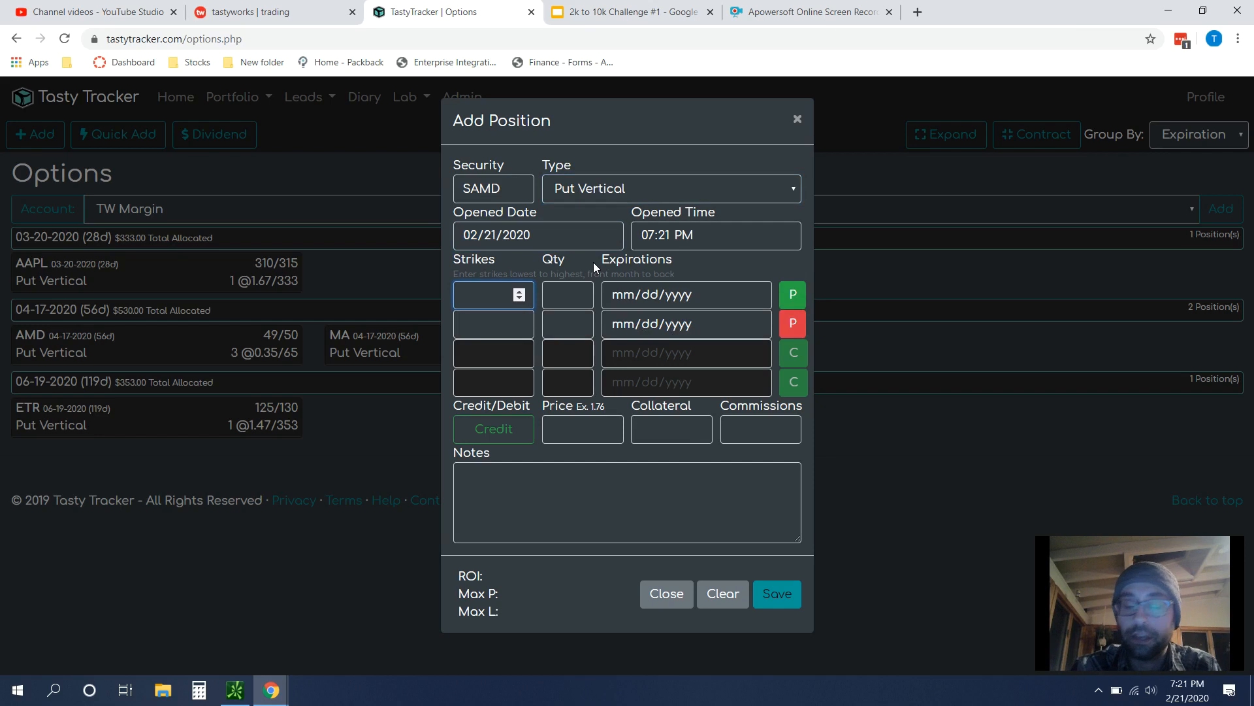
type("4")
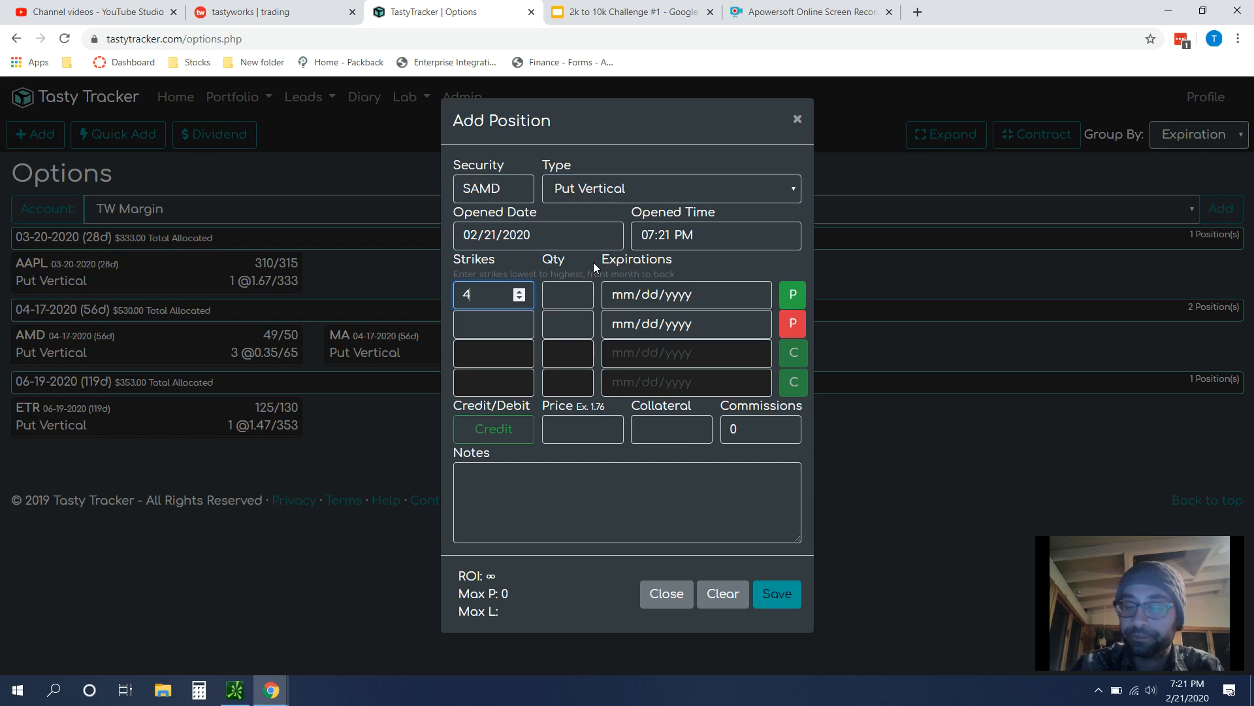
type("9")
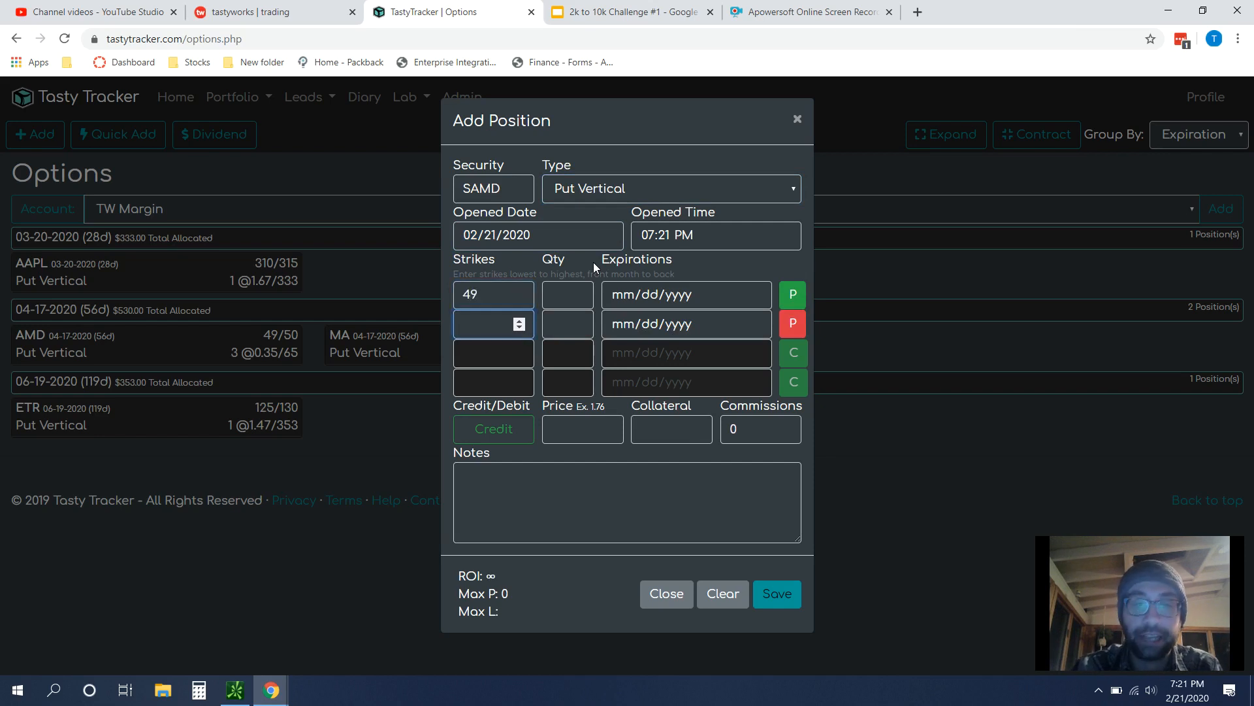
type("50")
left_click(567, 294)
type("1")
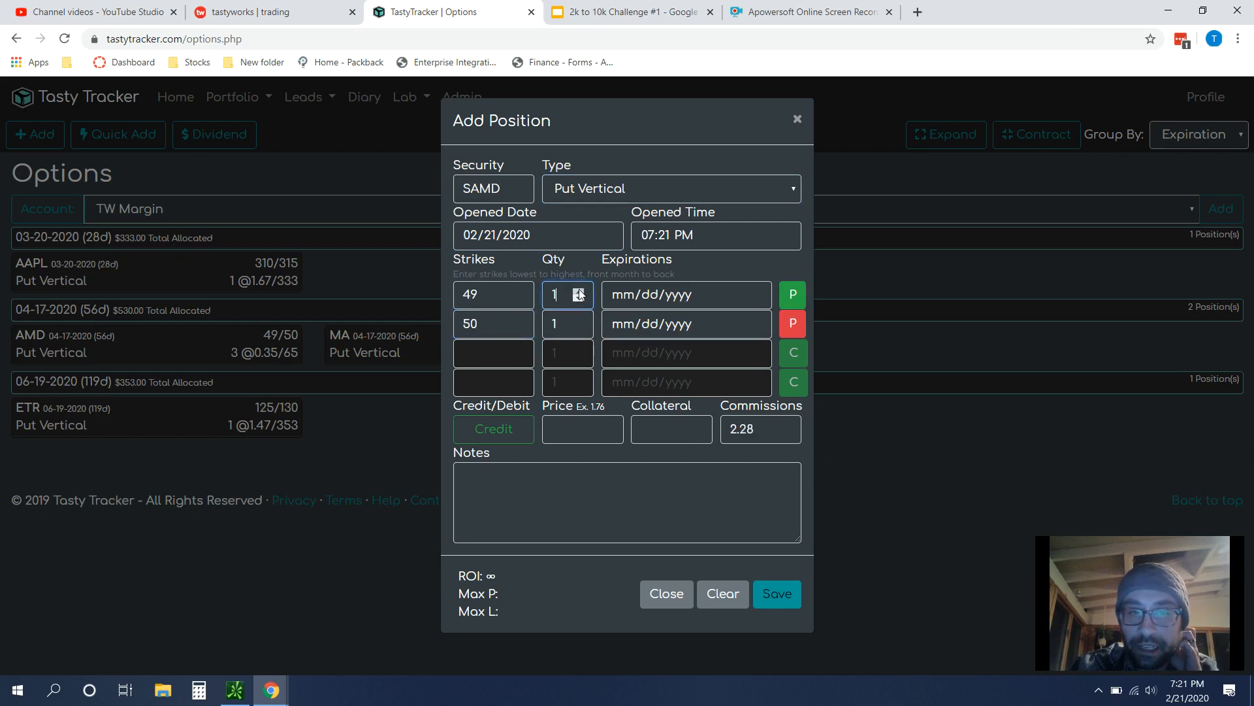
Step: Set the expiration to April 17, 2020 and the price to .35
left_click(681, 294)
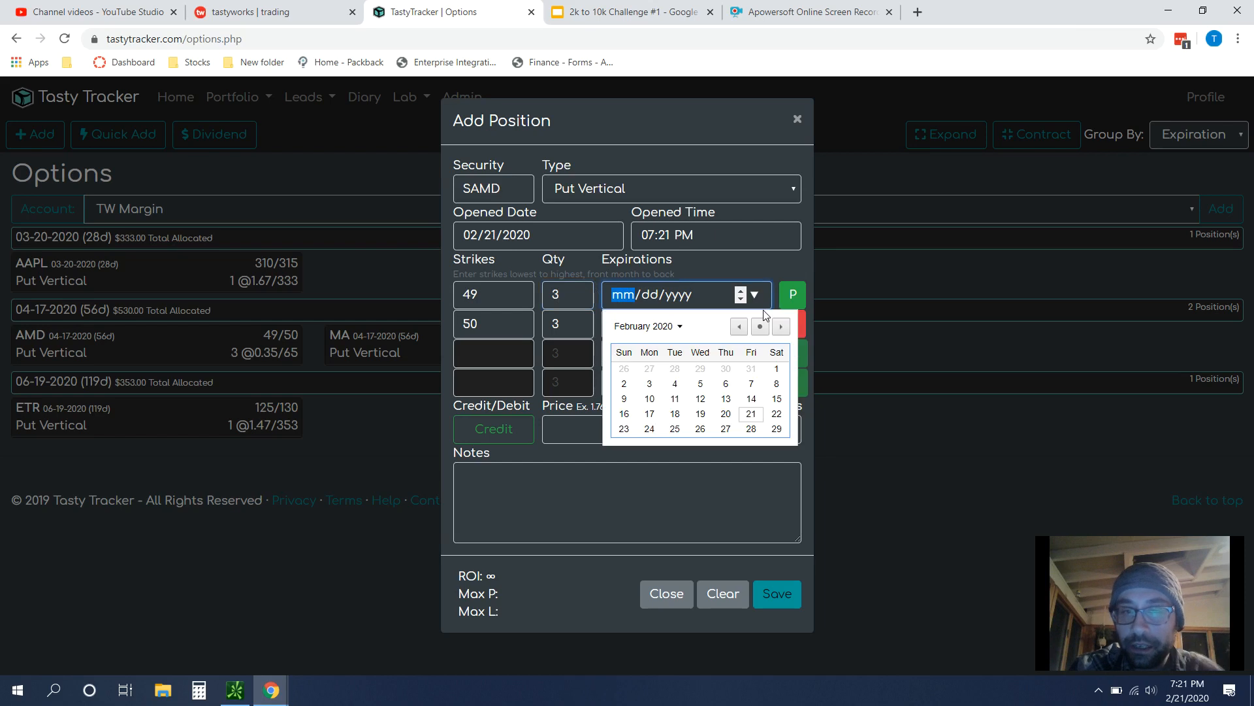
left_click(780, 327)
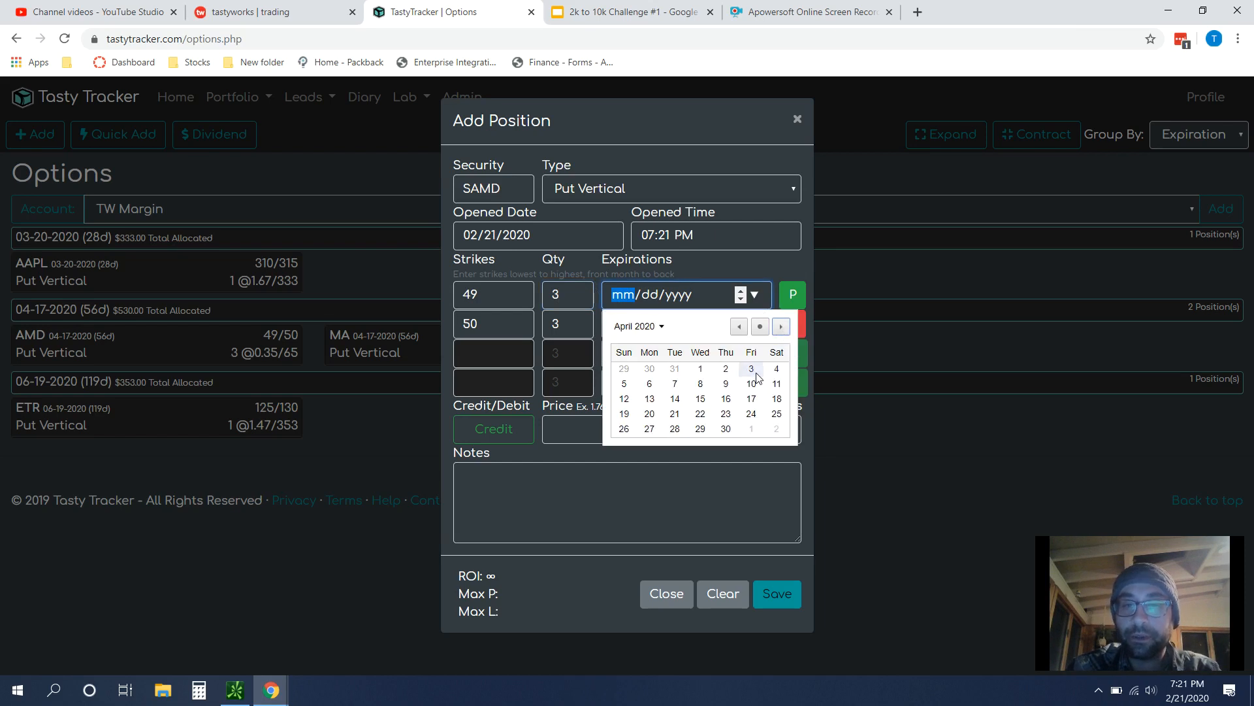
mouse_move(751, 399)
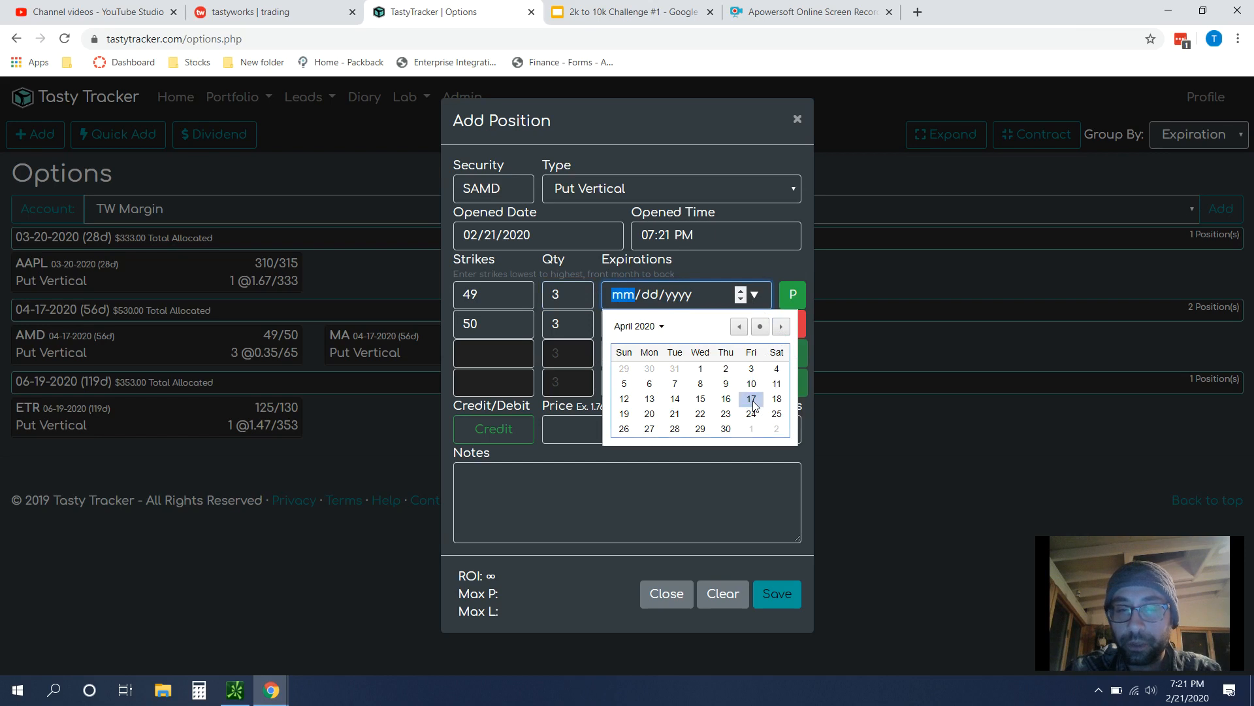
left_click(750, 398)
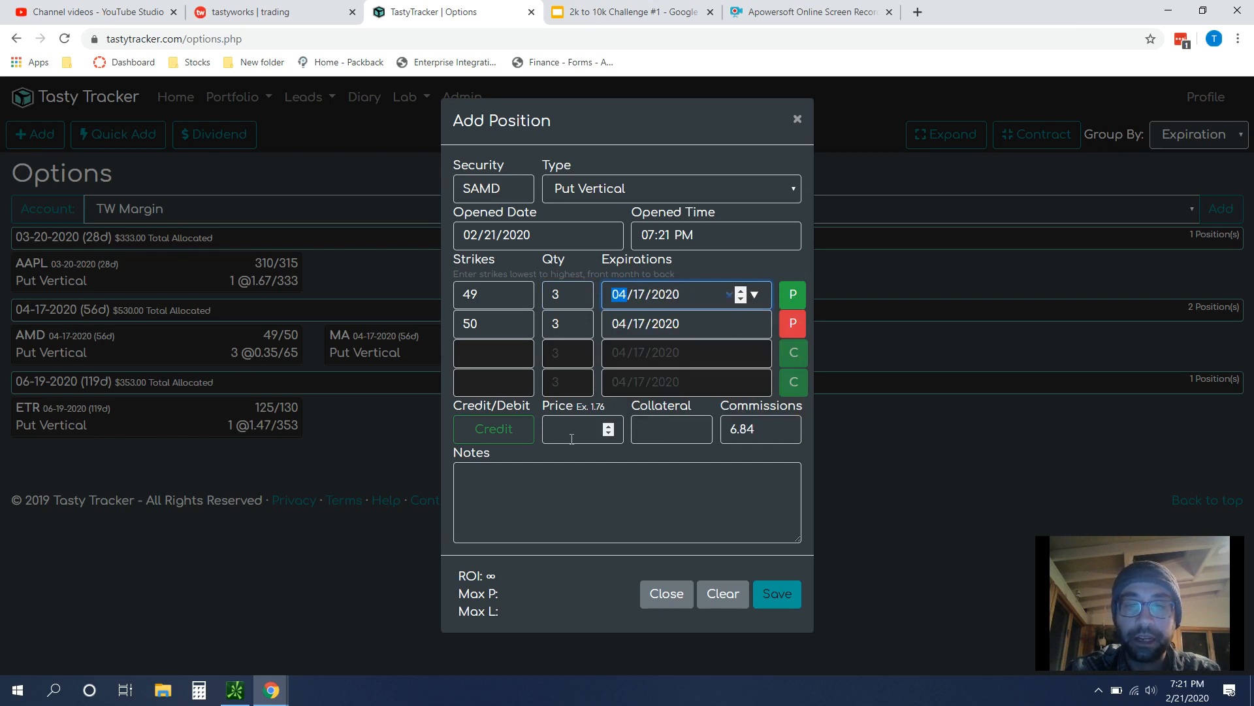
type(".35")
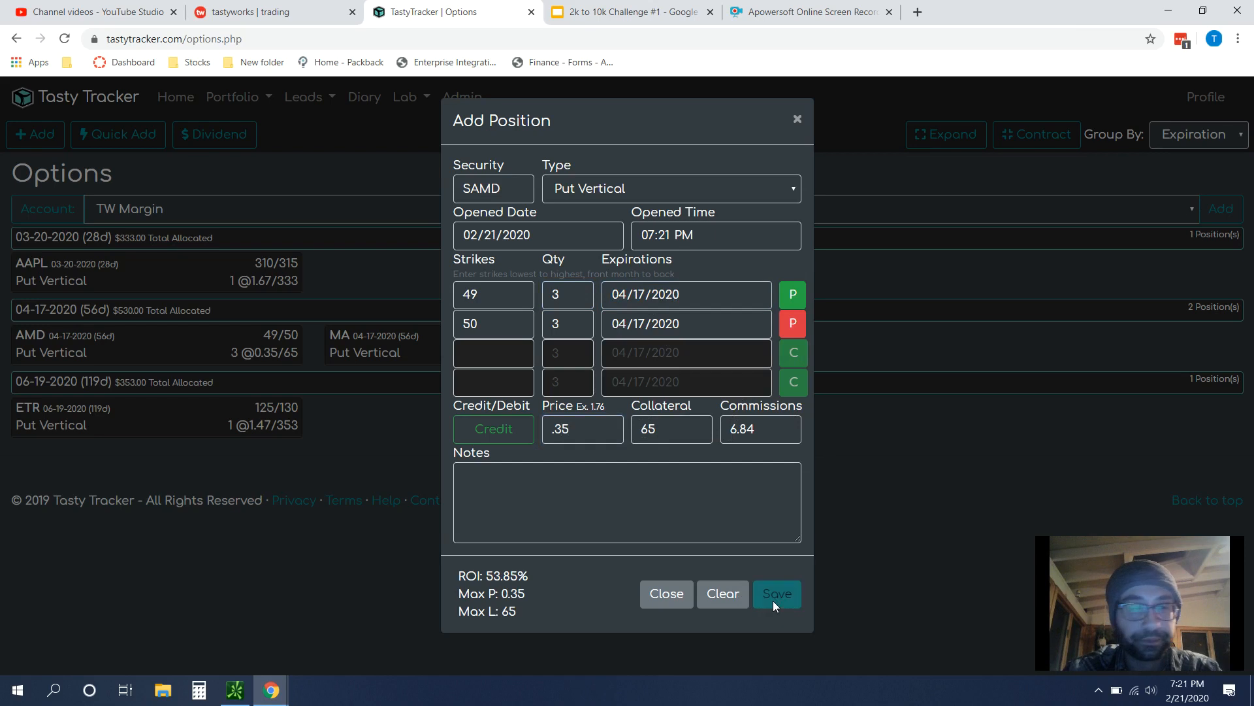
Step: Save the SAMD 49/50 put vertical card and expand its details showing the 49.65 breakeven
left_click(775, 593)
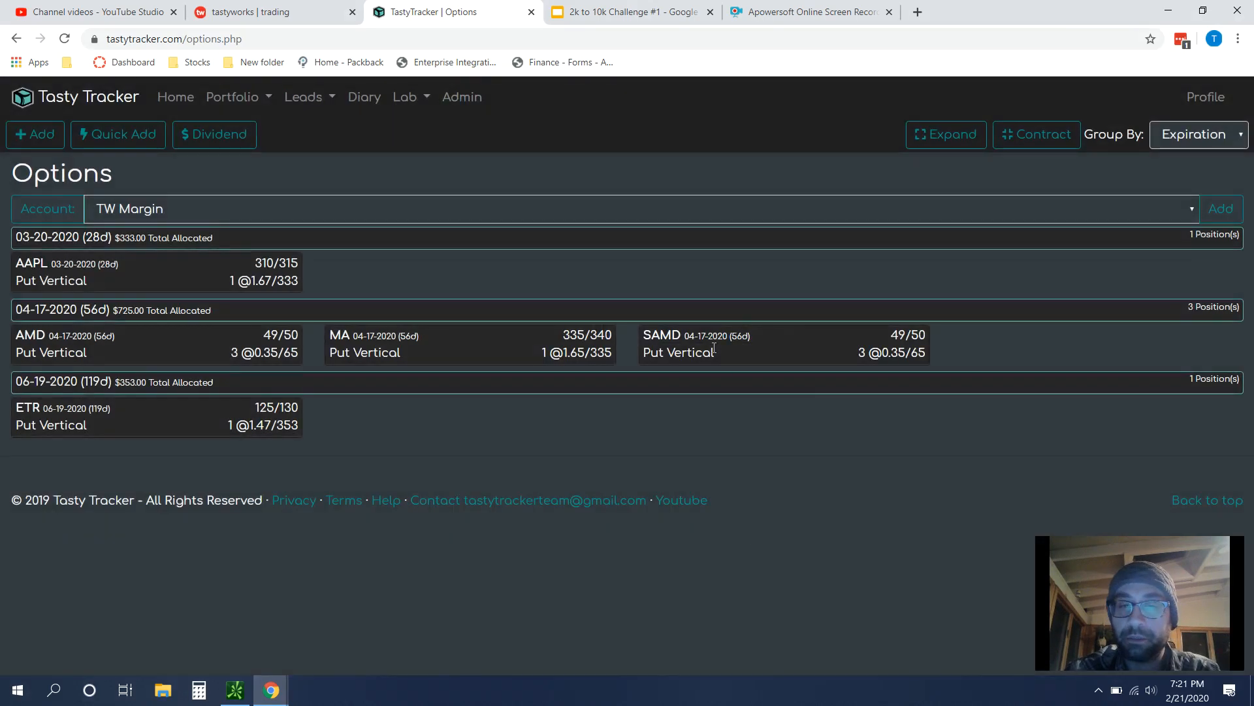
left_click(678, 352)
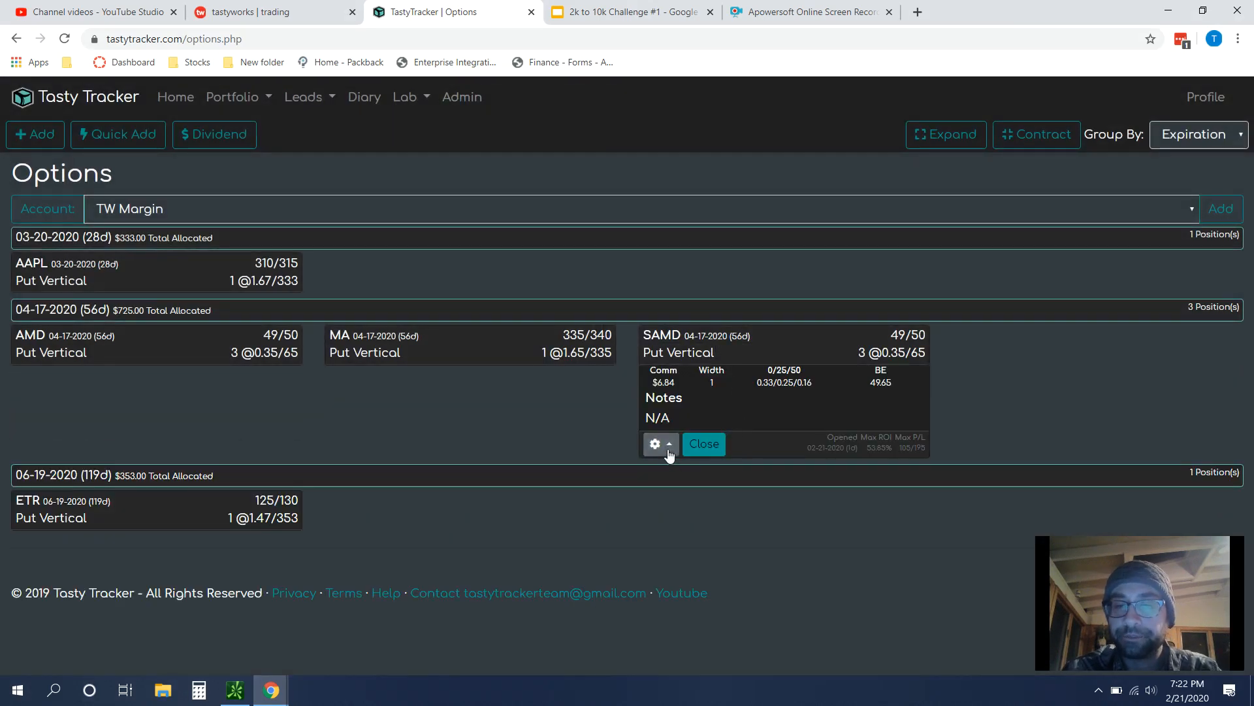
mouse_move(868, 392)
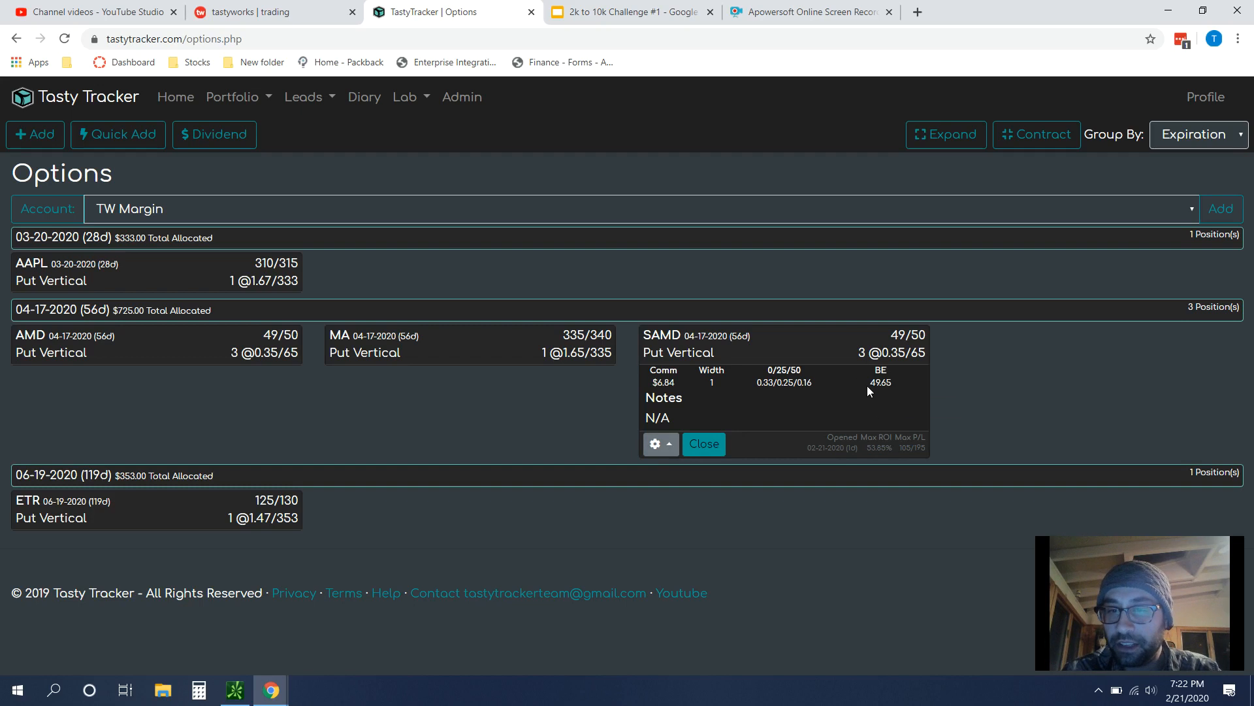
mouse_move(911, 551)
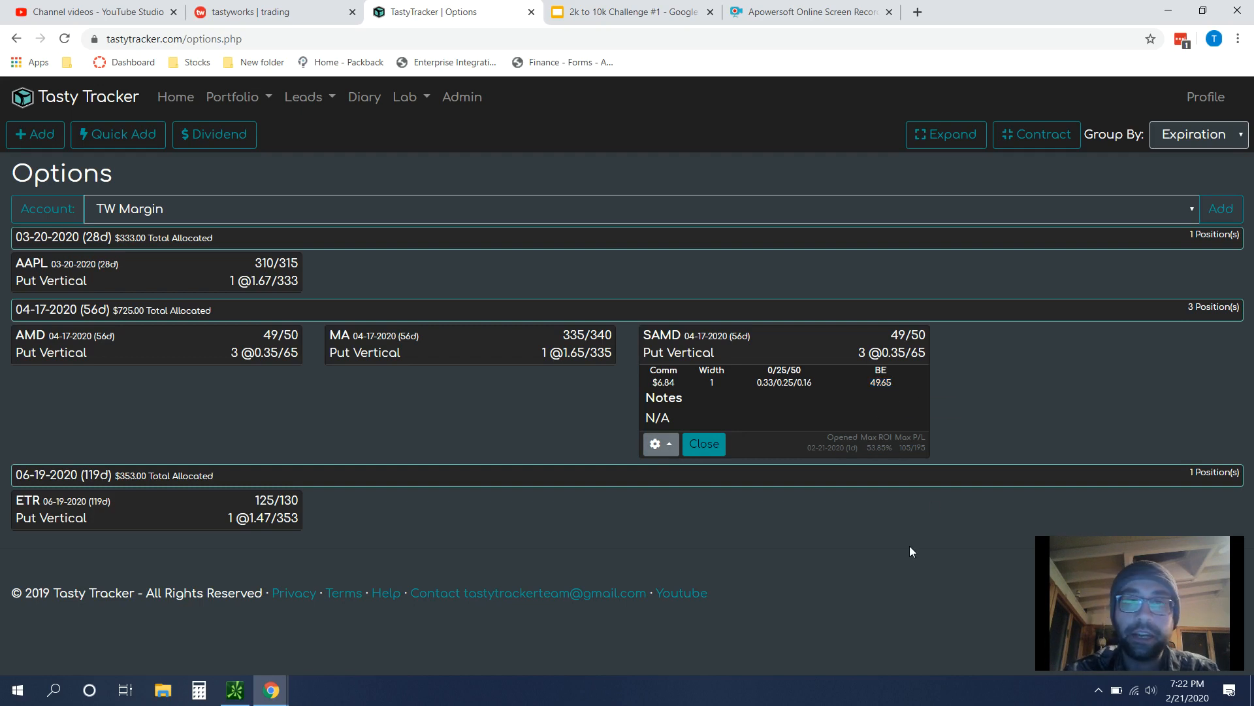
mouse_move(785, 396)
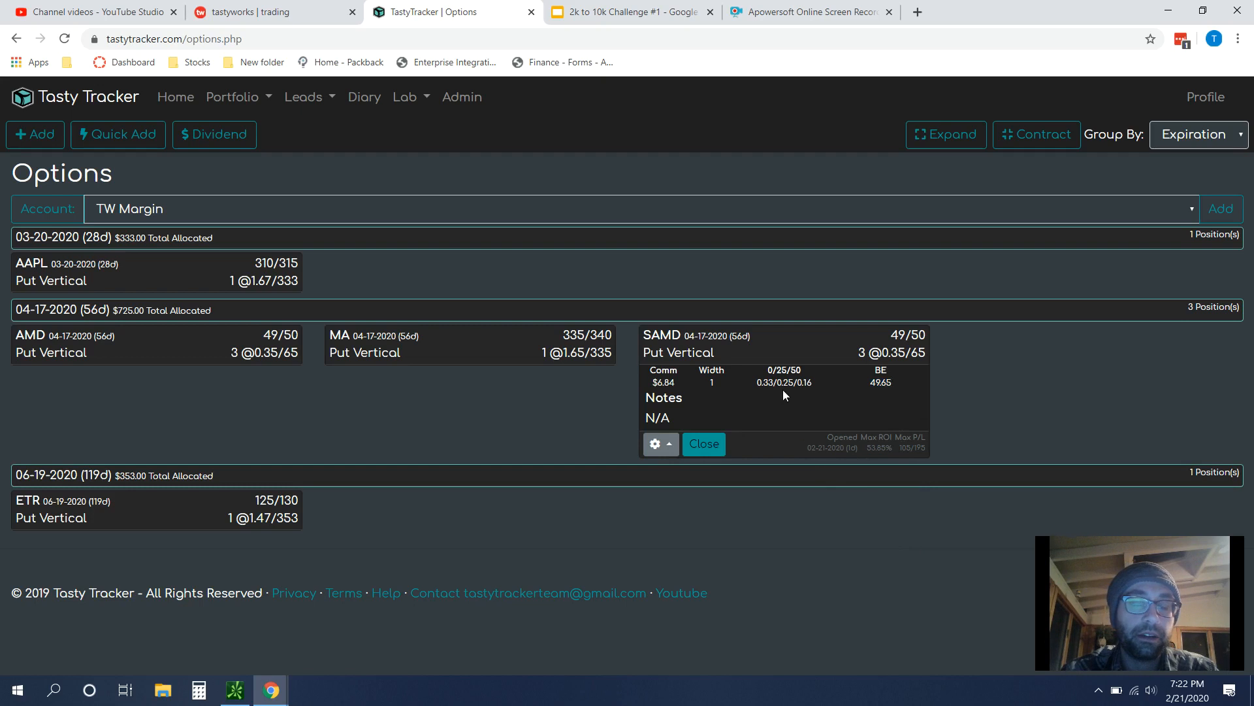
mouse_move(730, 366)
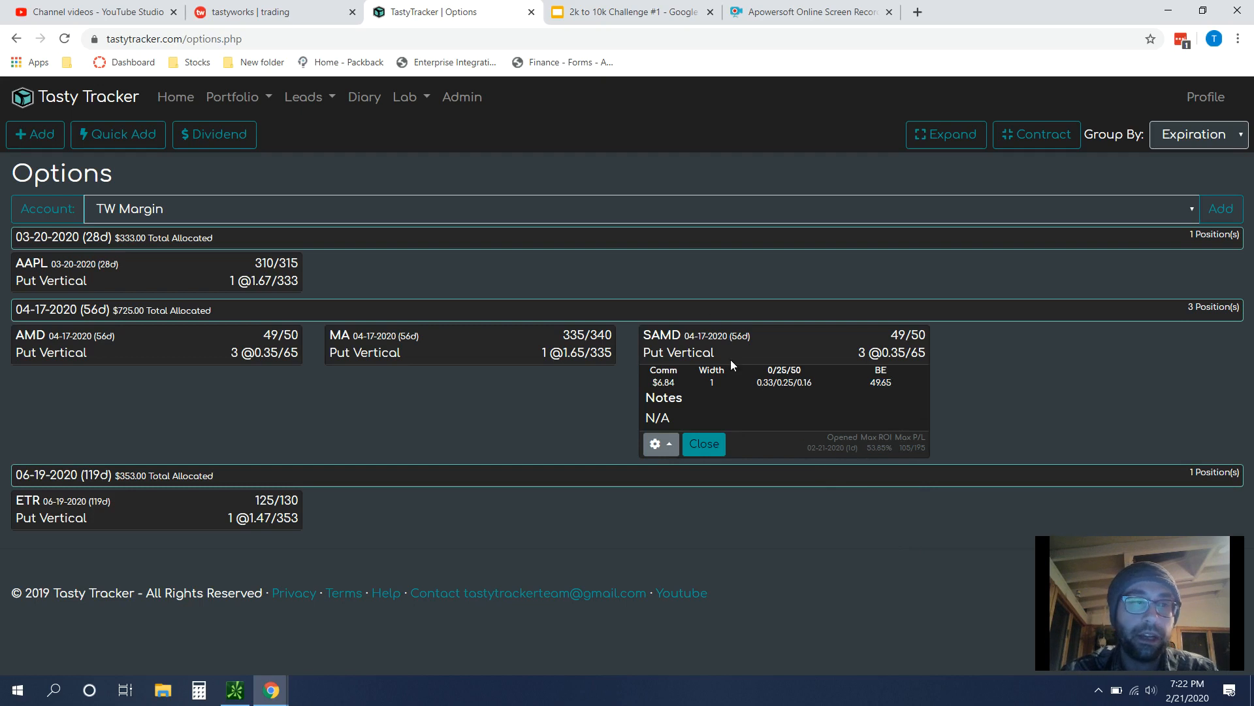
mouse_move(775, 351)
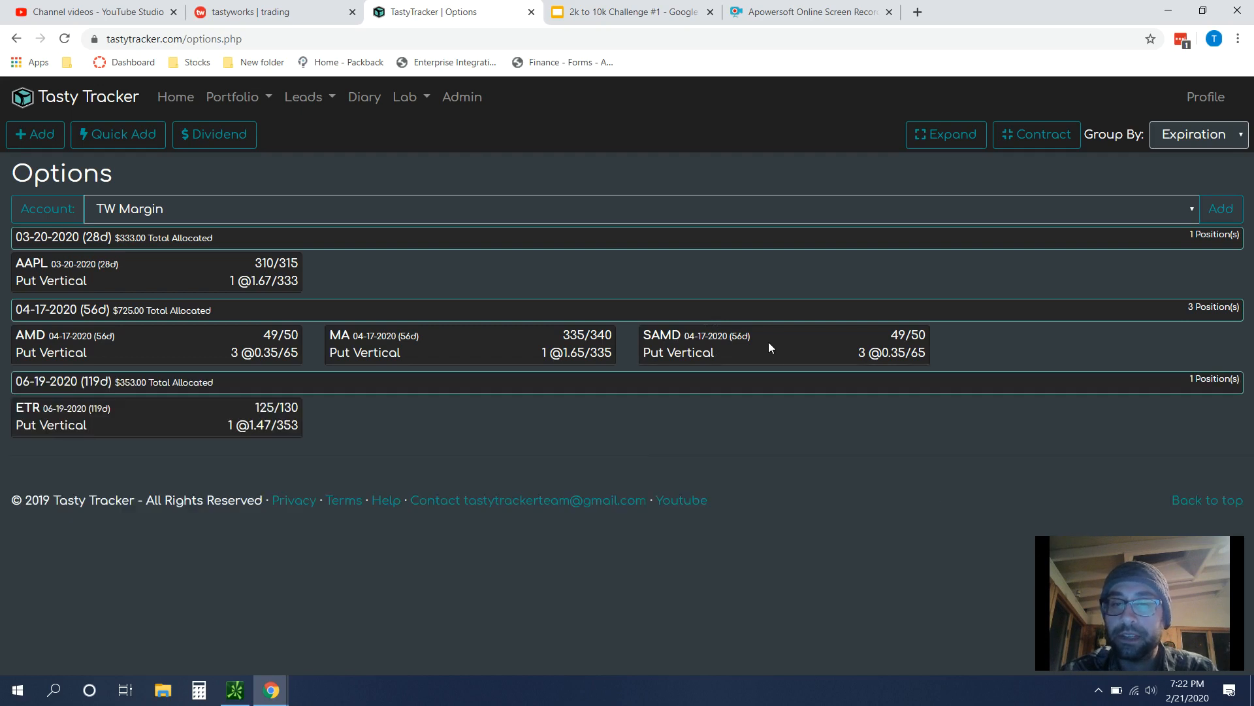
mouse_move(765, 402)
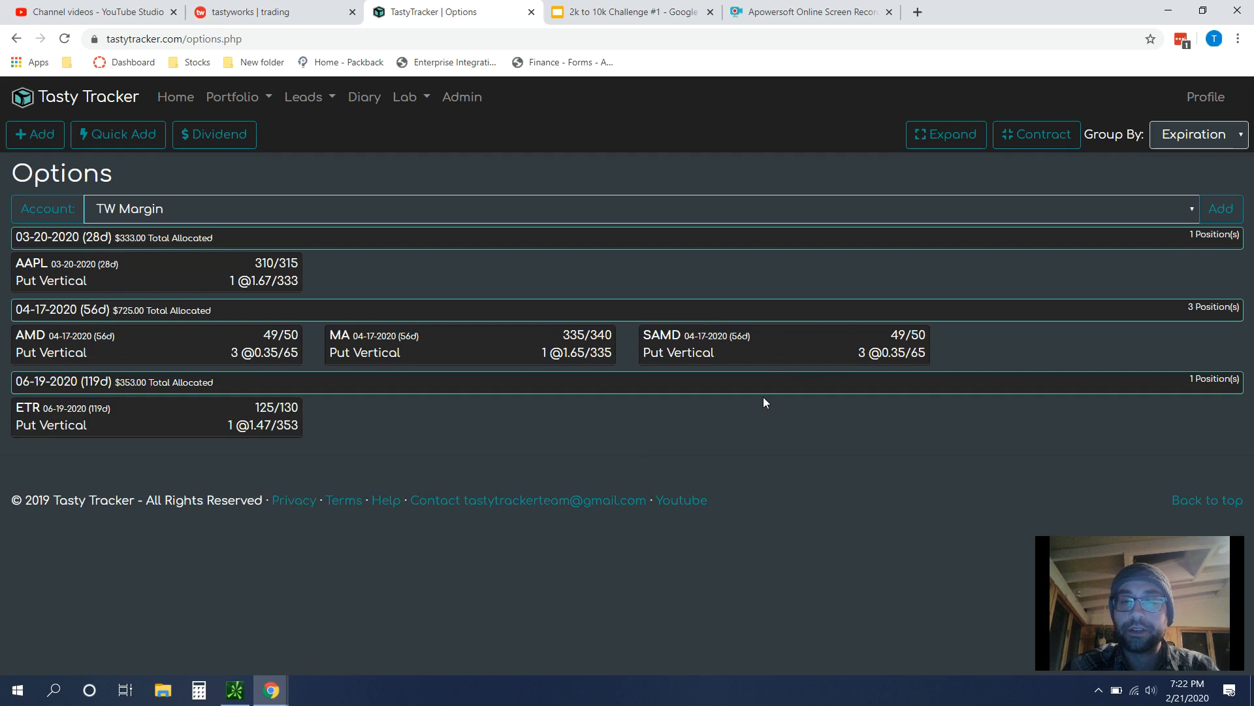
left_click(784, 343)
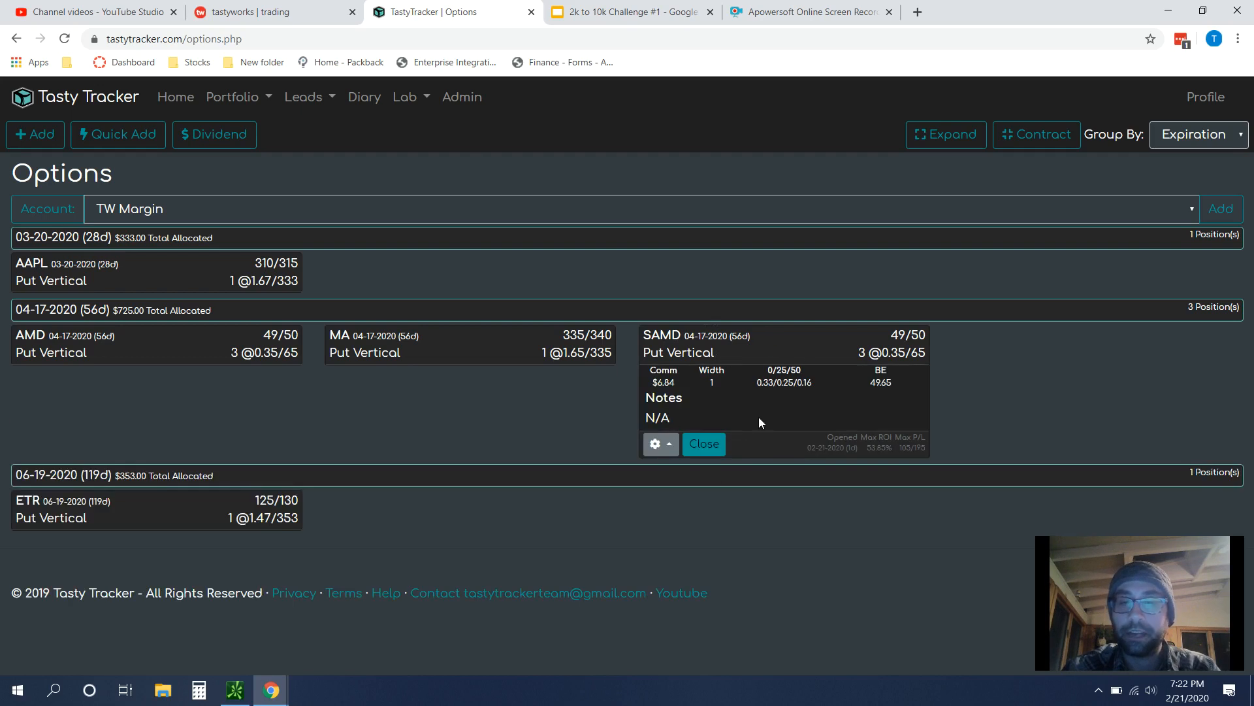
mouse_move(632, 432)
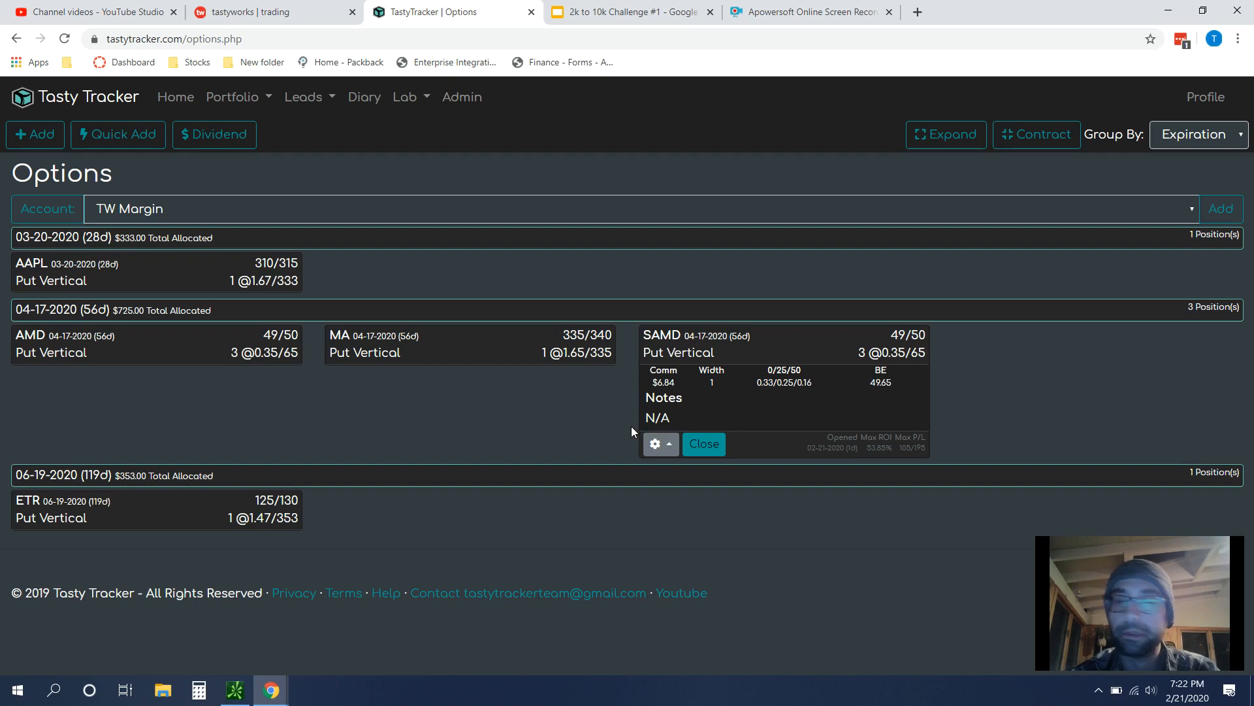
mouse_move(927, 317)
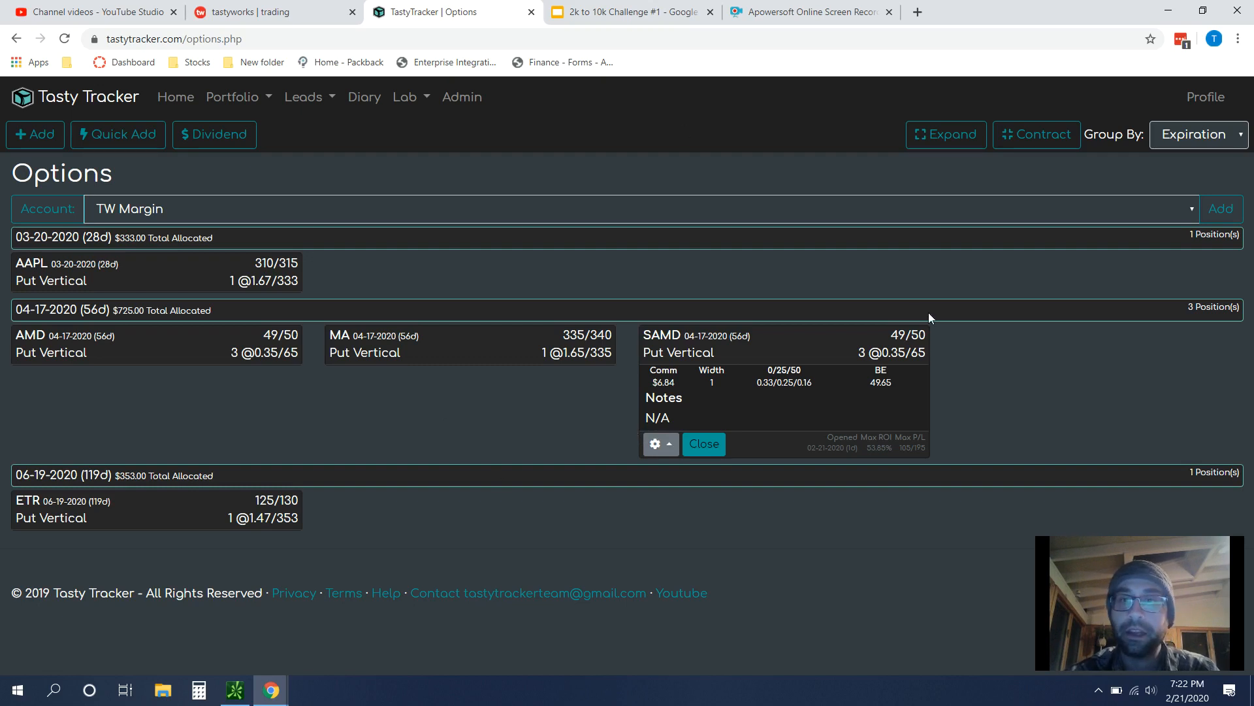
mouse_move(897, 282)
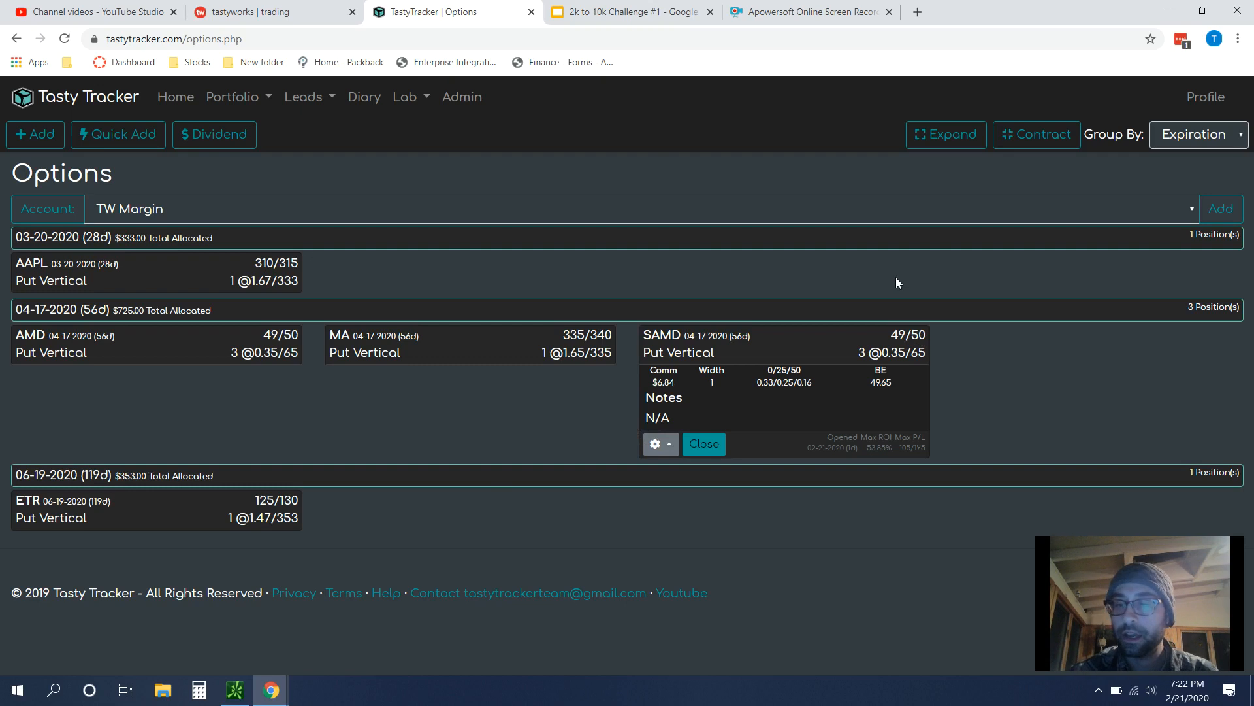